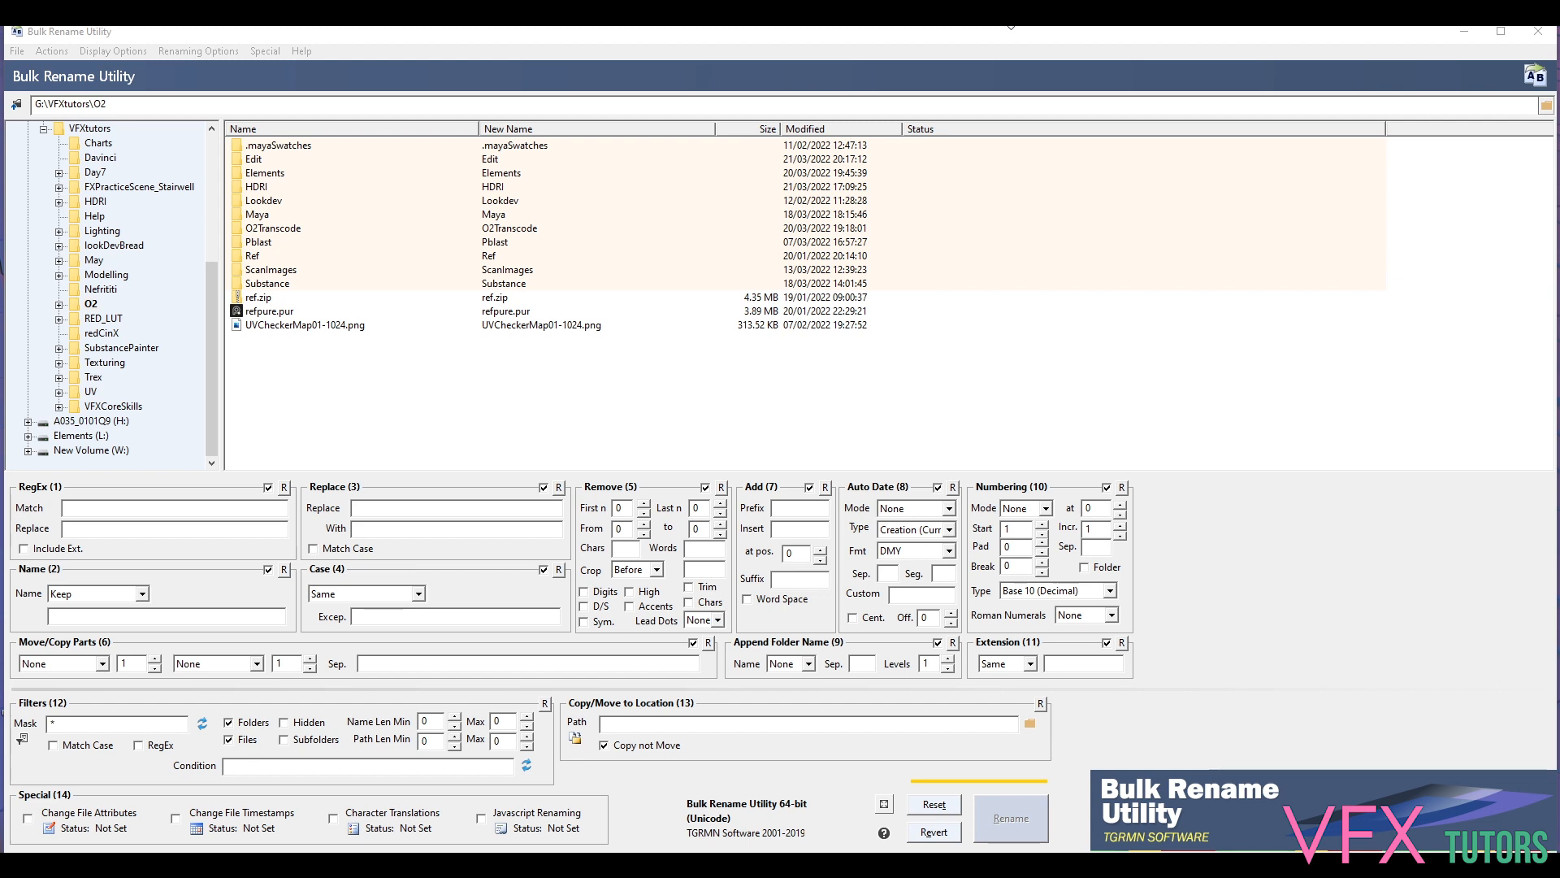
mouse_move(457, 143)
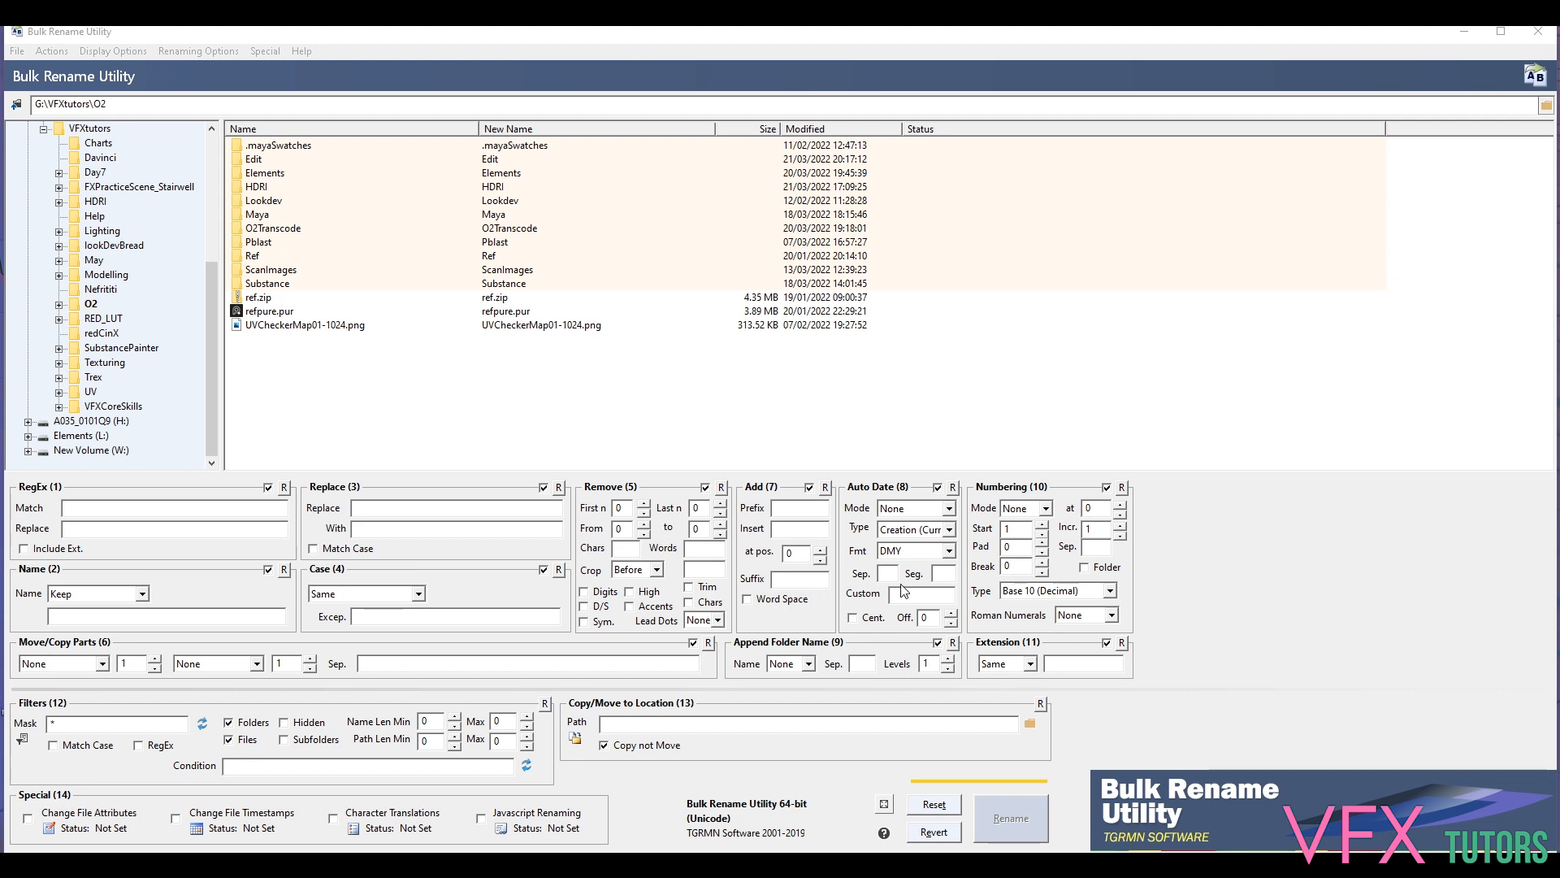
mouse_move(1145, 323)
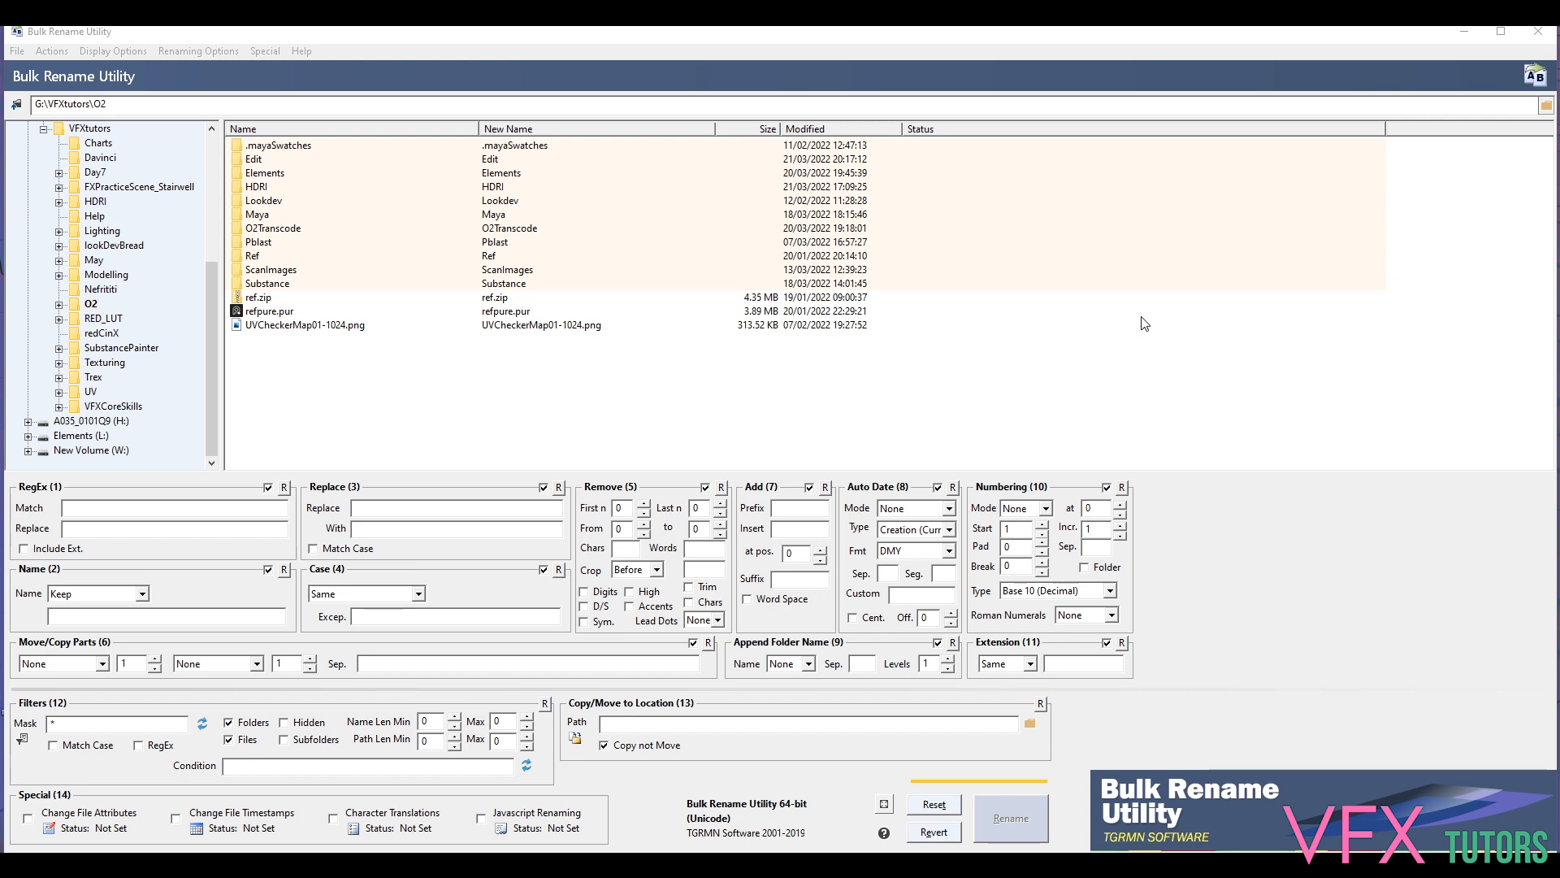
mouse_move(637, 336)
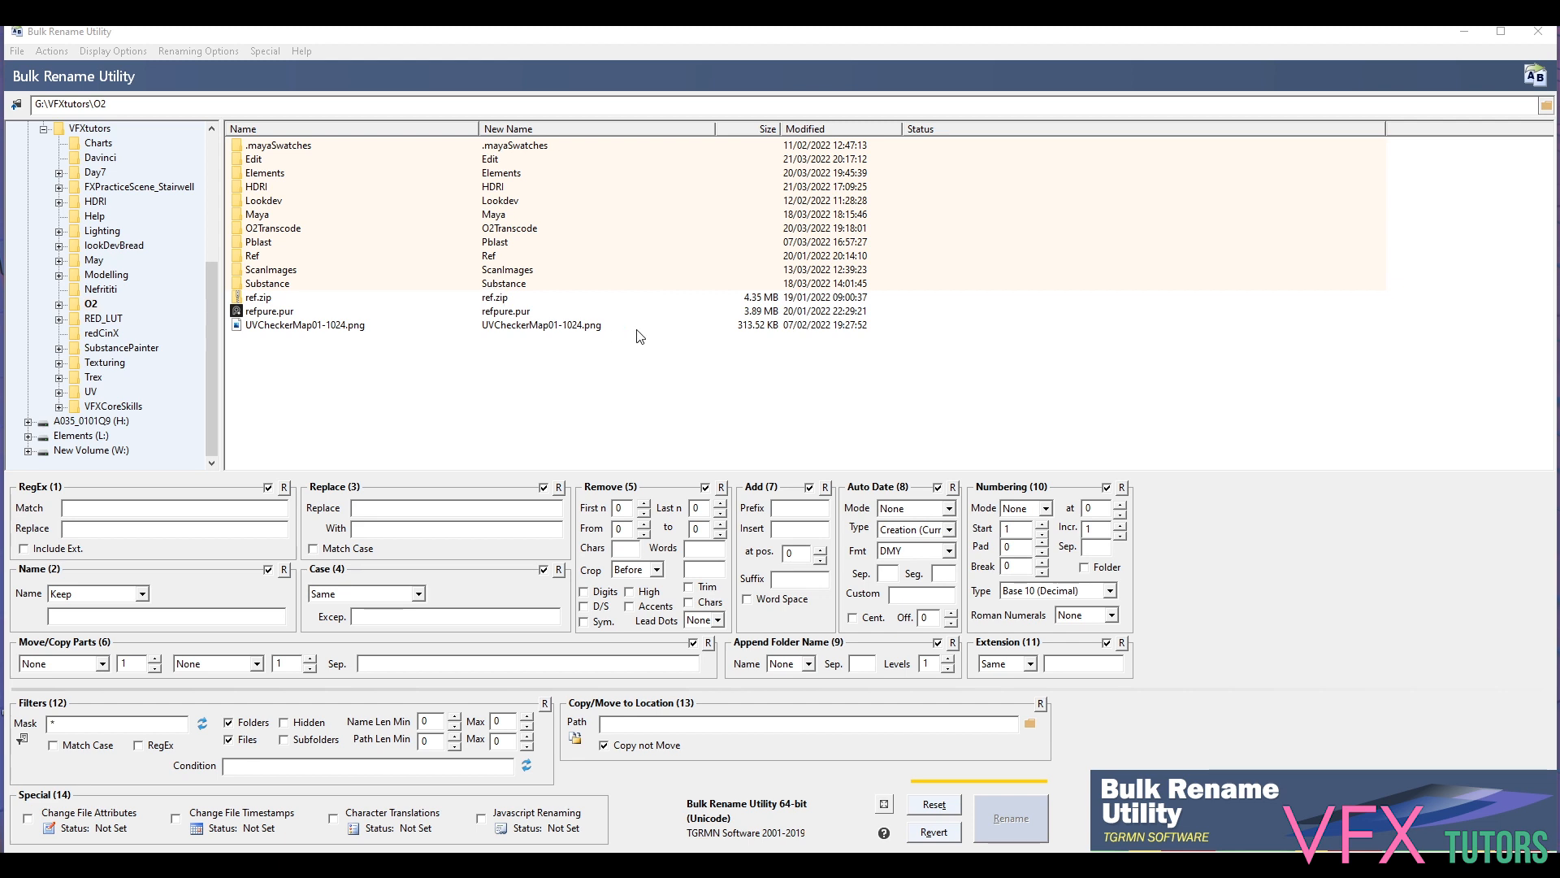
mouse_move(535, 348)
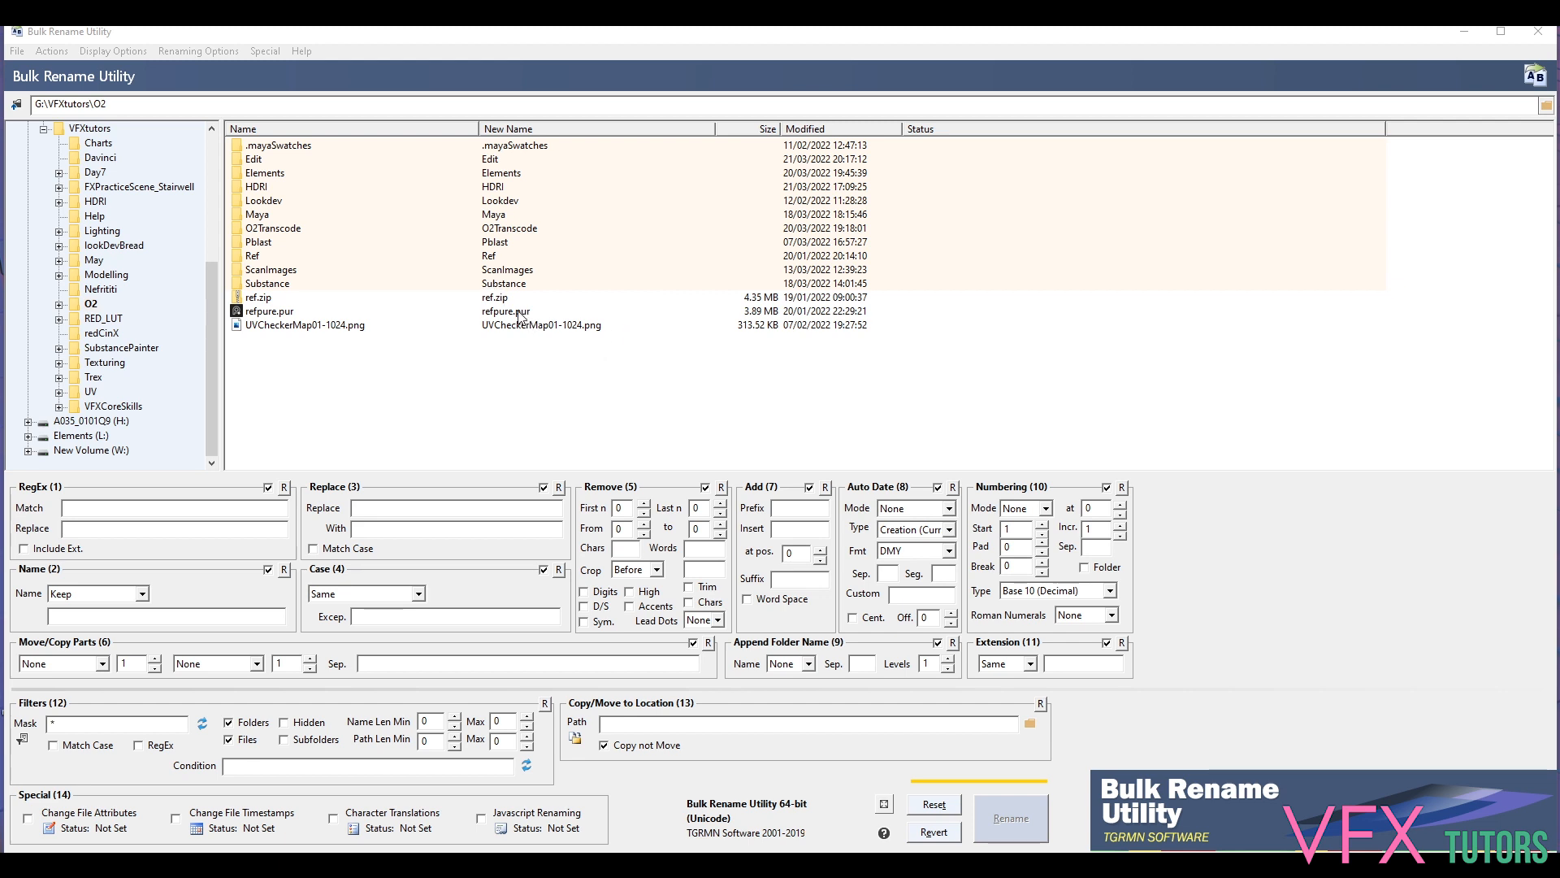
mouse_move(518, 320)
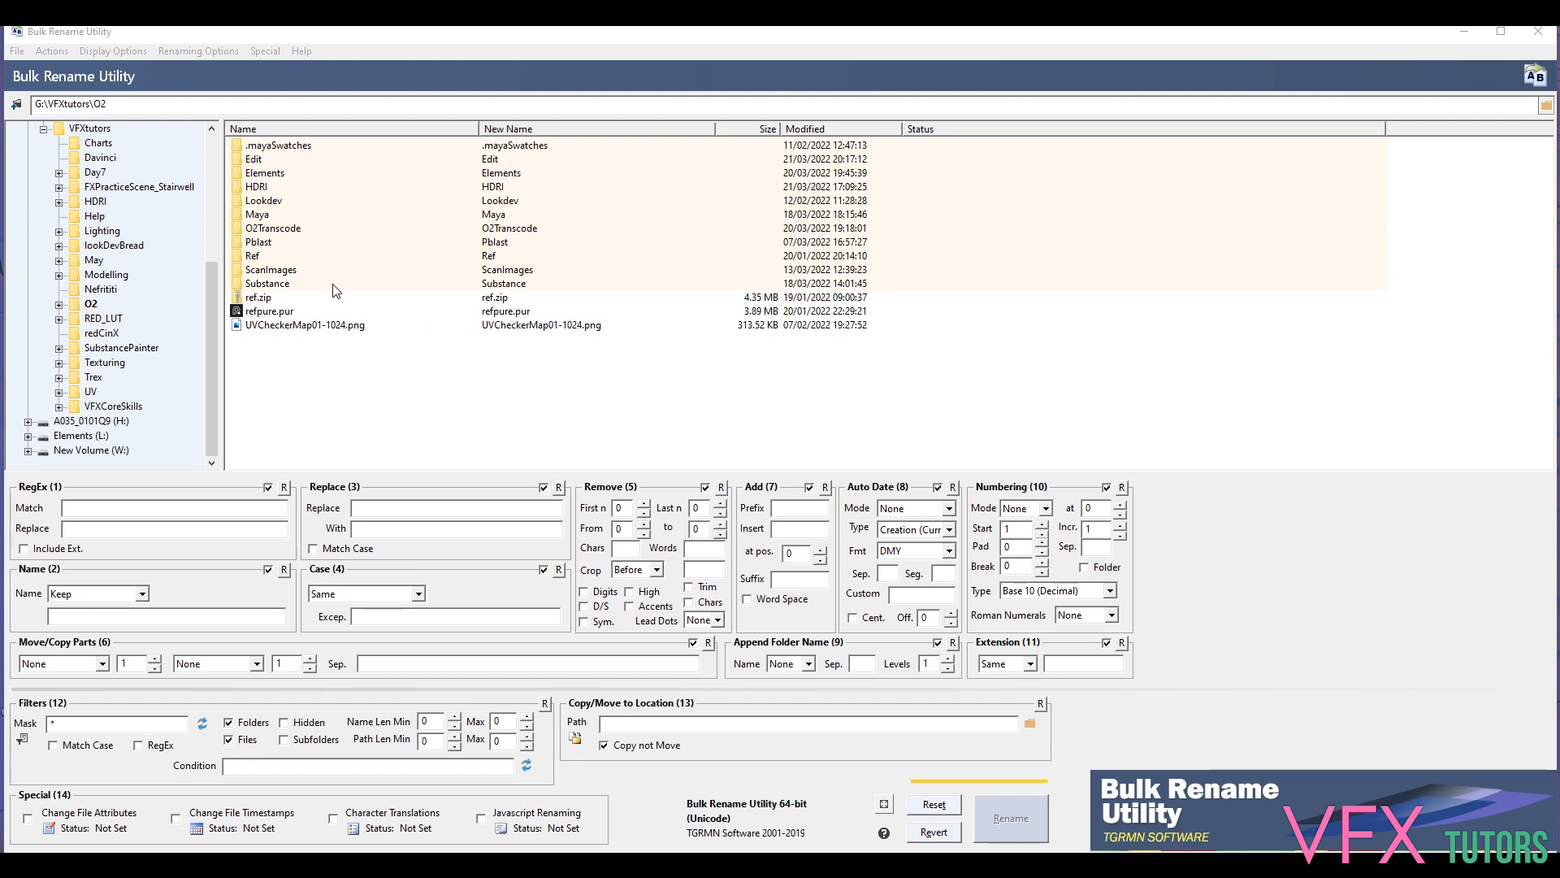
mouse_move(843, 286)
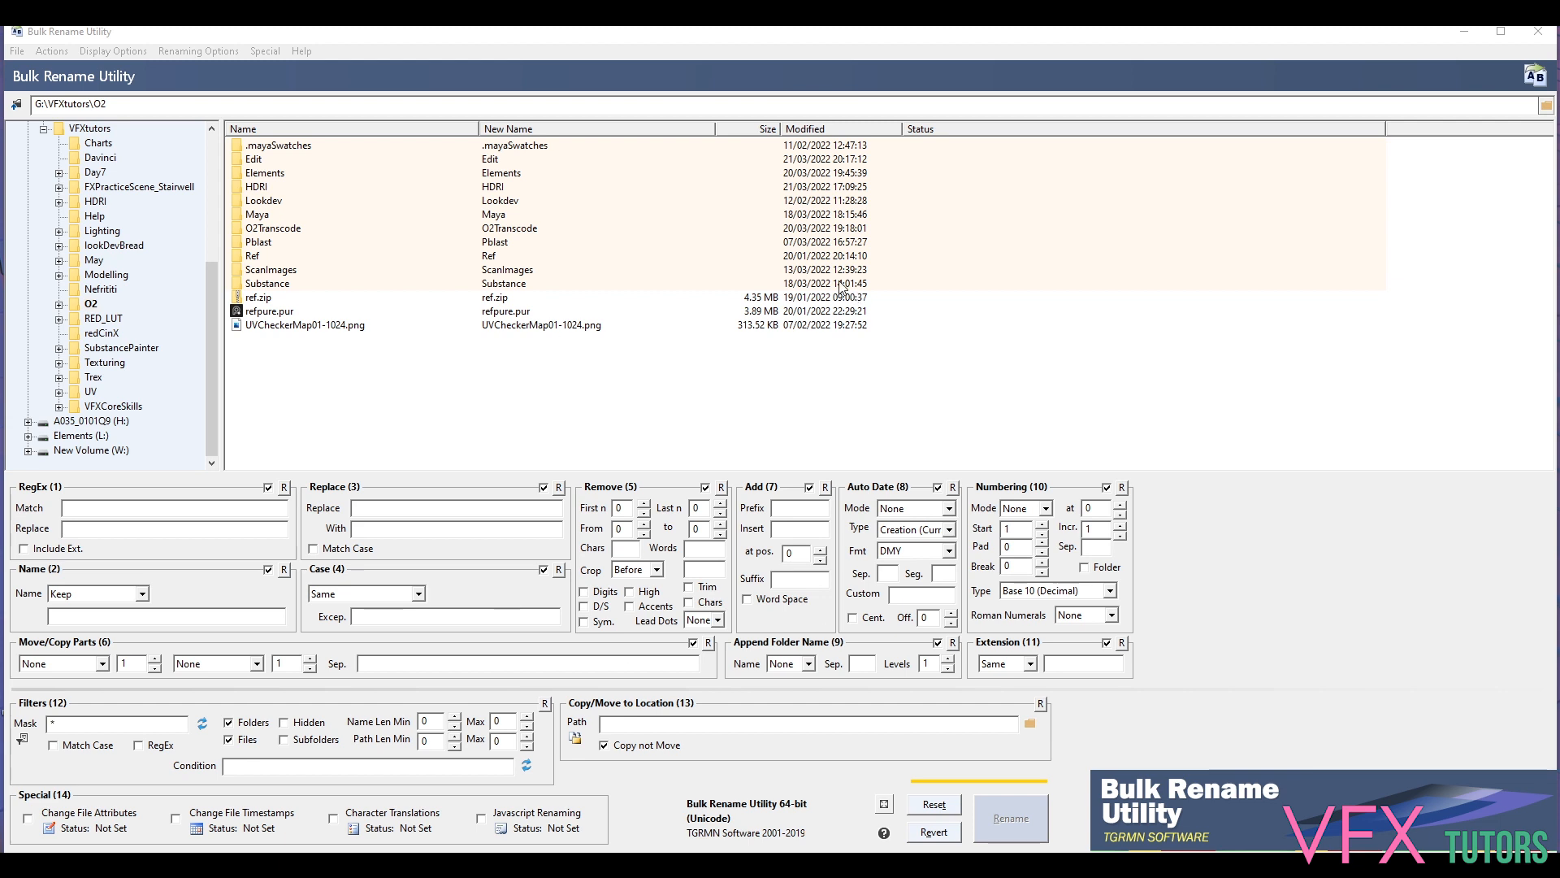
mouse_move(339, 247)
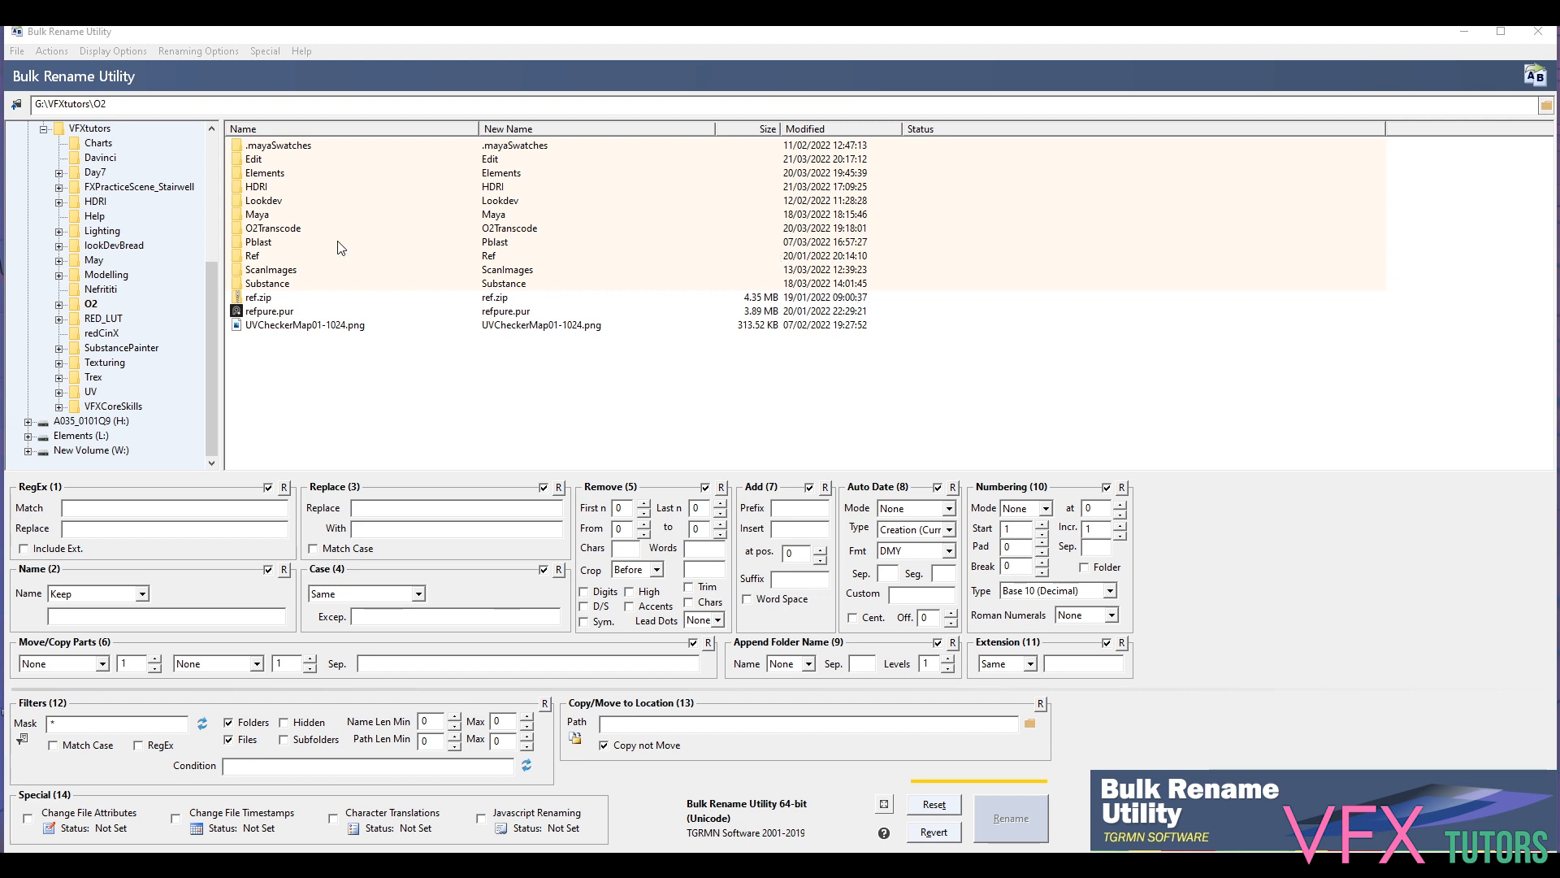
mouse_move(142, 286)
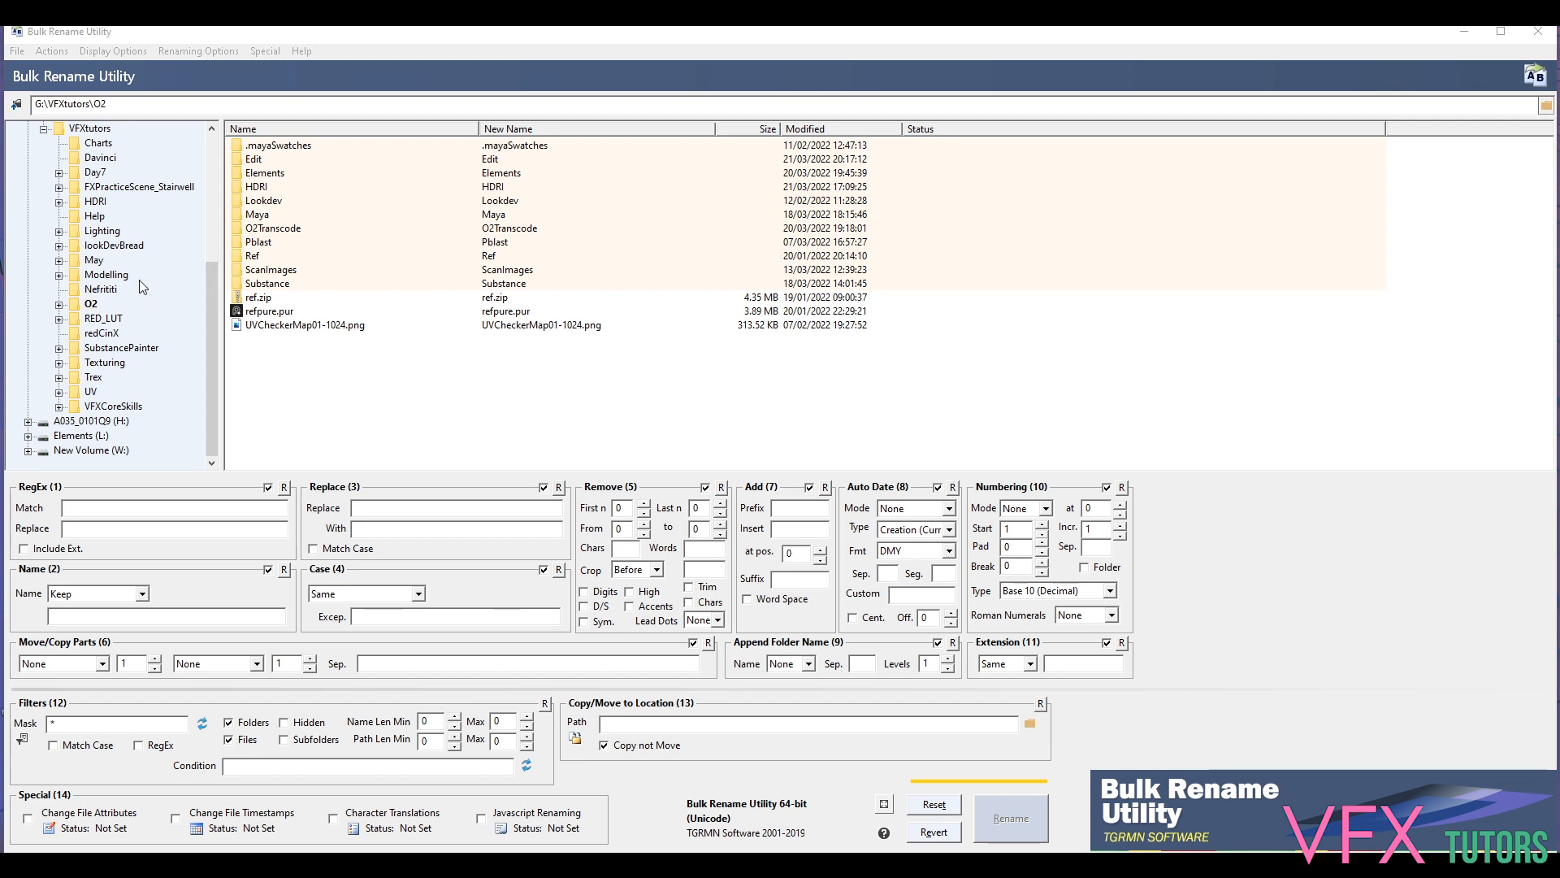
Navigate the O2 folder tree into Elements > B01 > B01 to list its EXR frames
click(60, 304)
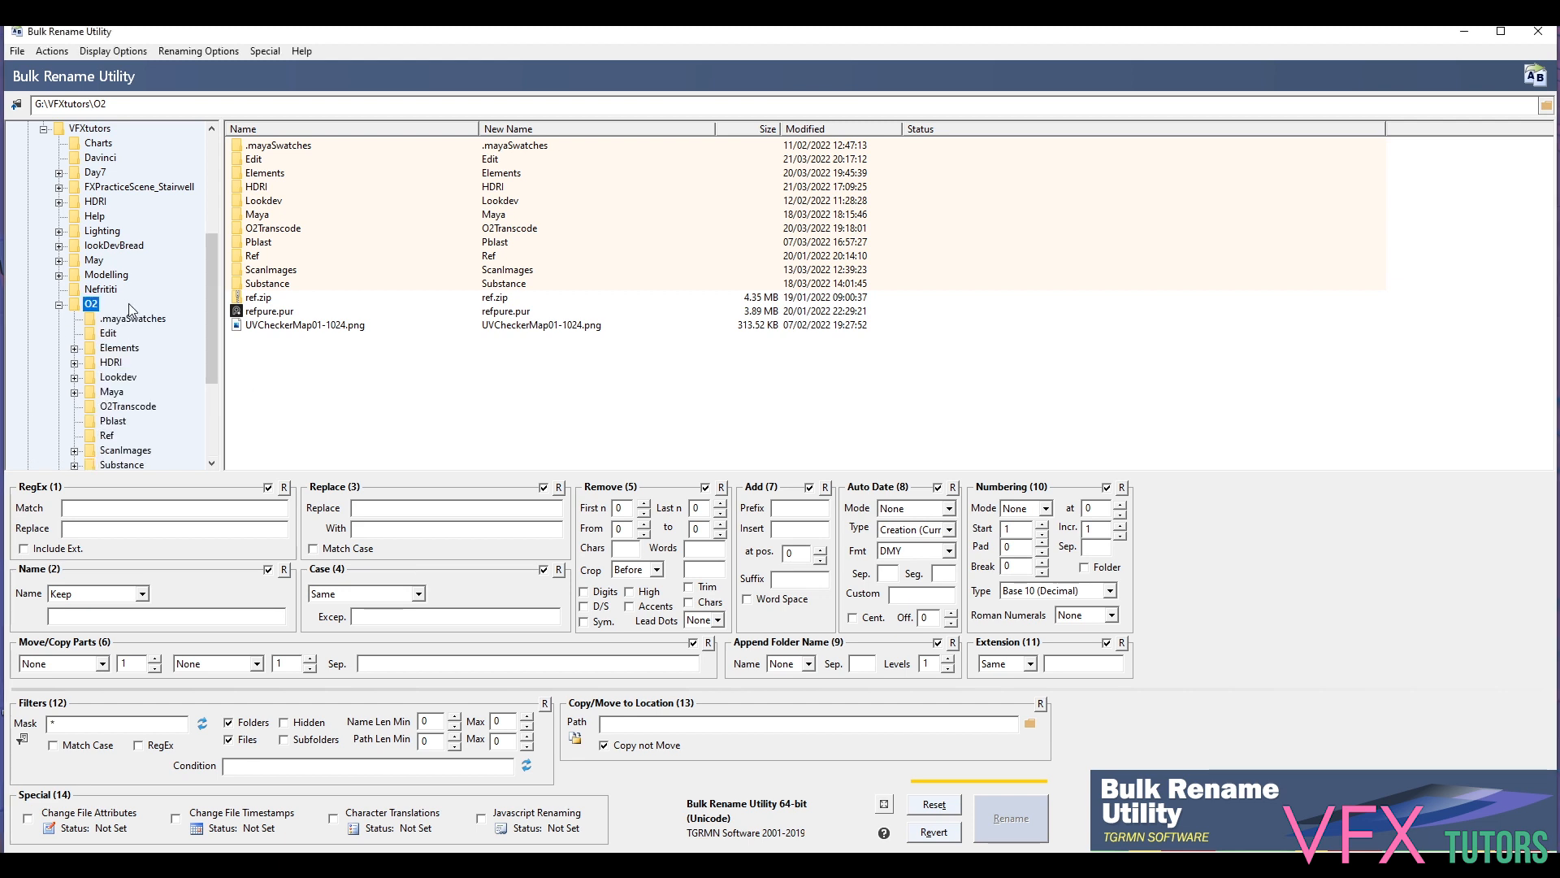
mouse_move(119, 349)
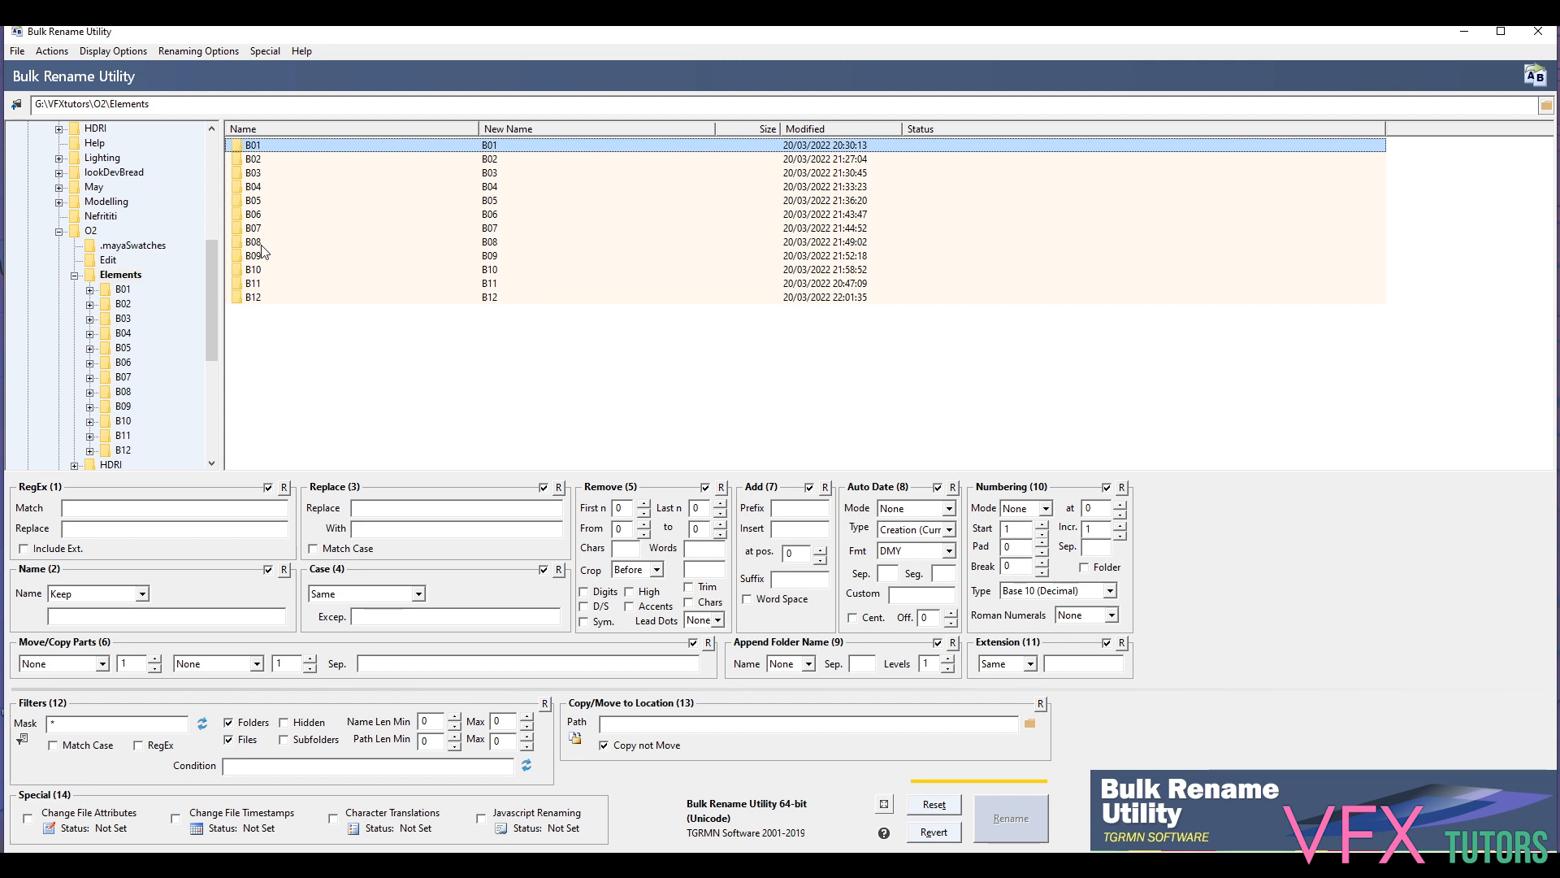
mouse_move(299, 130)
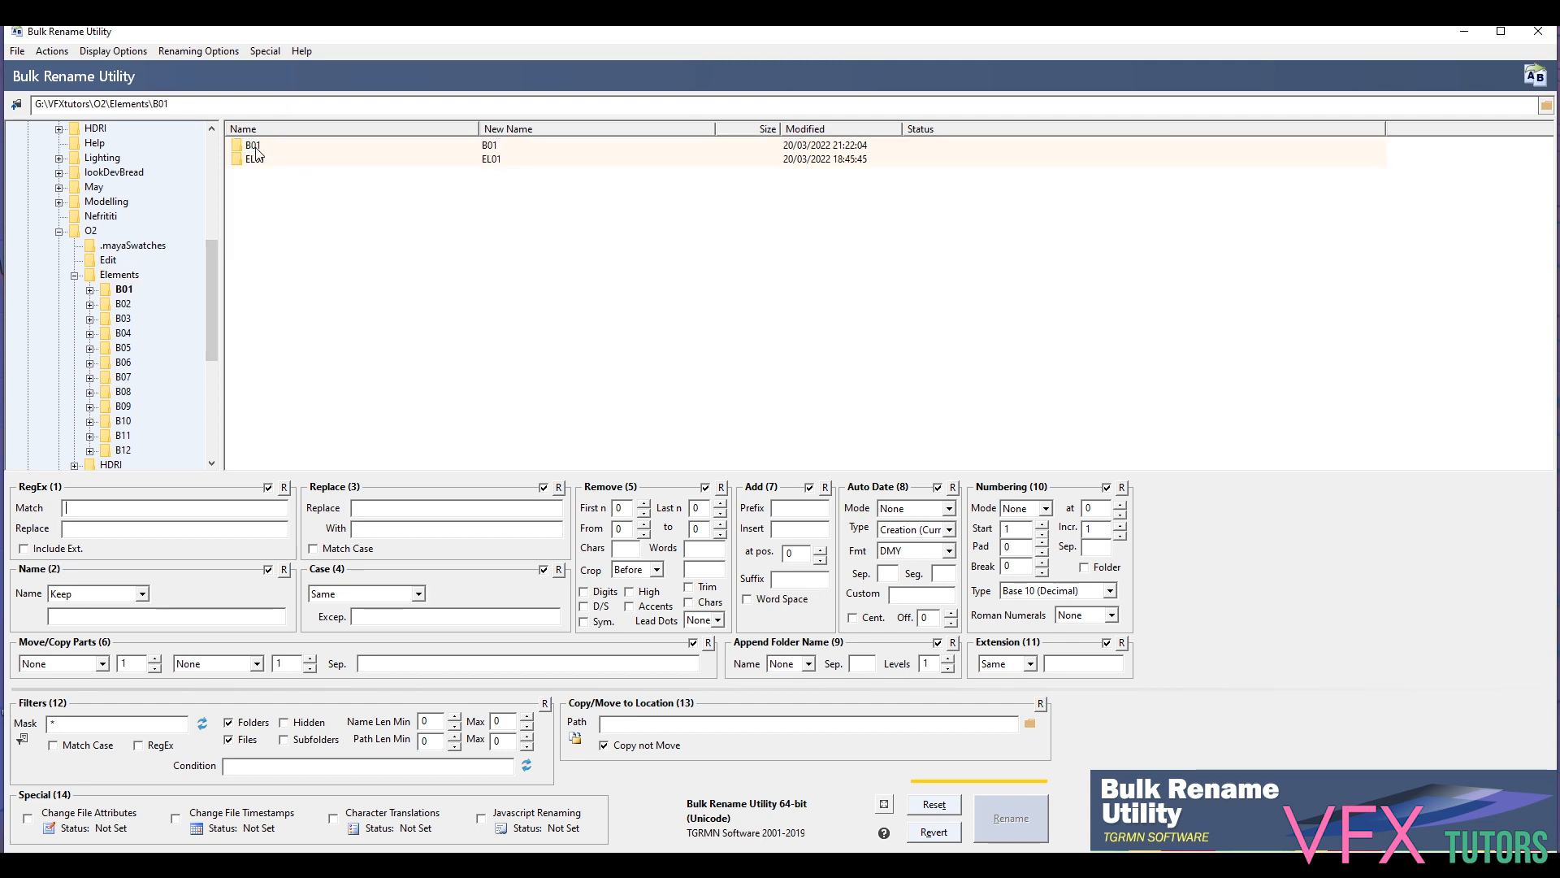
click(140, 317)
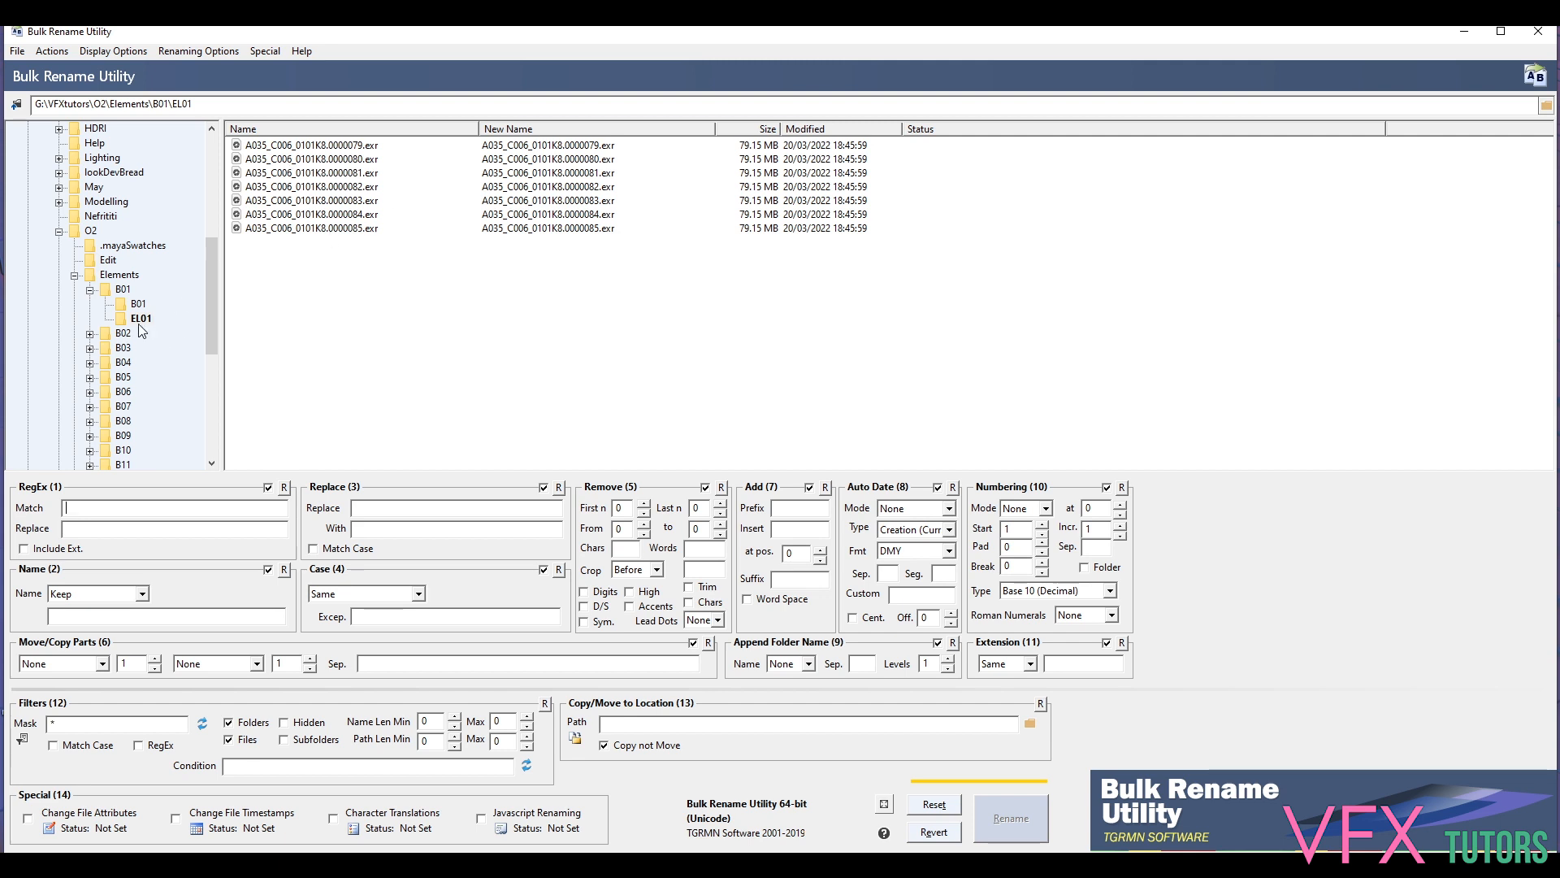
click(137, 302)
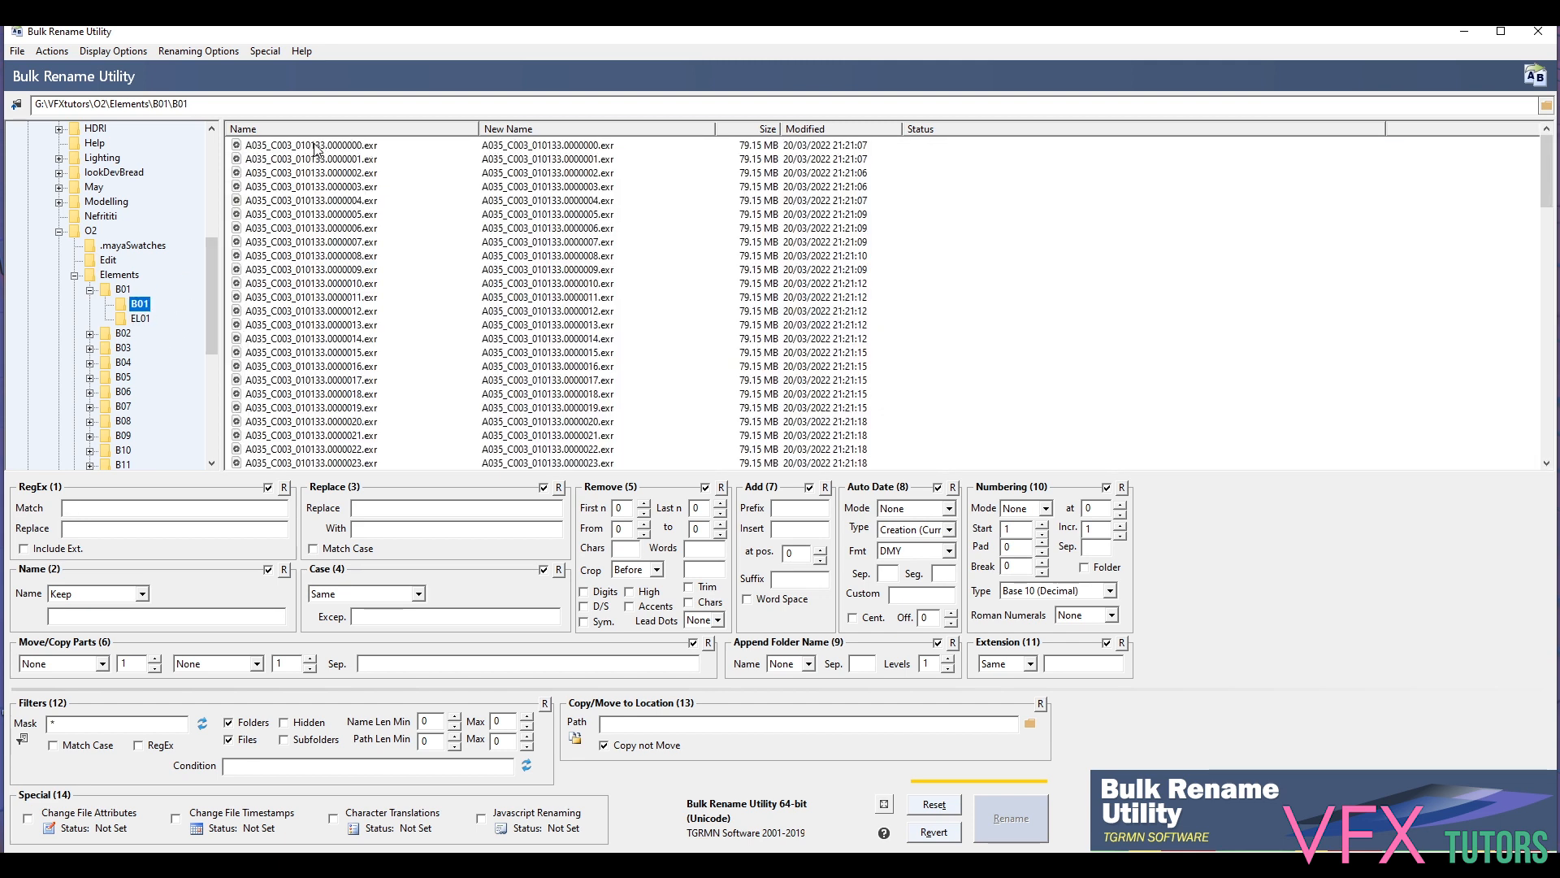
mouse_move(467, 144)
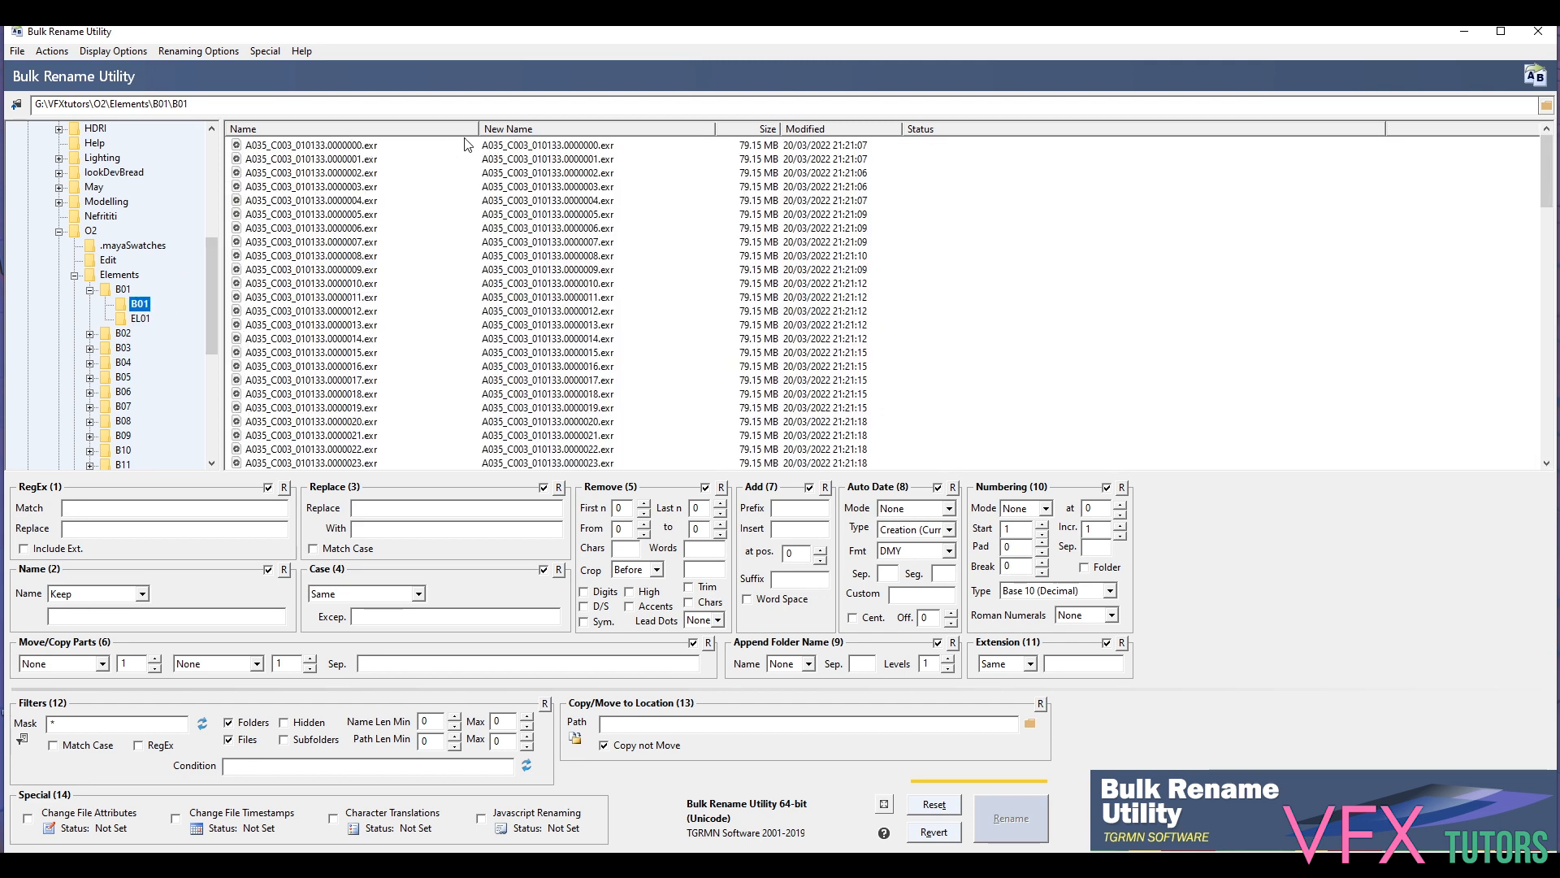
Select the first EXR frame and scroll through the numbered sequence
click(308, 144)
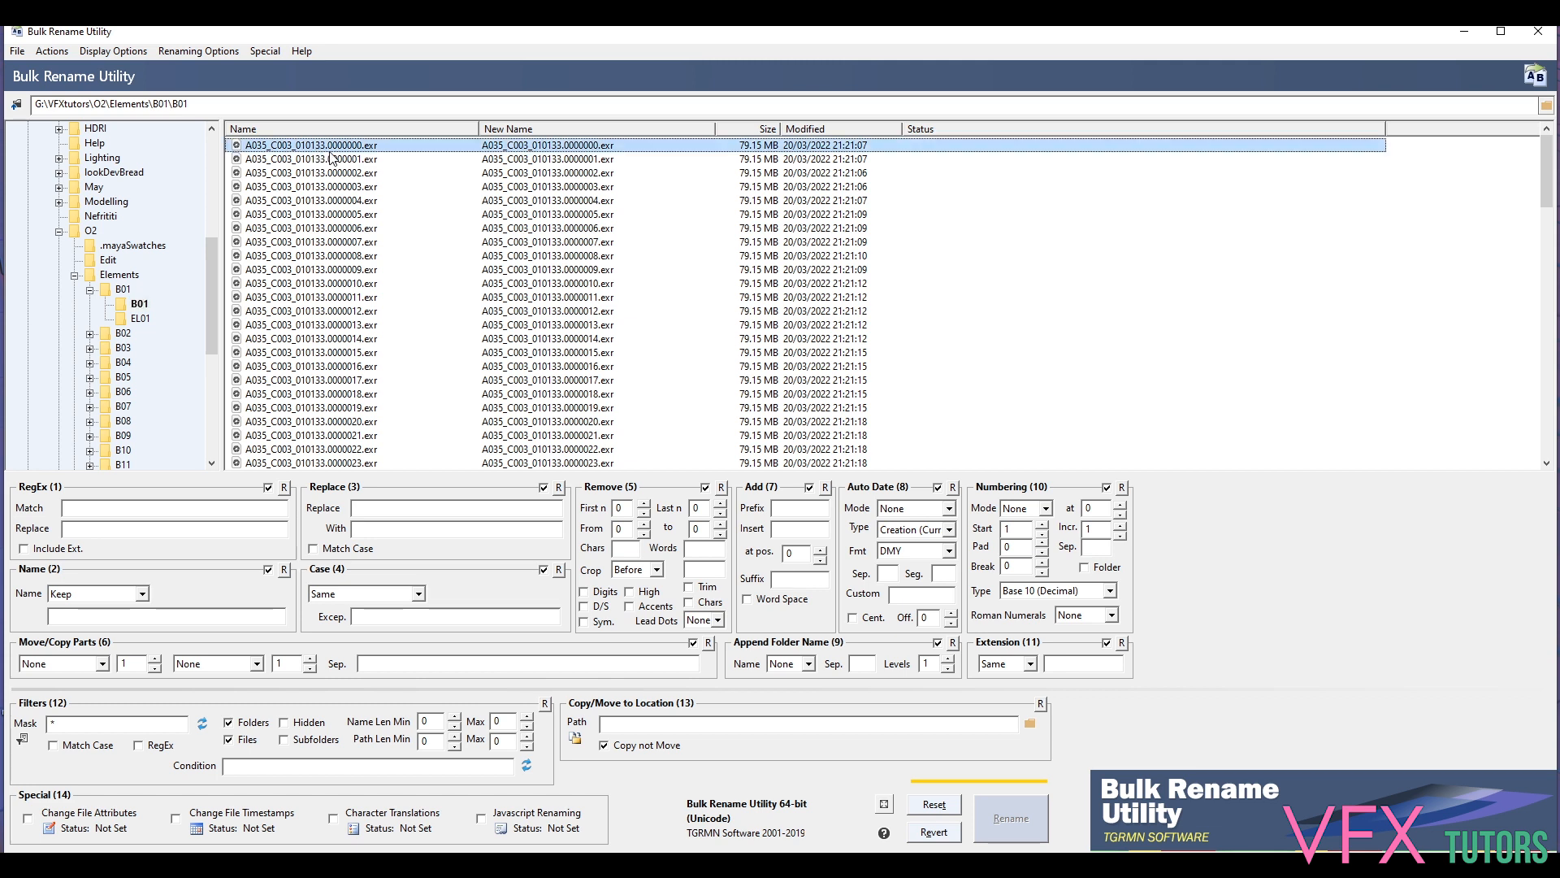
mouse_move(333, 159)
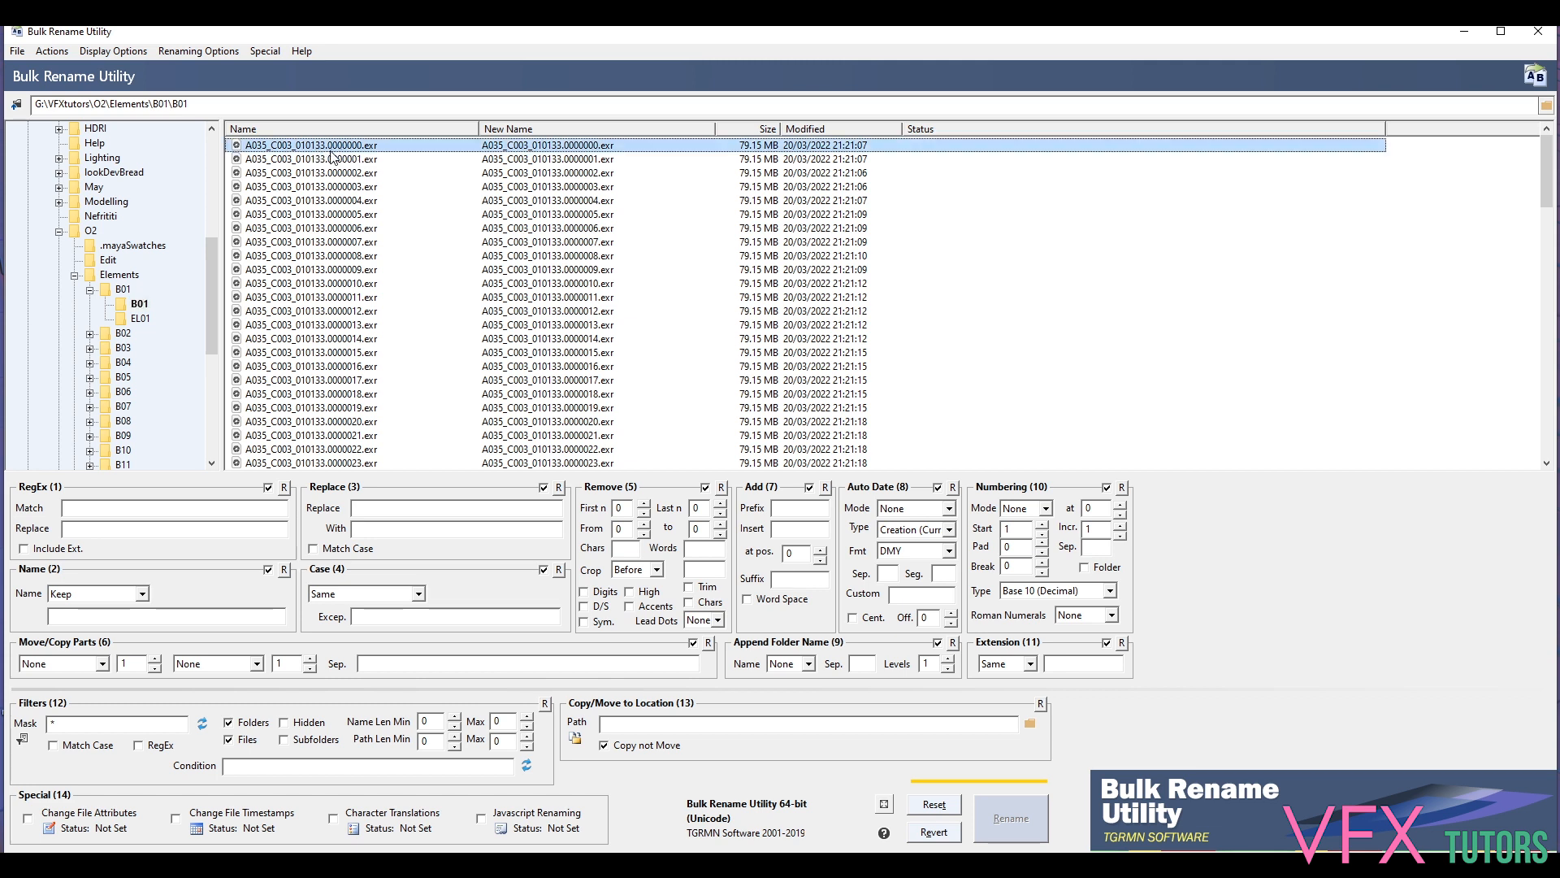
mouse_move(361, 198)
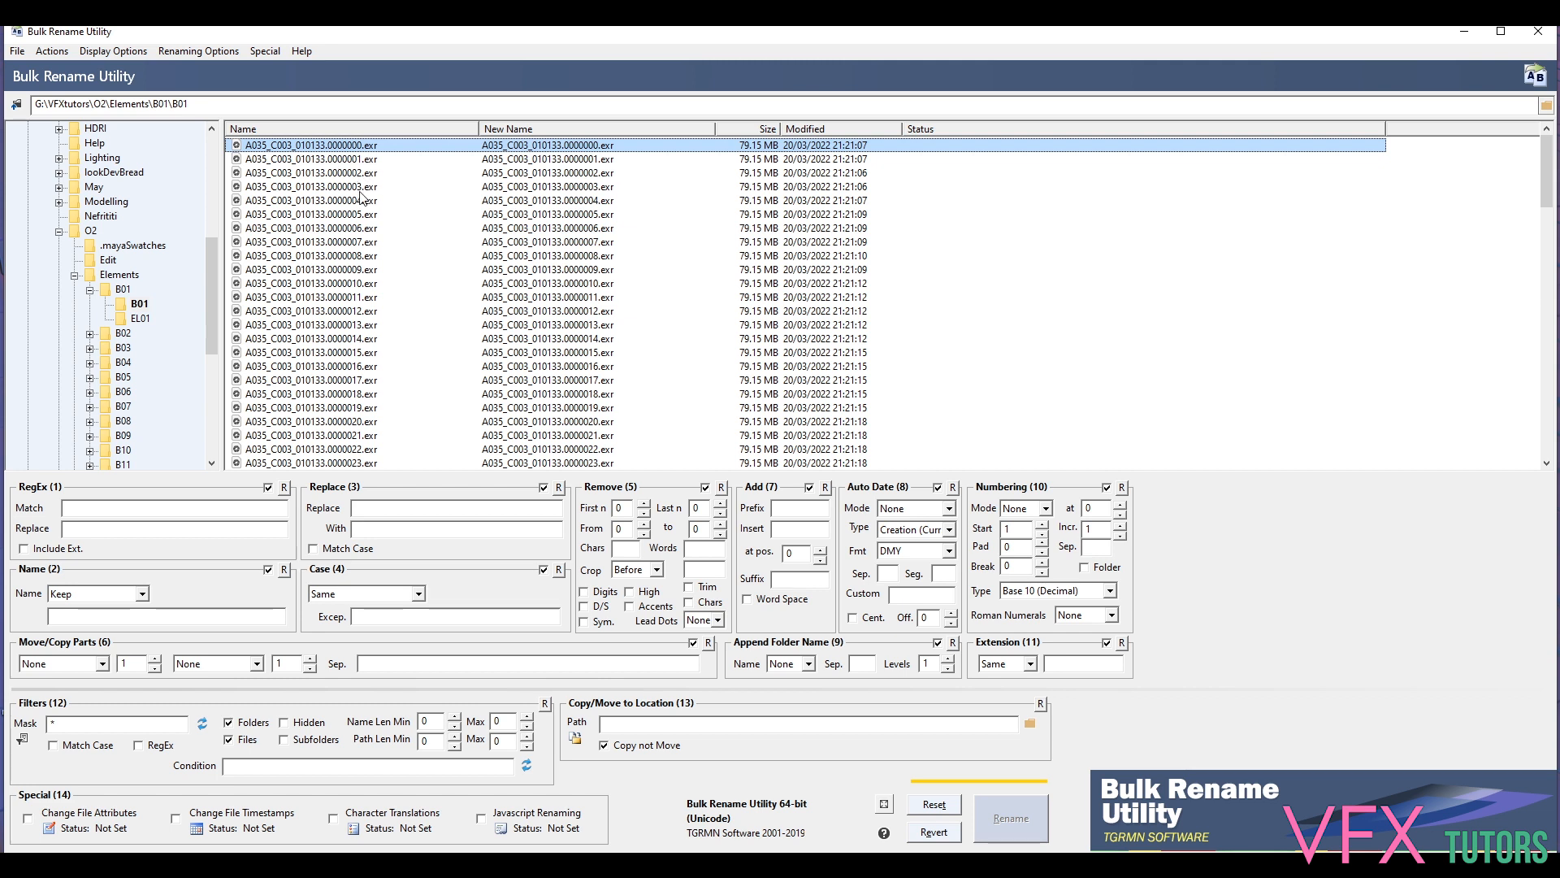
scroll(down, 3)
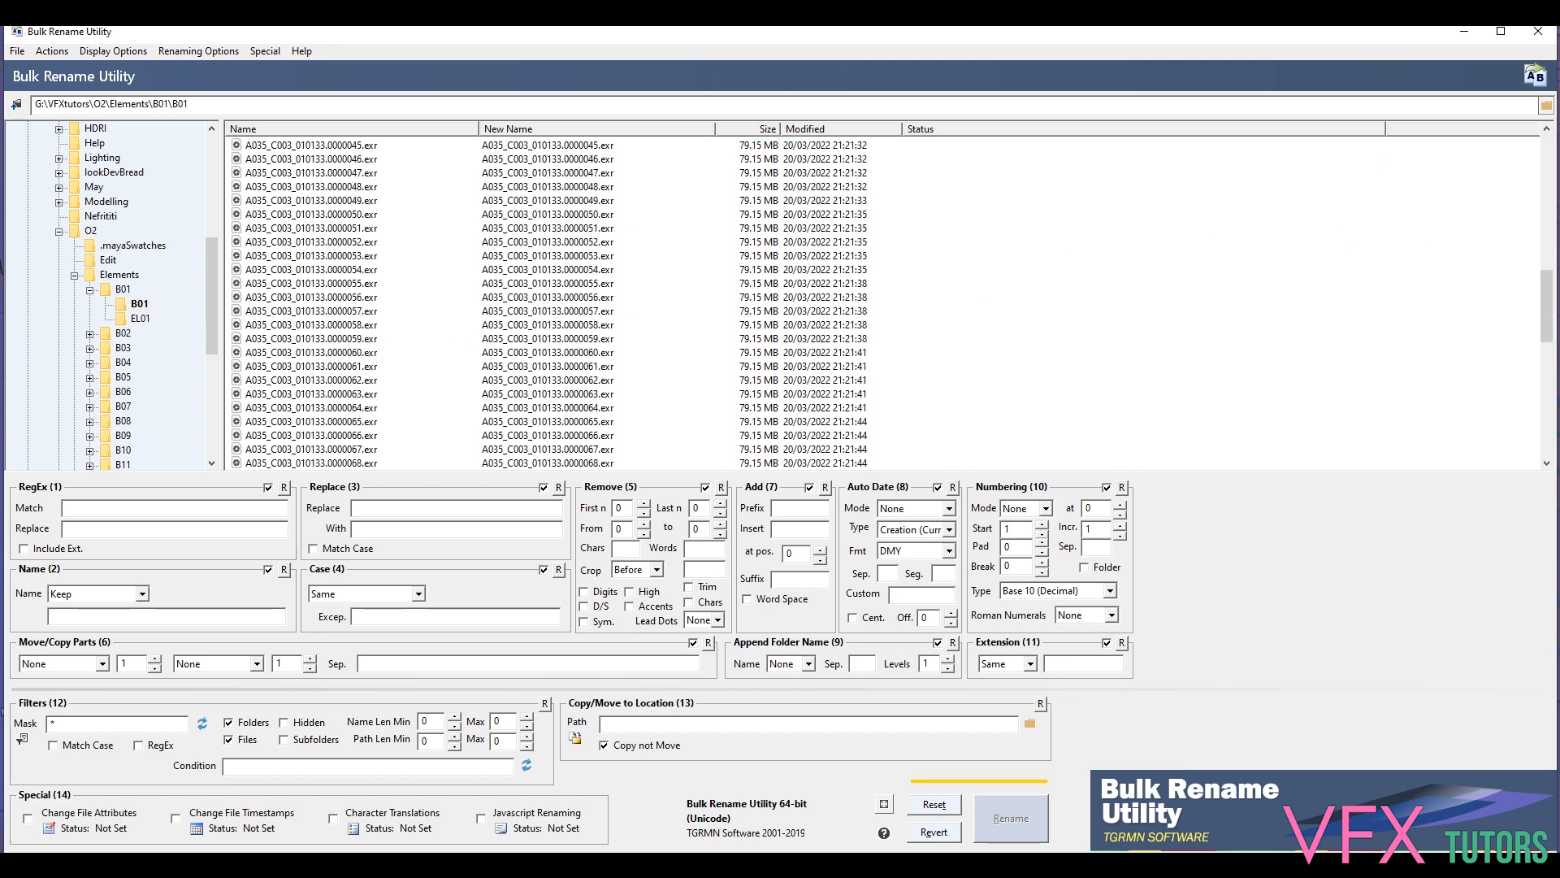
scroll(down, 3)
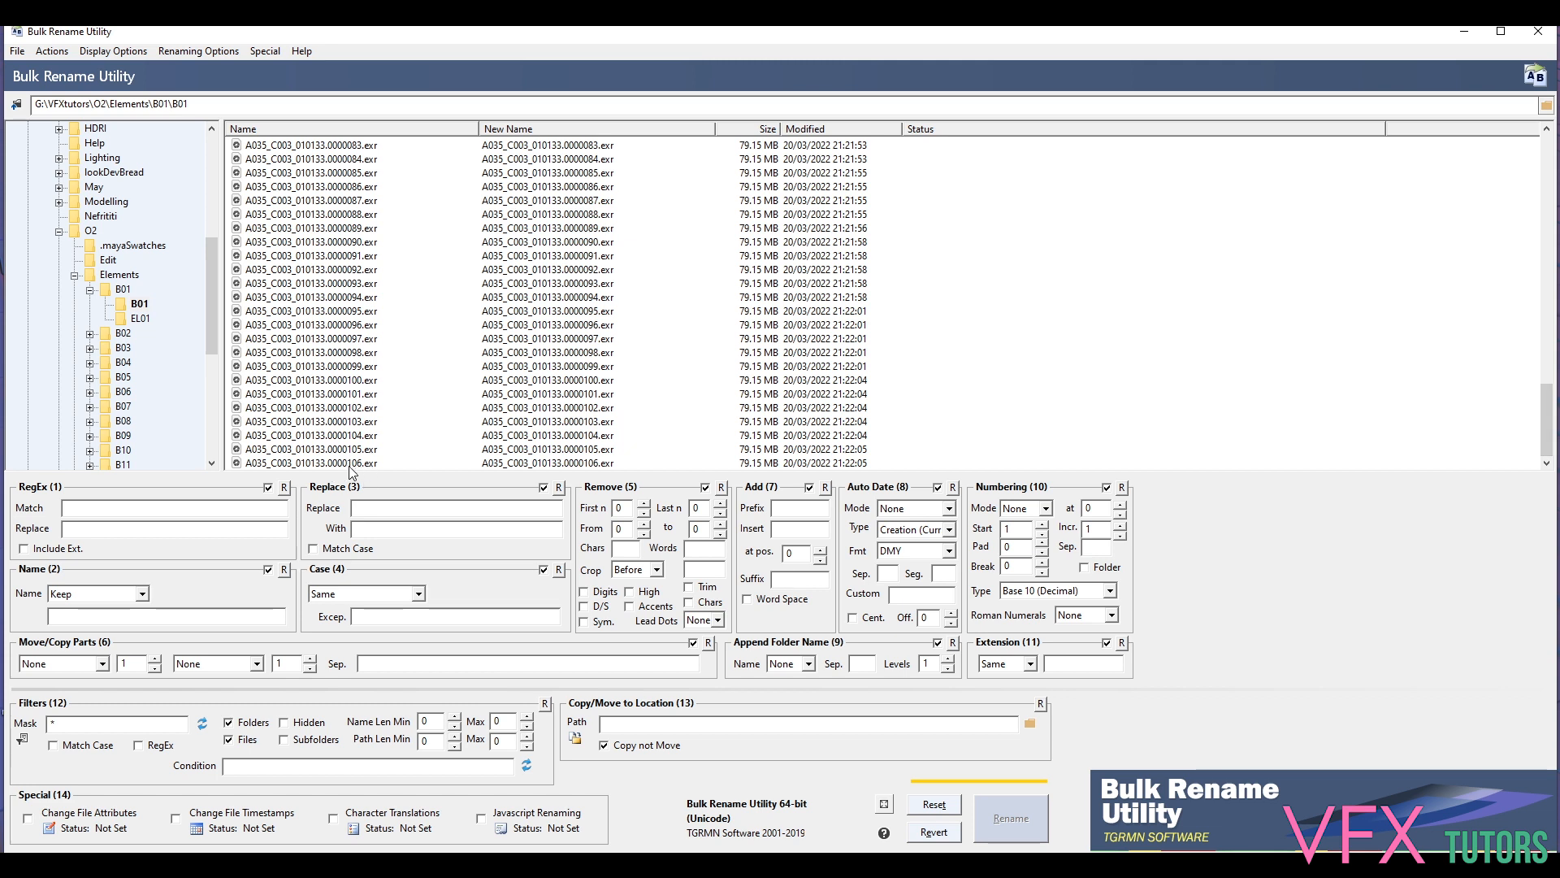
mouse_move(360, 473)
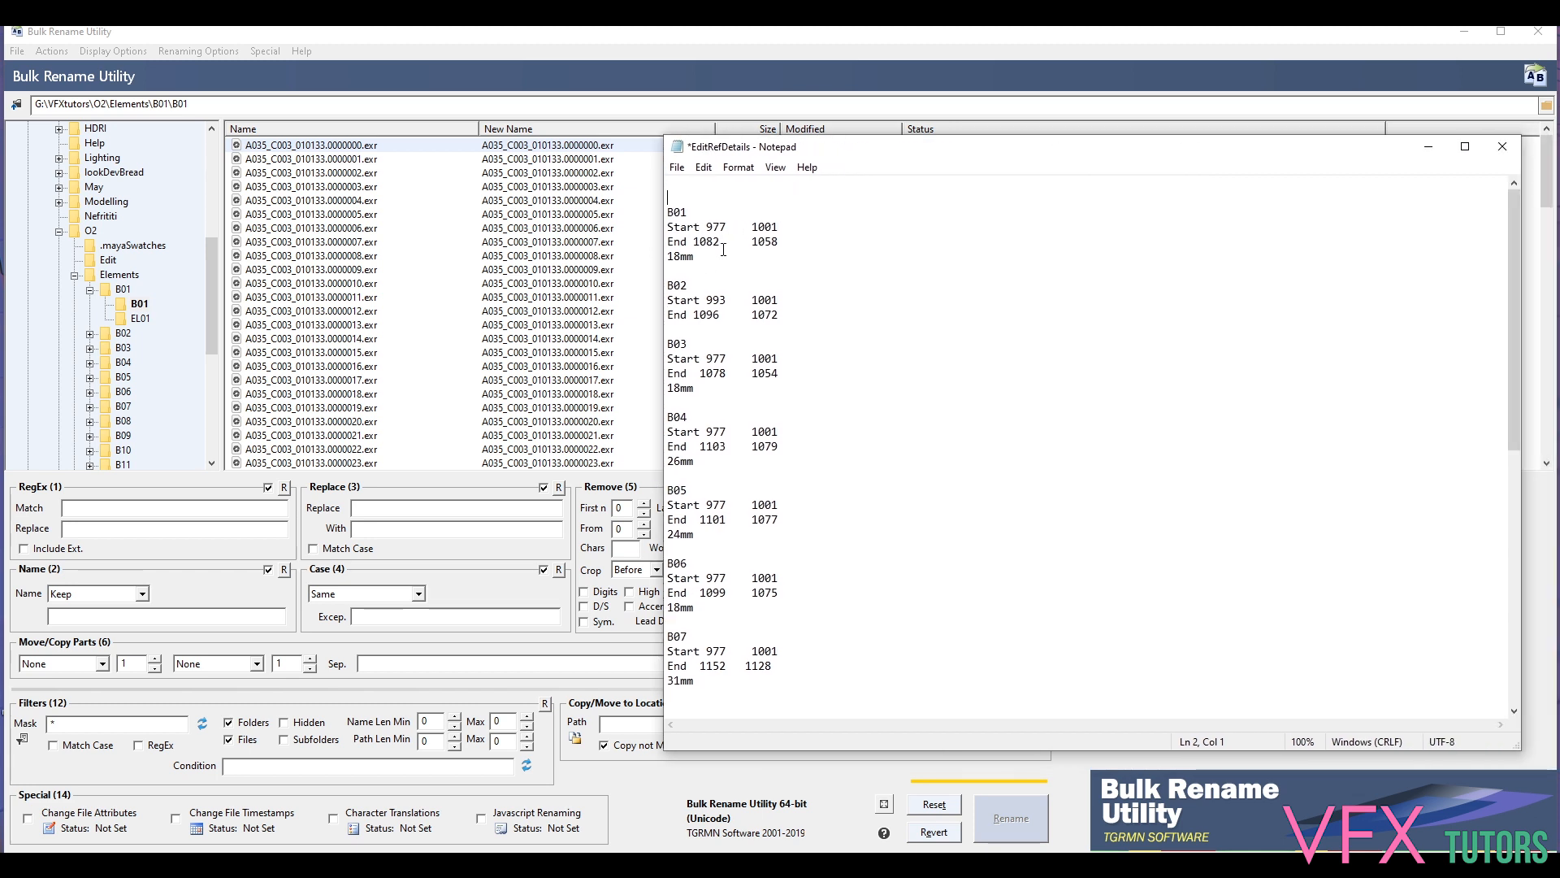
mouse_move(328, 154)
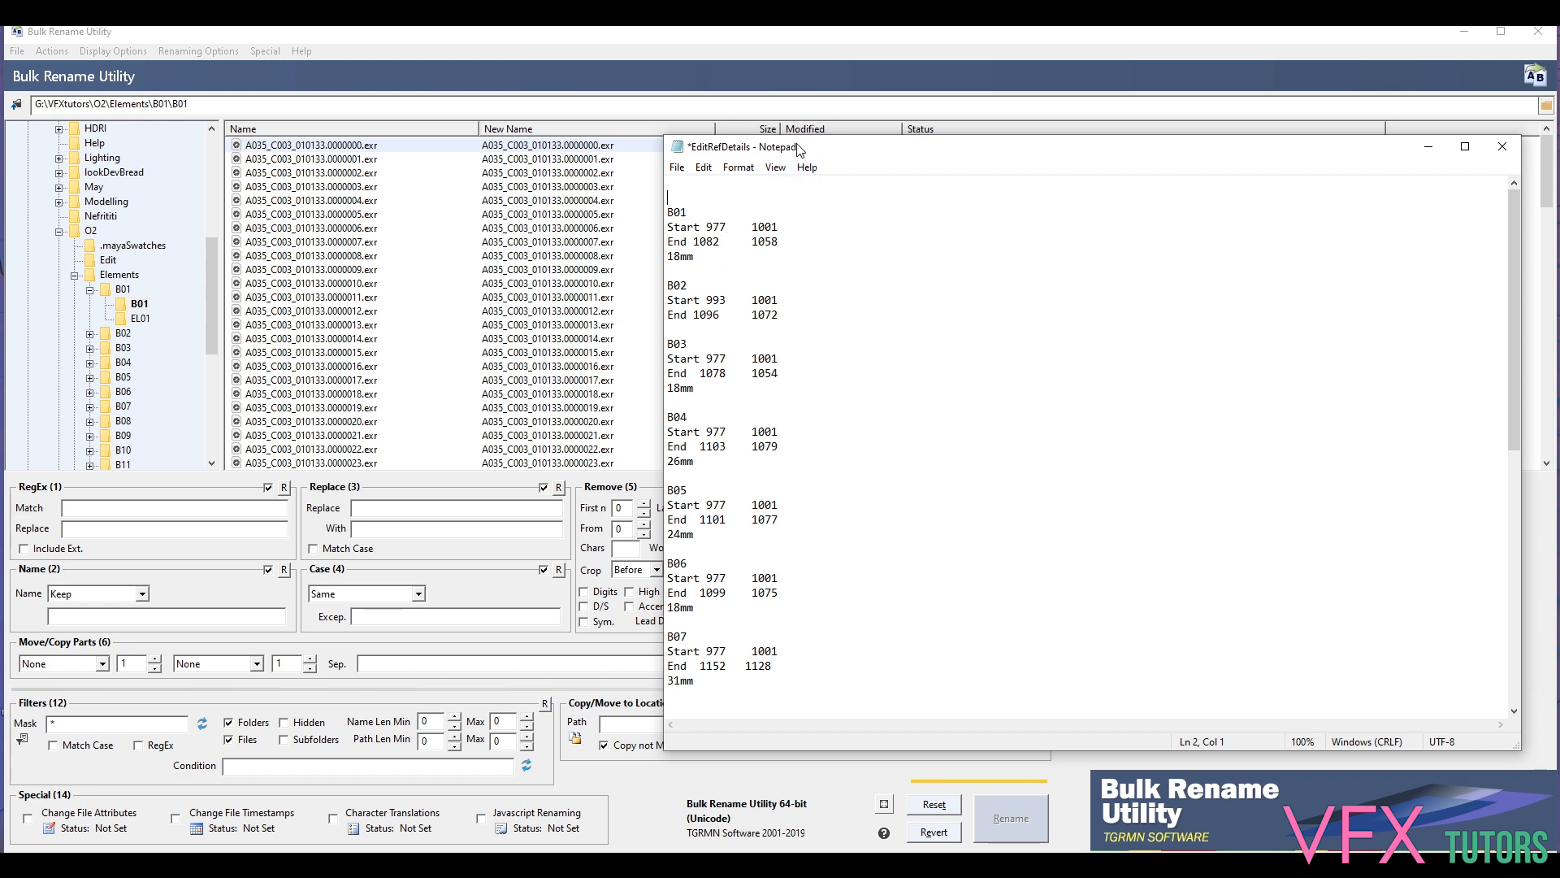
mouse_move(703, 192)
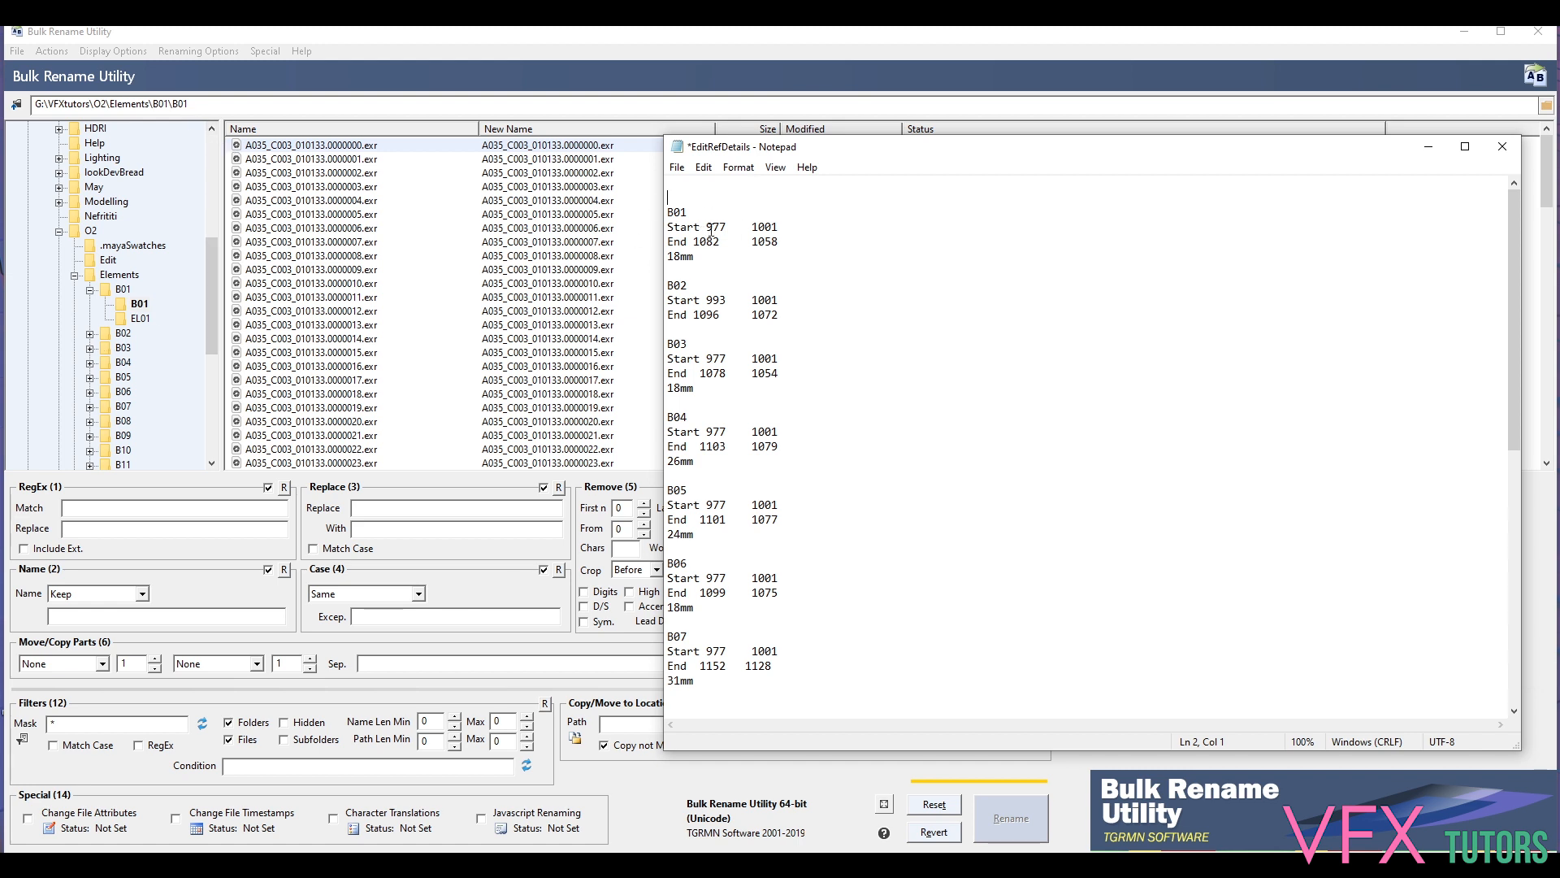
Highlight the B01 start frame and end frame (1058) in EditRefDetails.txt
double_click(712, 226)
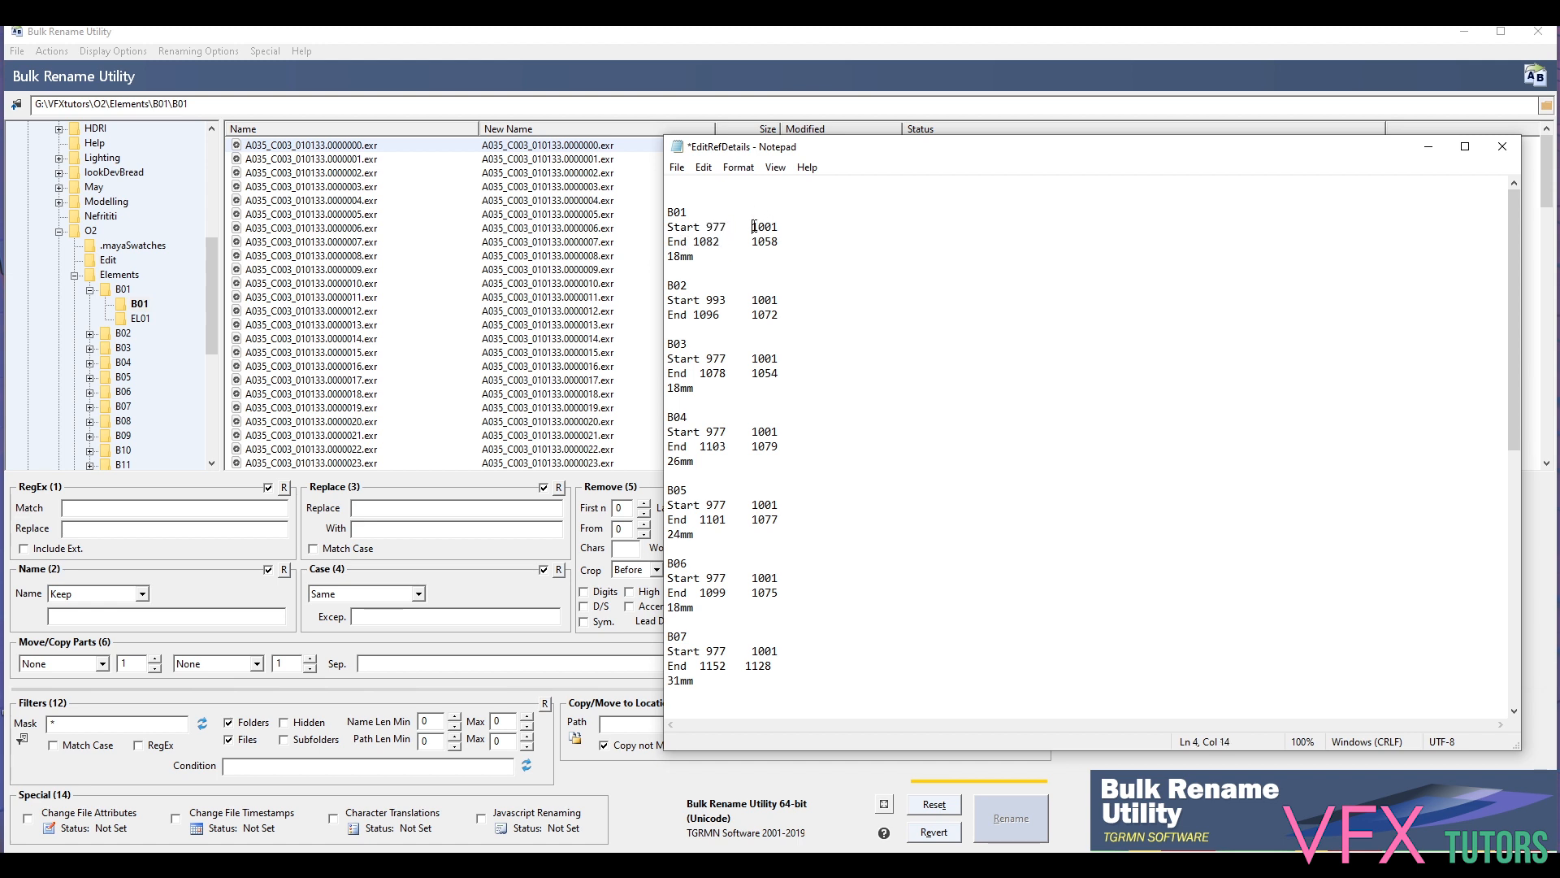
double_click(764, 241)
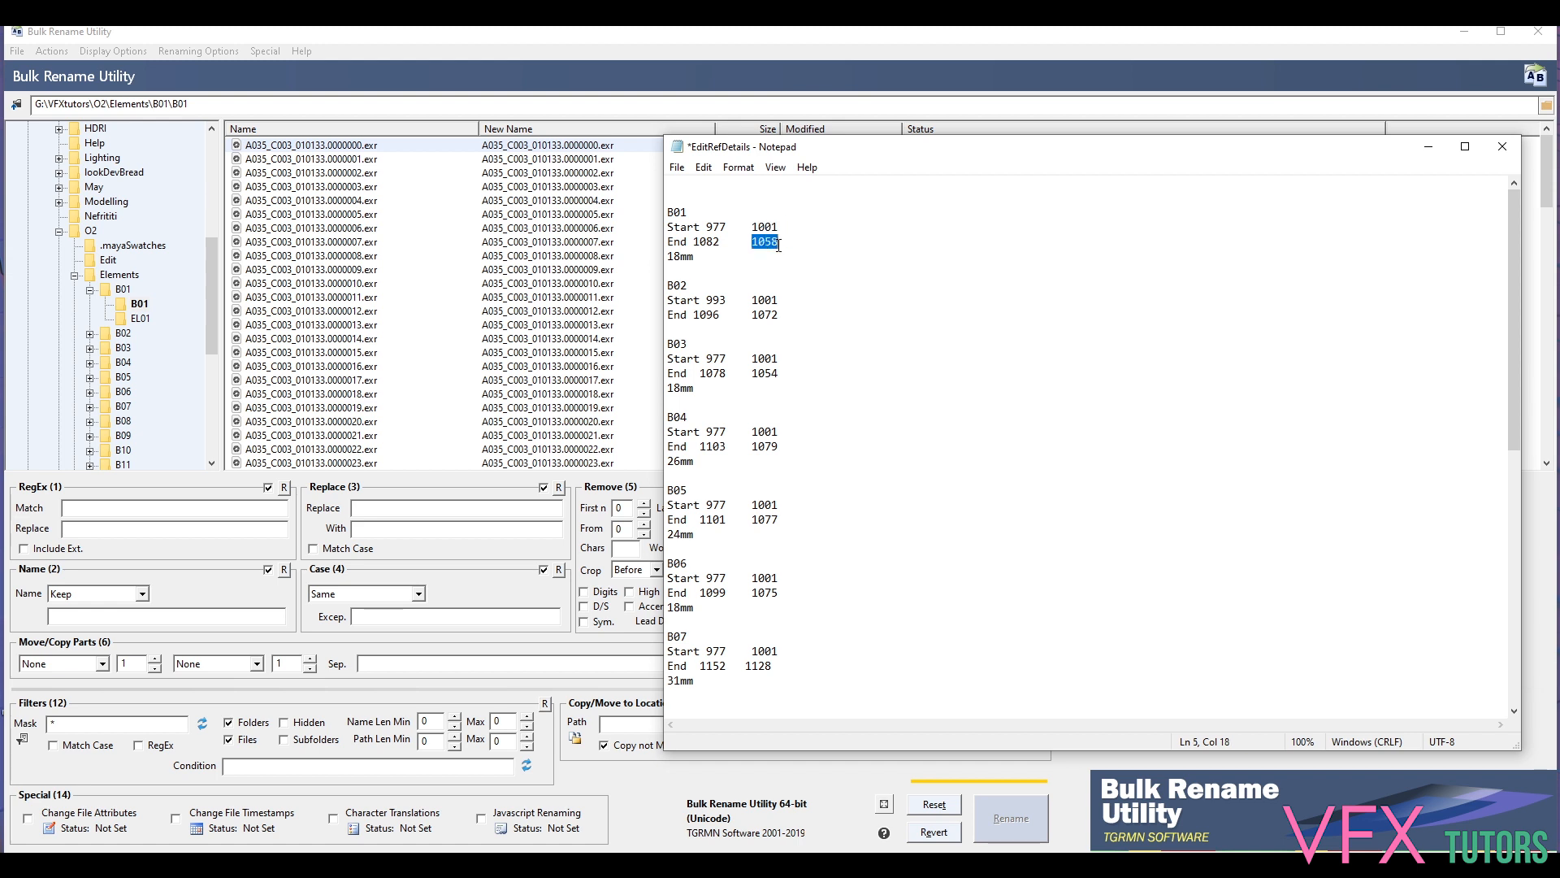
mouse_move(738, 236)
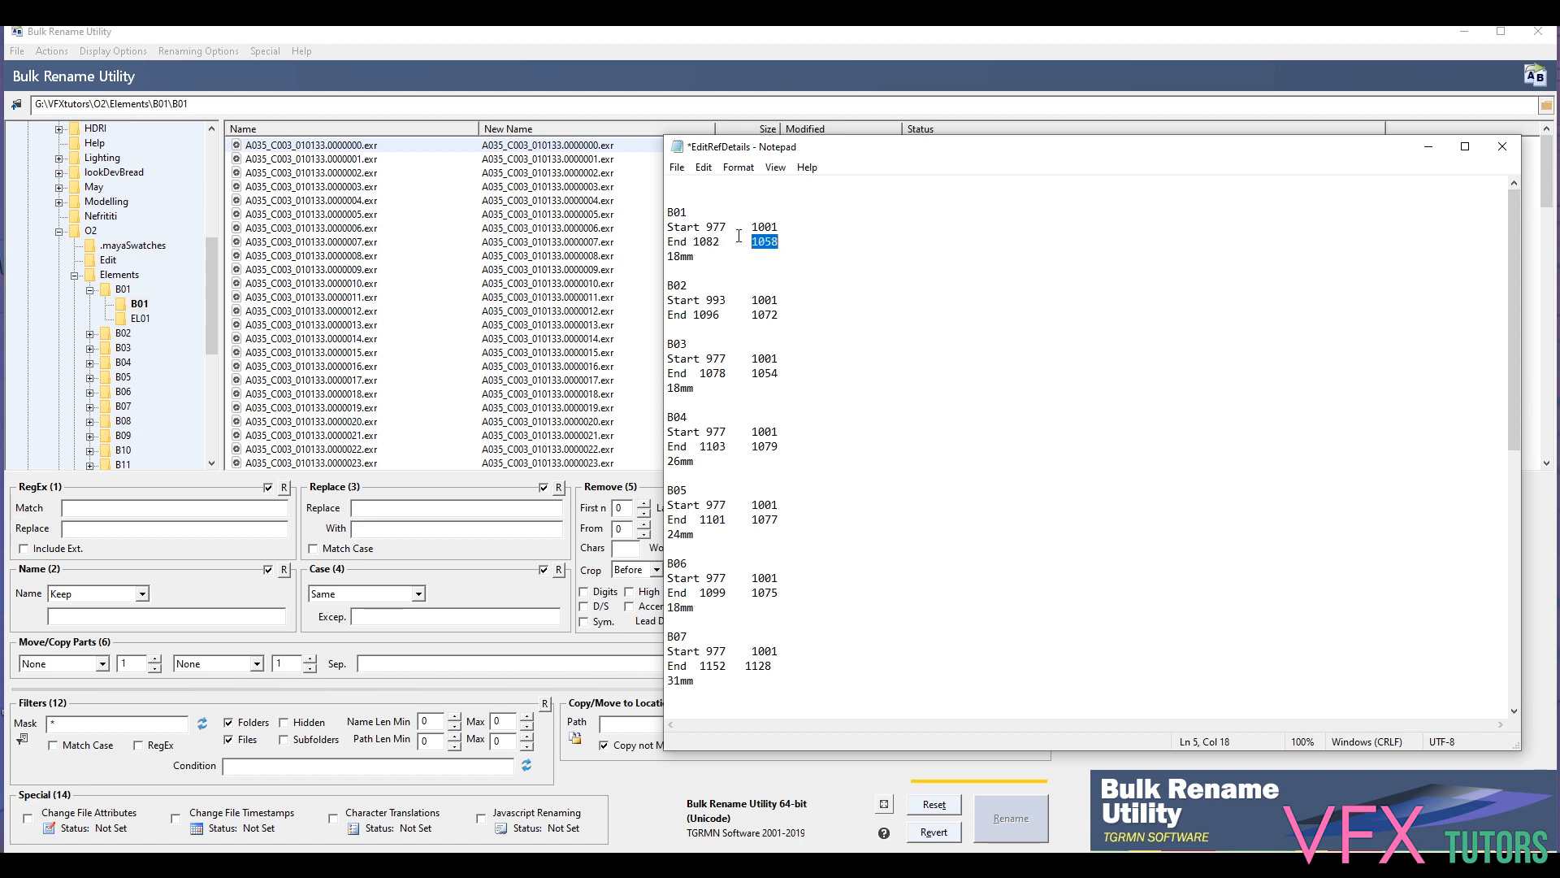
mouse_move(530, 140)
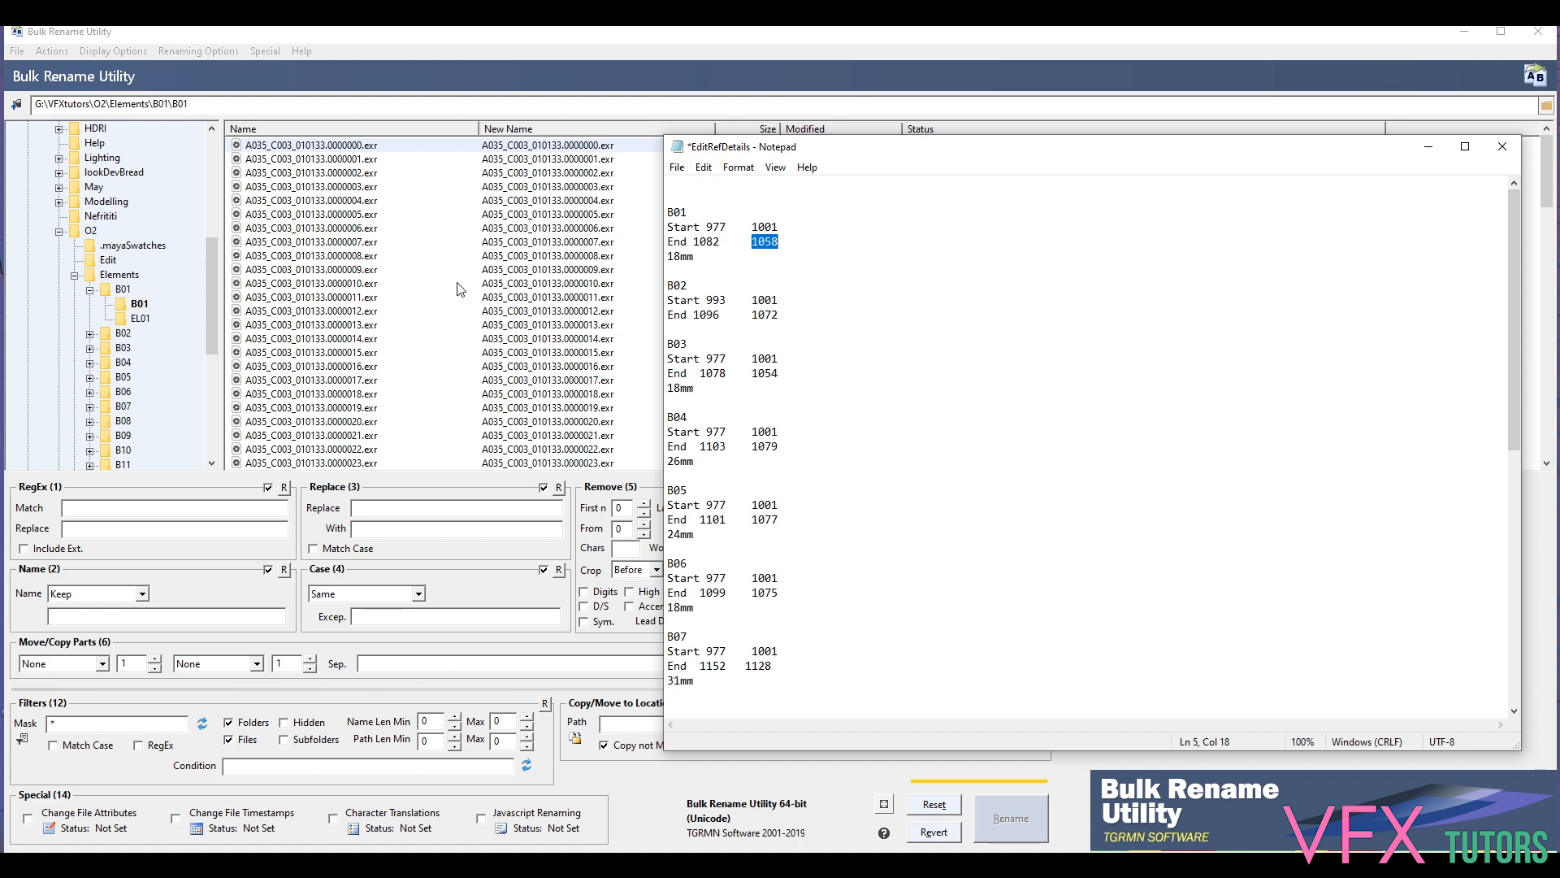
mouse_move(334, 157)
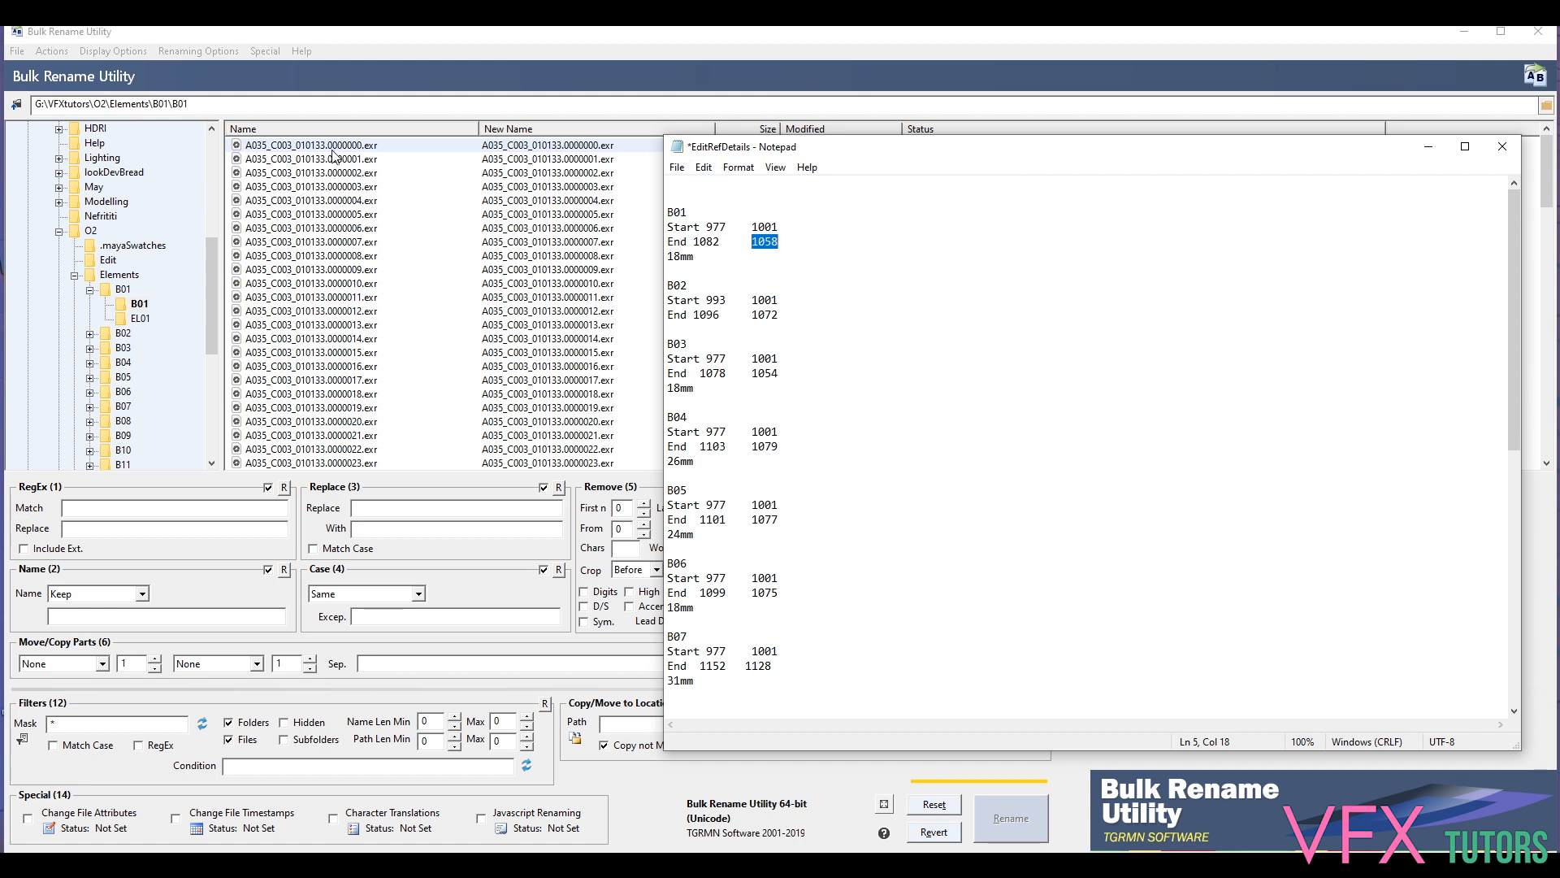
mouse_move(371, 156)
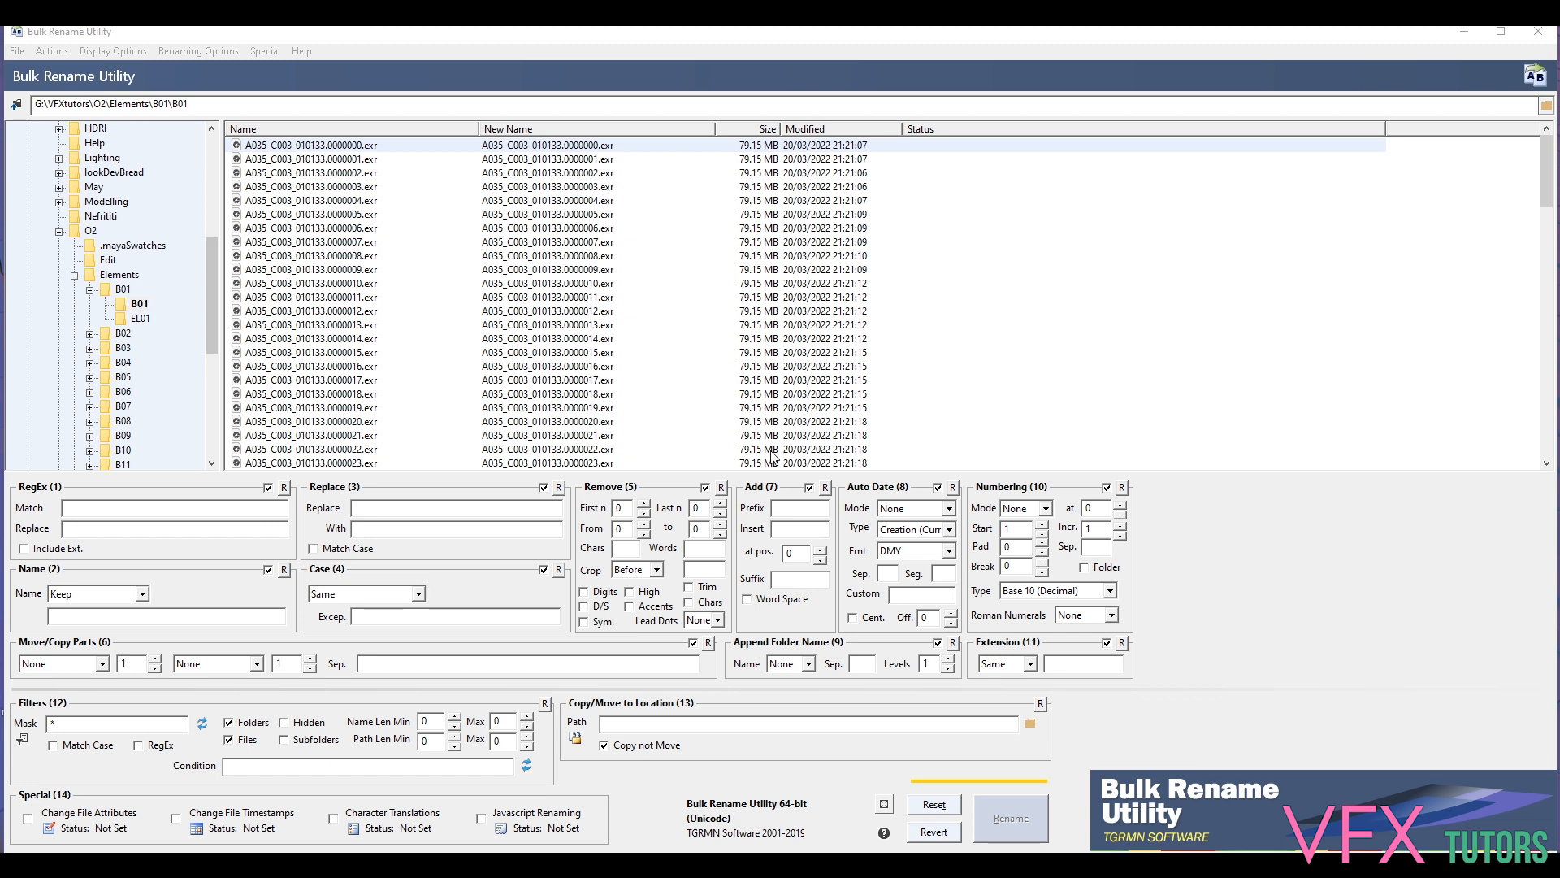
mouse_move(585, 509)
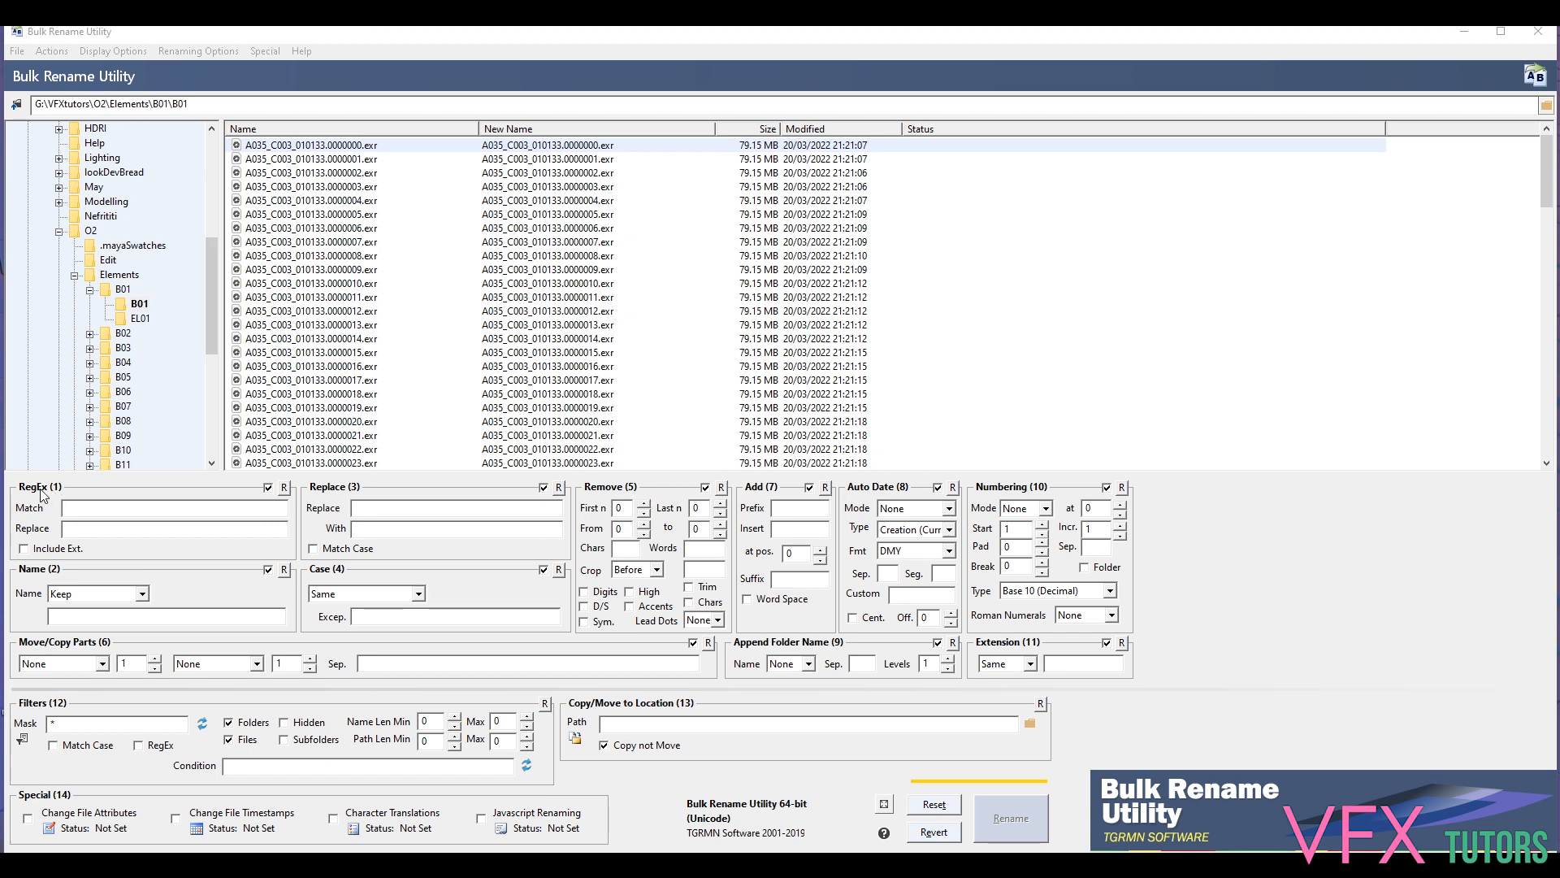
mouse_move(60, 492)
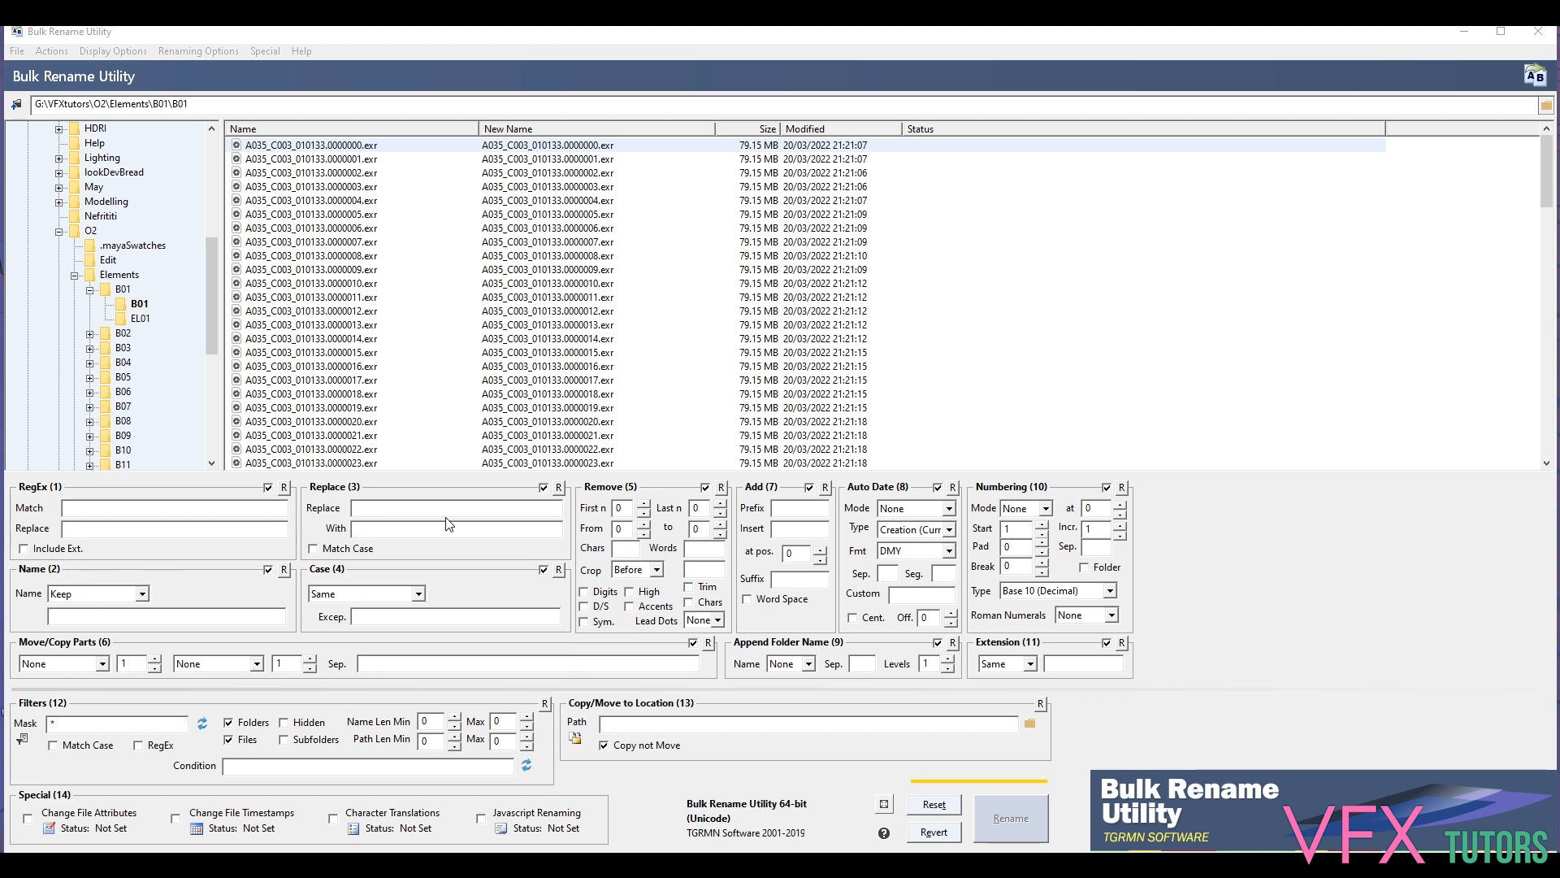
mouse_move(569, 515)
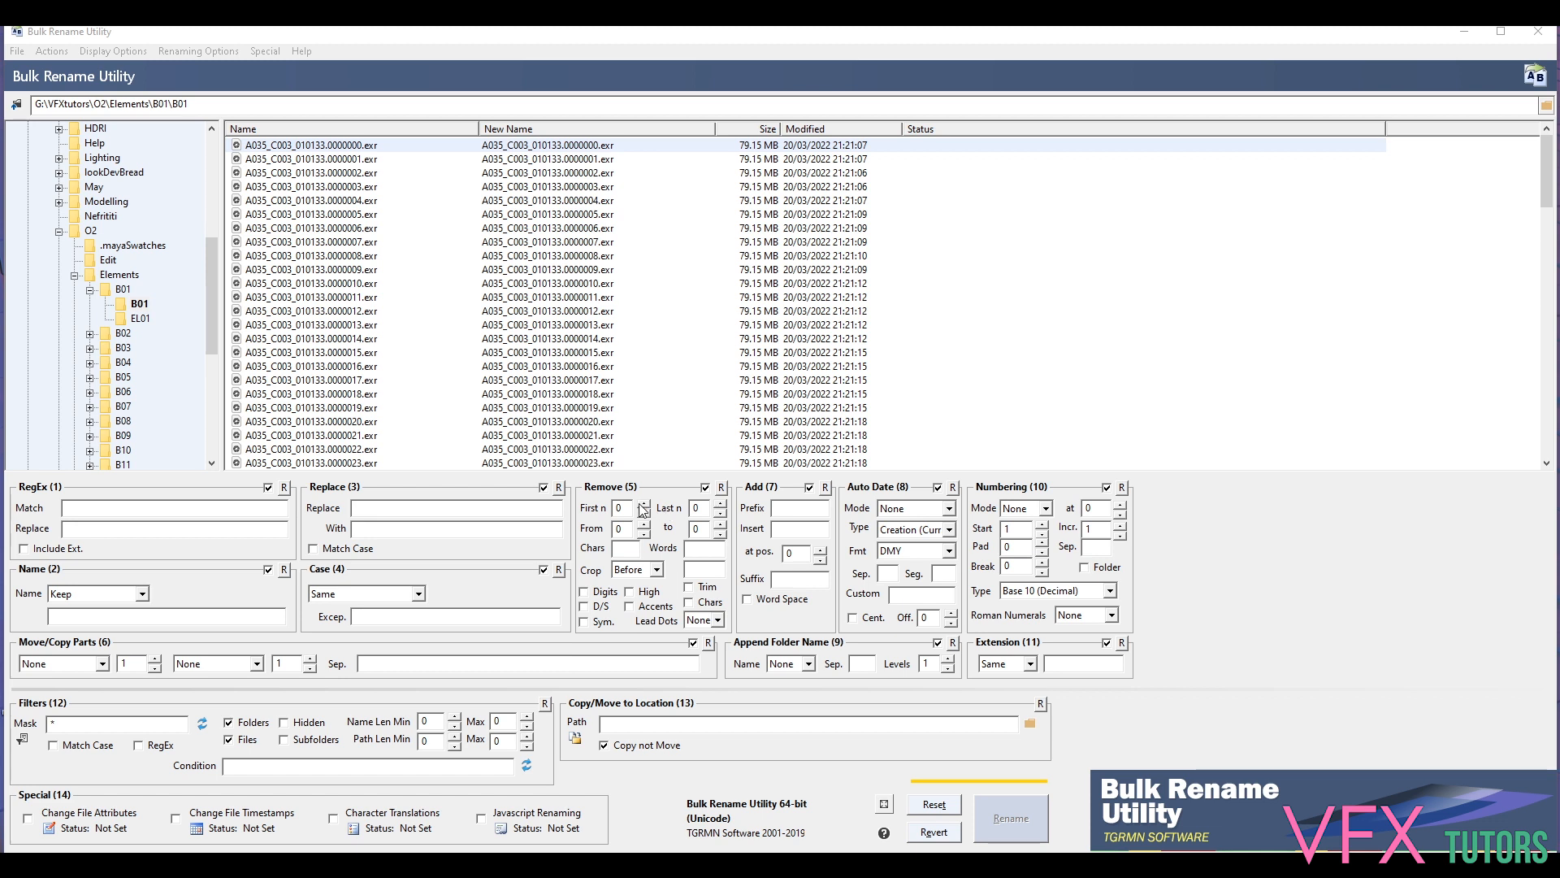
mouse_move(725, 510)
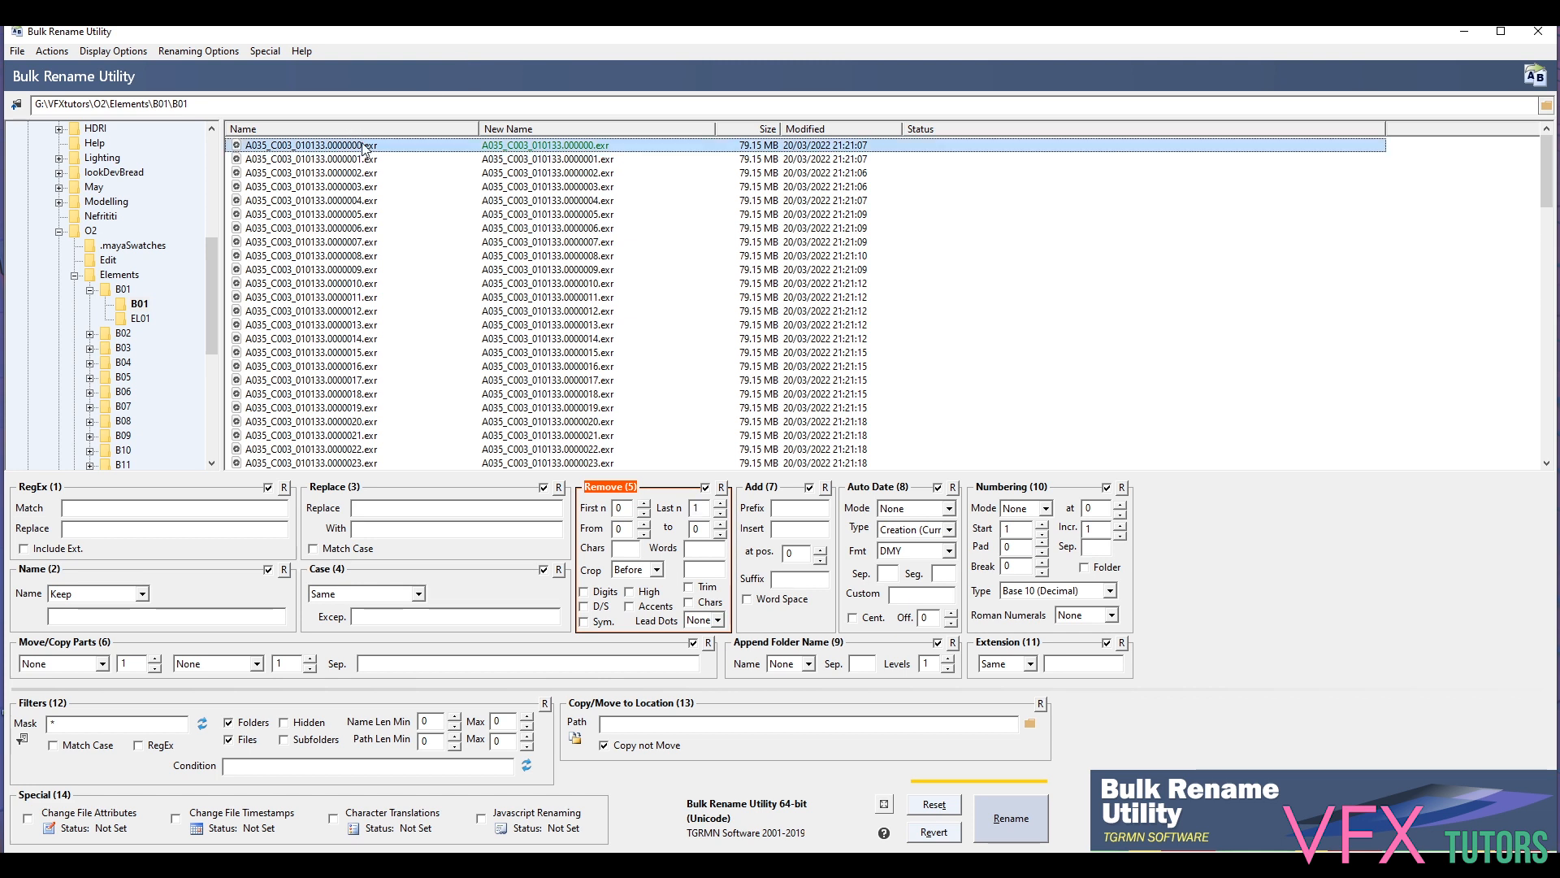
Raise Remove (5) 'Last n' to 7 so trailing frame digits are stripped from every B01 name
scroll(down, 3)
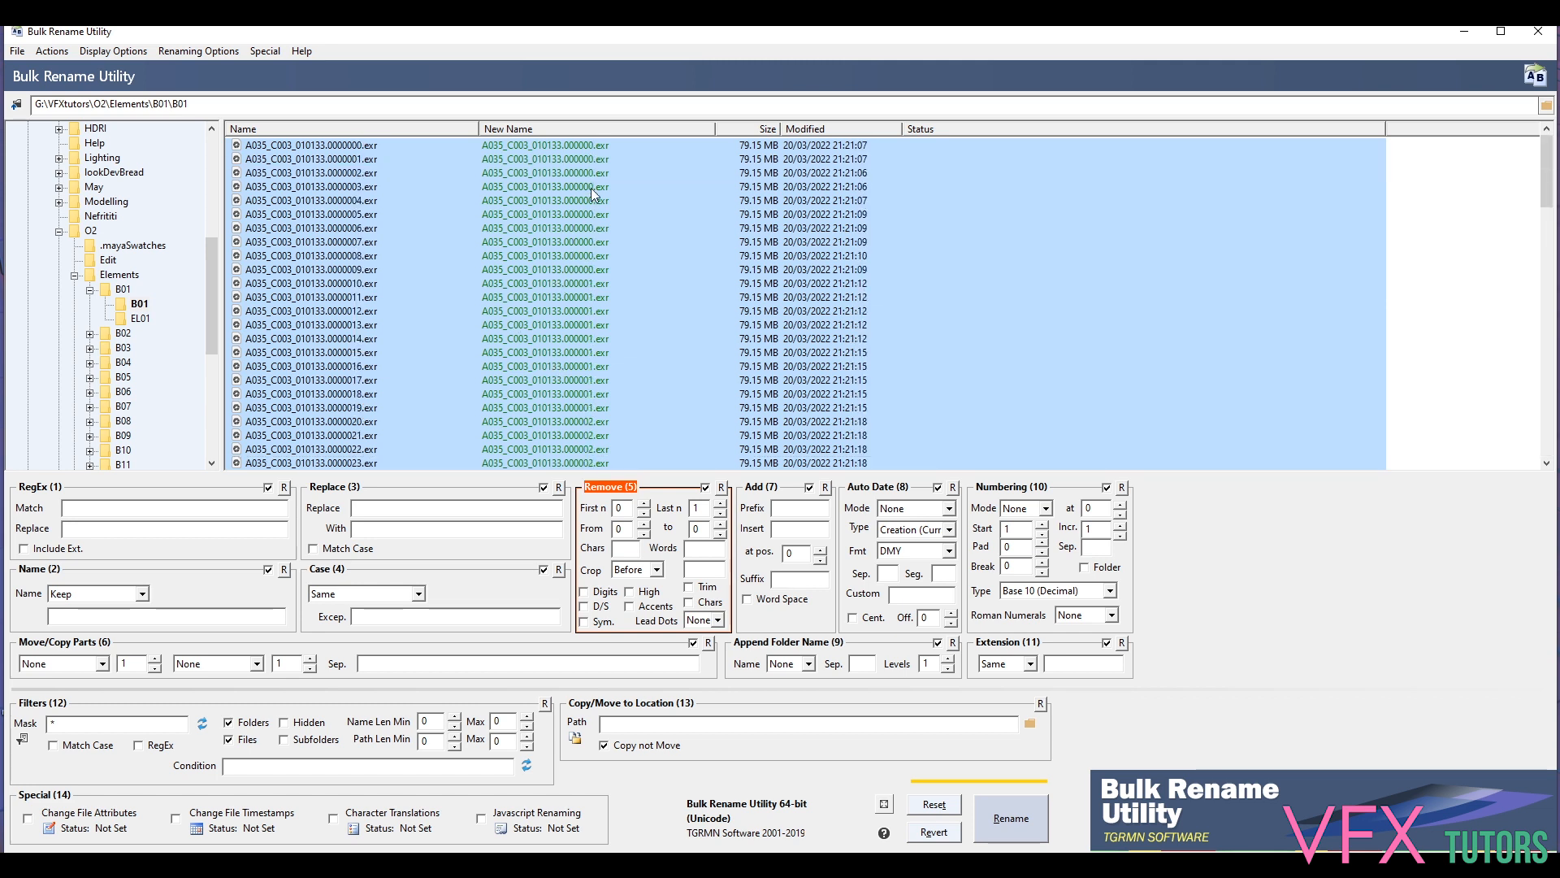
mouse_move(721, 512)
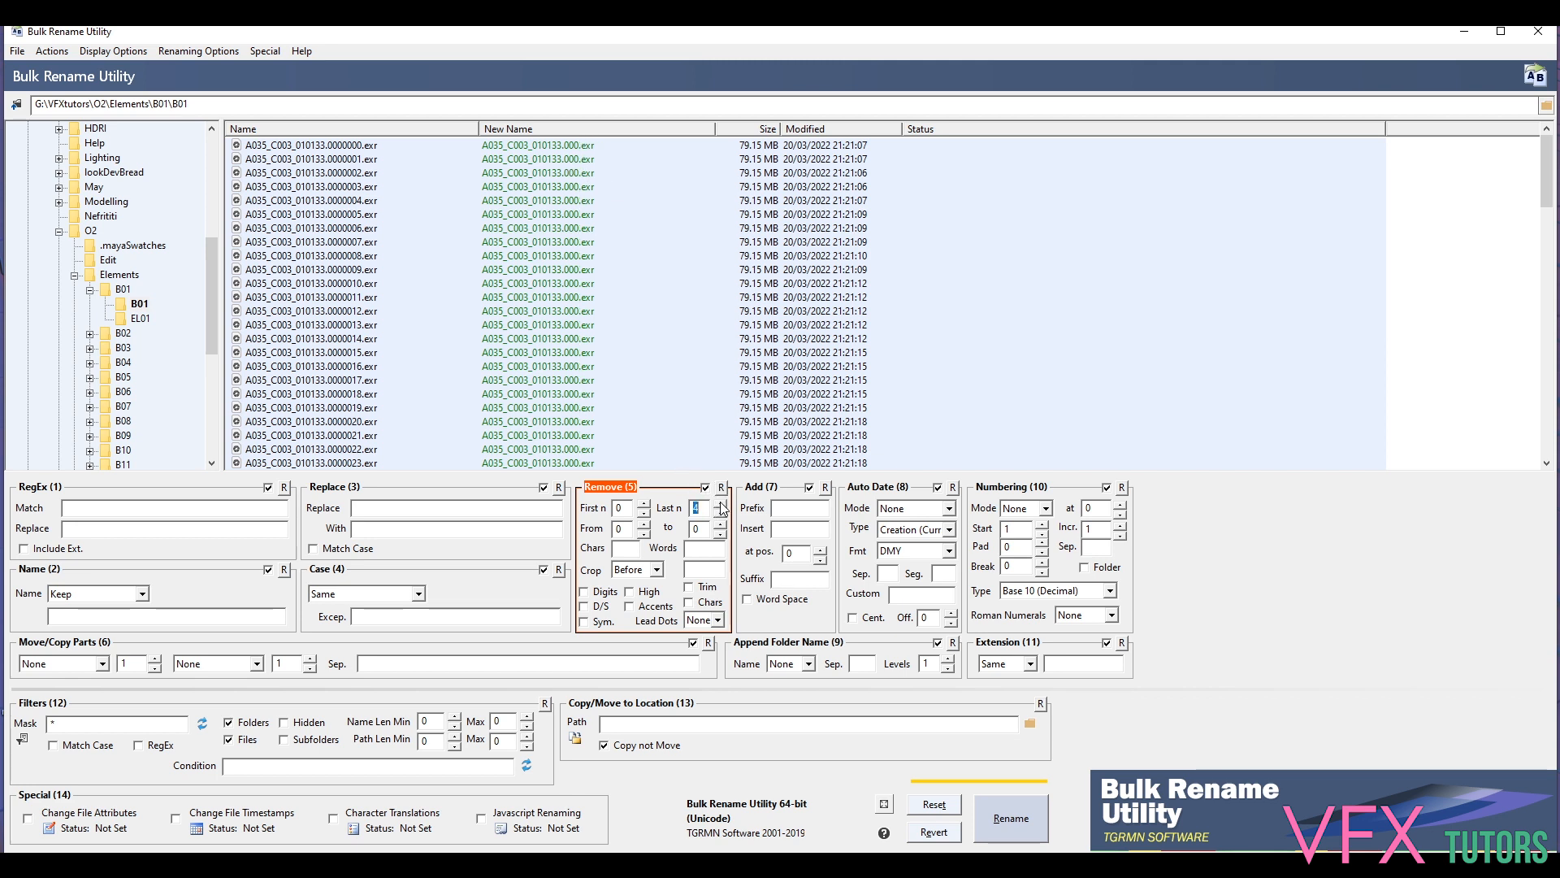
click(721, 504)
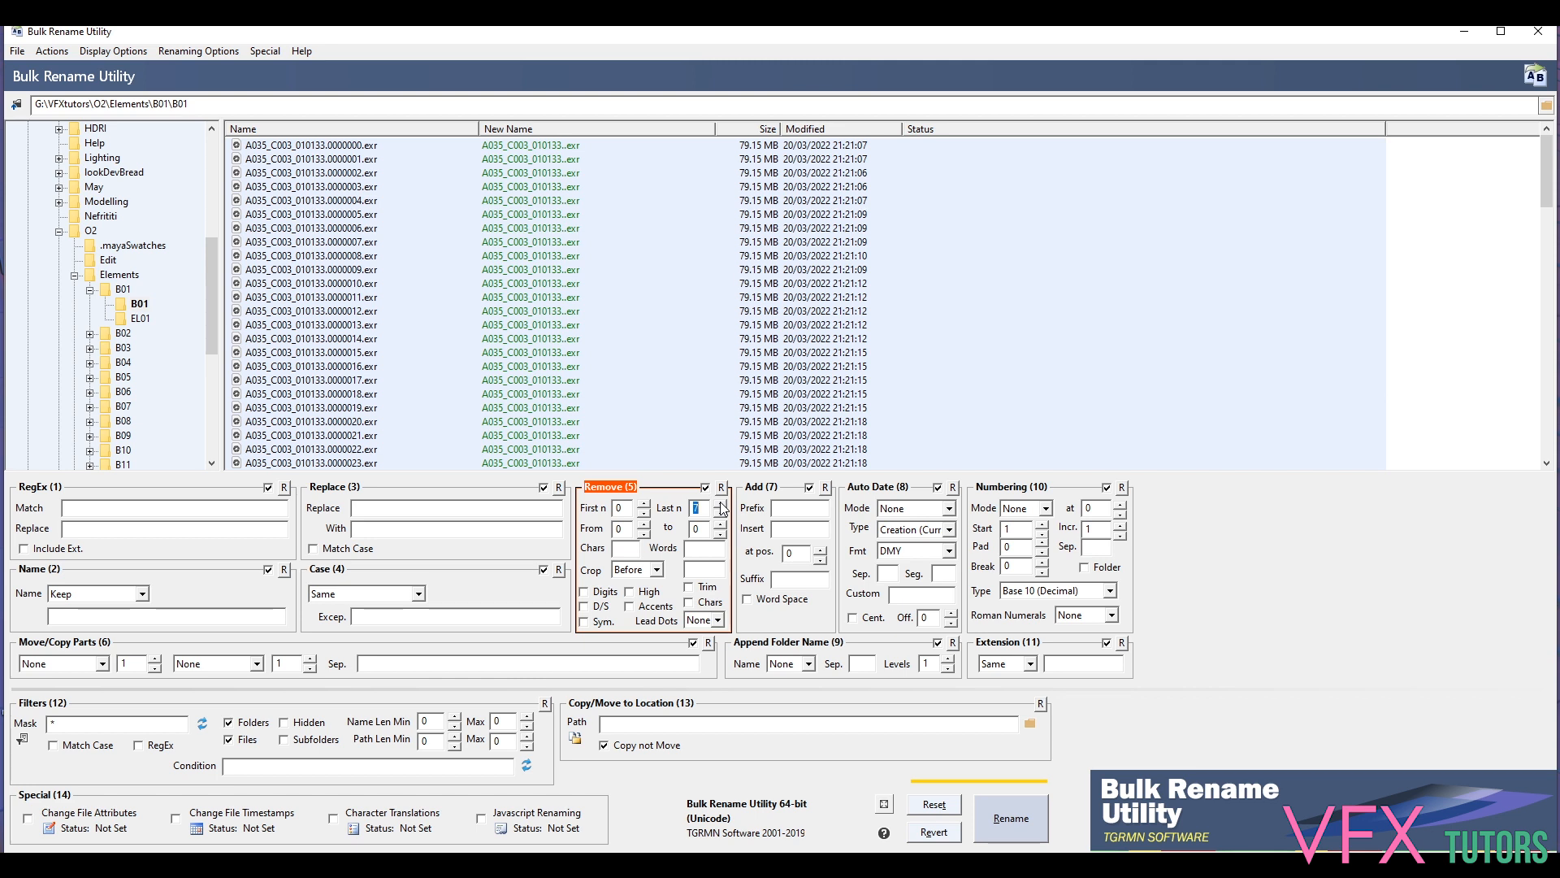
mouse_move(759, 448)
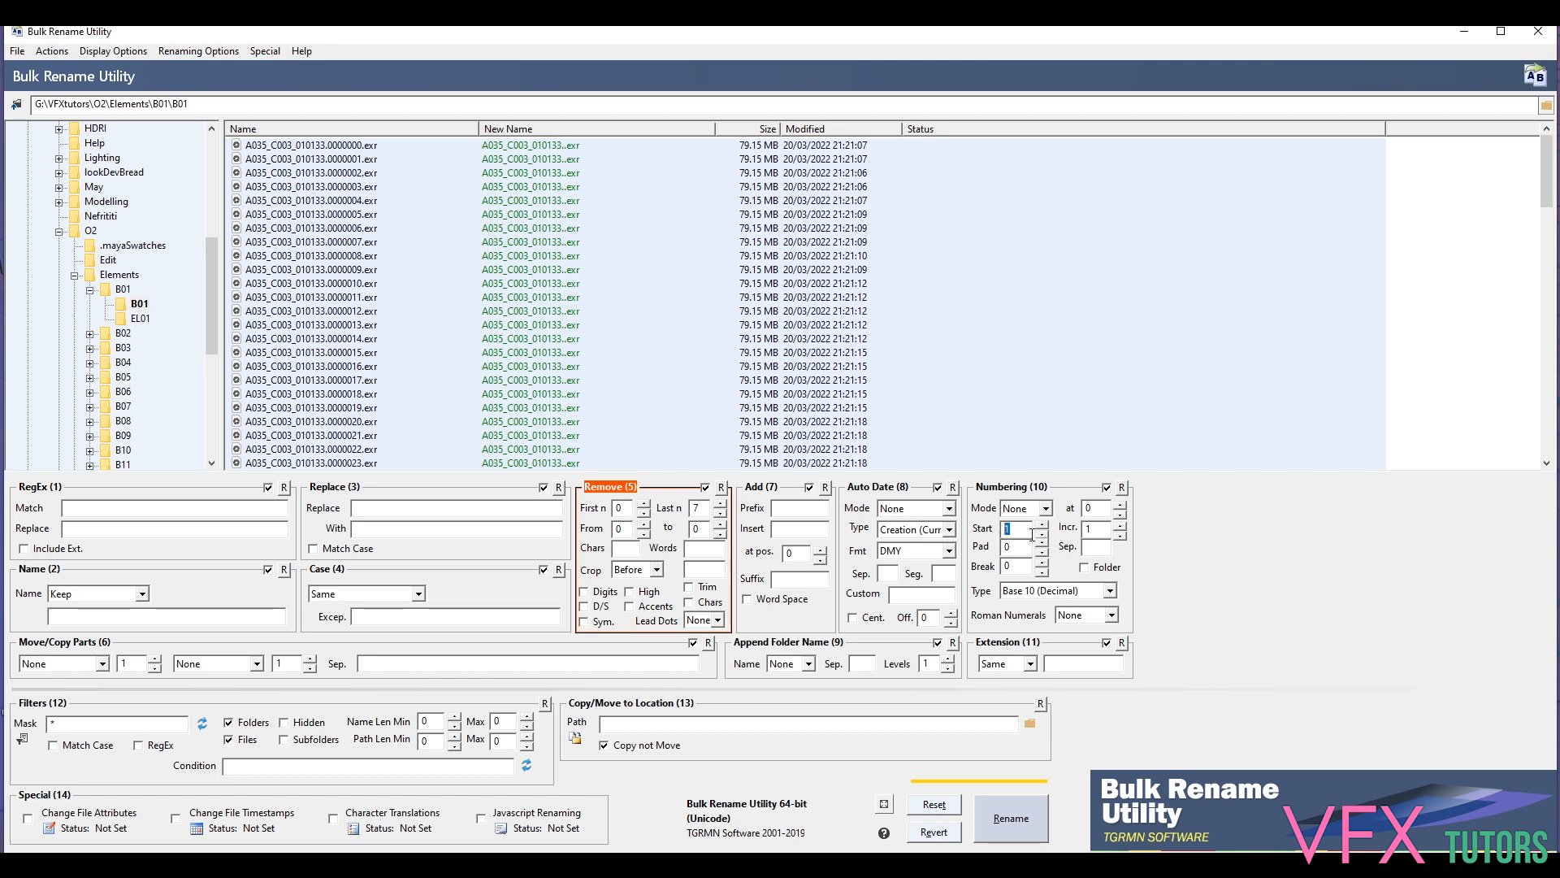
Set Numbering (10) Mode to Suffix so new frame numbers from 977 append after the shot name
click(1049, 508)
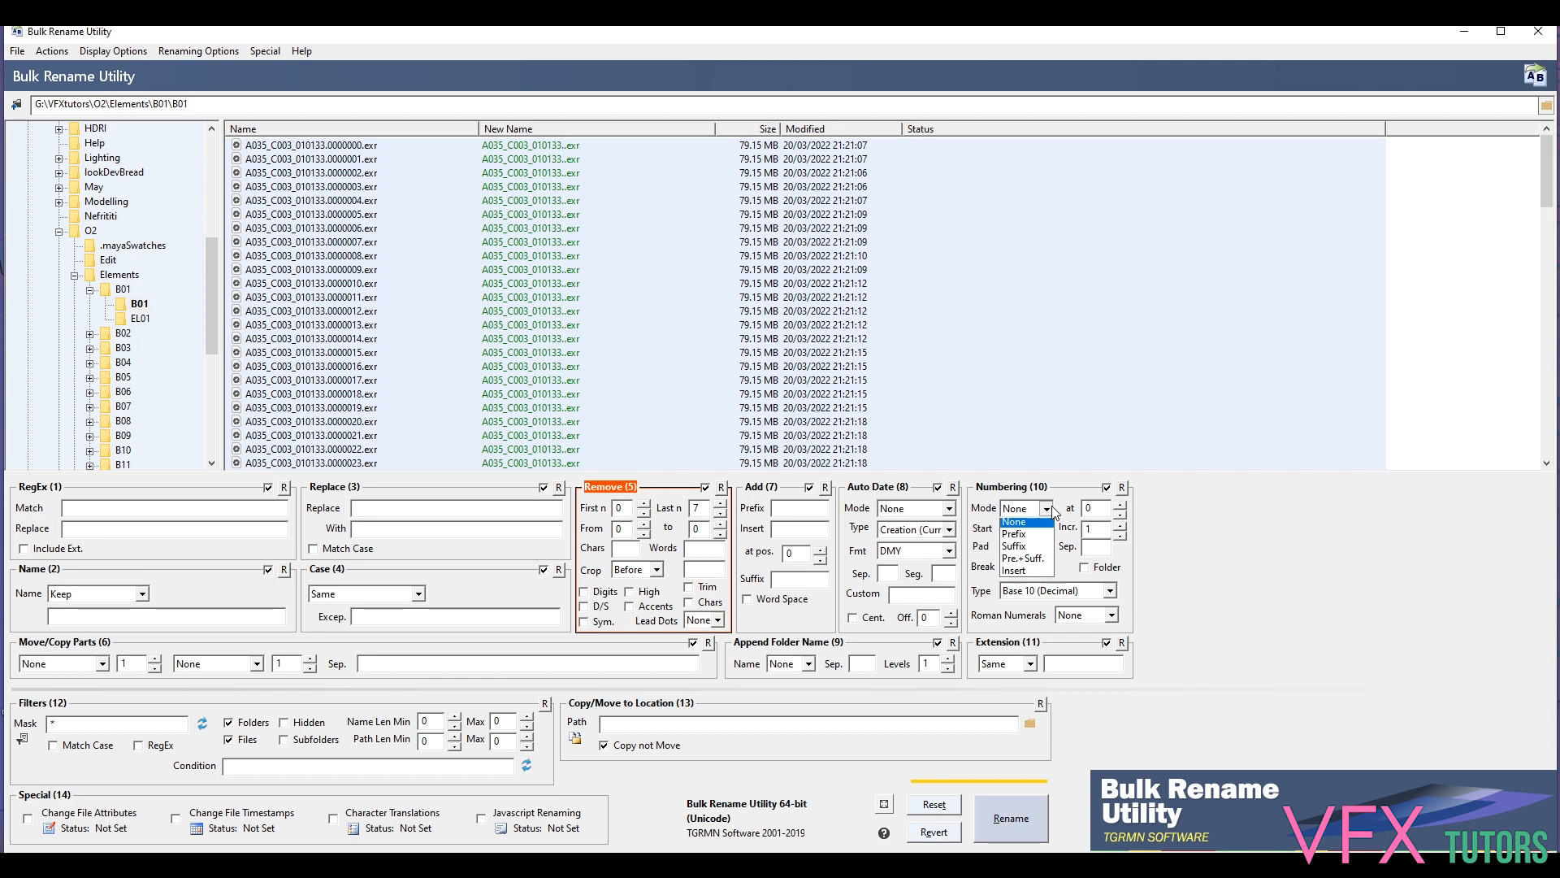
click(1014, 522)
text(977)
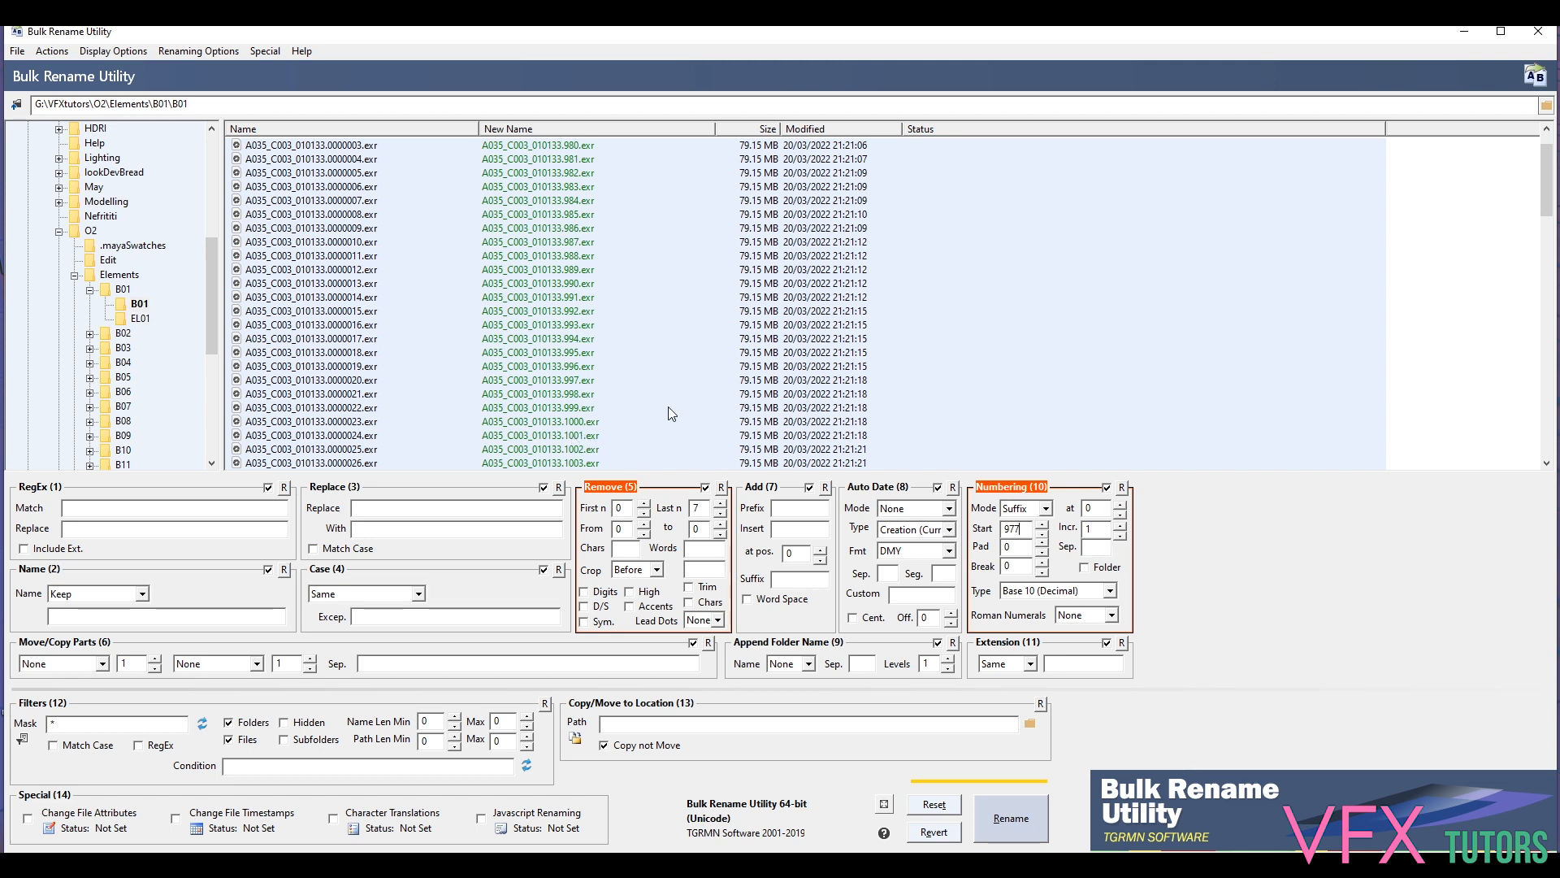
scroll(up, 3)
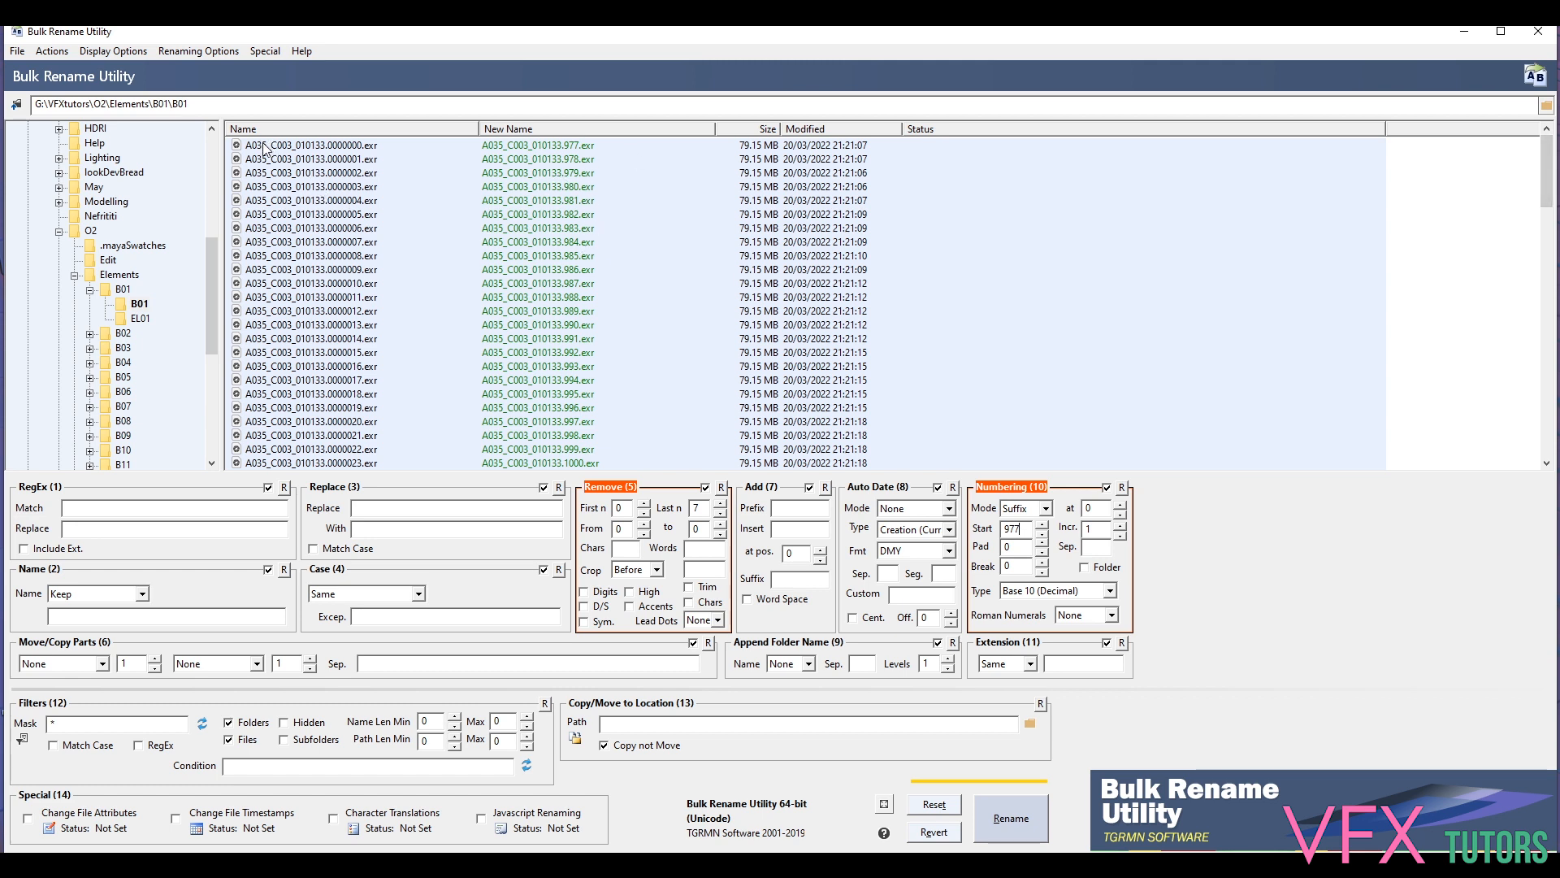
mouse_move(257, 145)
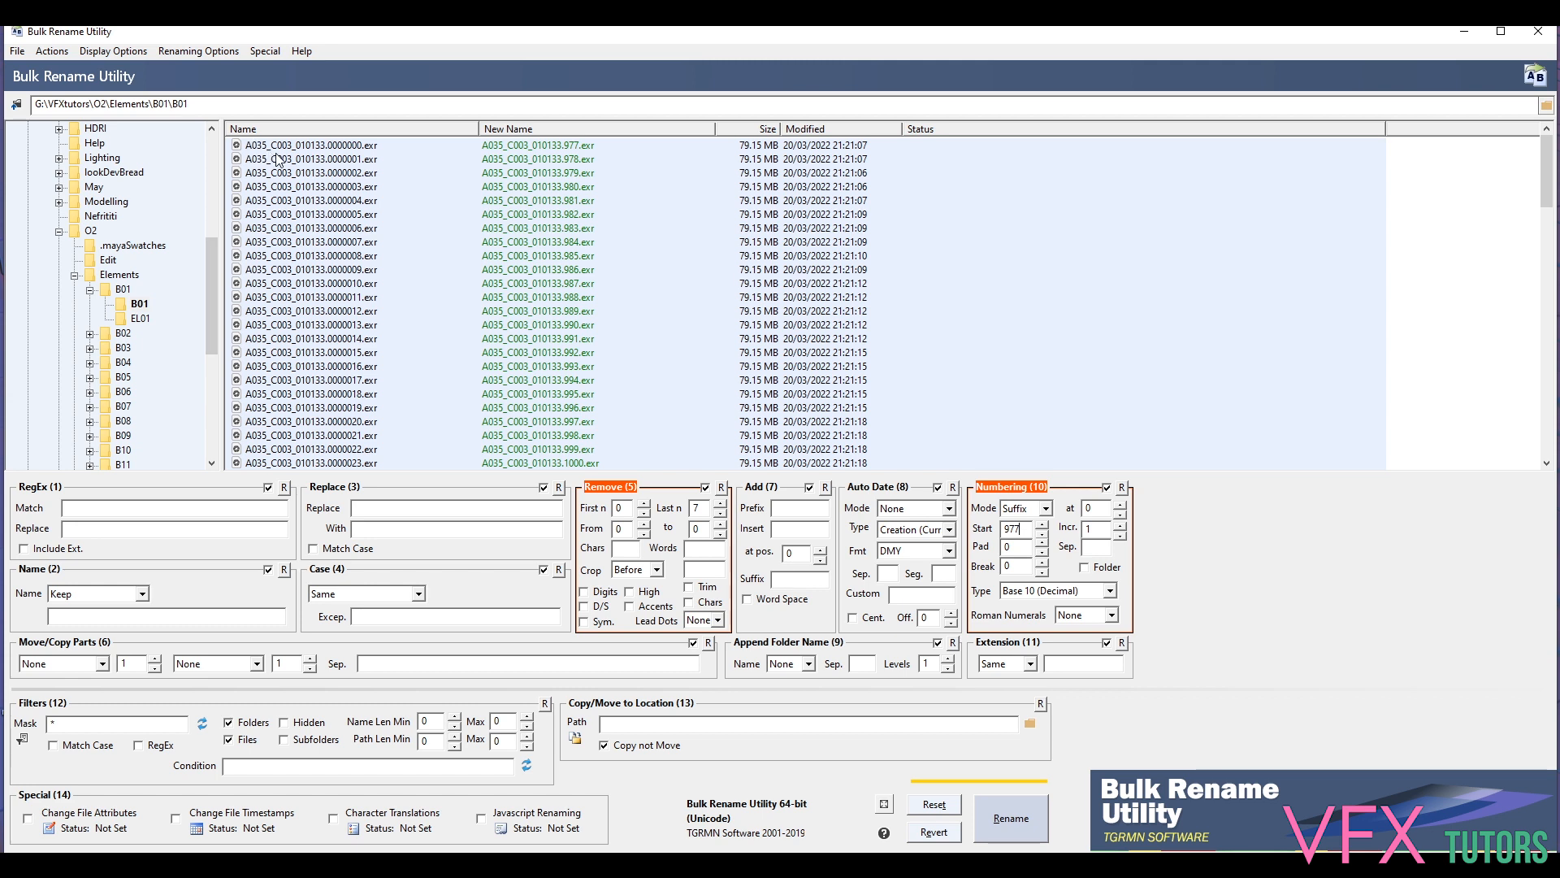
mouse_move(277, 161)
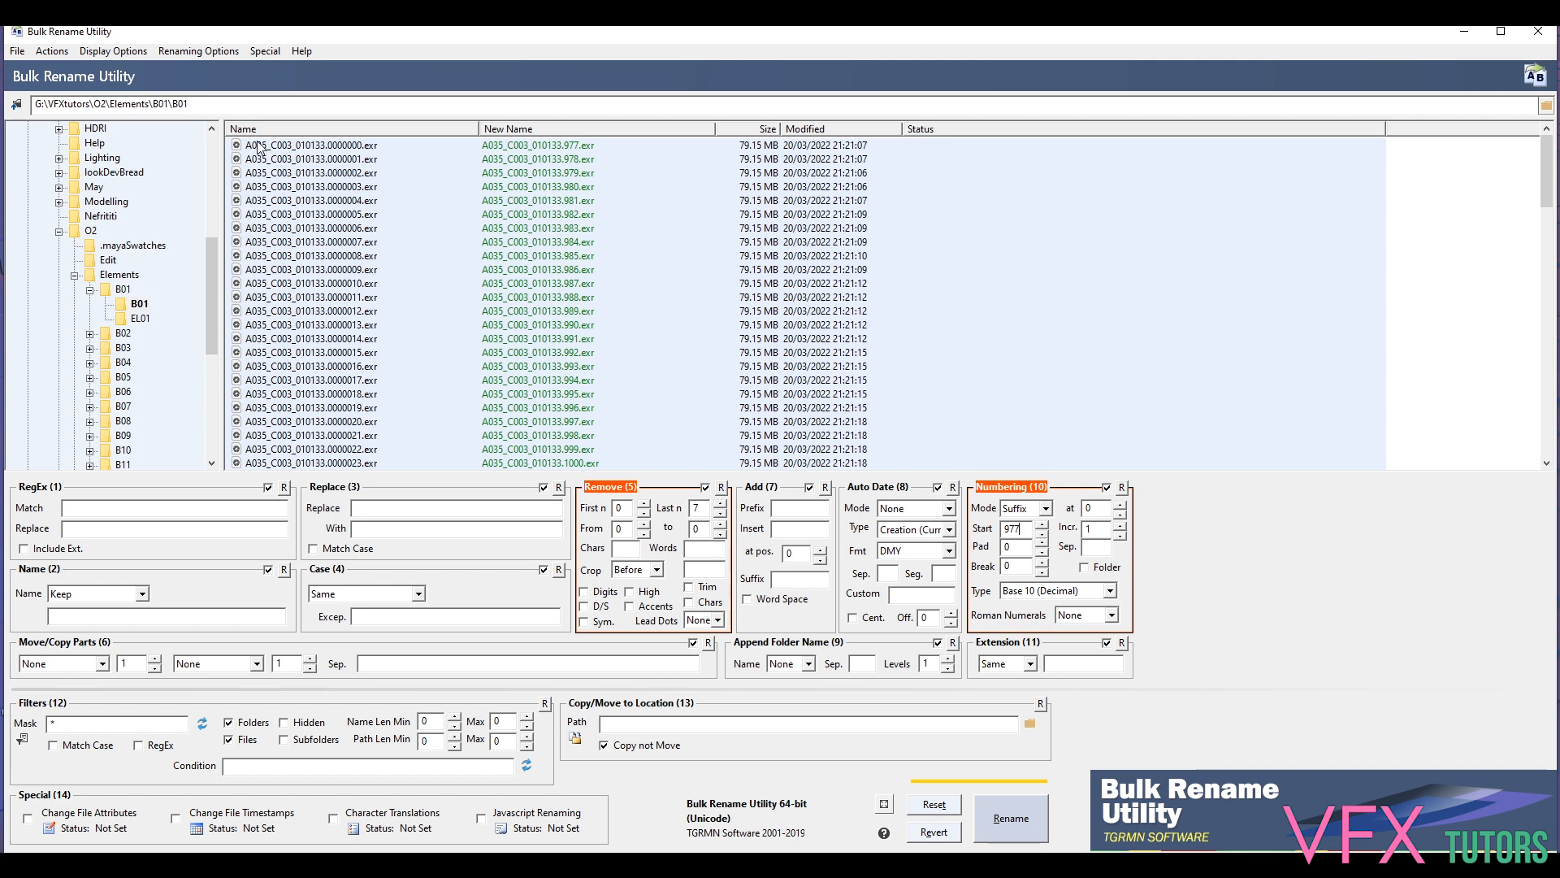
mouse_move(542, 153)
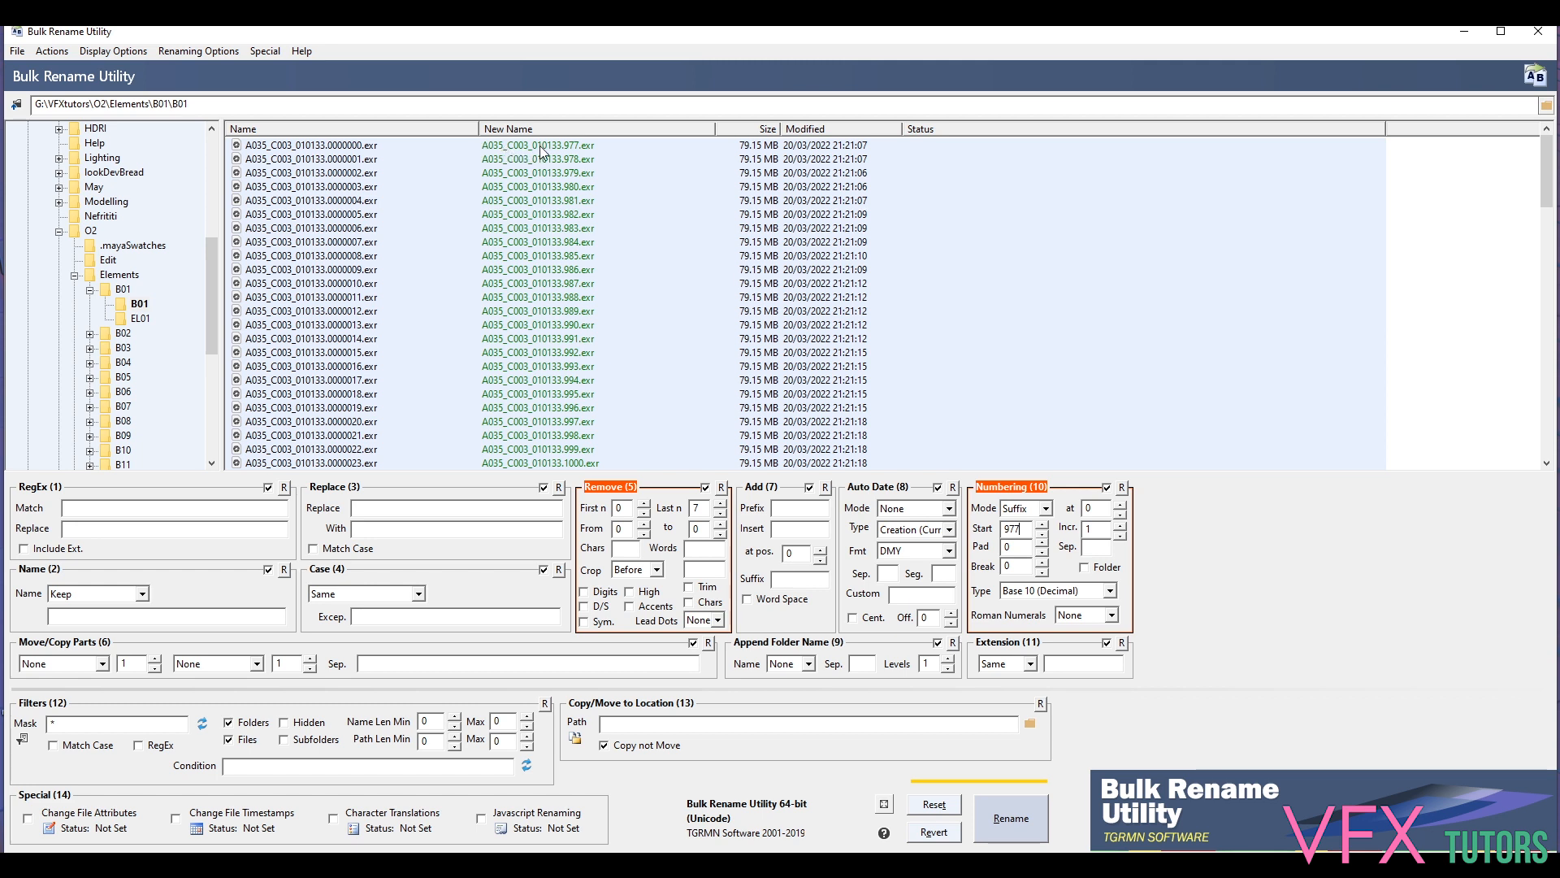
mouse_move(559, 311)
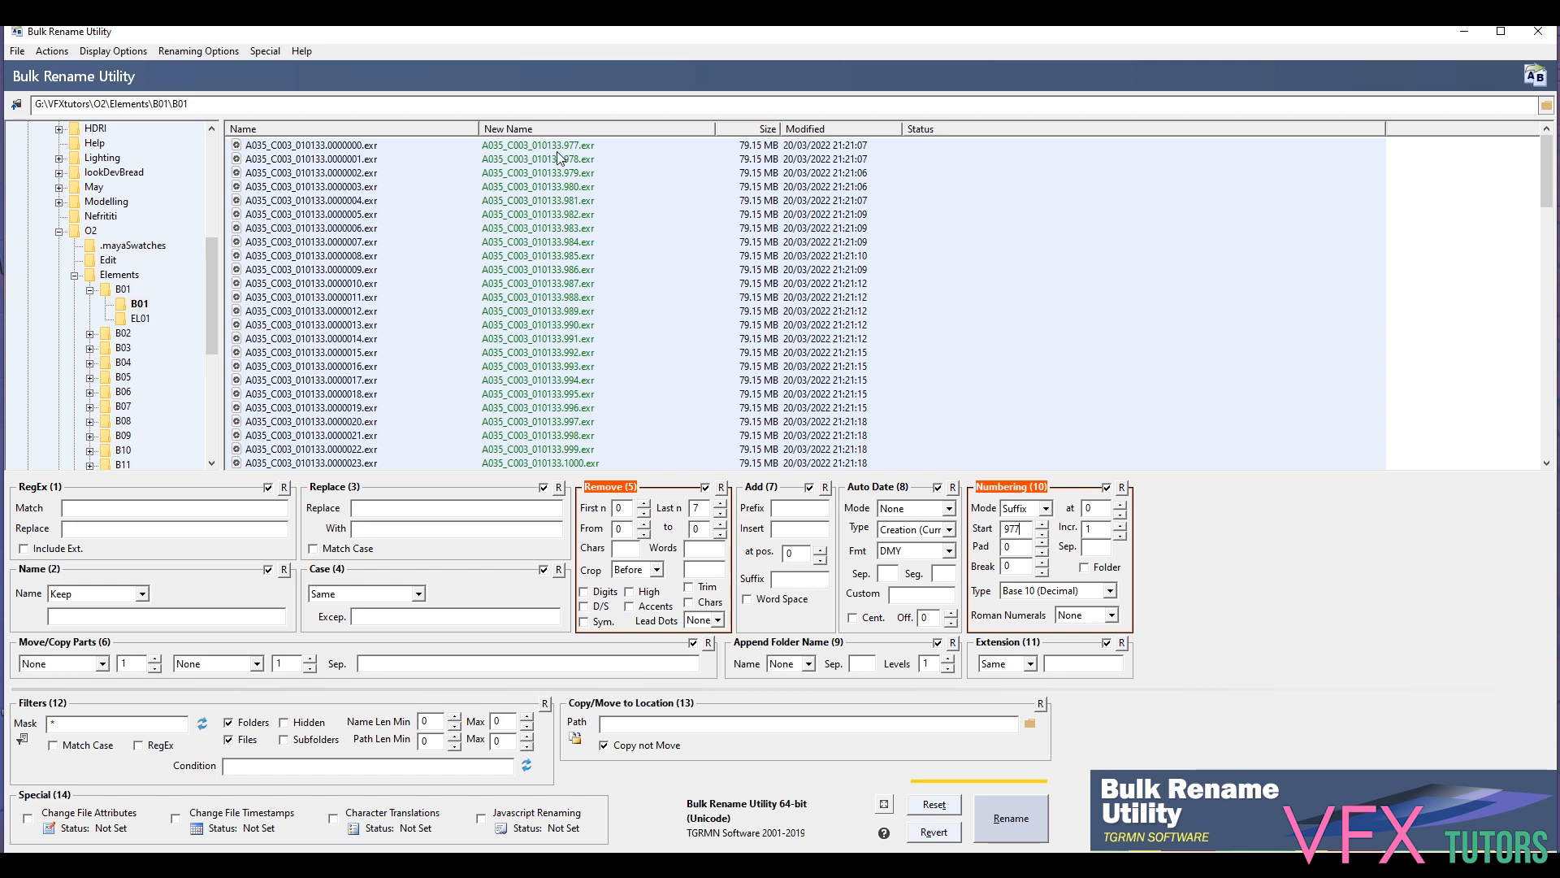
mouse_move(560, 160)
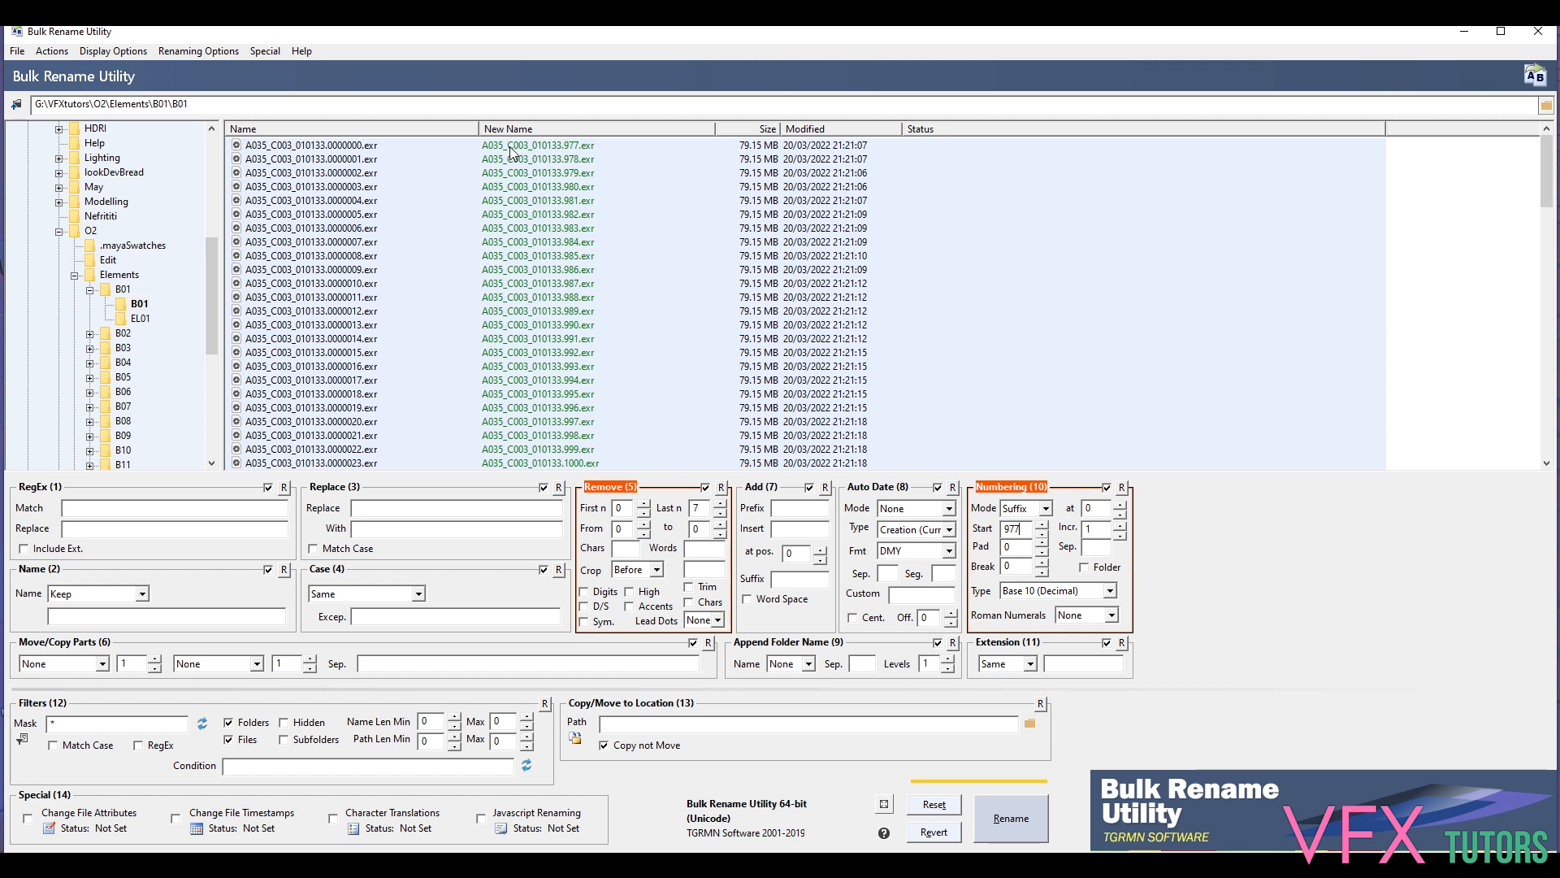
mouse_move(540, 164)
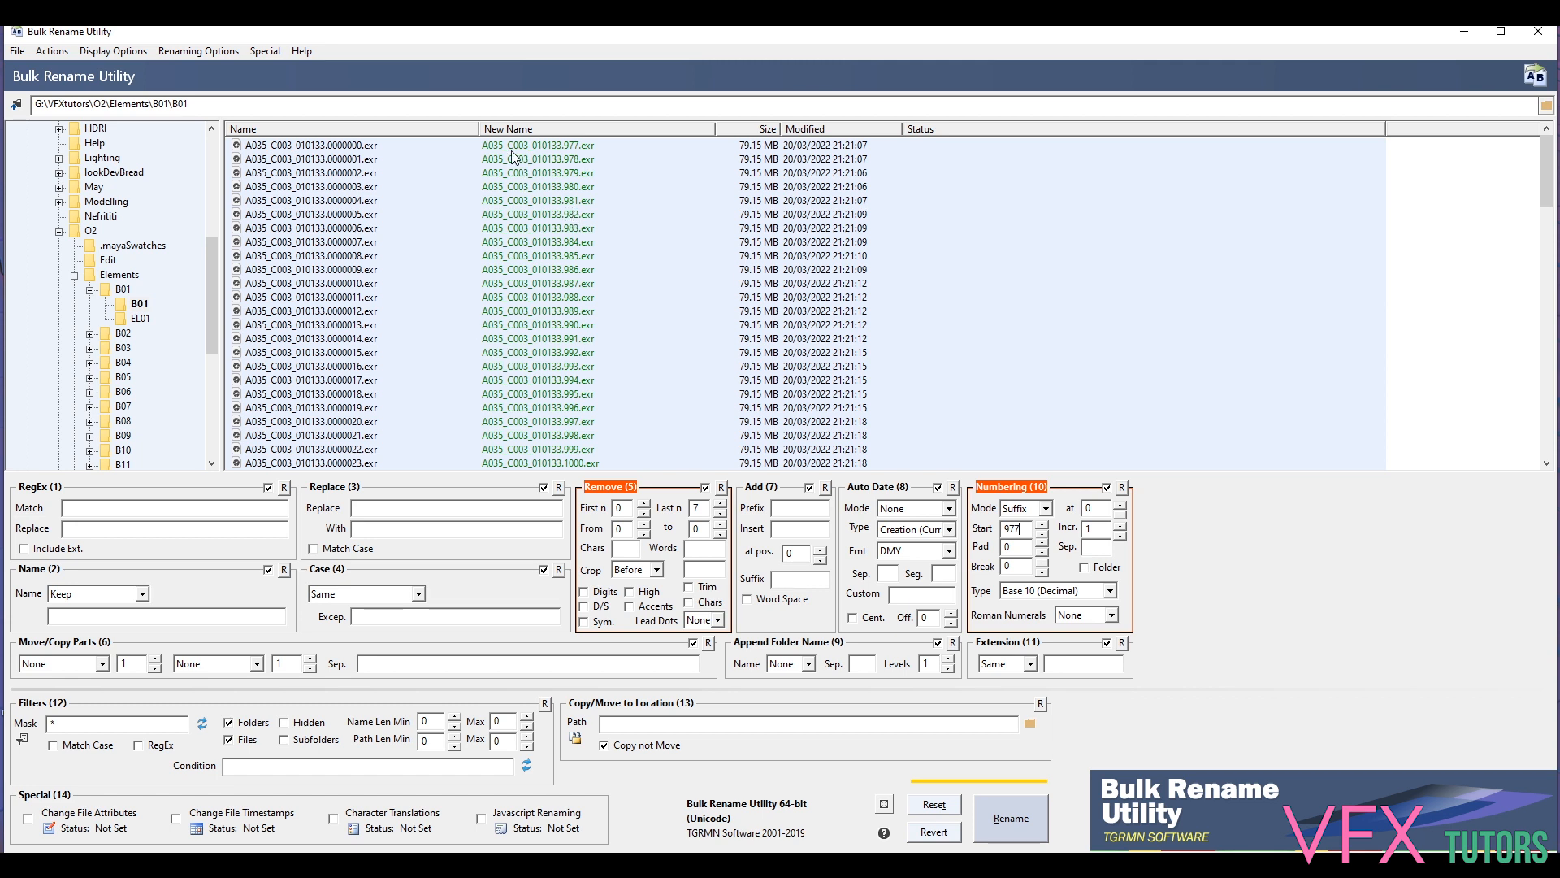
mouse_move(868, 359)
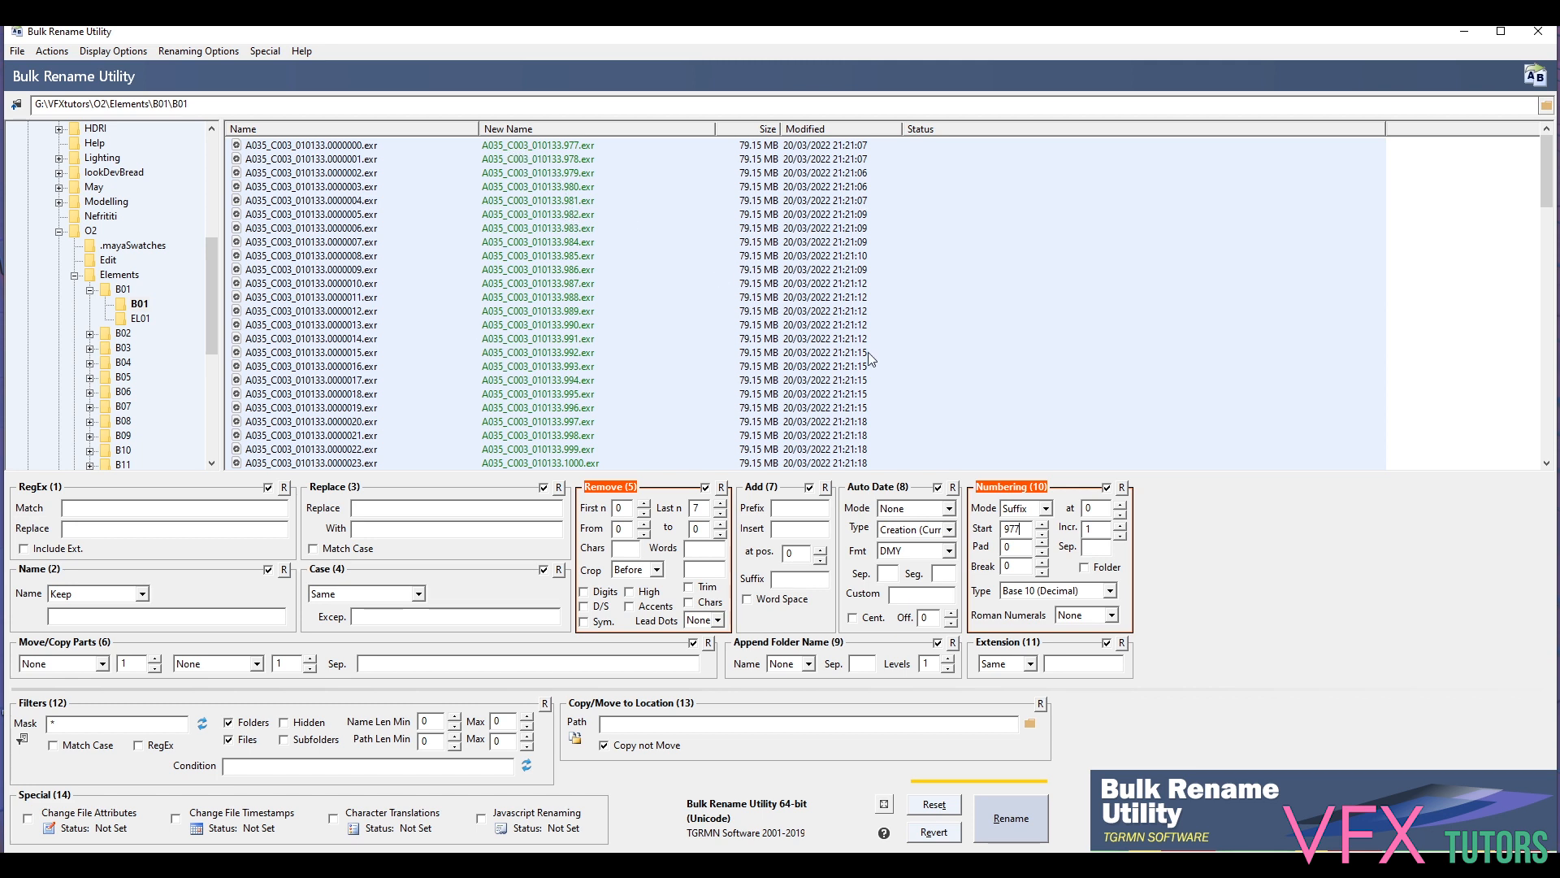
Enter a B01_ prefix in Add (7) so previewed names begin with B01_
click(806, 507)
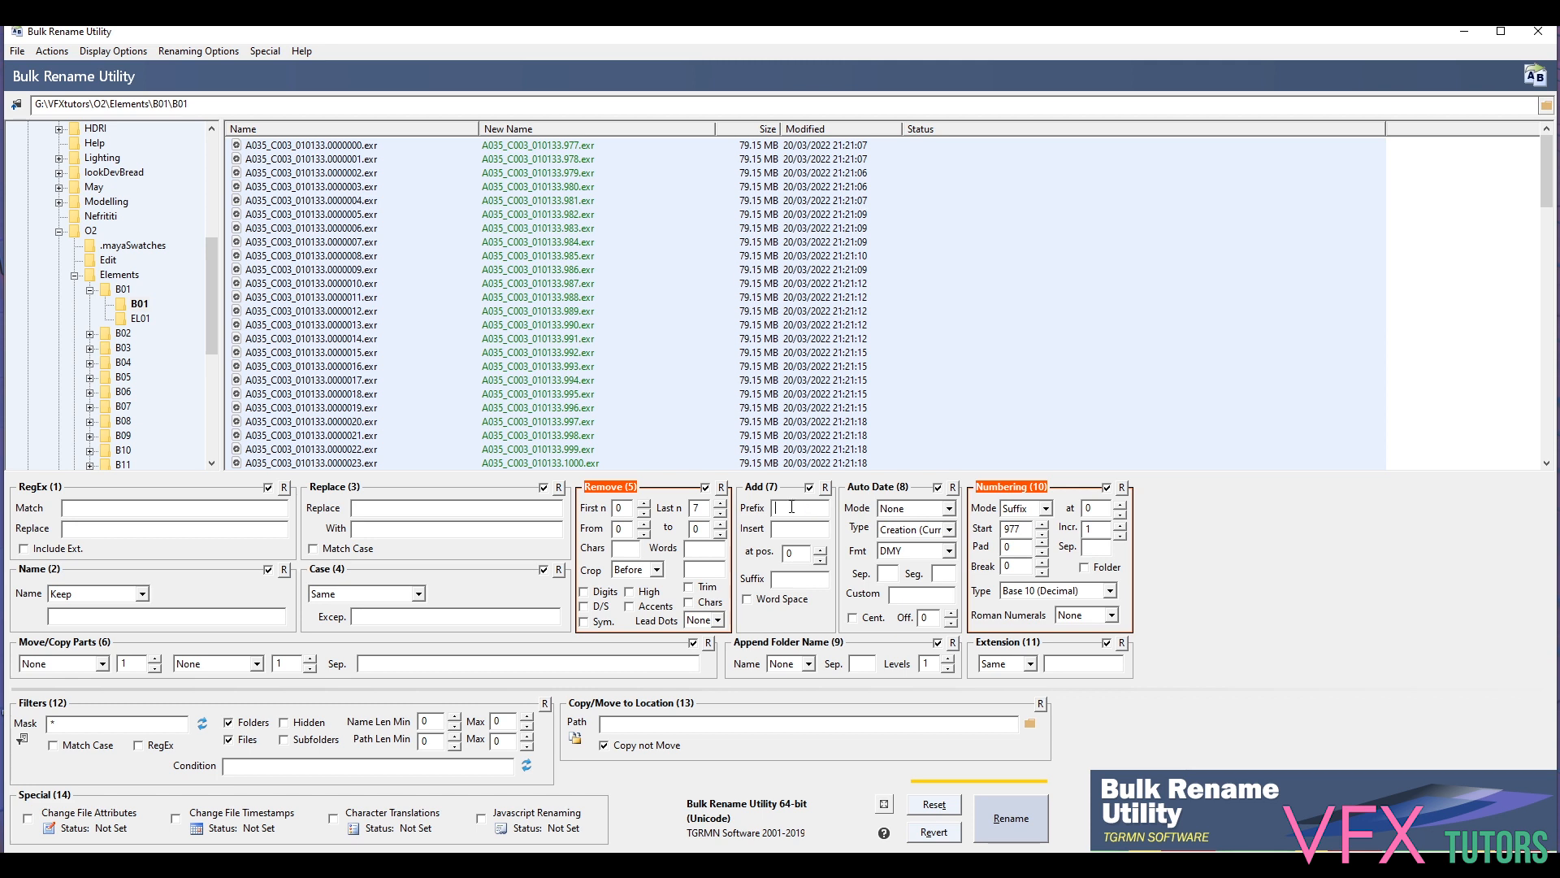
text(B)
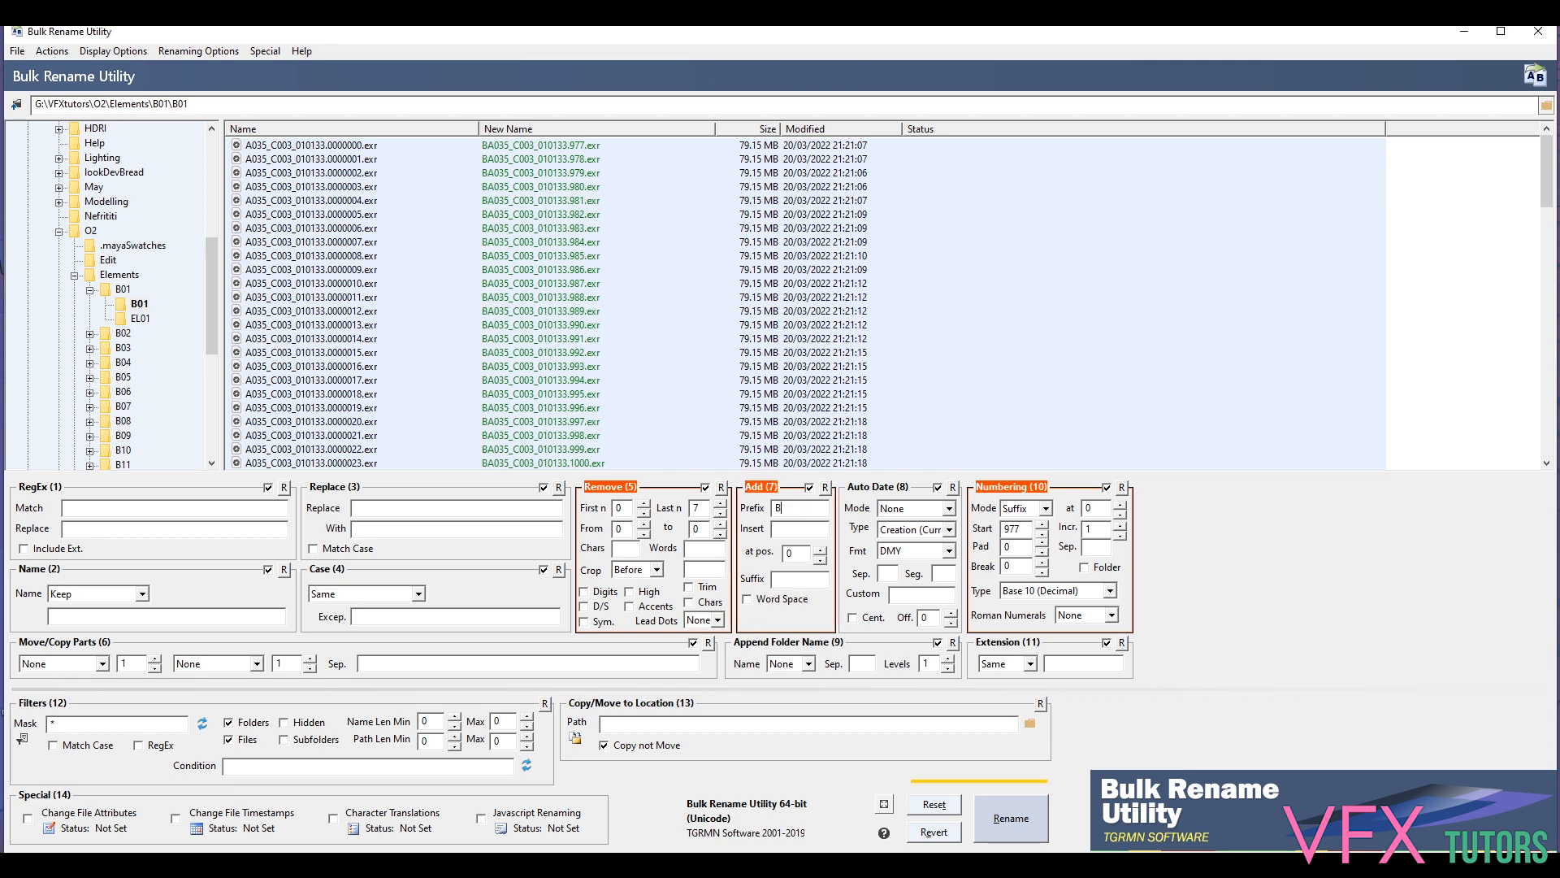
text(01_)
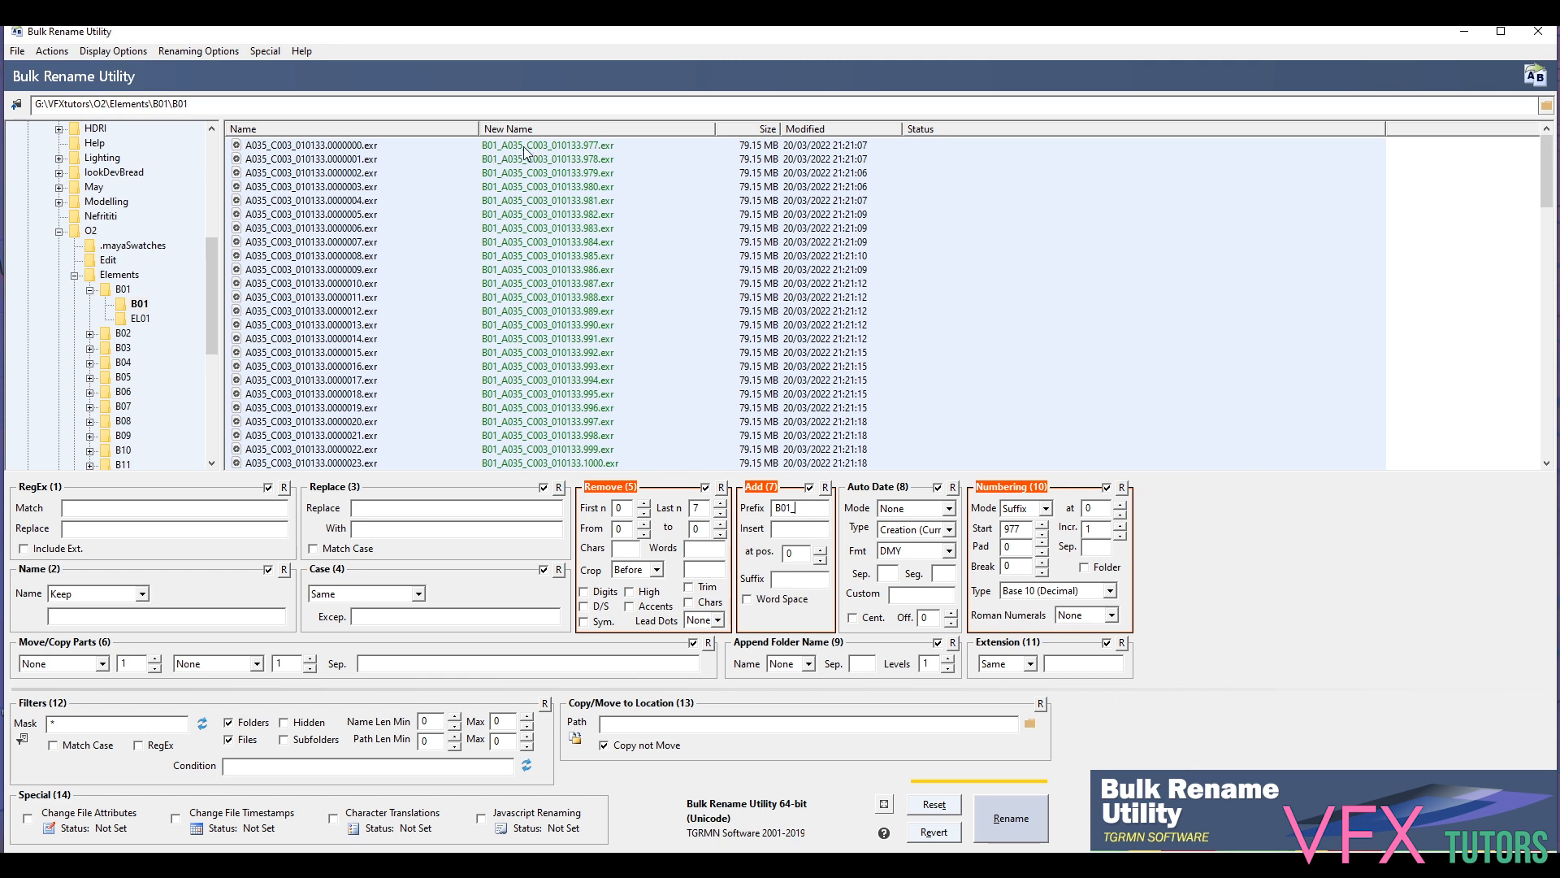
mouse_move(546, 156)
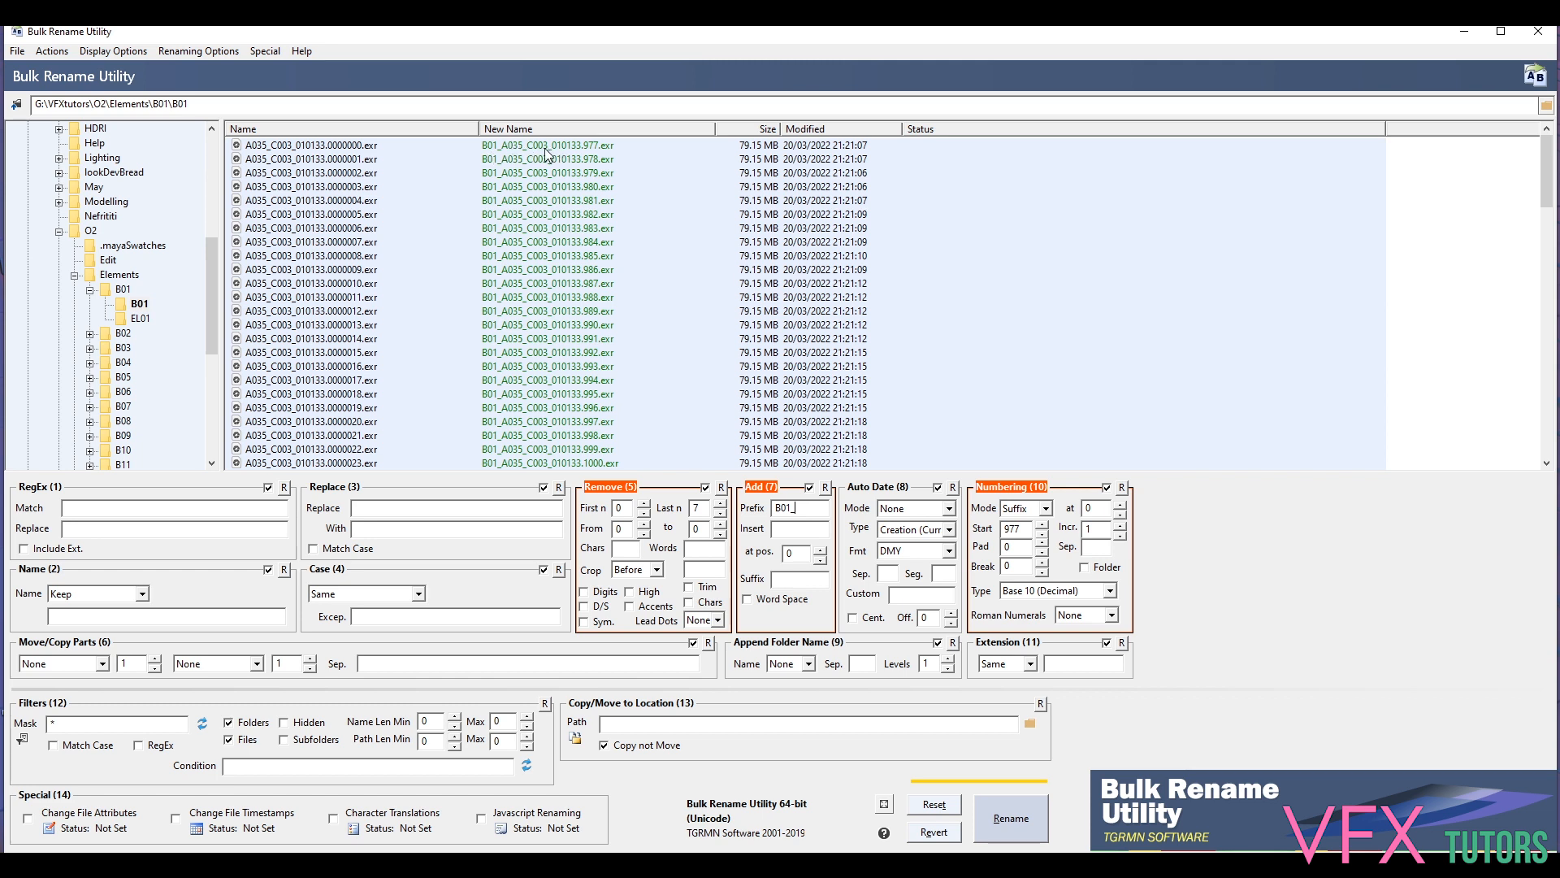
mouse_move(586, 158)
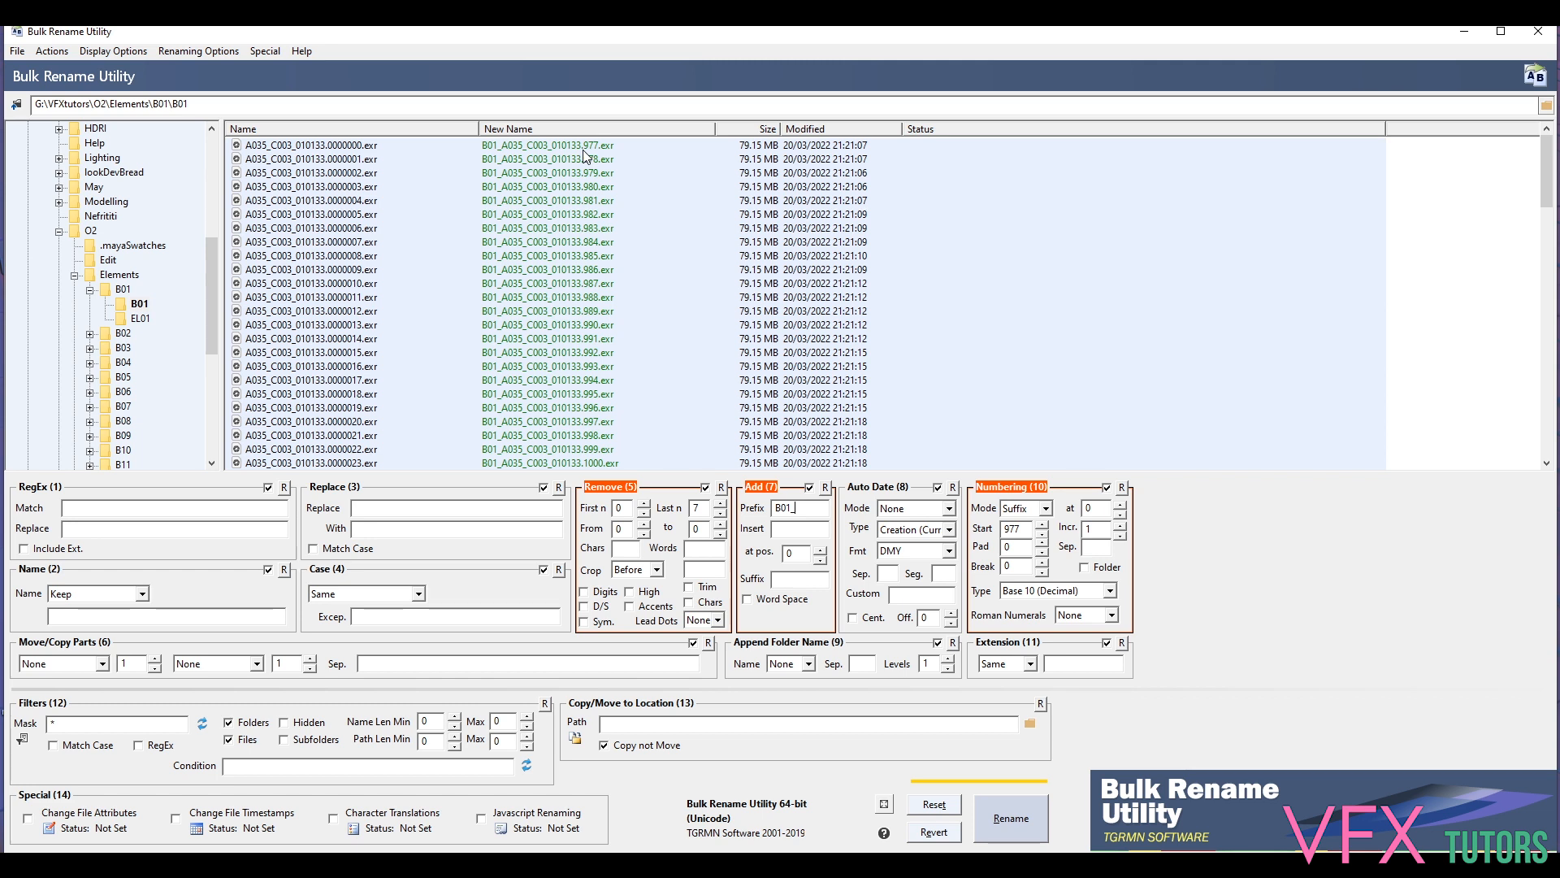
mouse_move(584, 156)
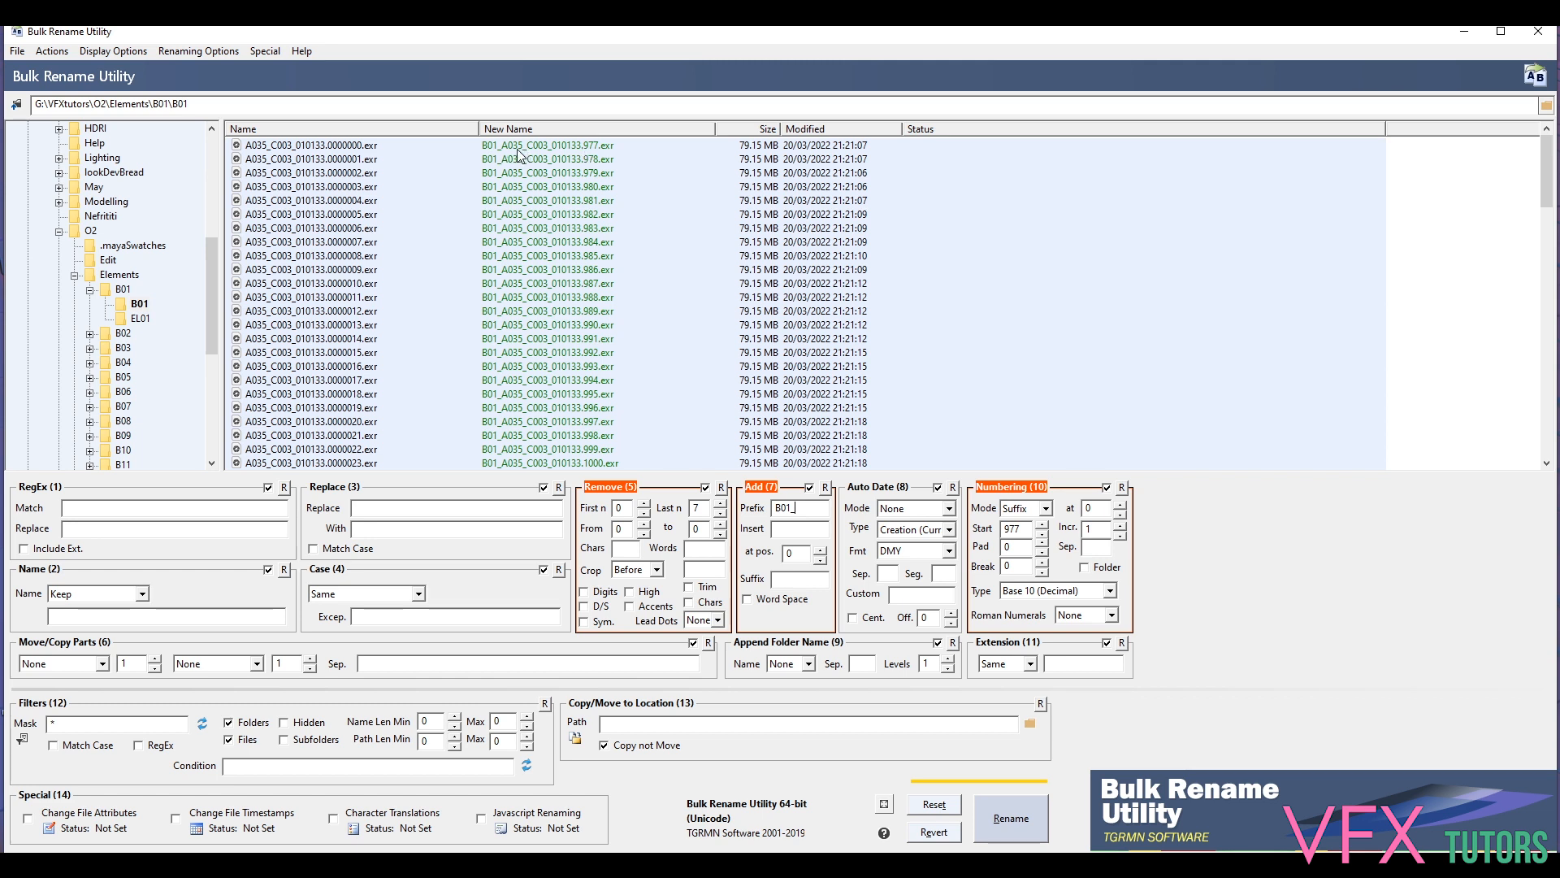
mouse_move(582, 152)
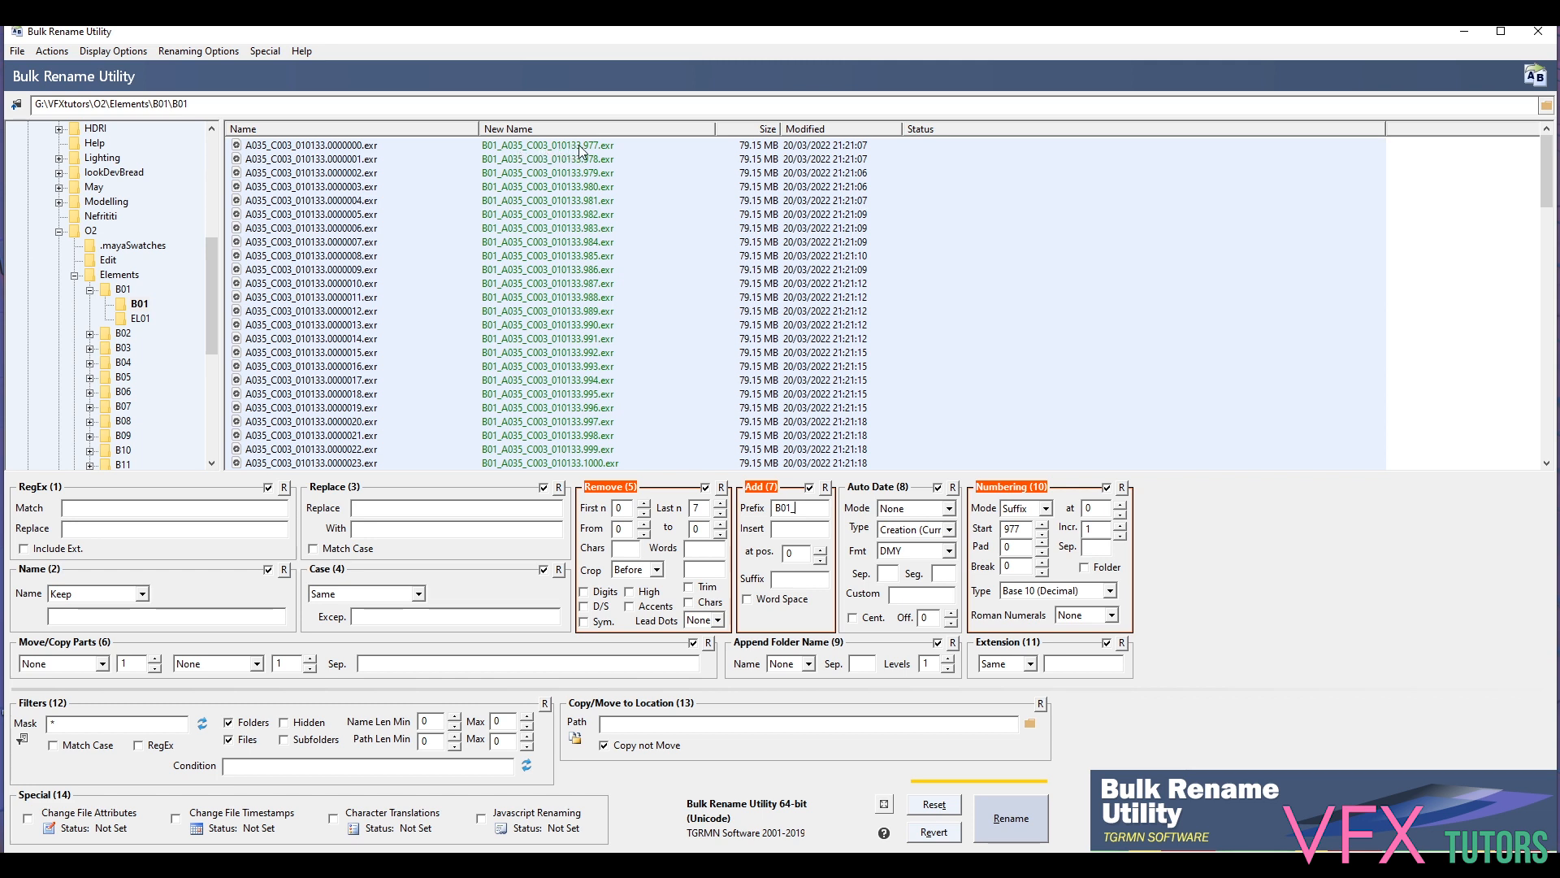
mouse_move(587, 151)
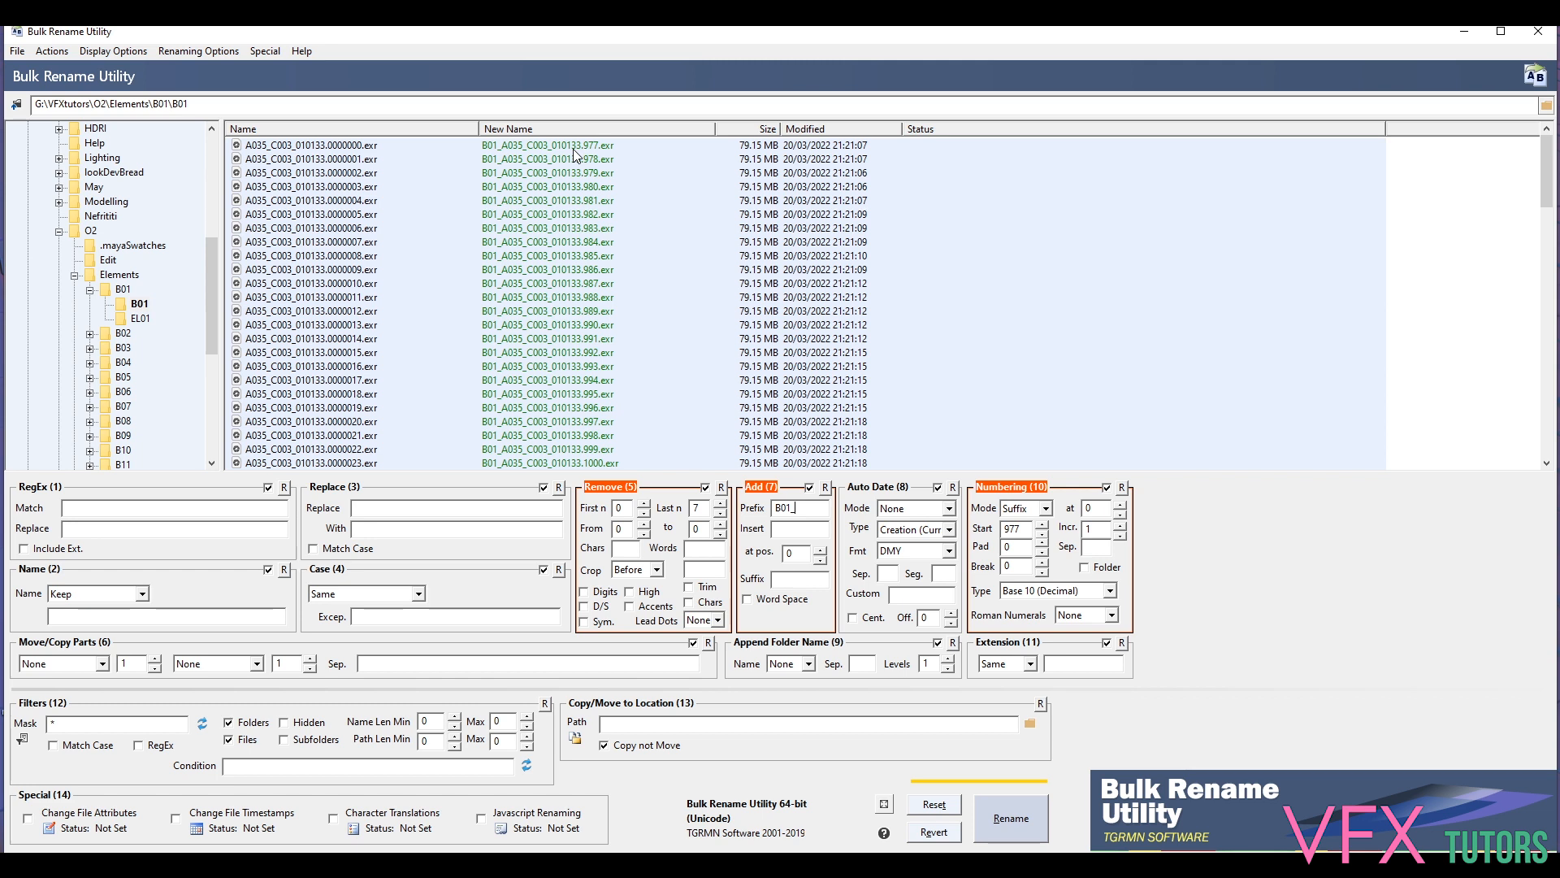
mouse_move(552, 279)
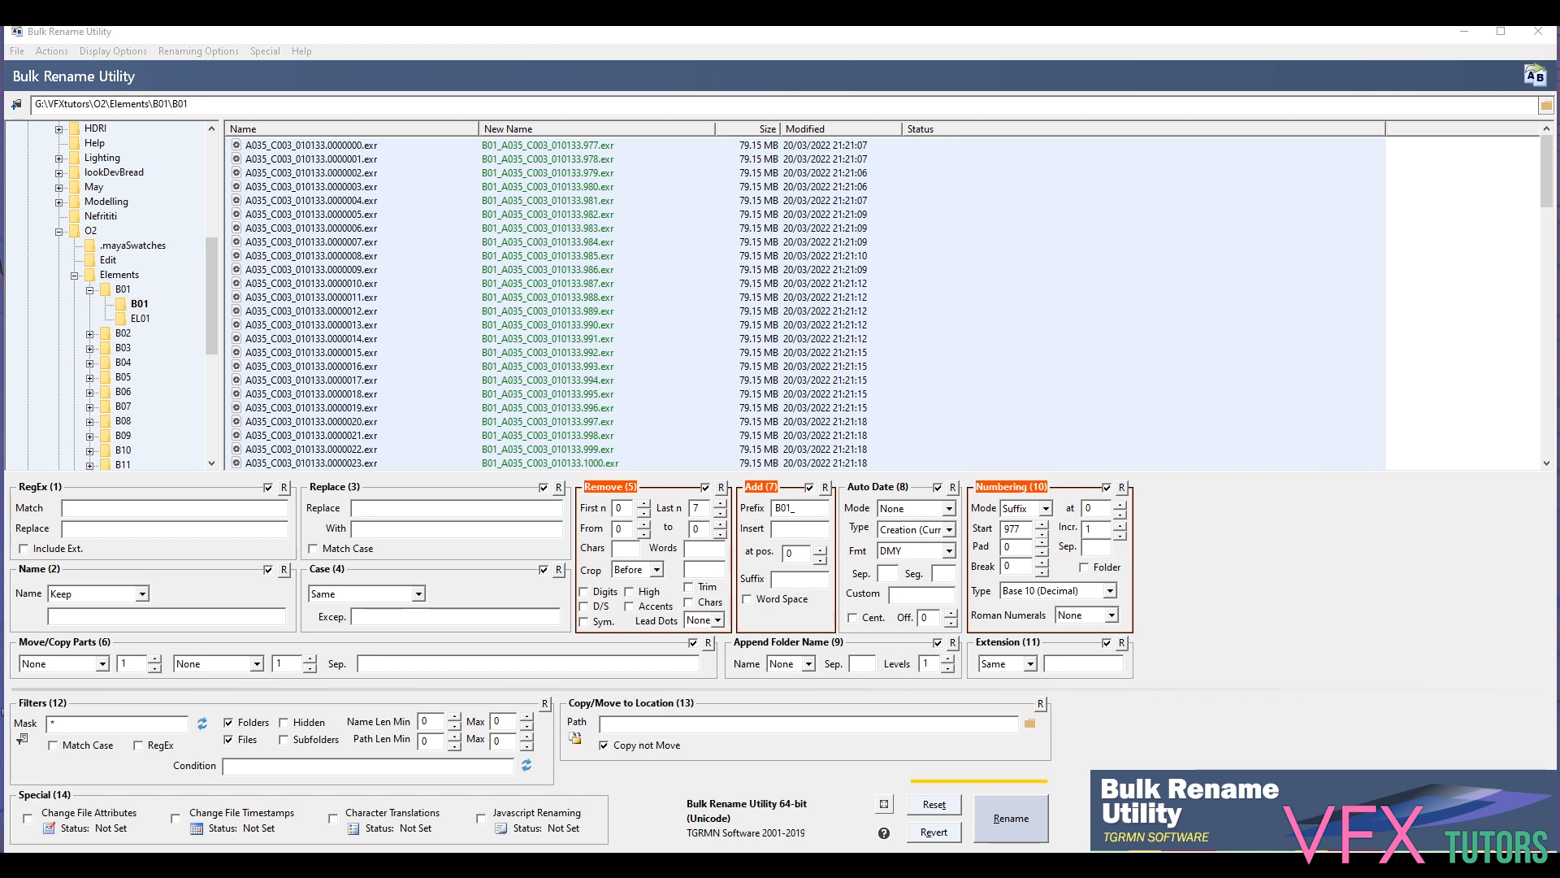
mouse_move(564, 136)
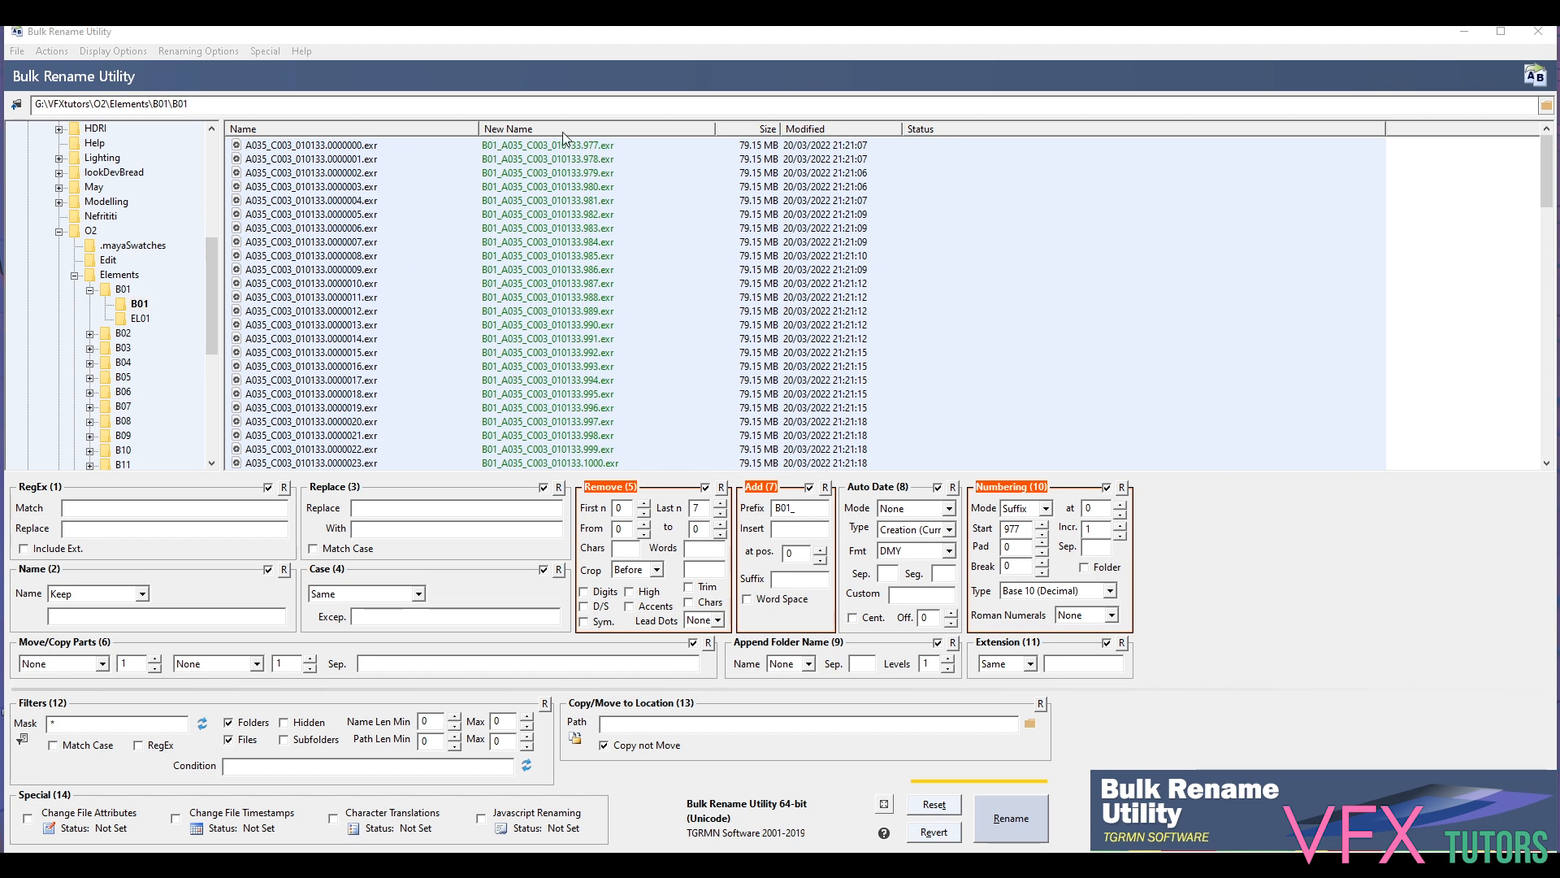
mouse_move(645, 448)
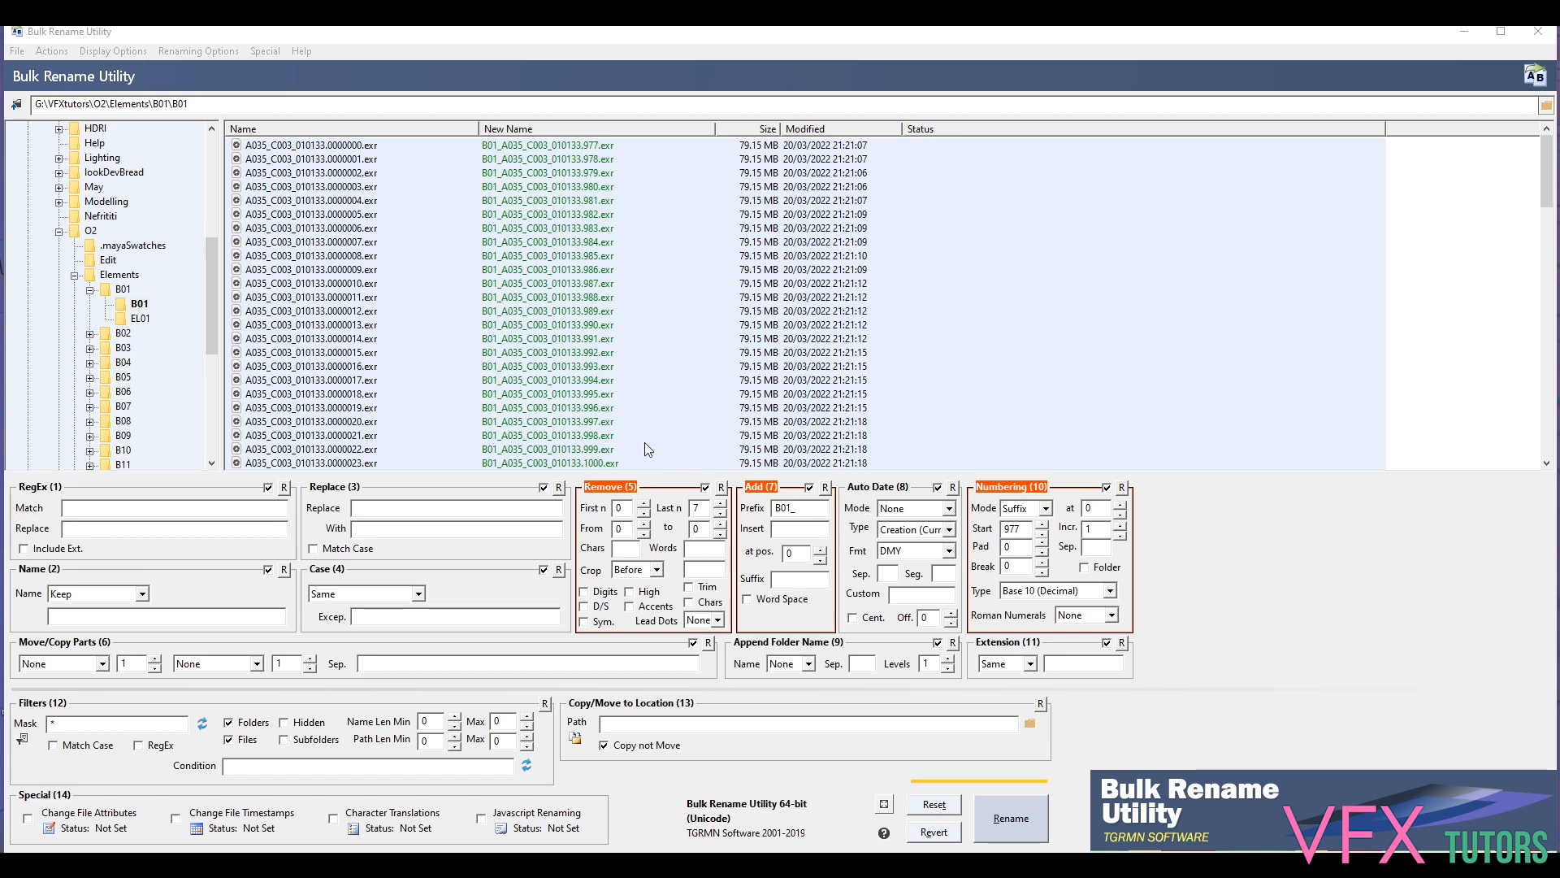
mouse_move(810, 528)
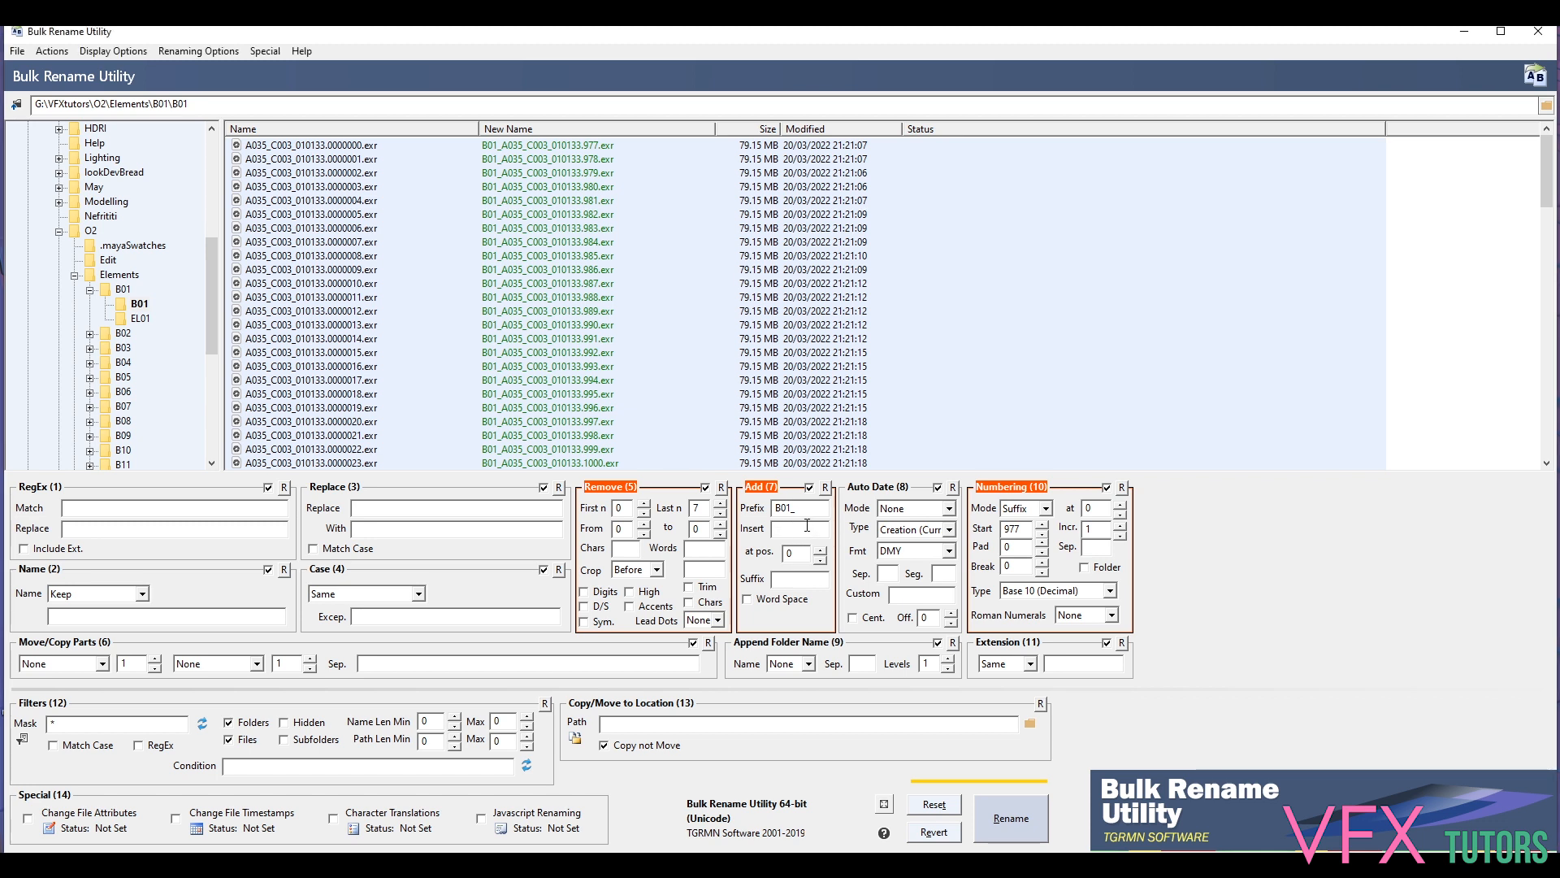
Insert _BG01_v001 after the clip name via Add (7) Insert at position 21
text(BG01)
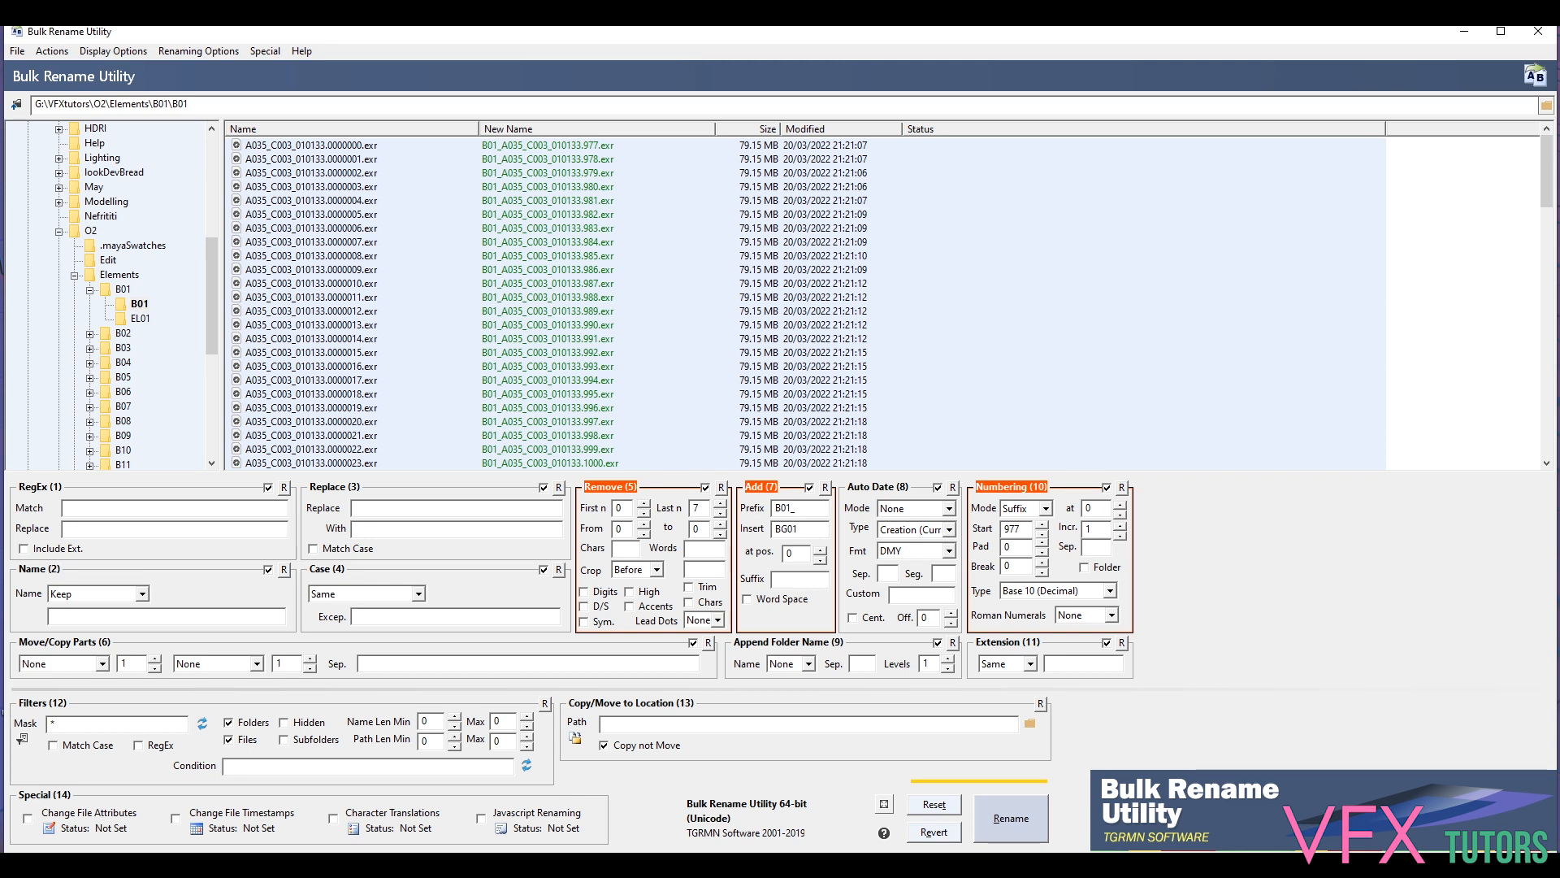
click(819, 547)
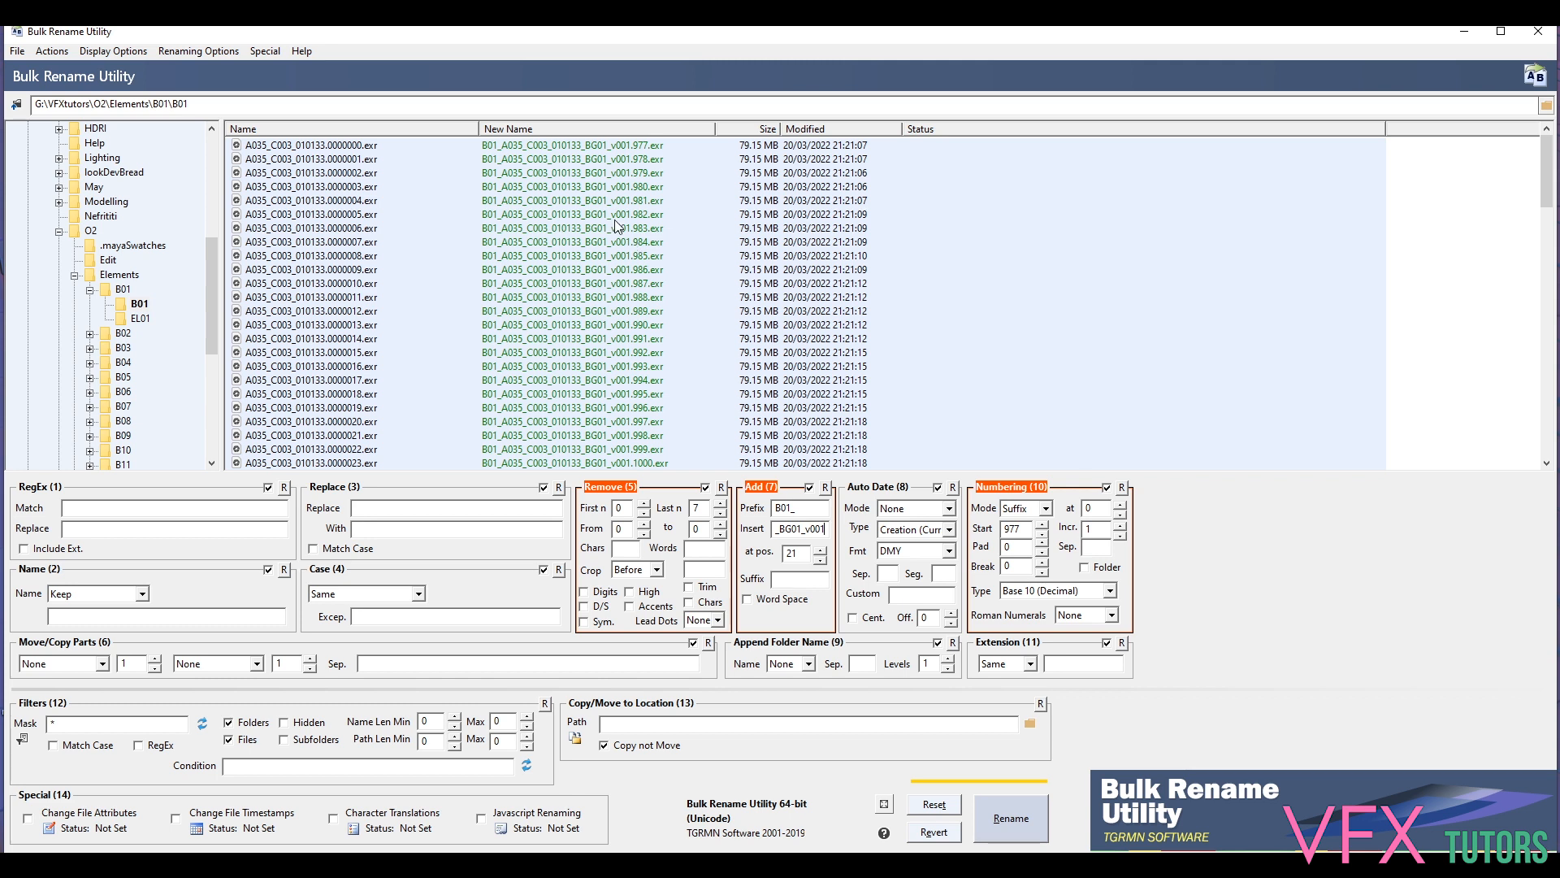
mouse_move(531, 176)
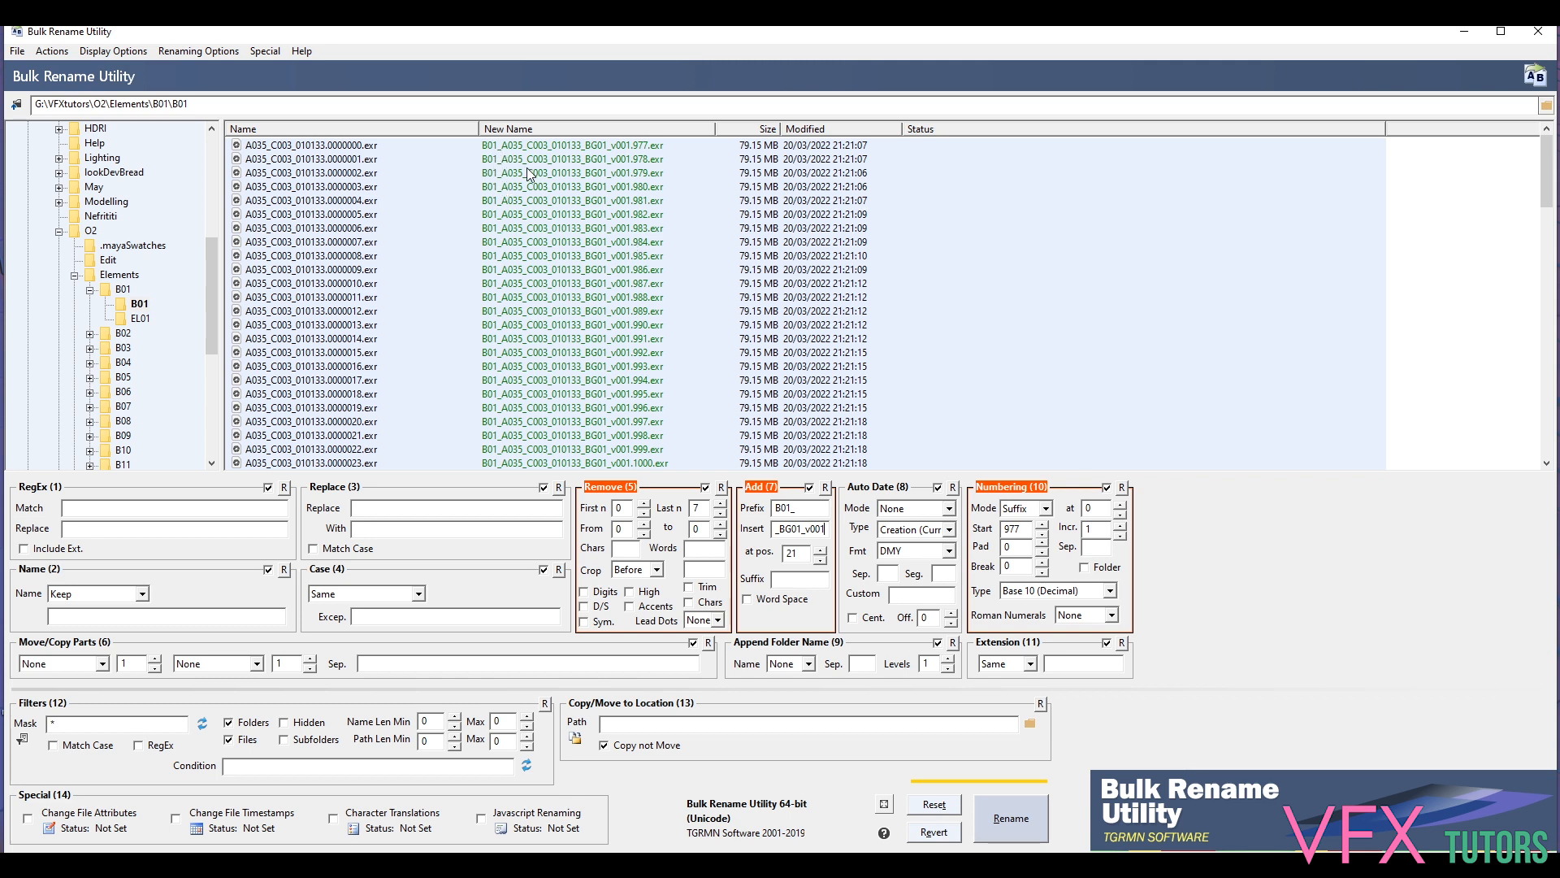
mouse_move(520, 189)
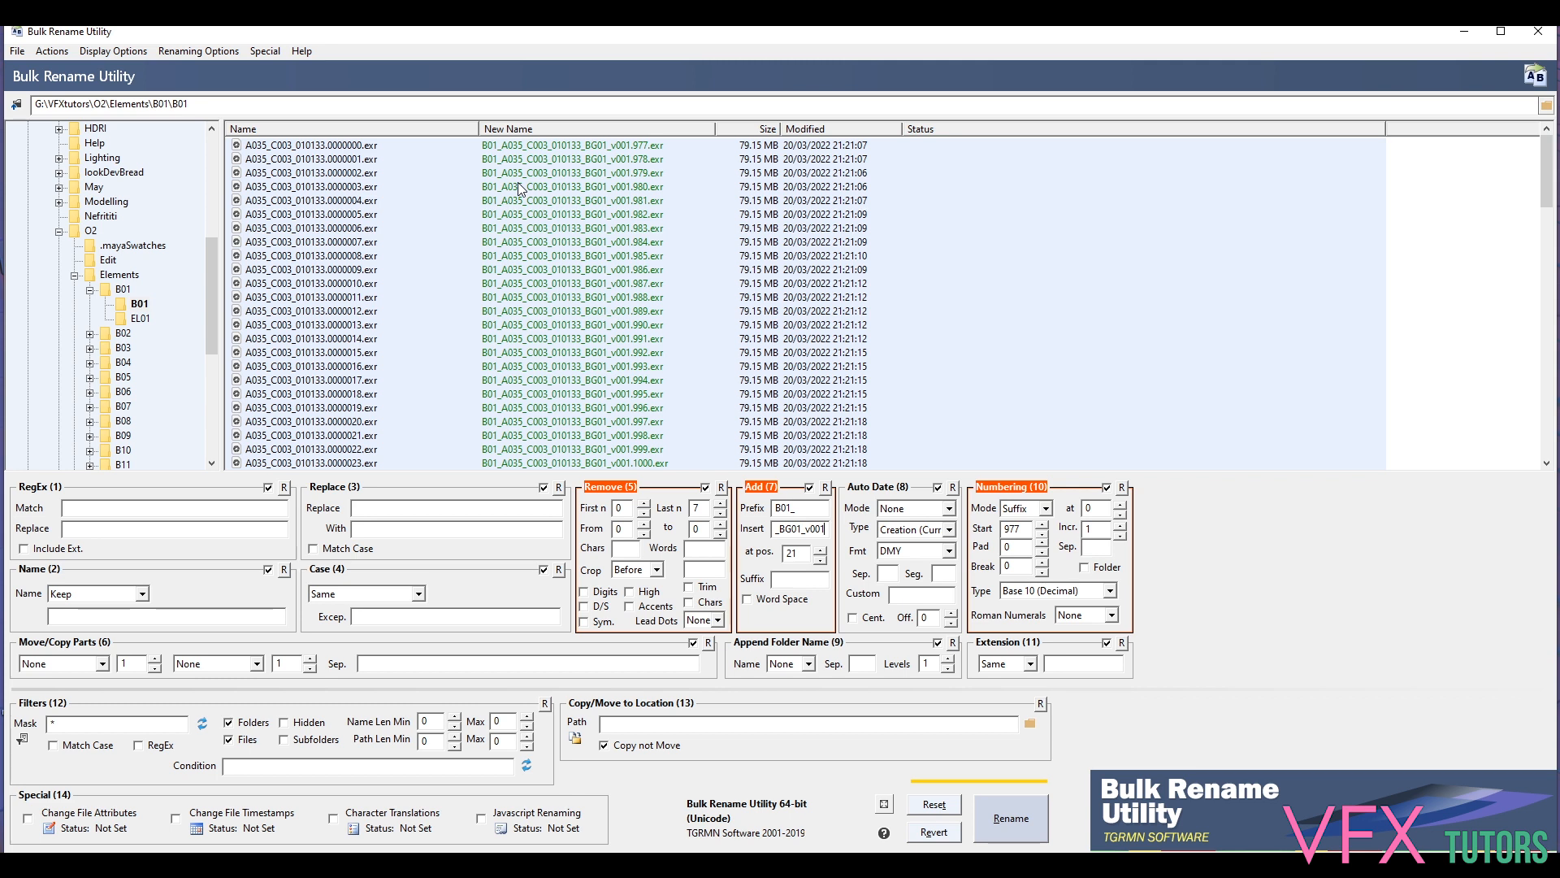
mouse_move(503, 247)
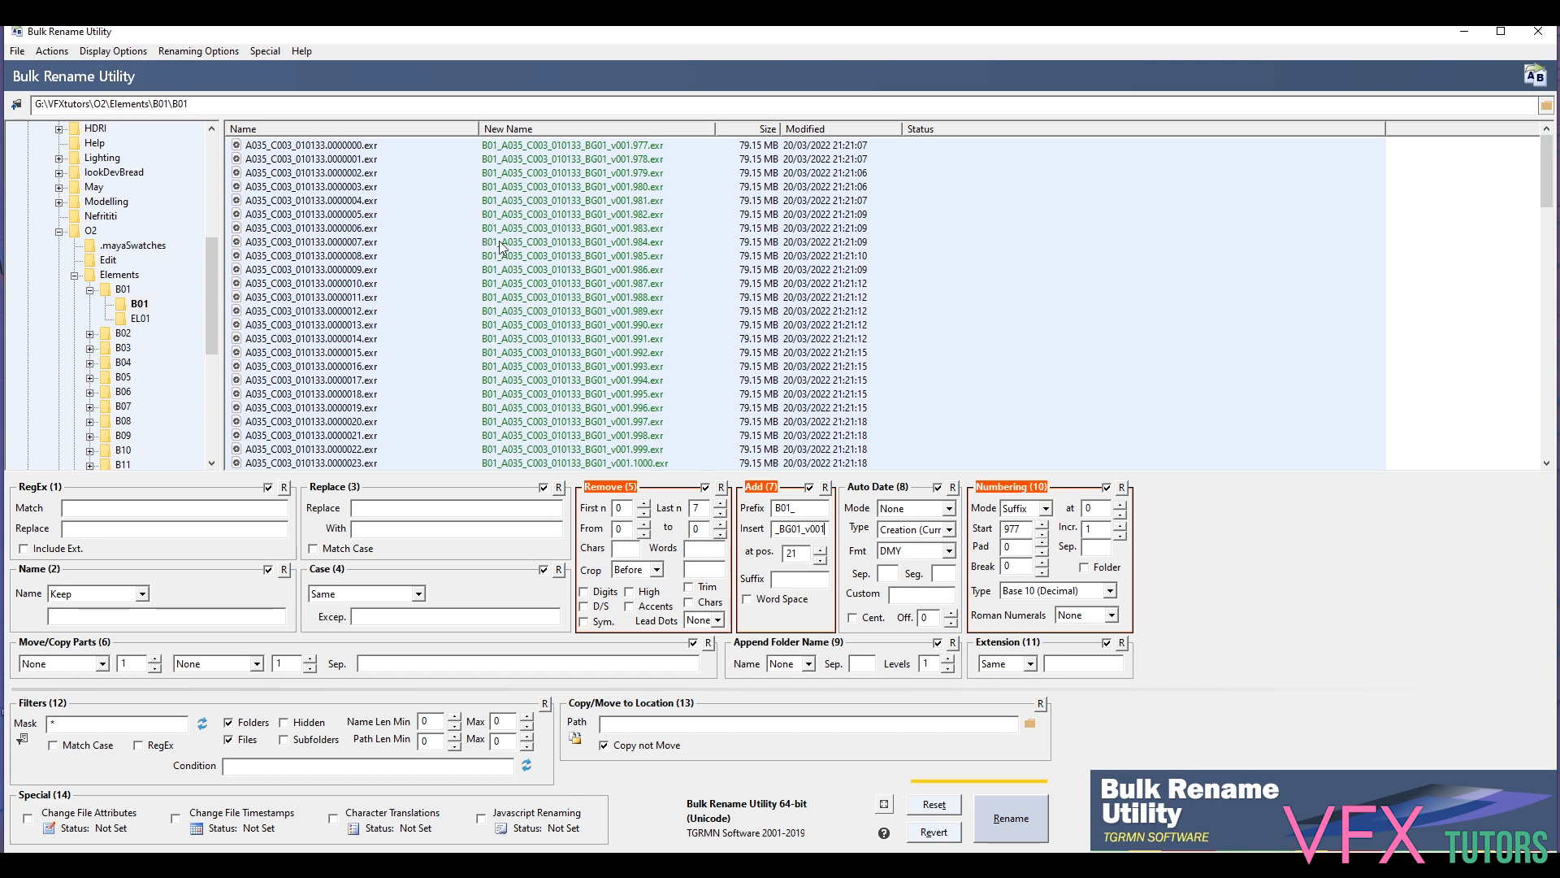
mouse_move(628, 283)
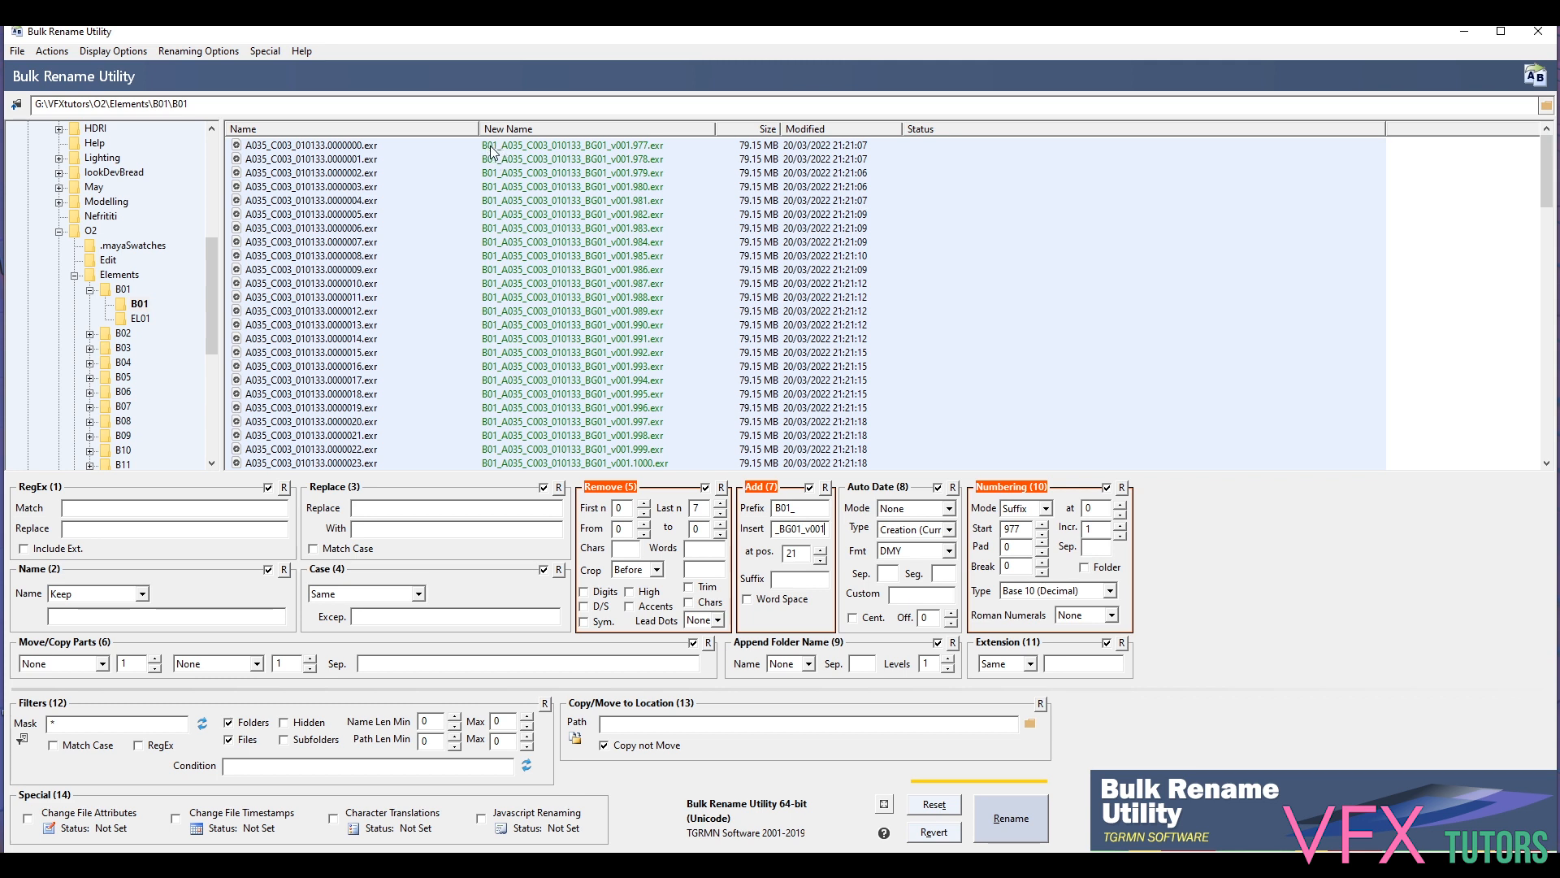
mouse_move(510, 156)
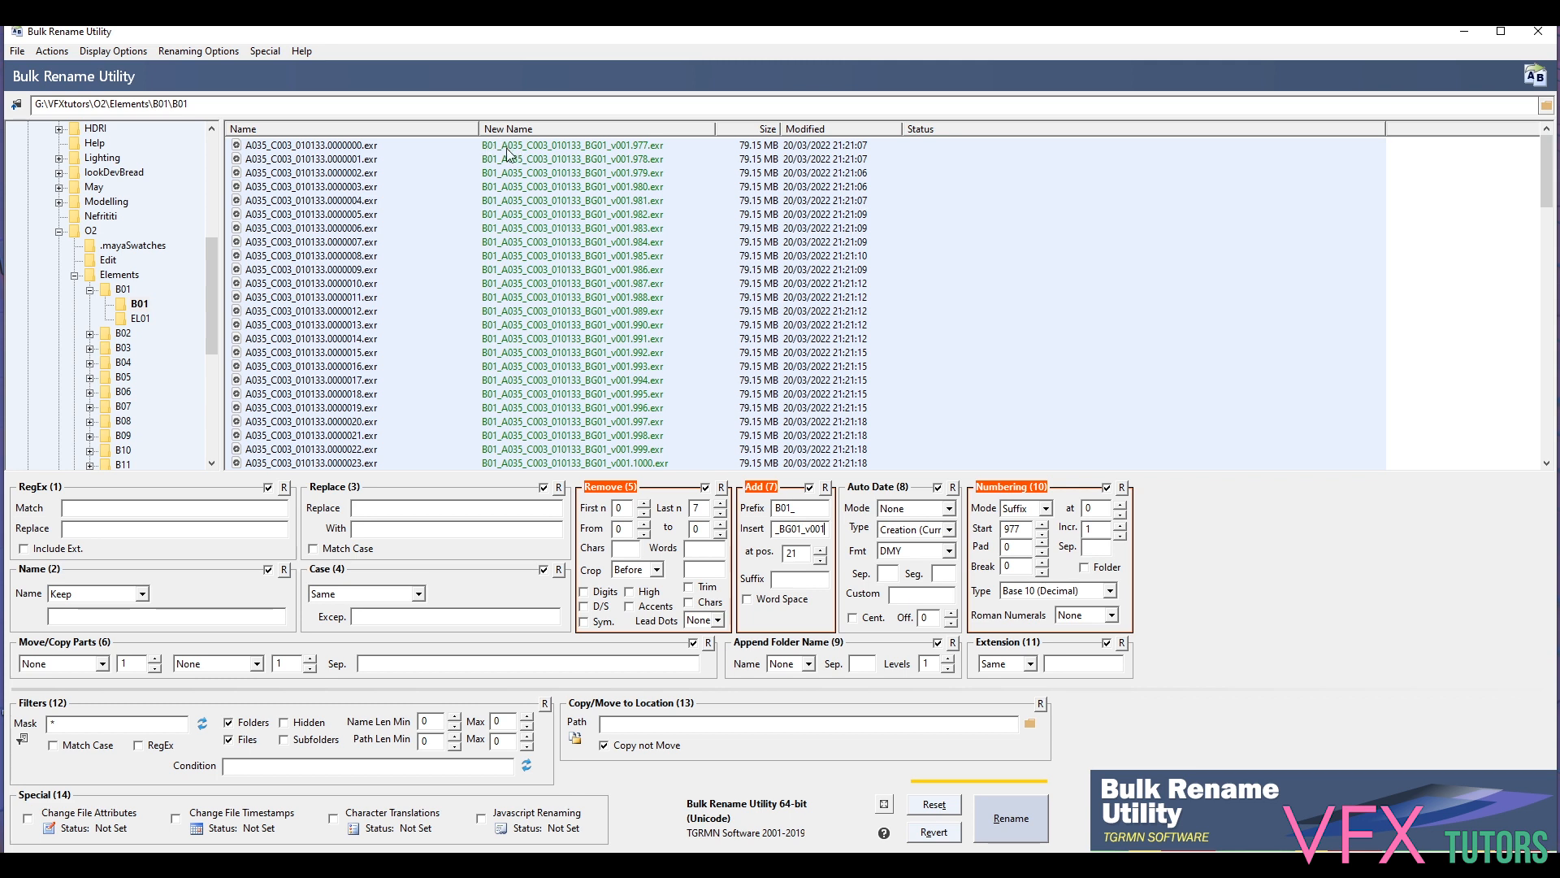
mouse_move(589, 151)
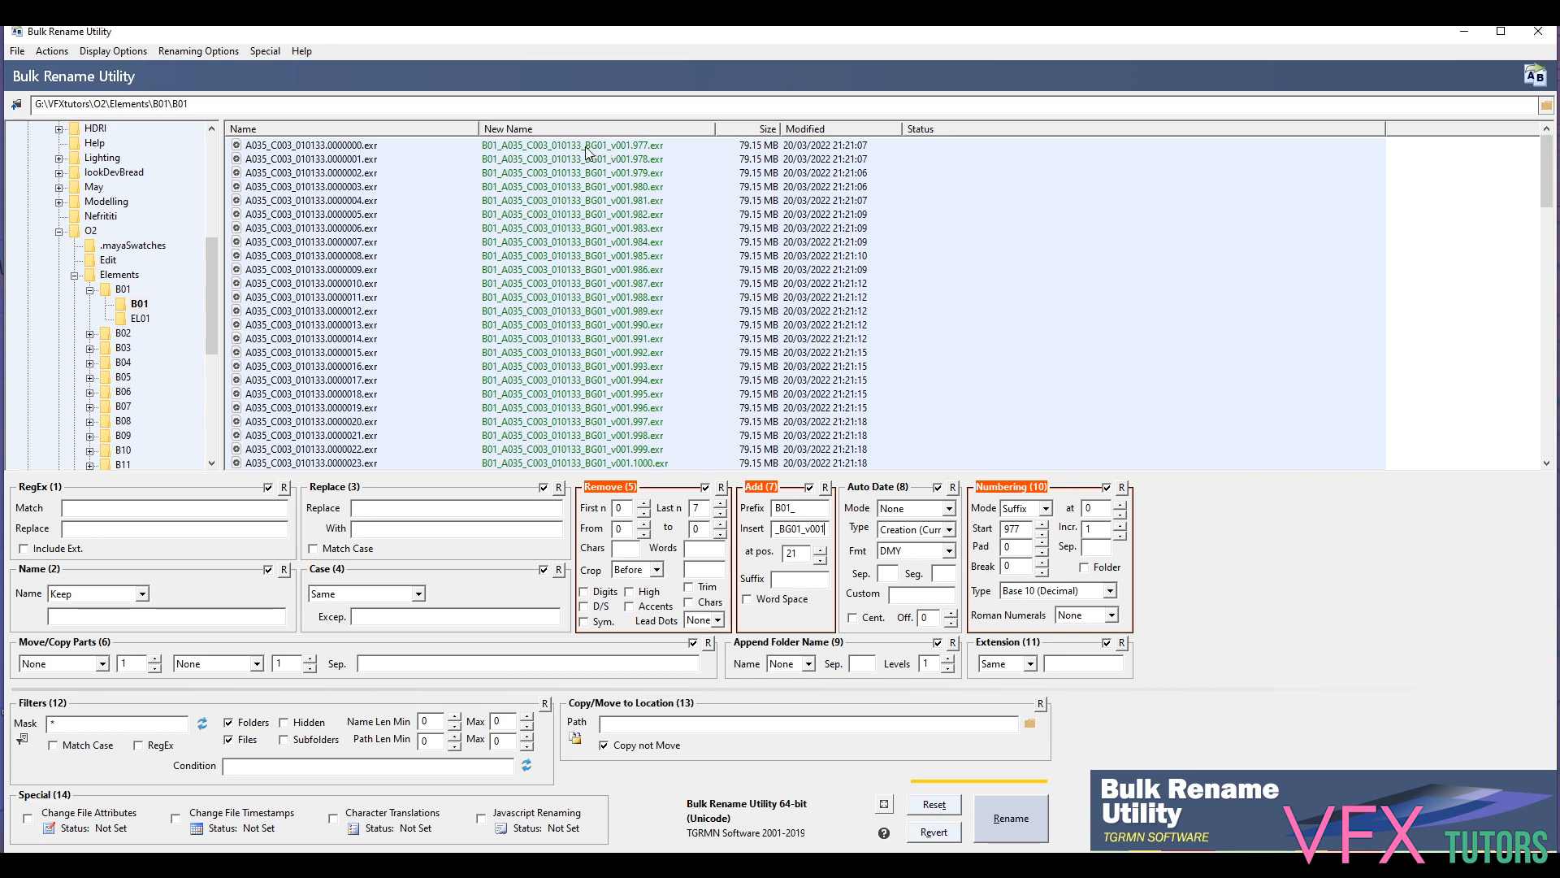
mouse_move(585, 153)
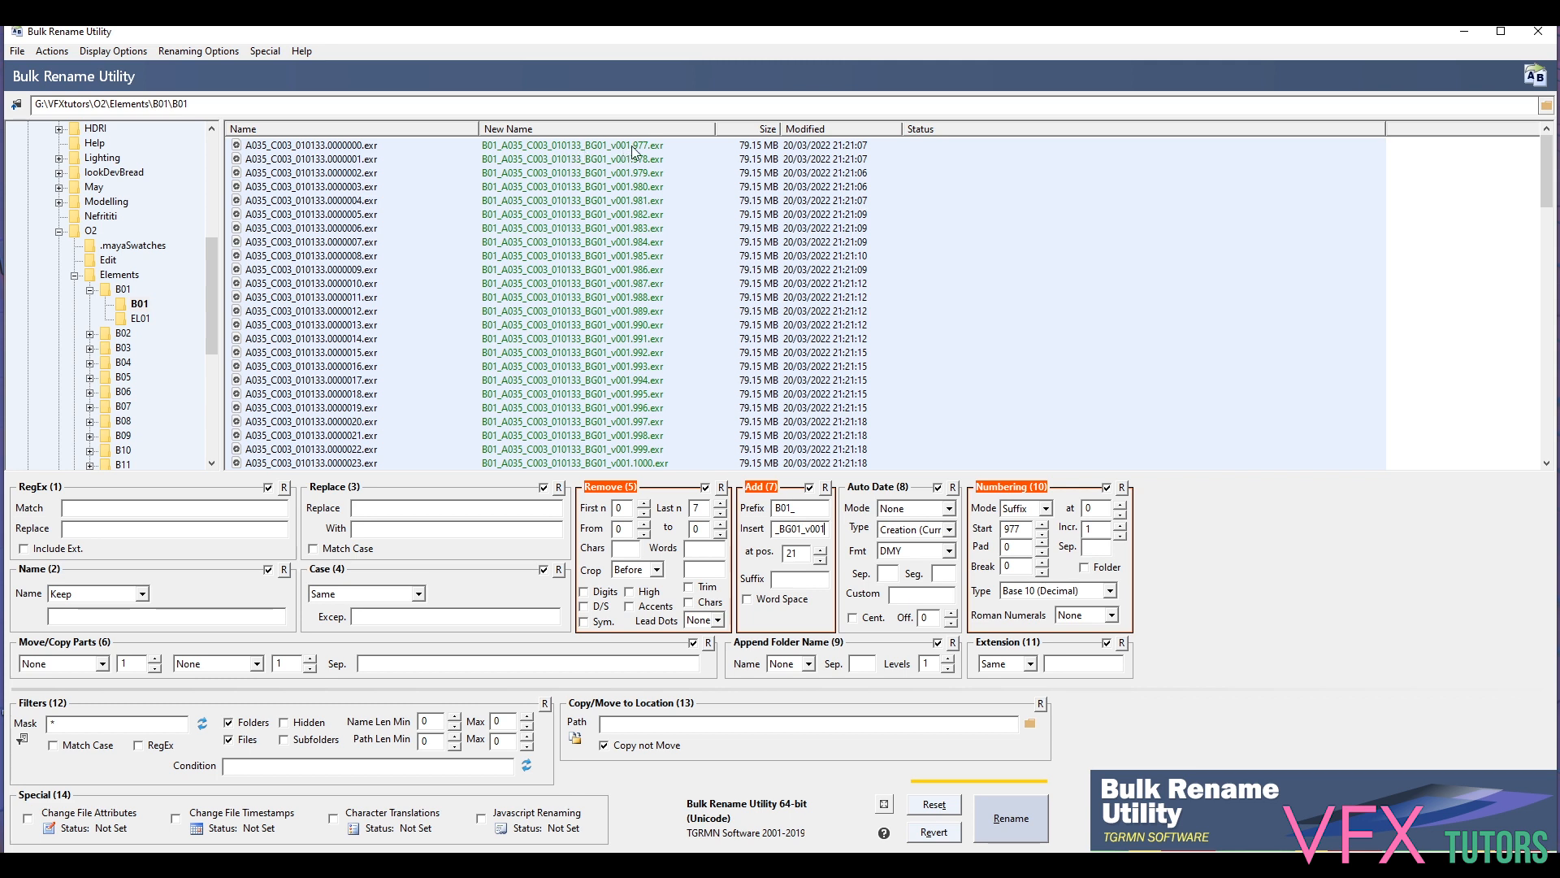
mouse_move(692, 185)
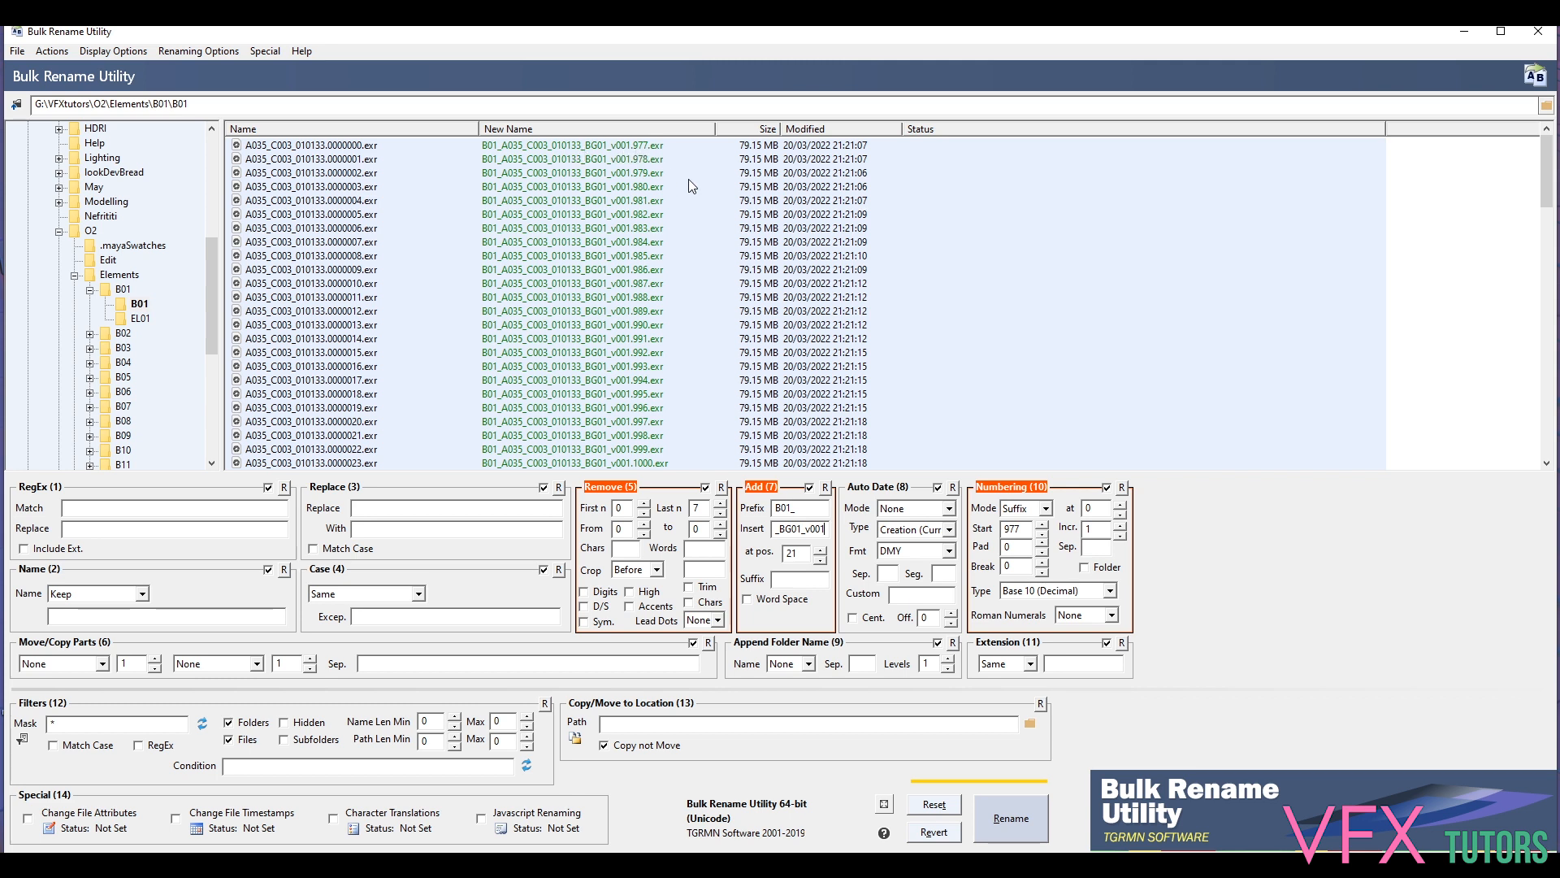
mouse_move(699, 205)
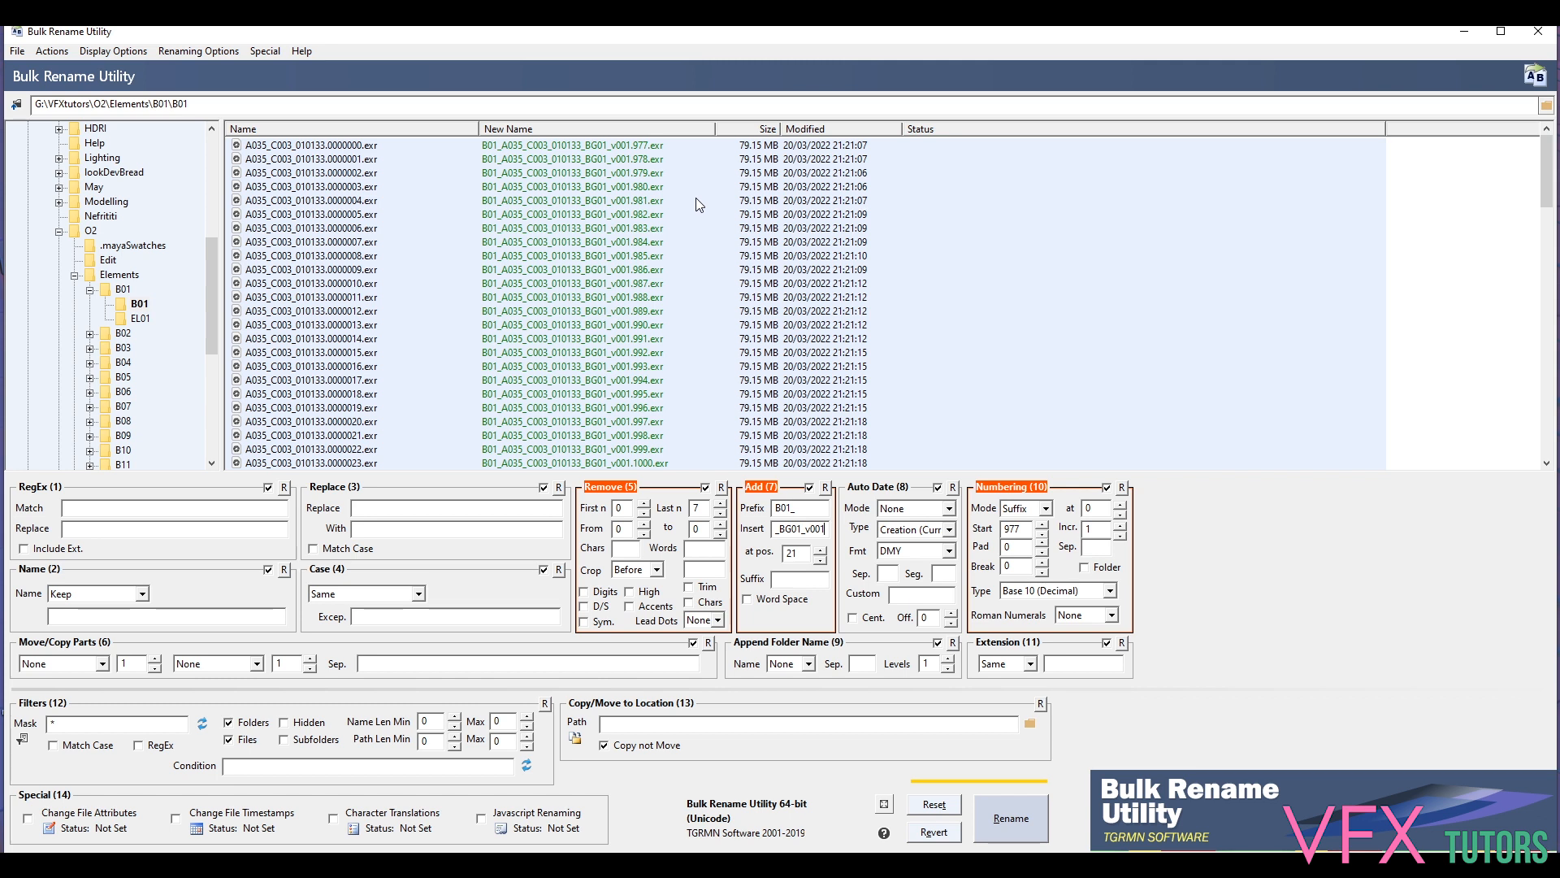
mouse_move(307, 221)
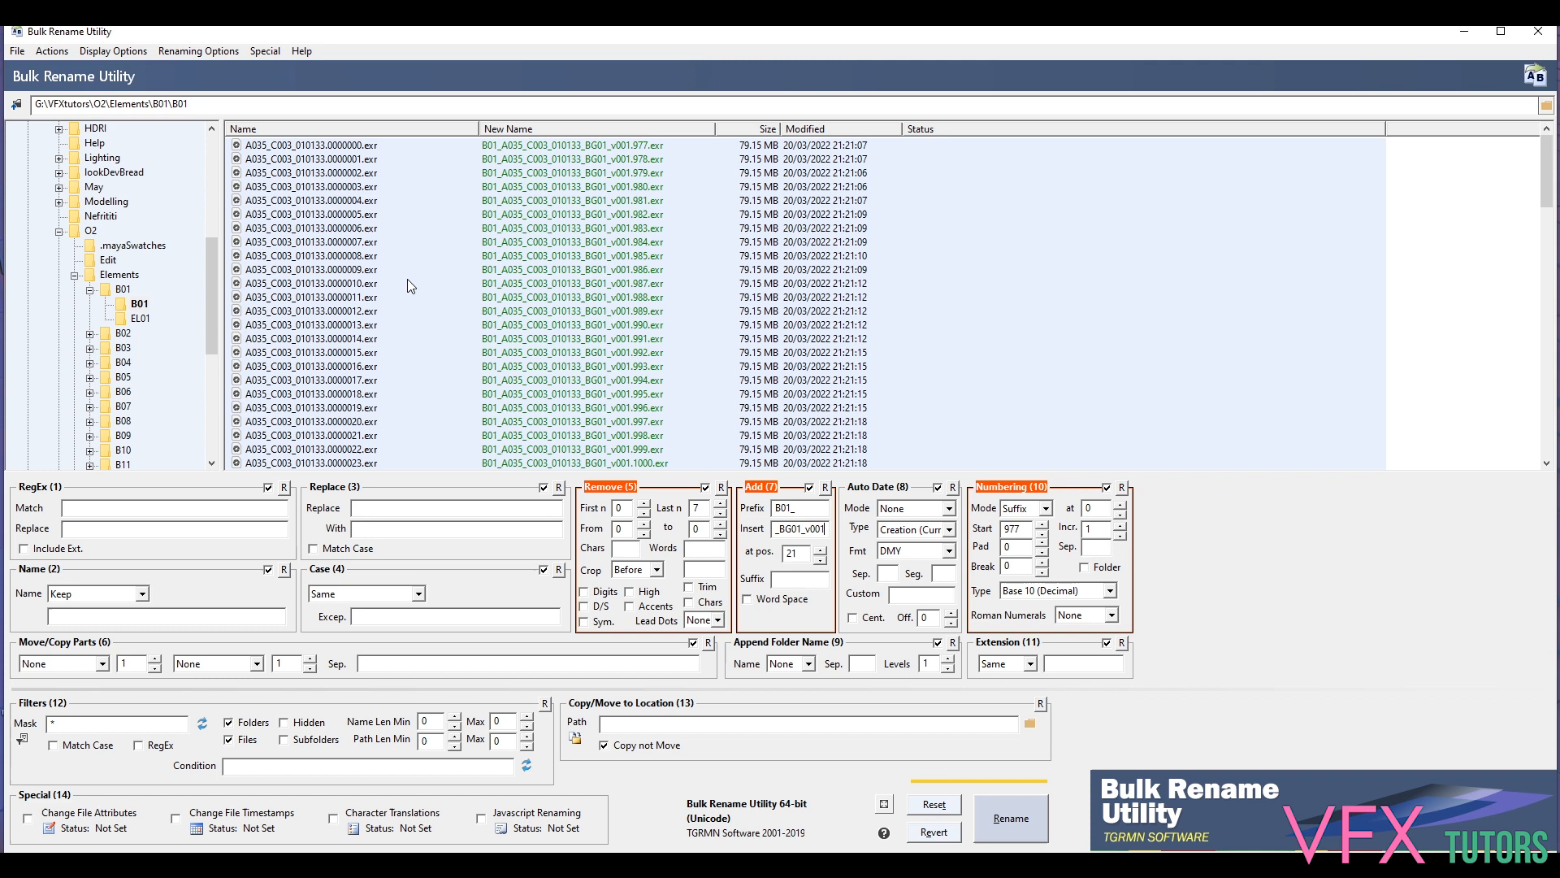
scroll(down, 3)
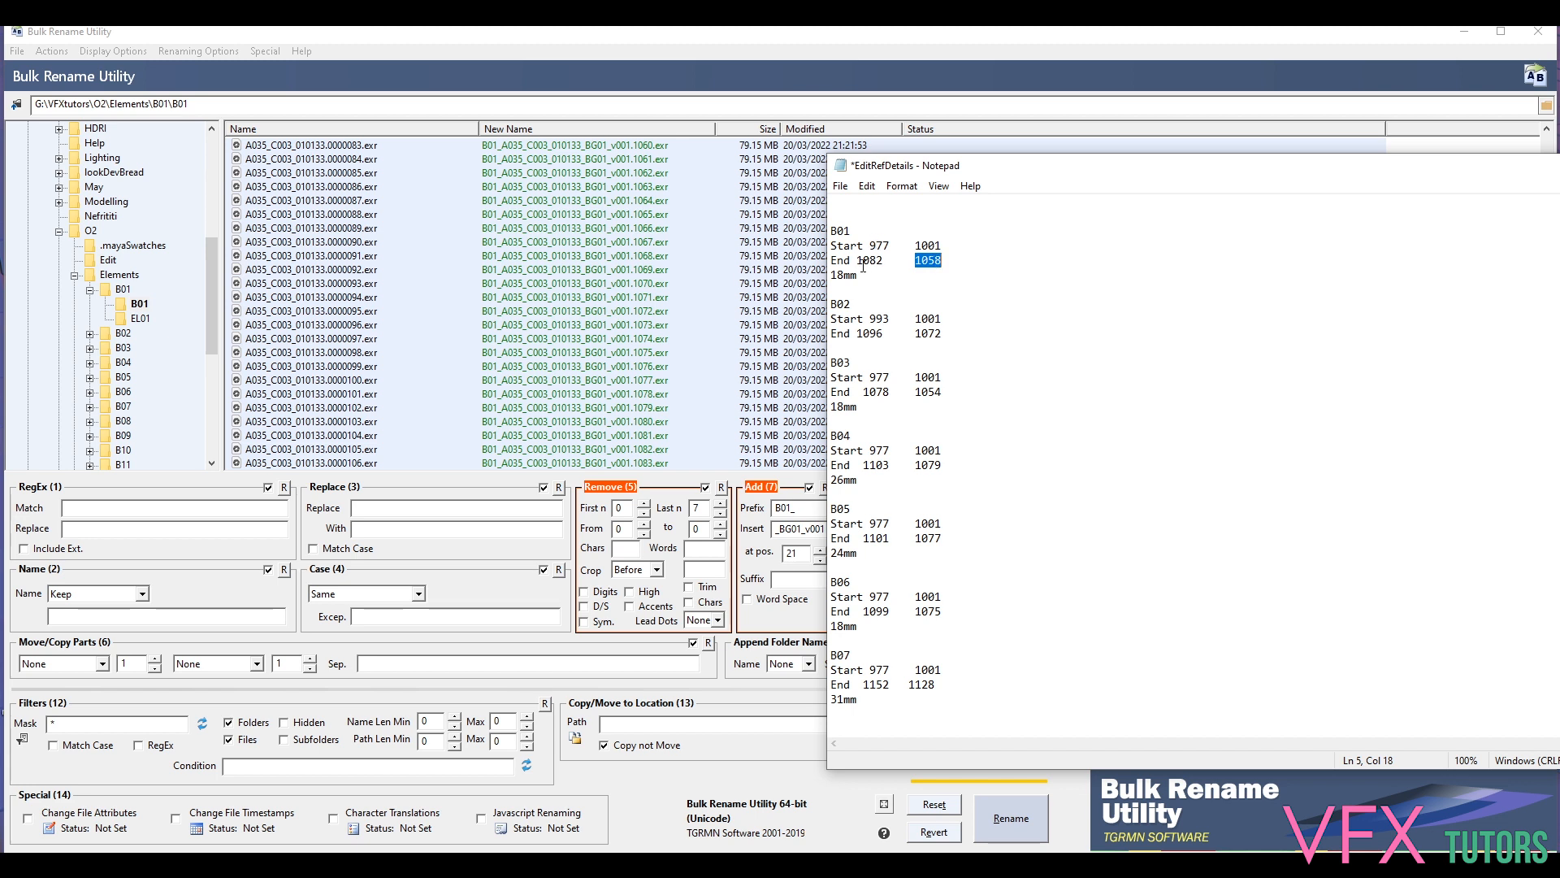
mouse_move(862, 335)
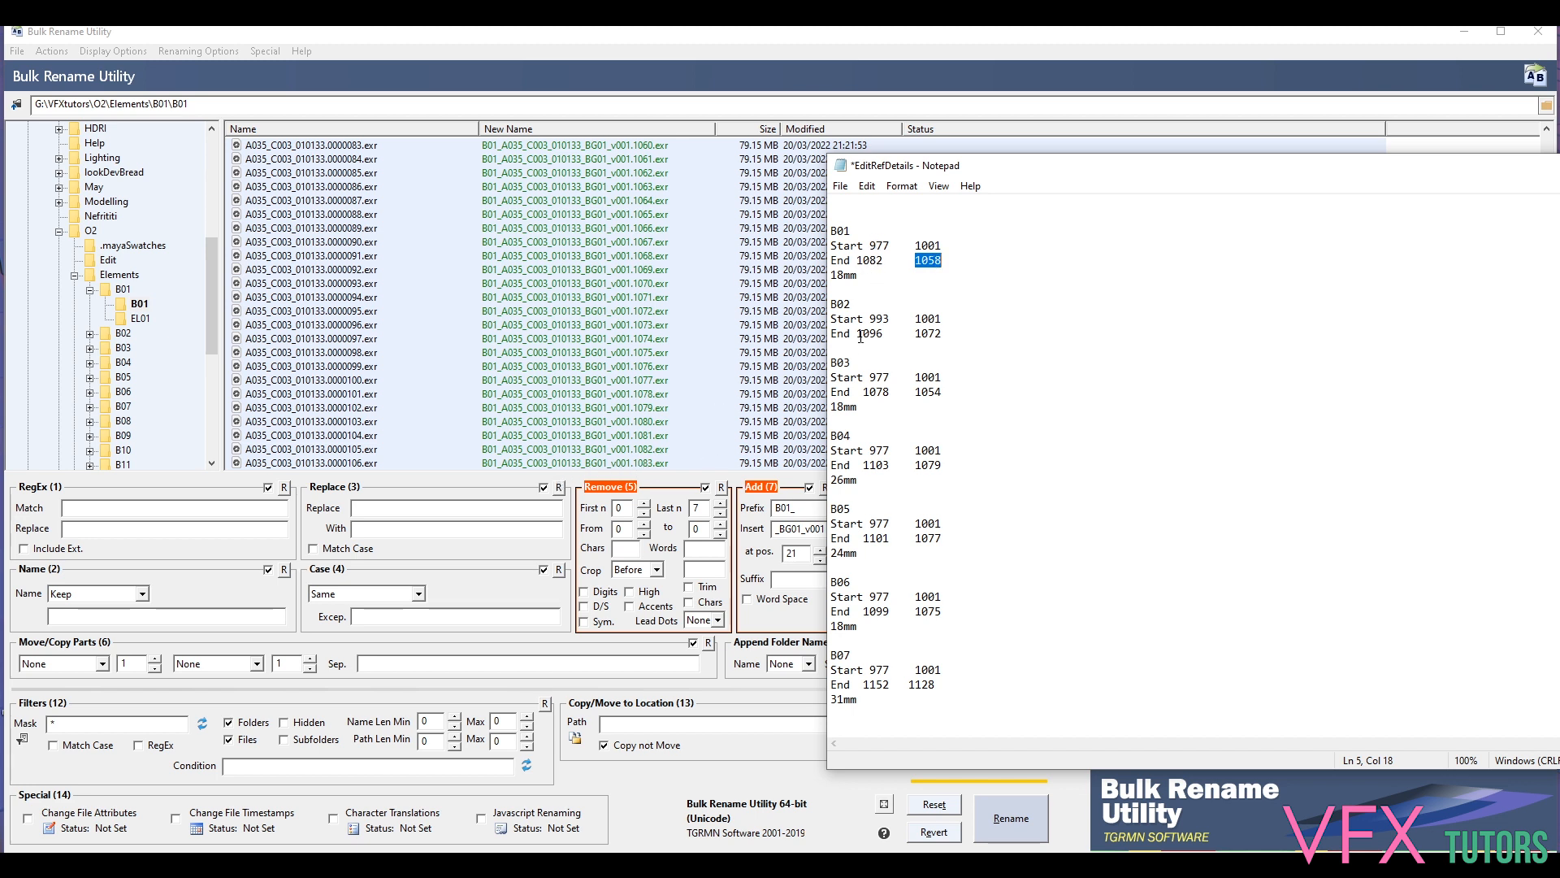
mouse_move(987, 166)
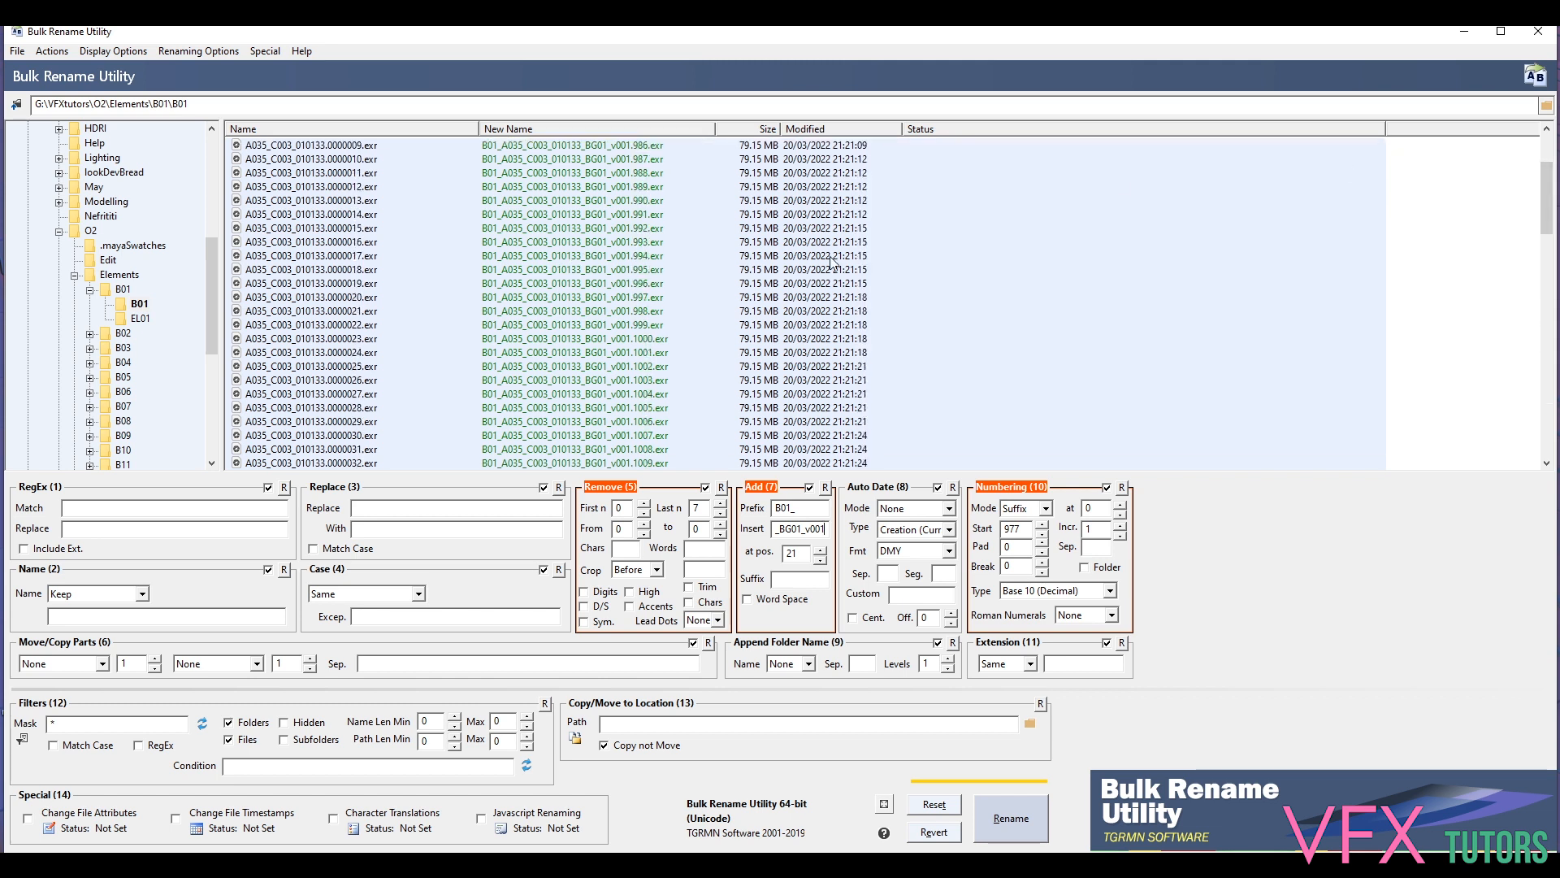
mouse_move(828, 270)
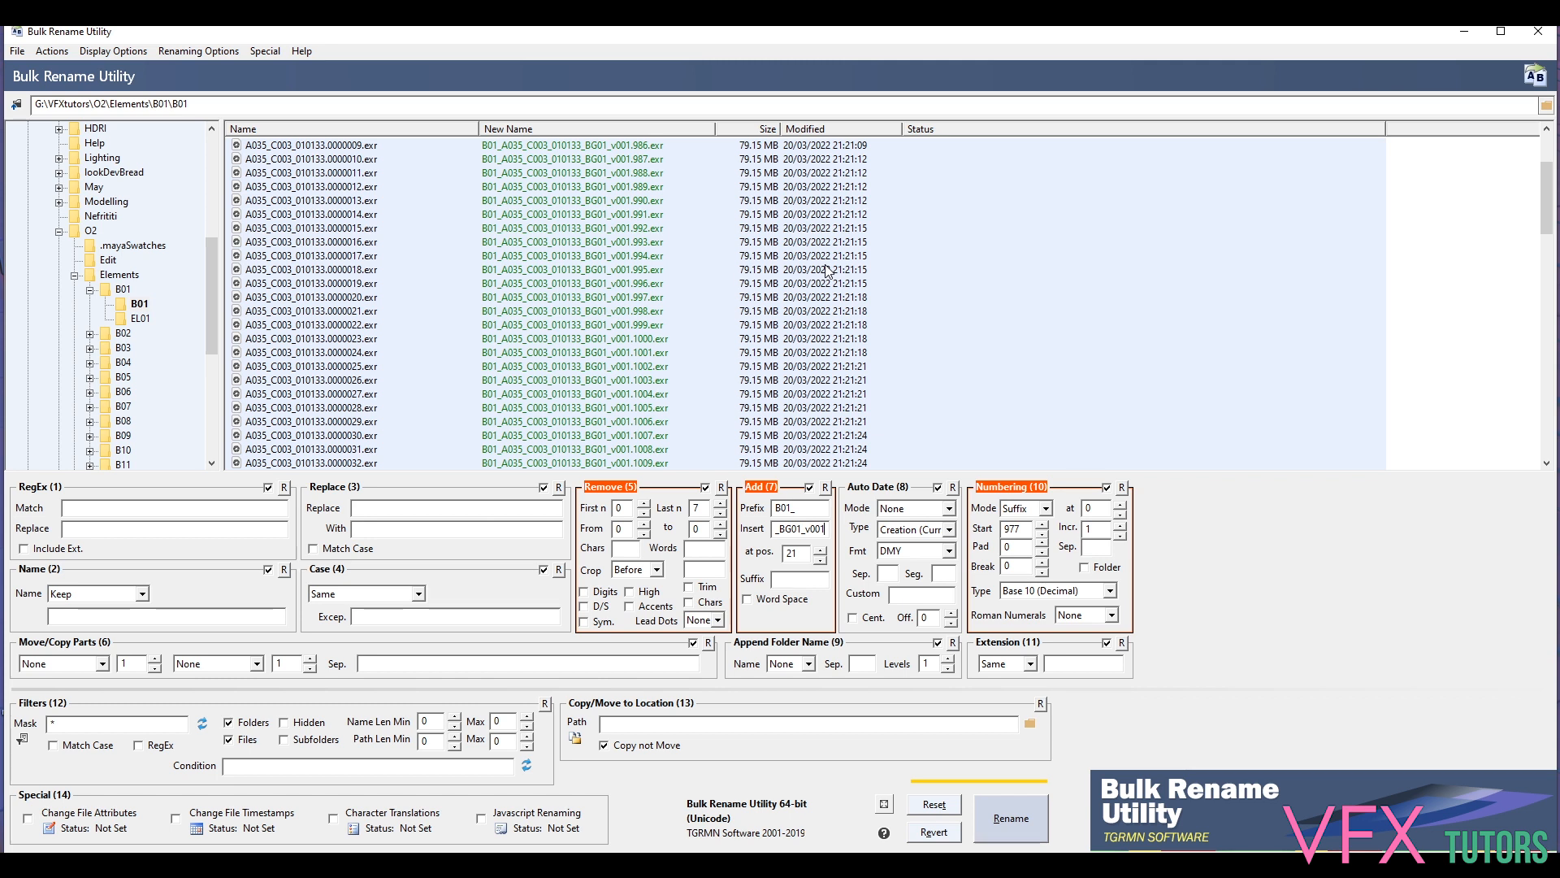
mouse_move(723, 315)
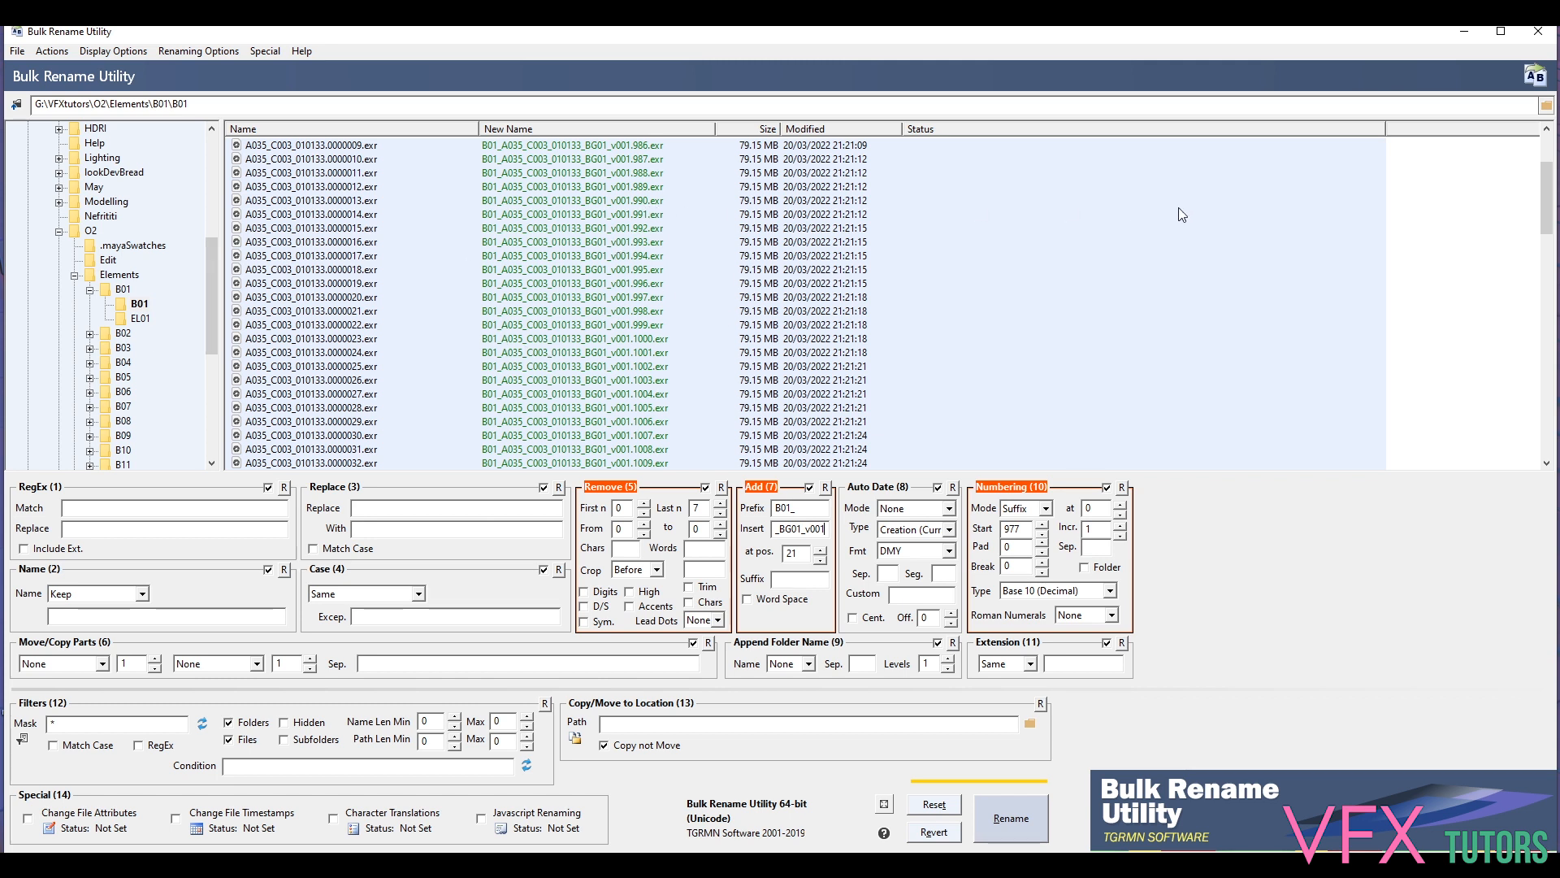
mouse_move(1111, 284)
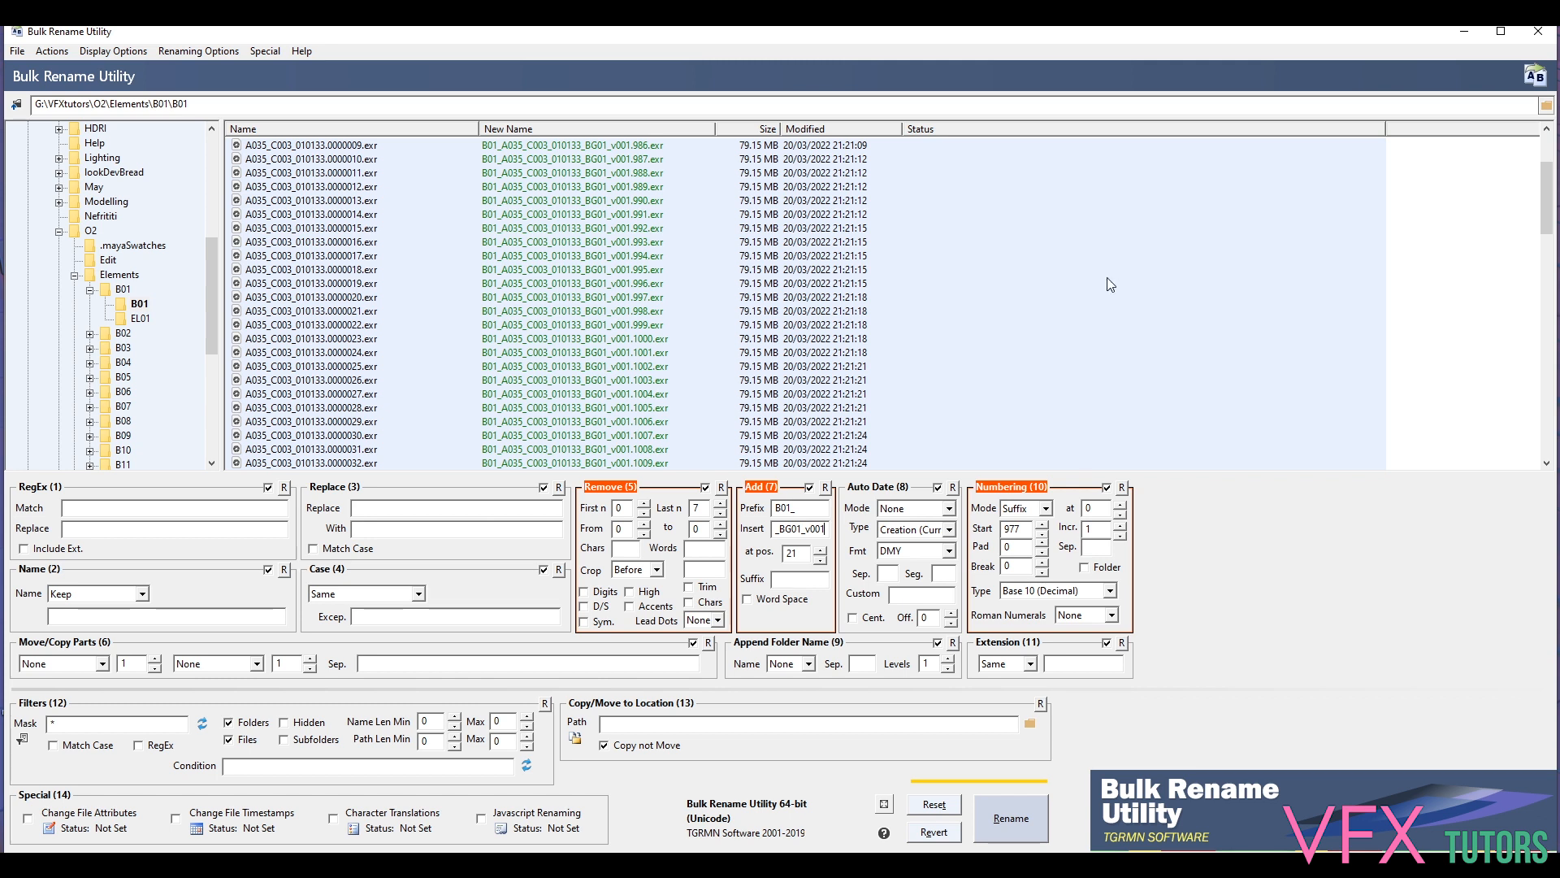
mouse_move(1144, 299)
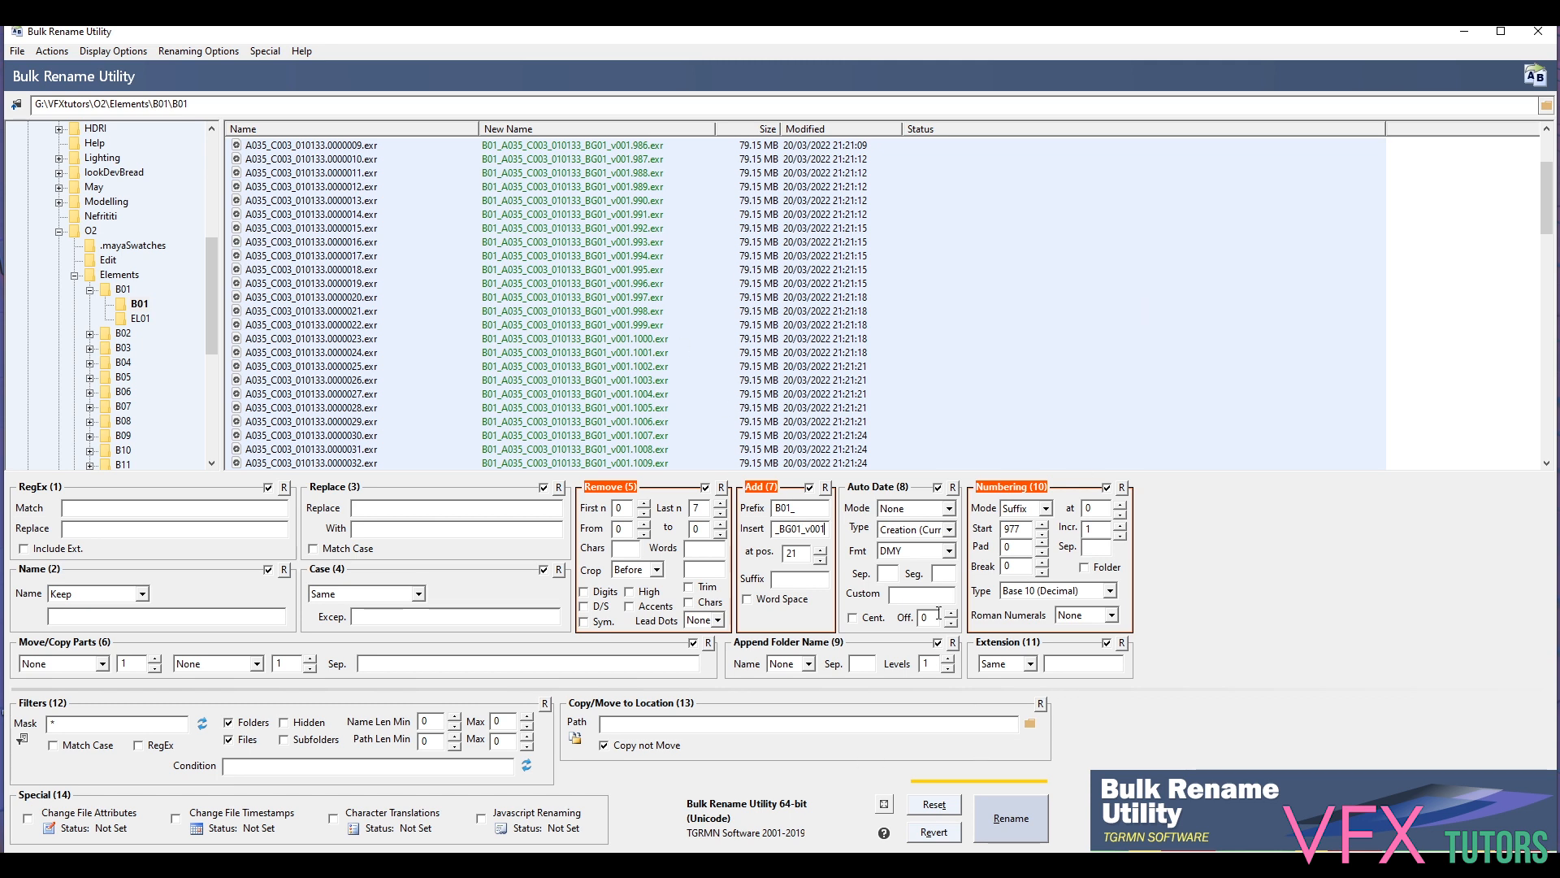
Run Rename and confirm the warning and completion messages for all 107 B01 frames
click(1009, 817)
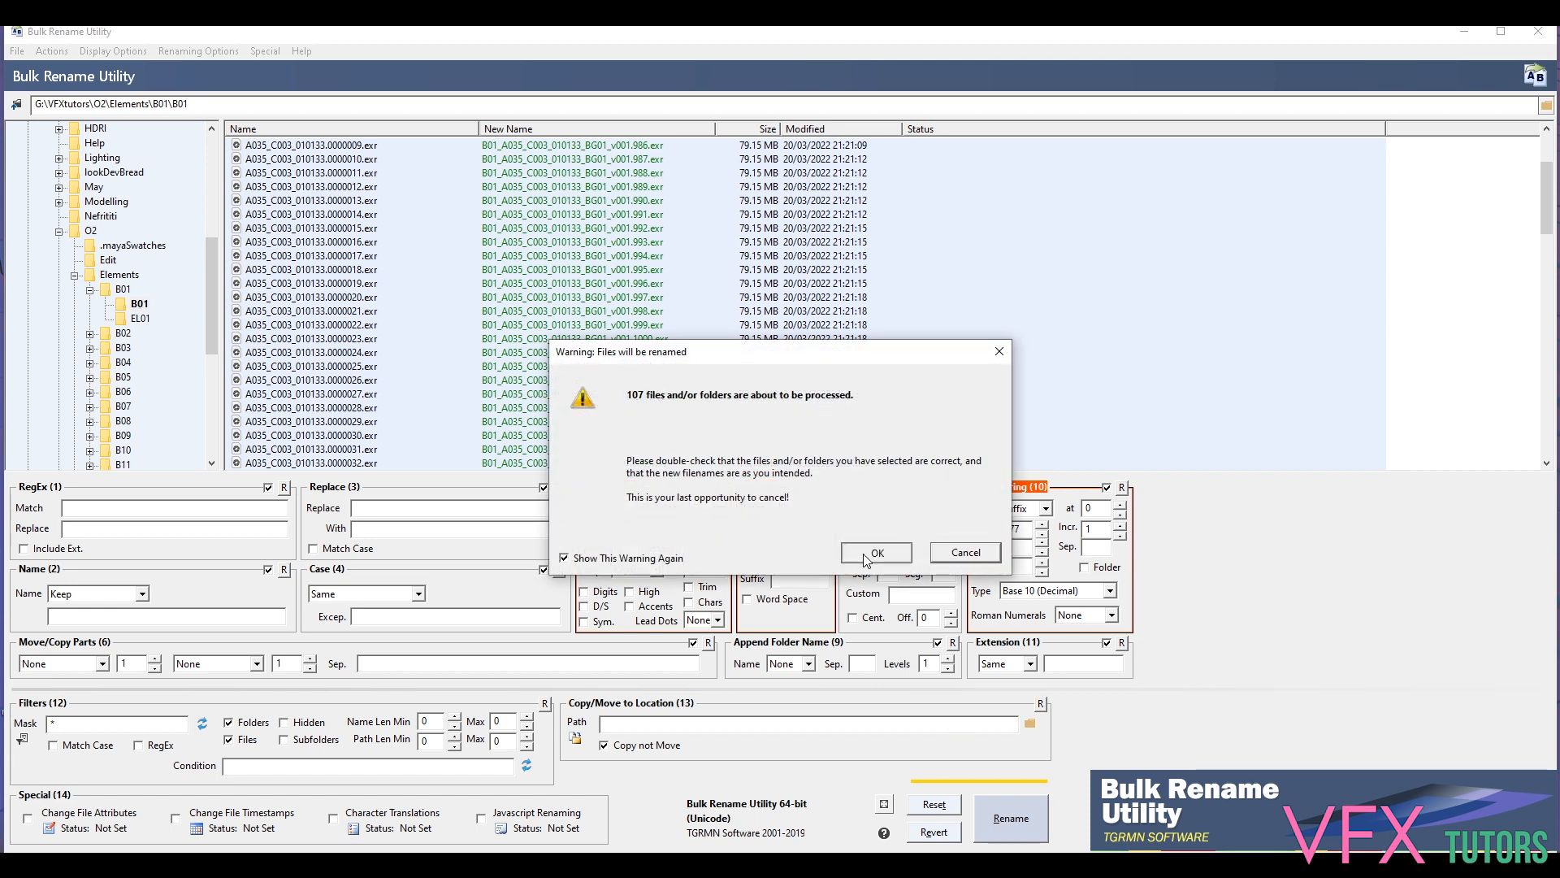
click(874, 552)
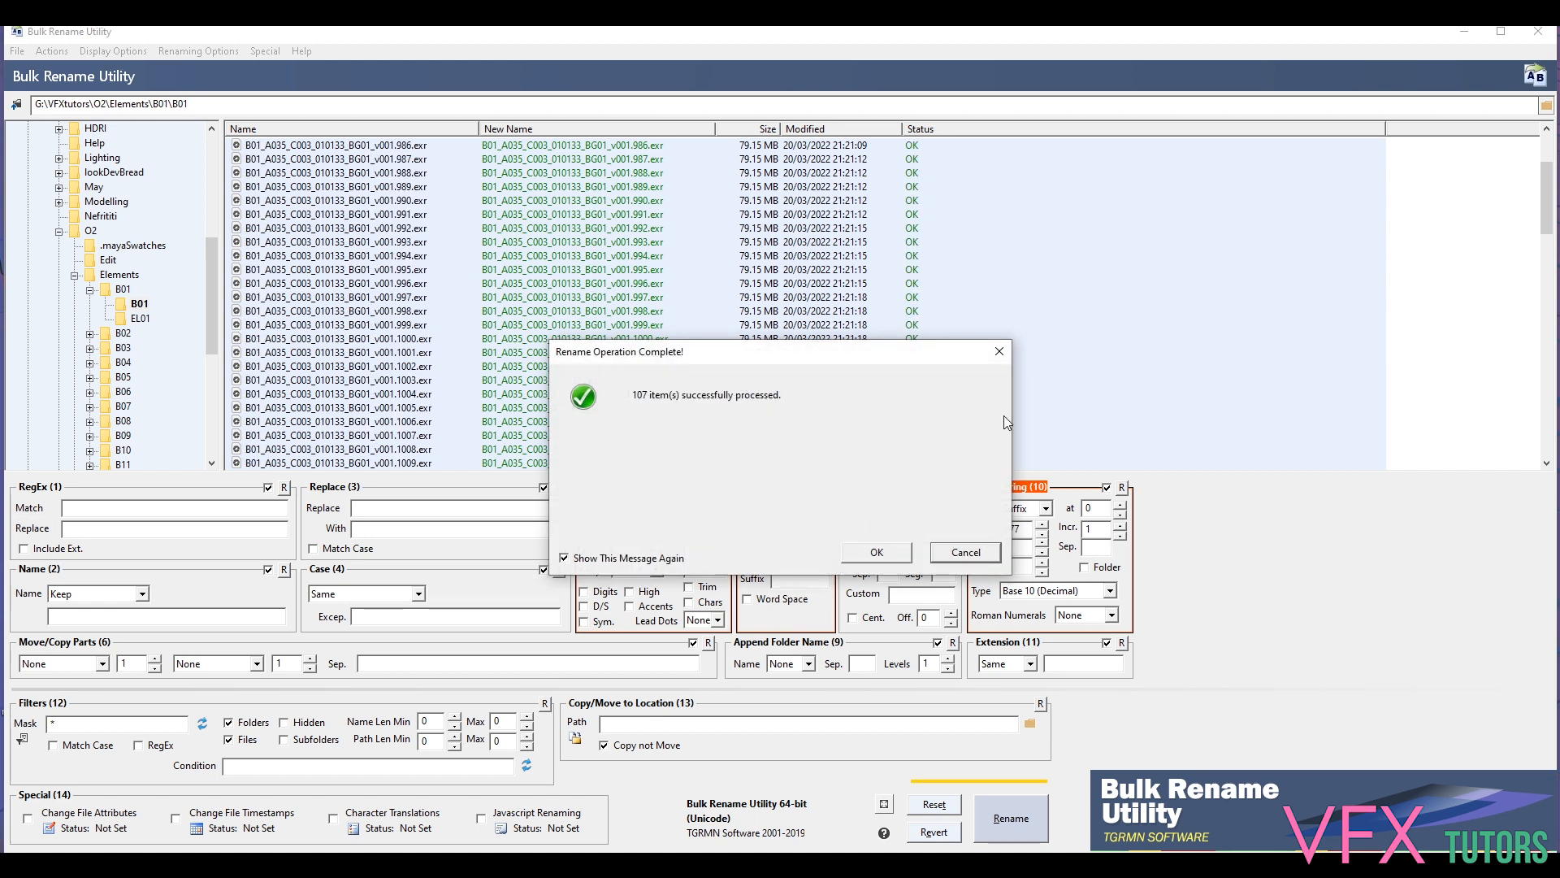
click(872, 551)
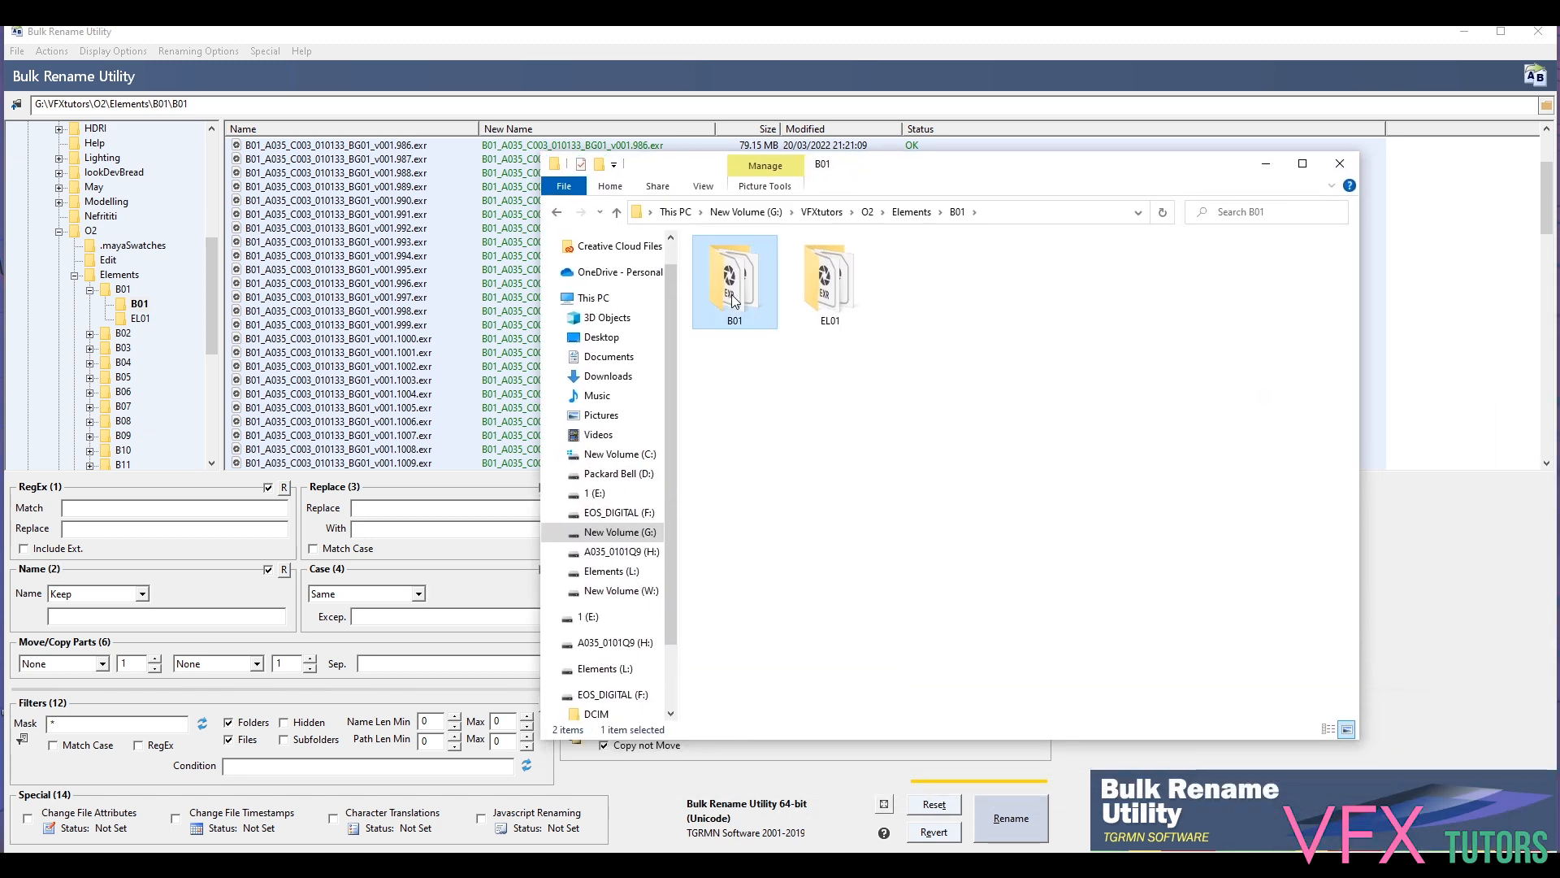
Open the B01 folder to show the 107 renamed B01_A035_C003_010133_BG01_v001 frames from 977
double_click(733, 281)
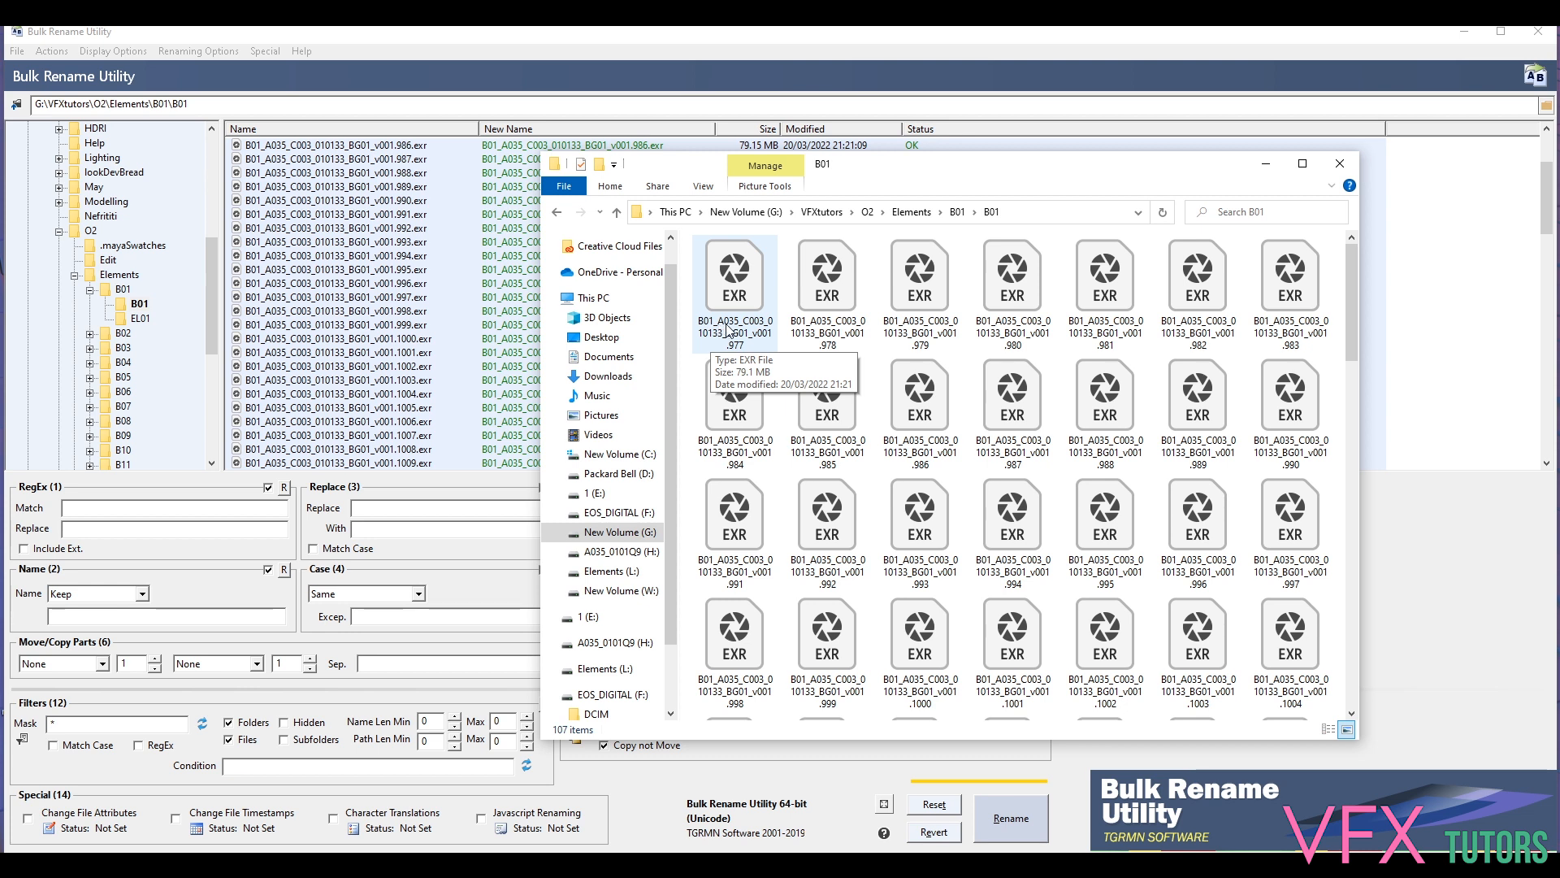
mouse_move(733, 330)
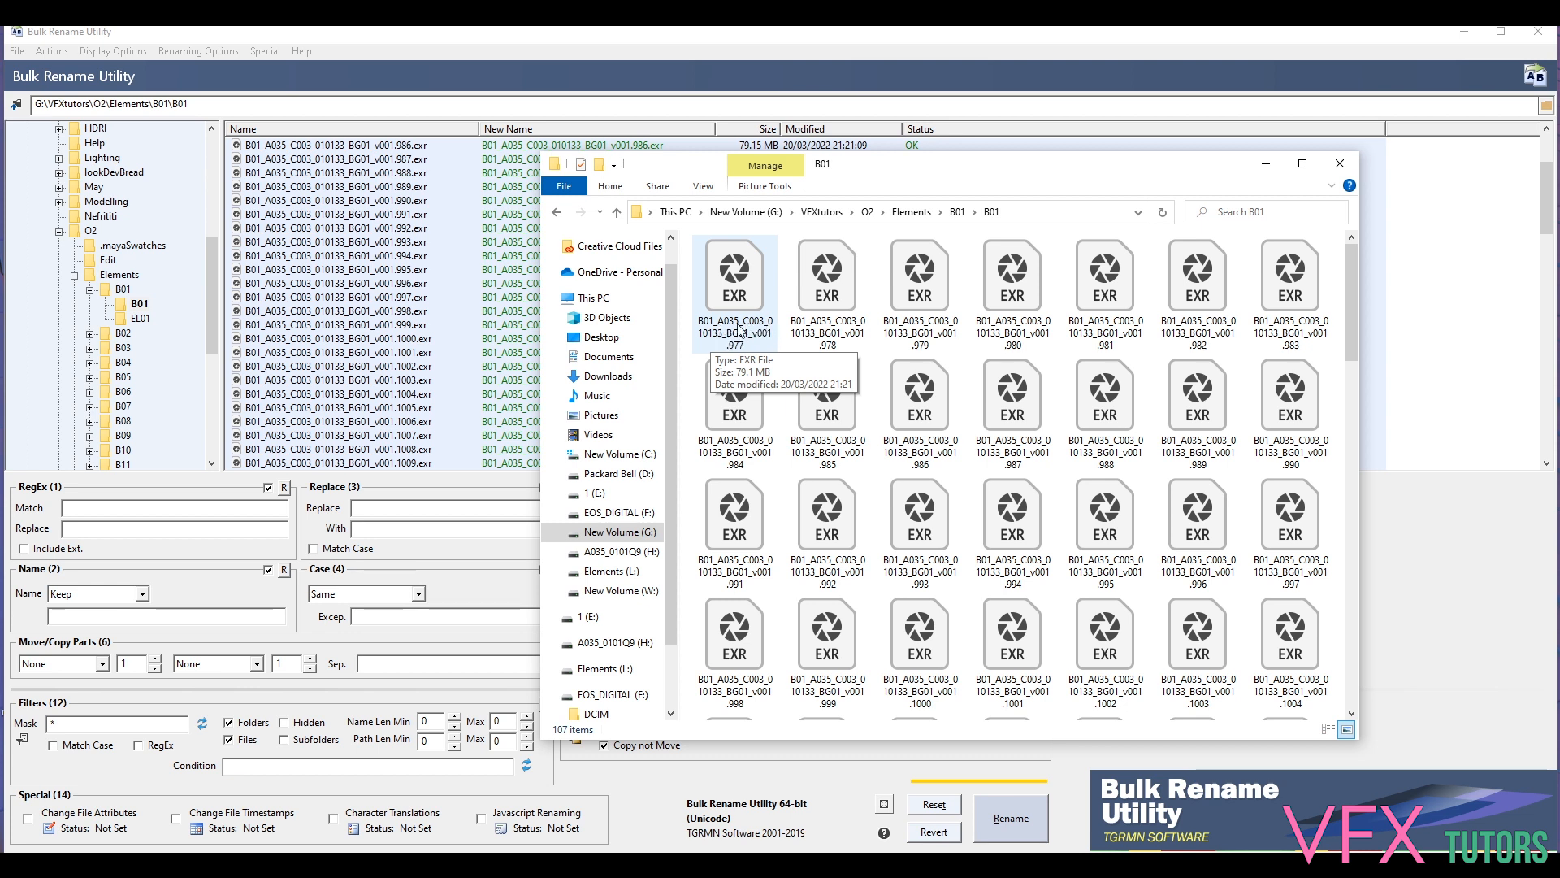
mouse_move(735, 340)
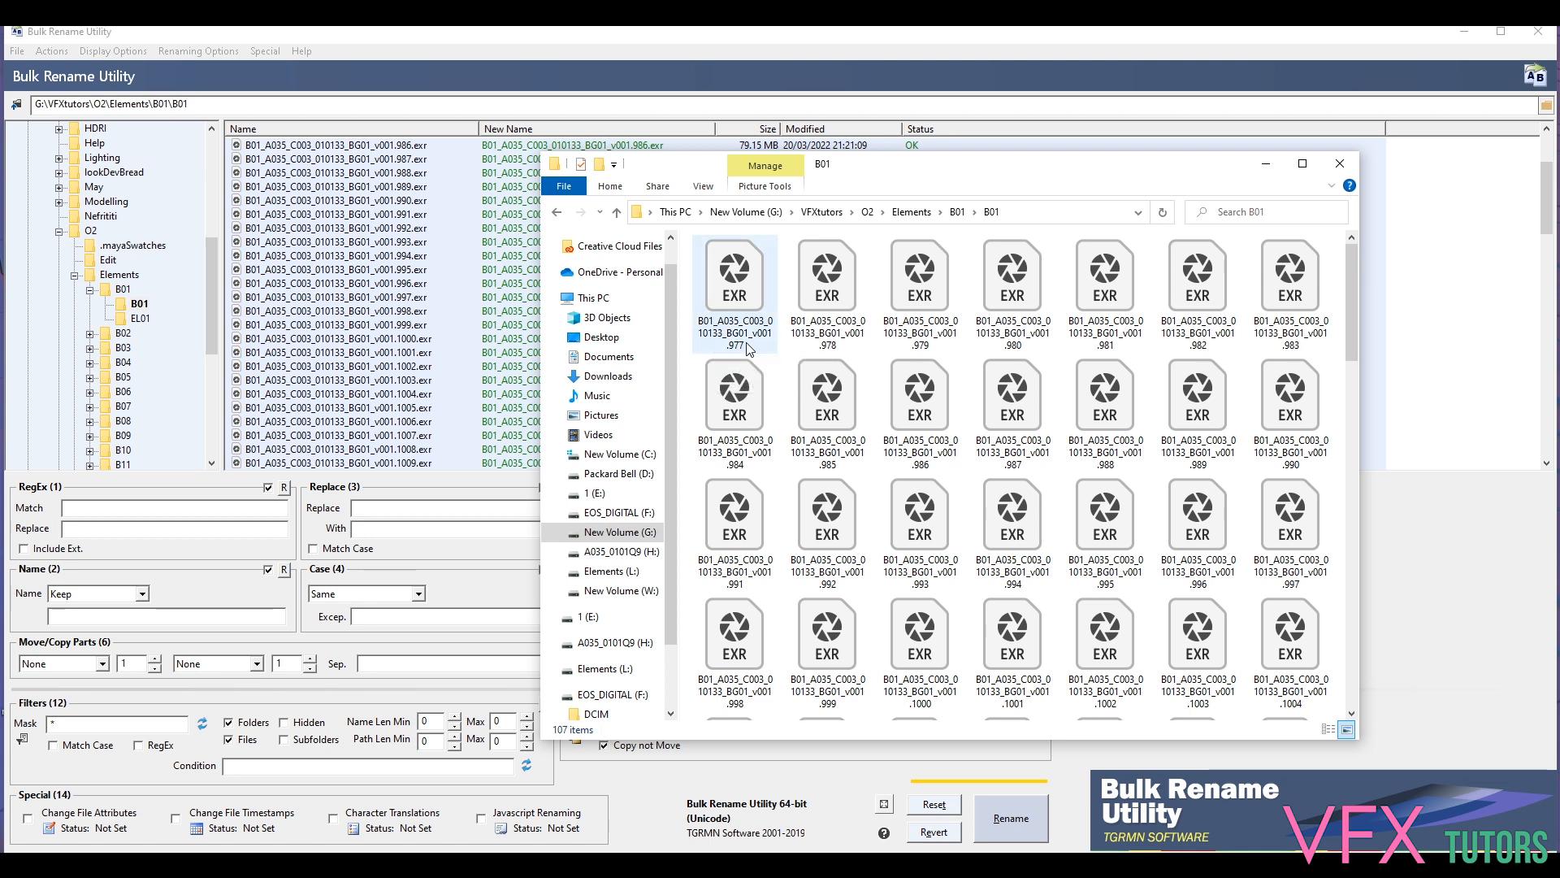
mouse_move(741, 347)
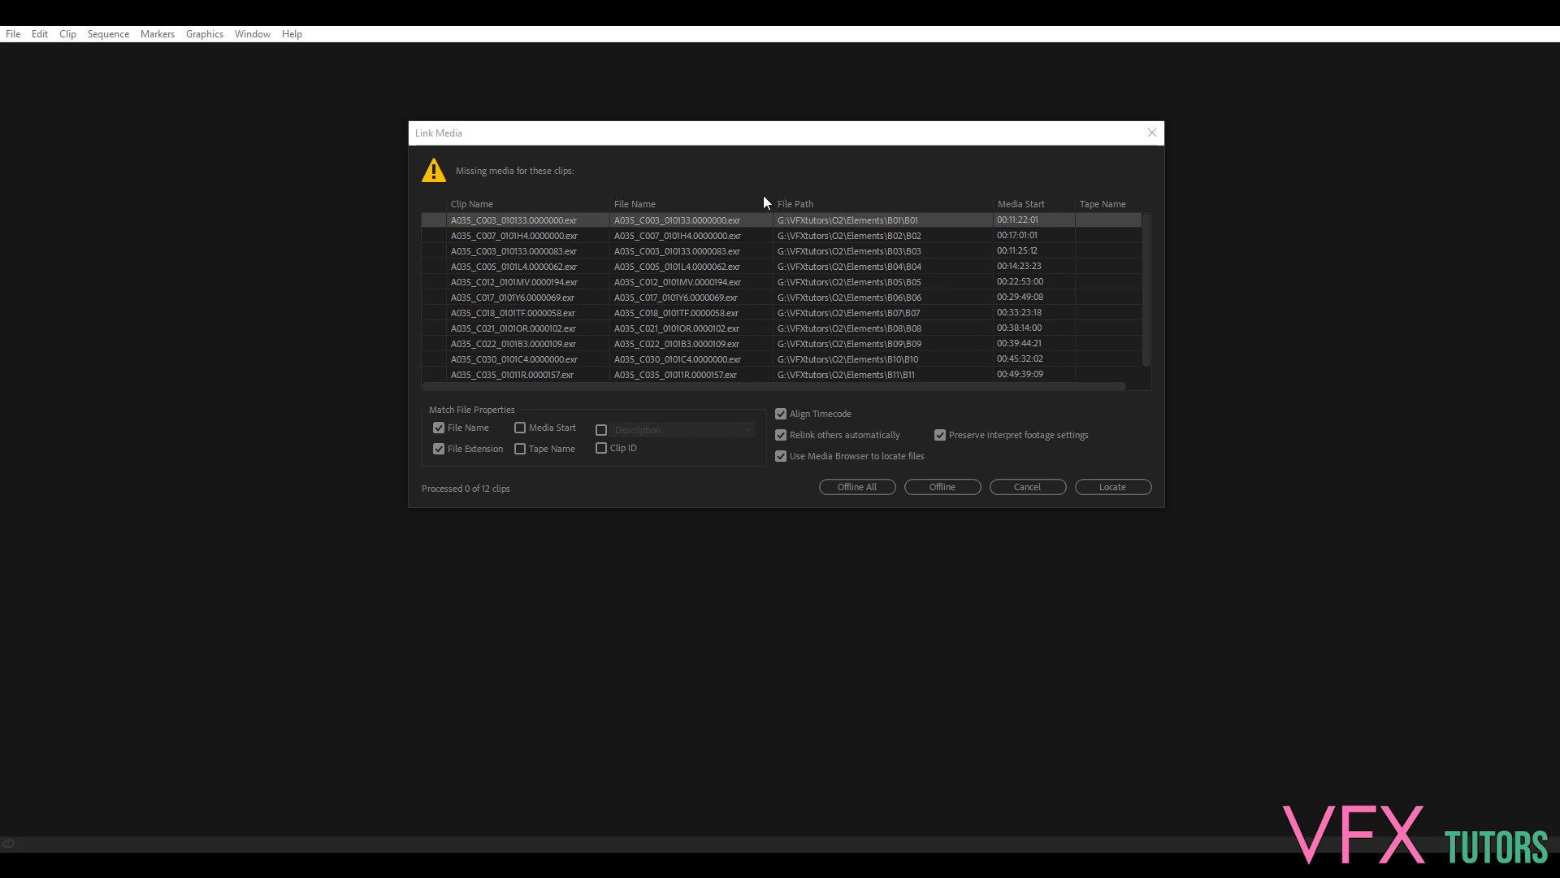
mouse_move(863, 182)
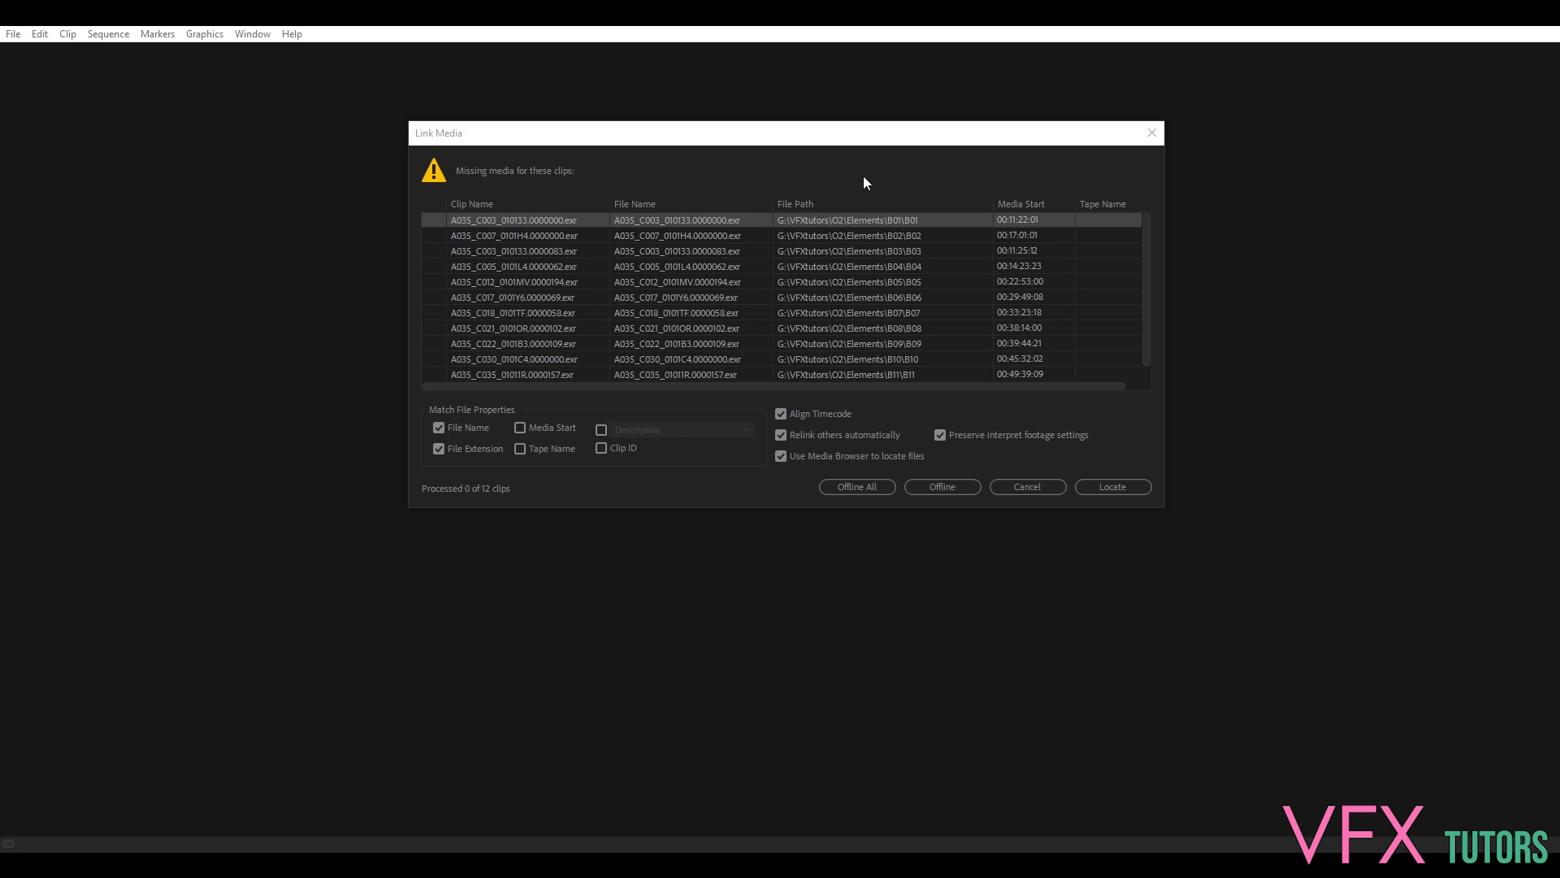
mouse_move(869, 135)
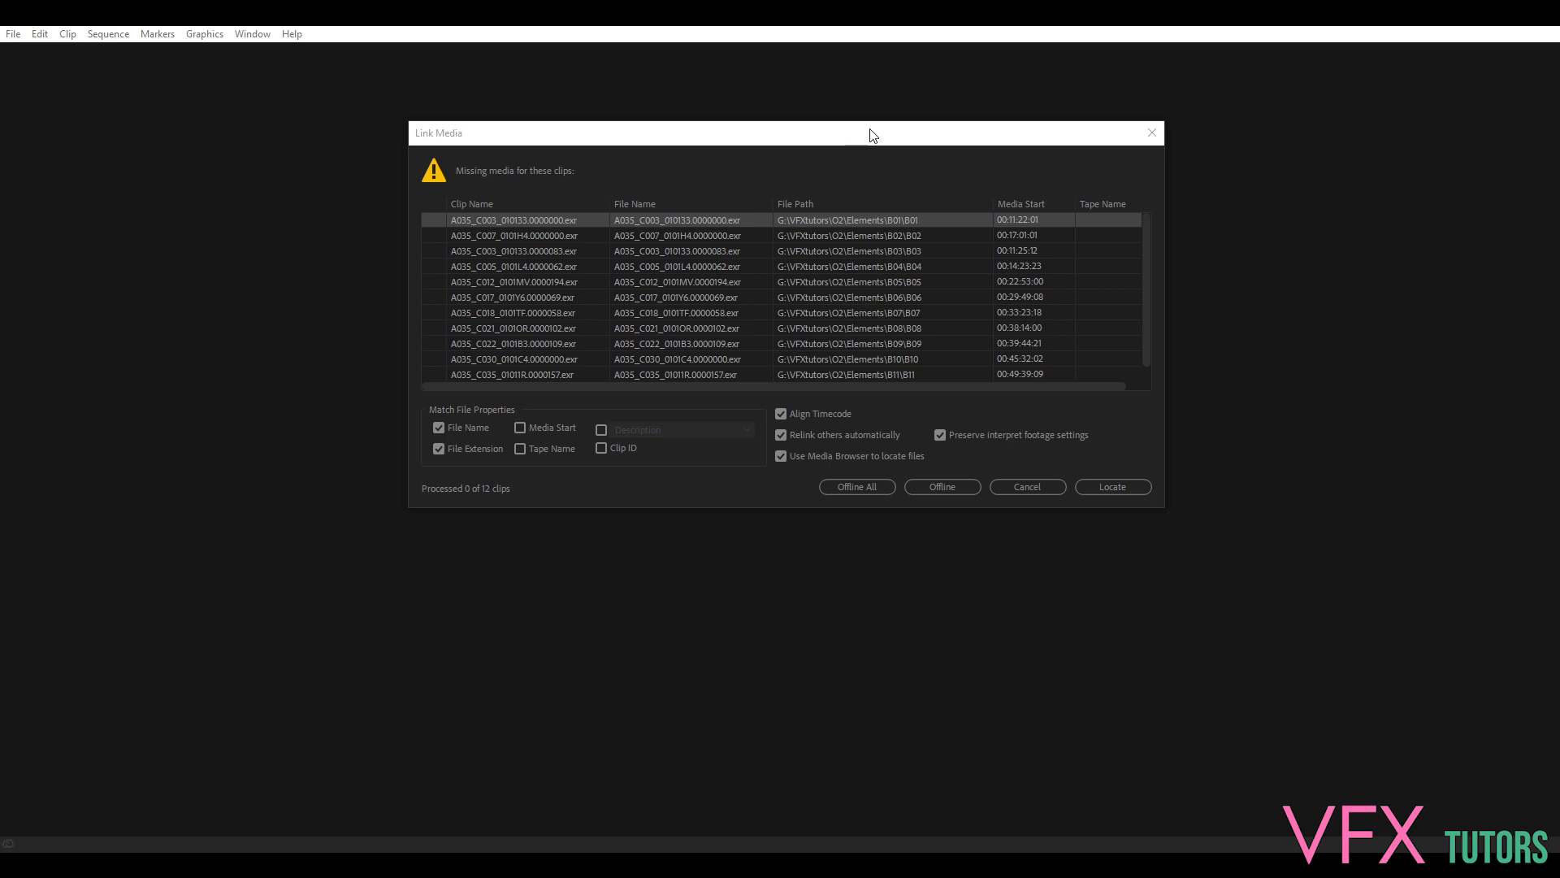
mouse_move(858, 135)
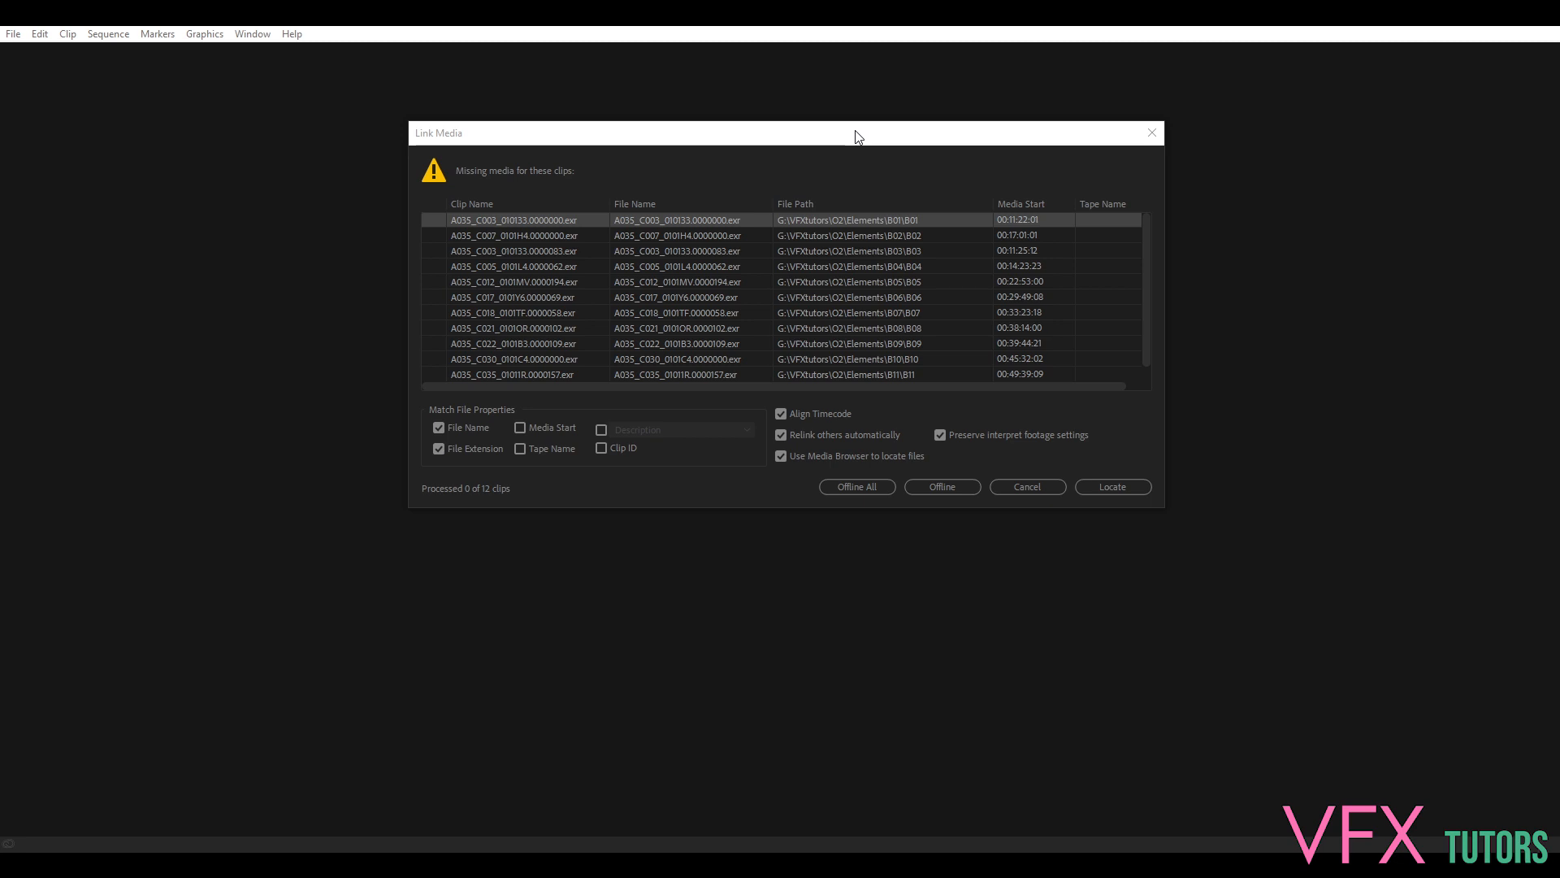
mouse_move(834, 197)
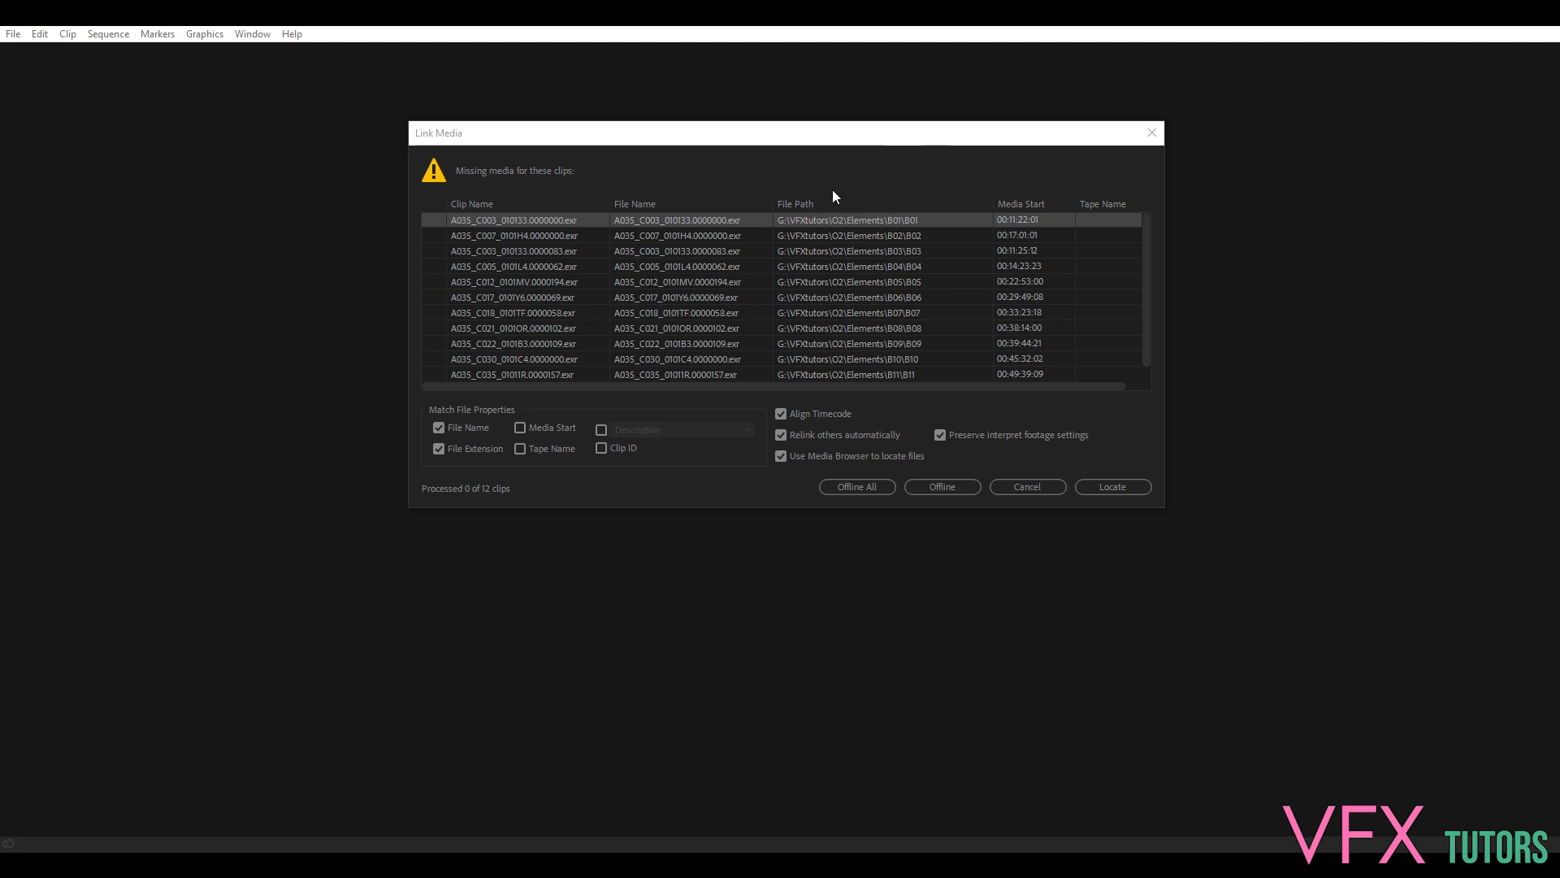
mouse_move(353, 392)
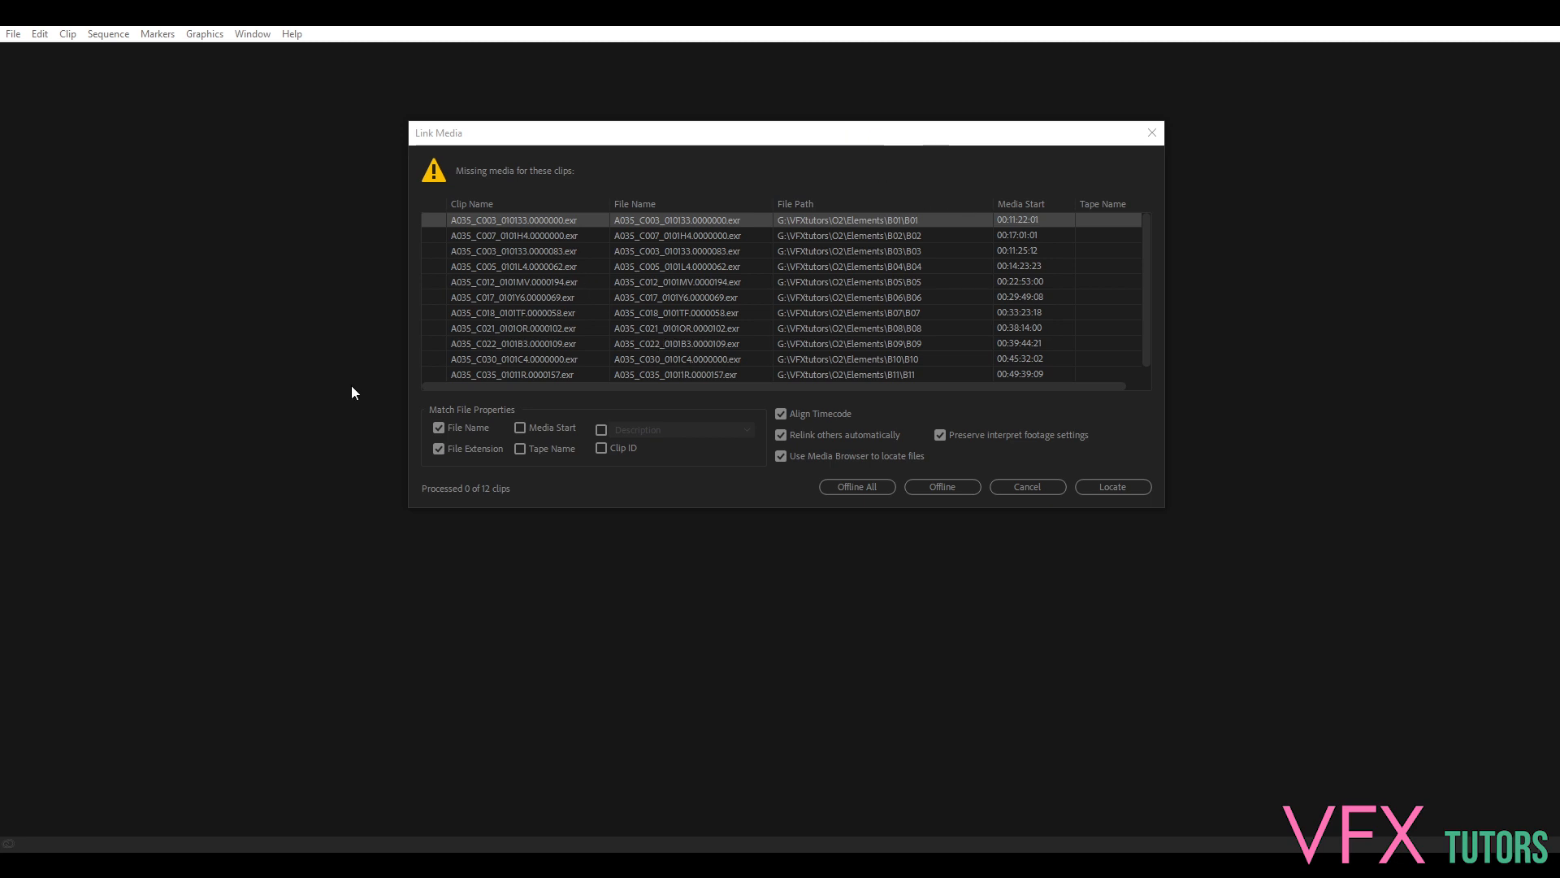
mouse_move(719, 168)
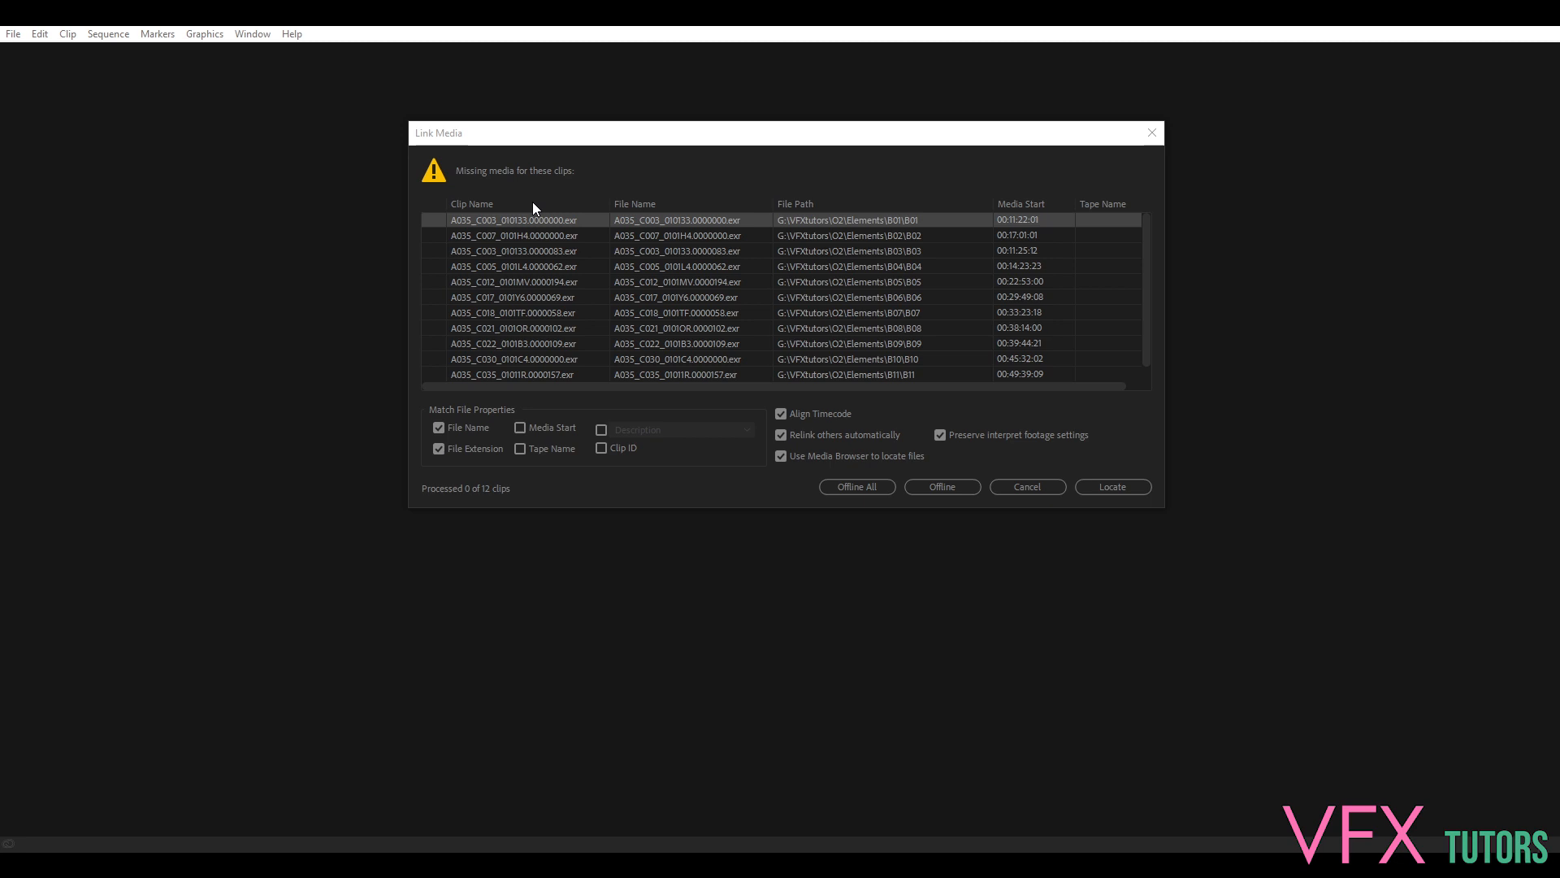
mouse_move(489, 277)
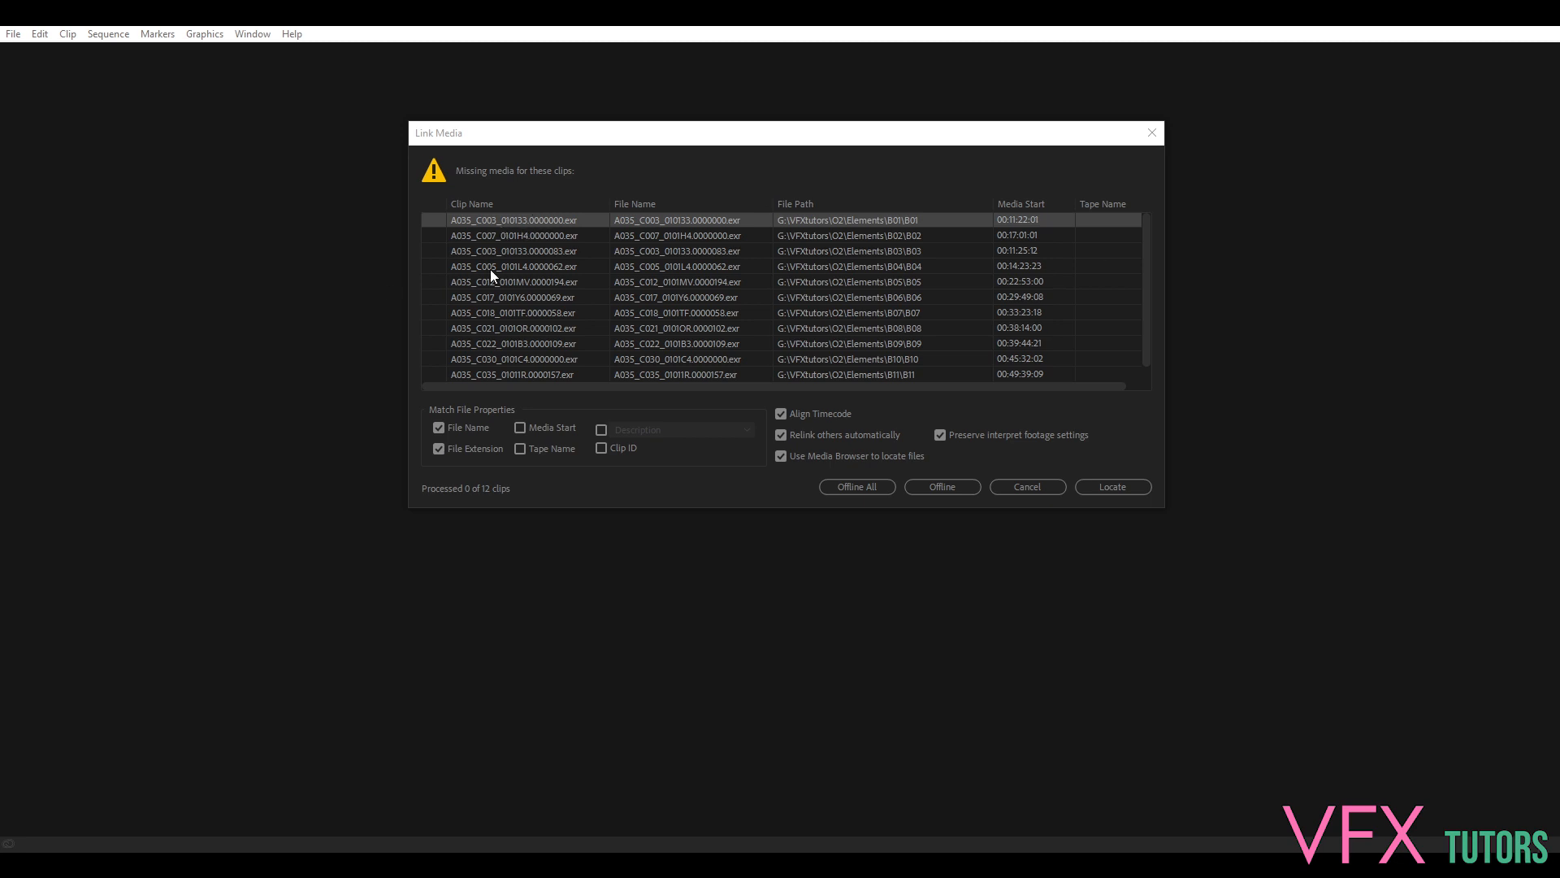
mouse_move(533, 221)
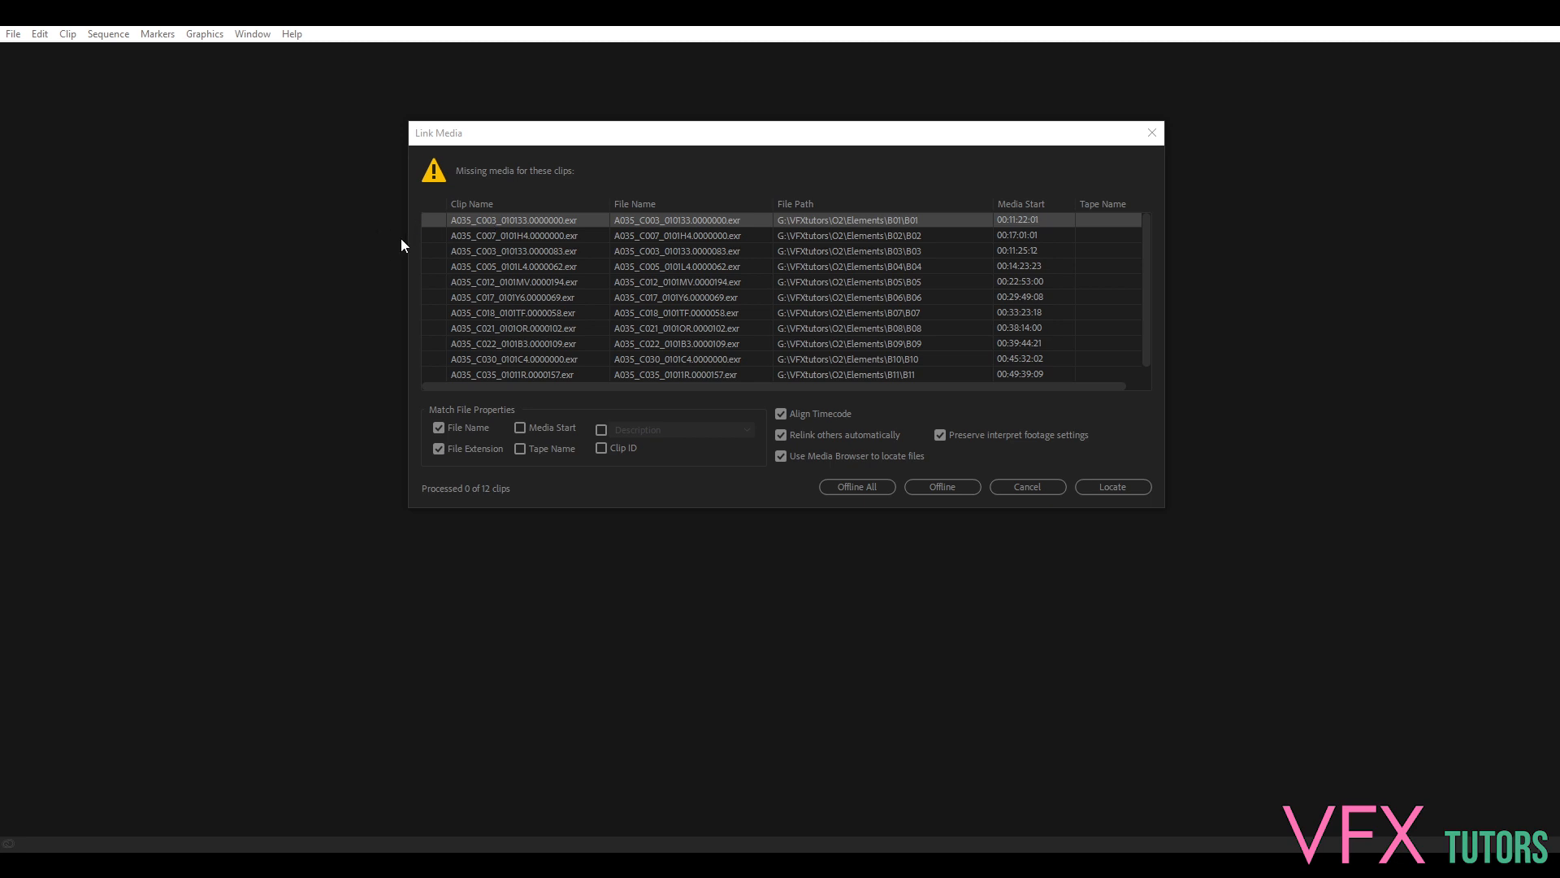
mouse_move(648, 217)
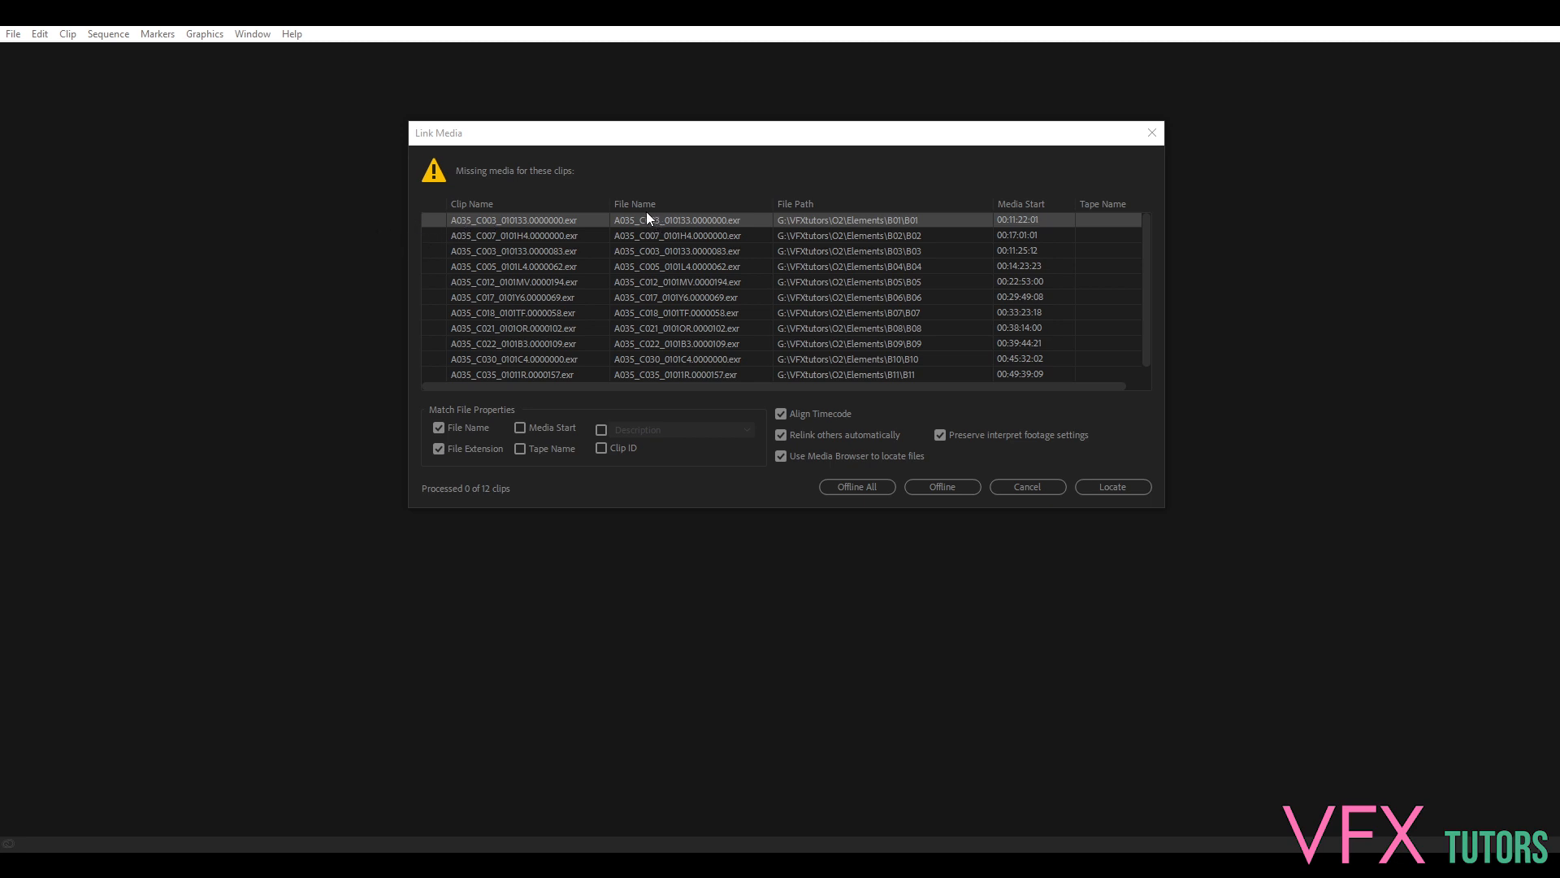
mouse_move(873, 326)
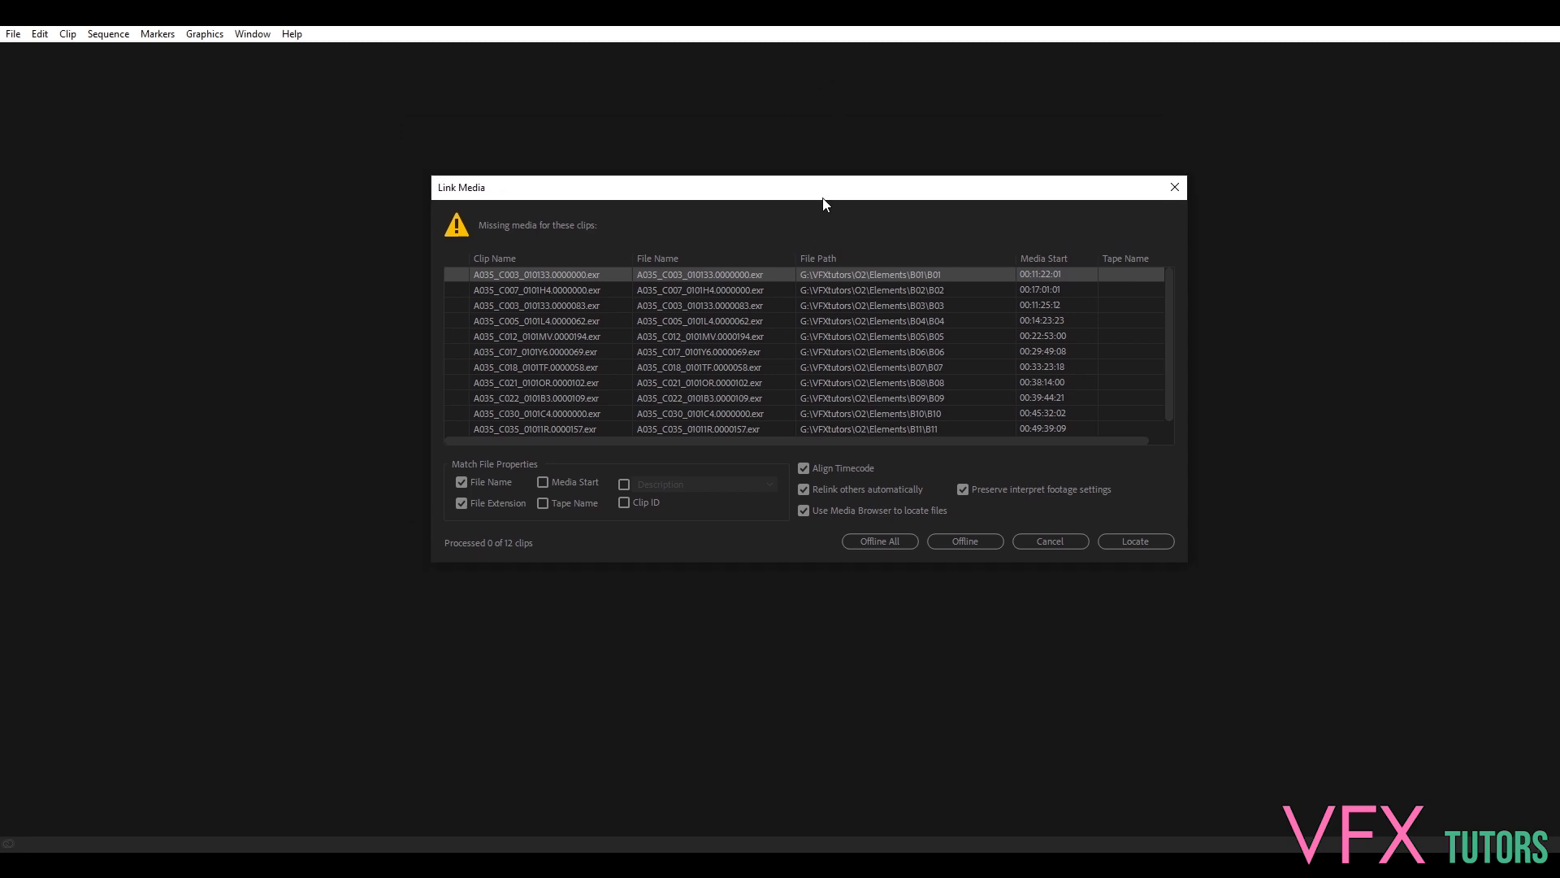
mouse_move(839, 194)
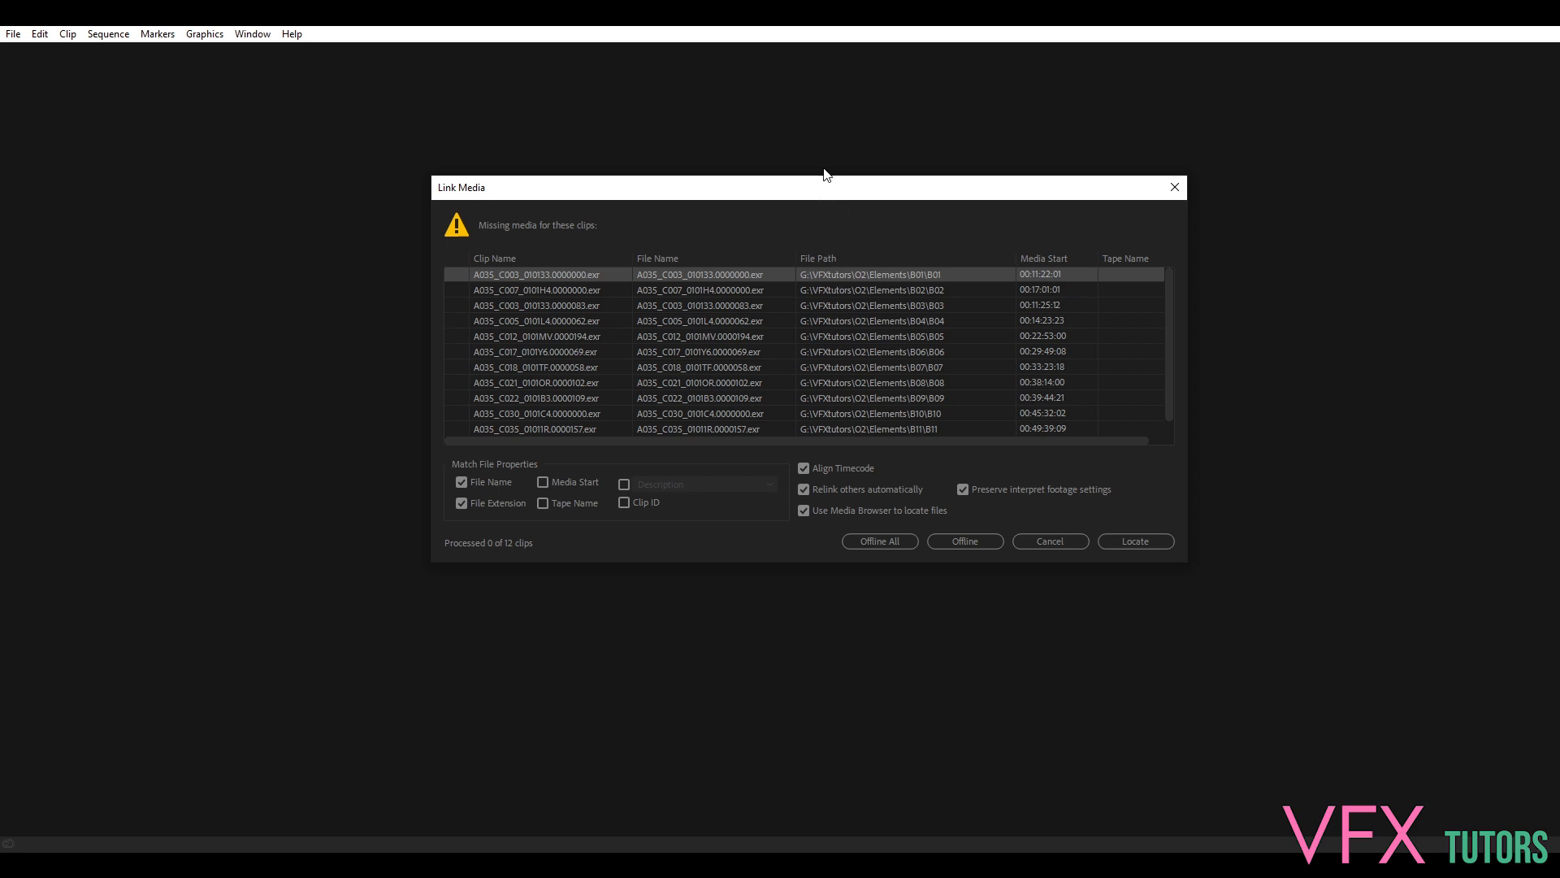
mouse_move(942, 284)
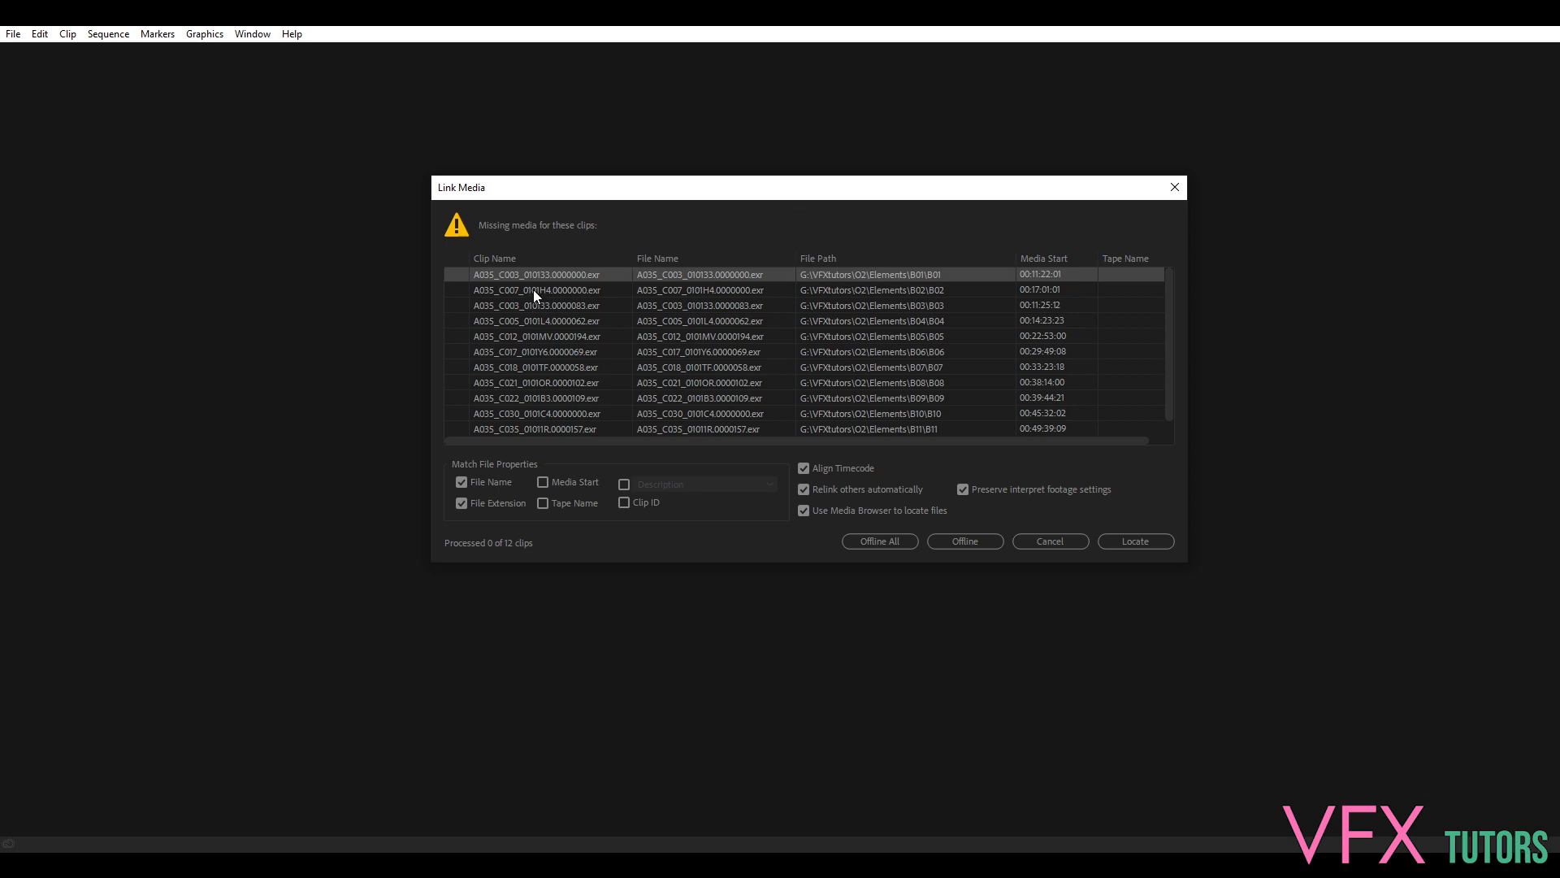
mouse_move(844, 291)
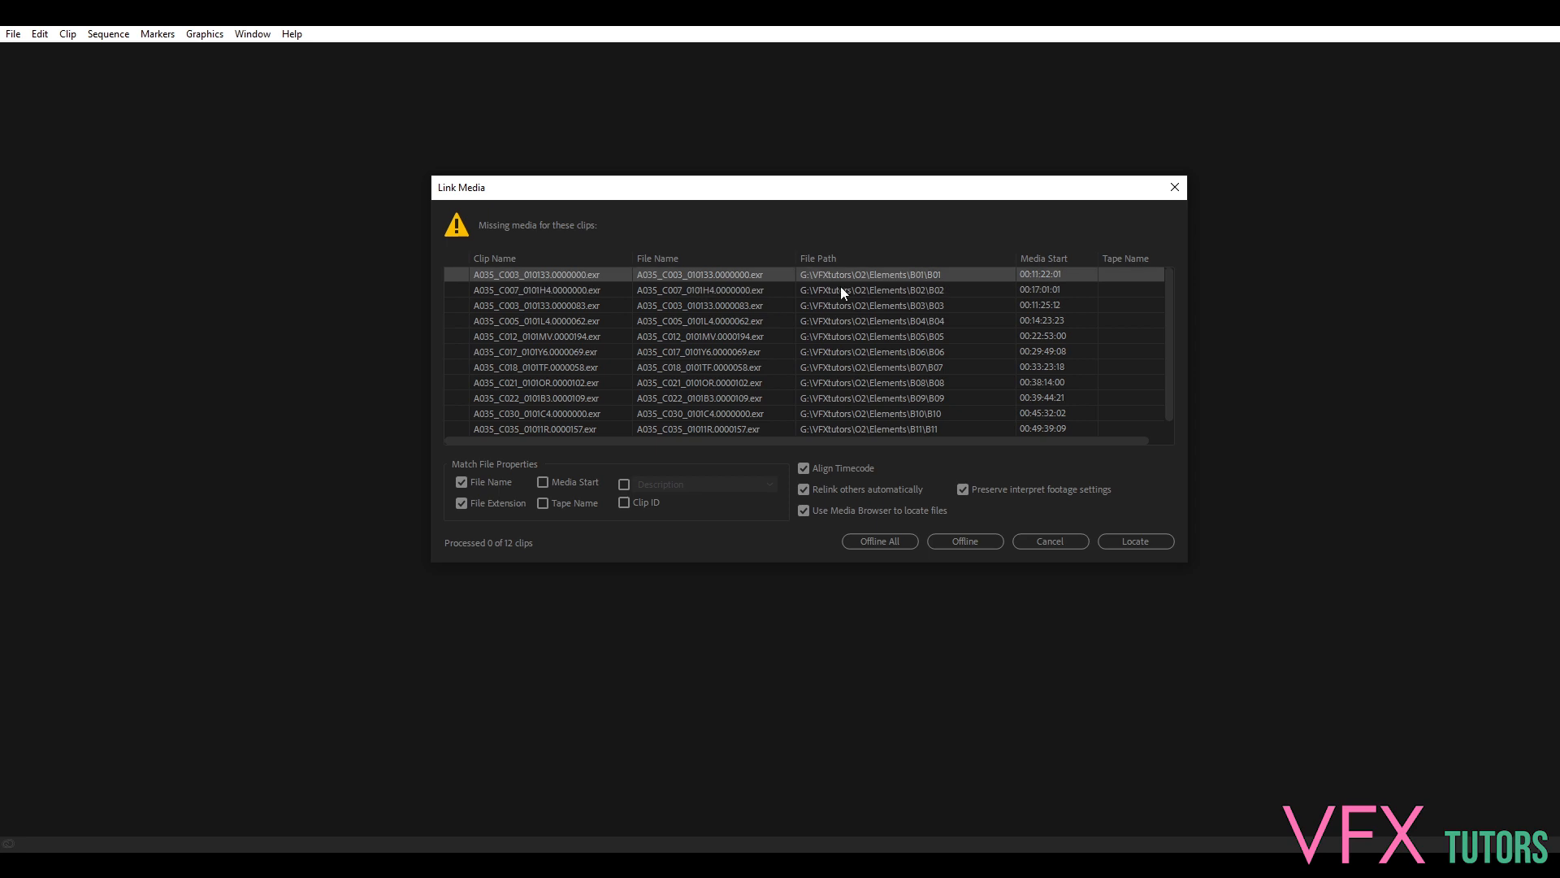
mouse_move(728, 332)
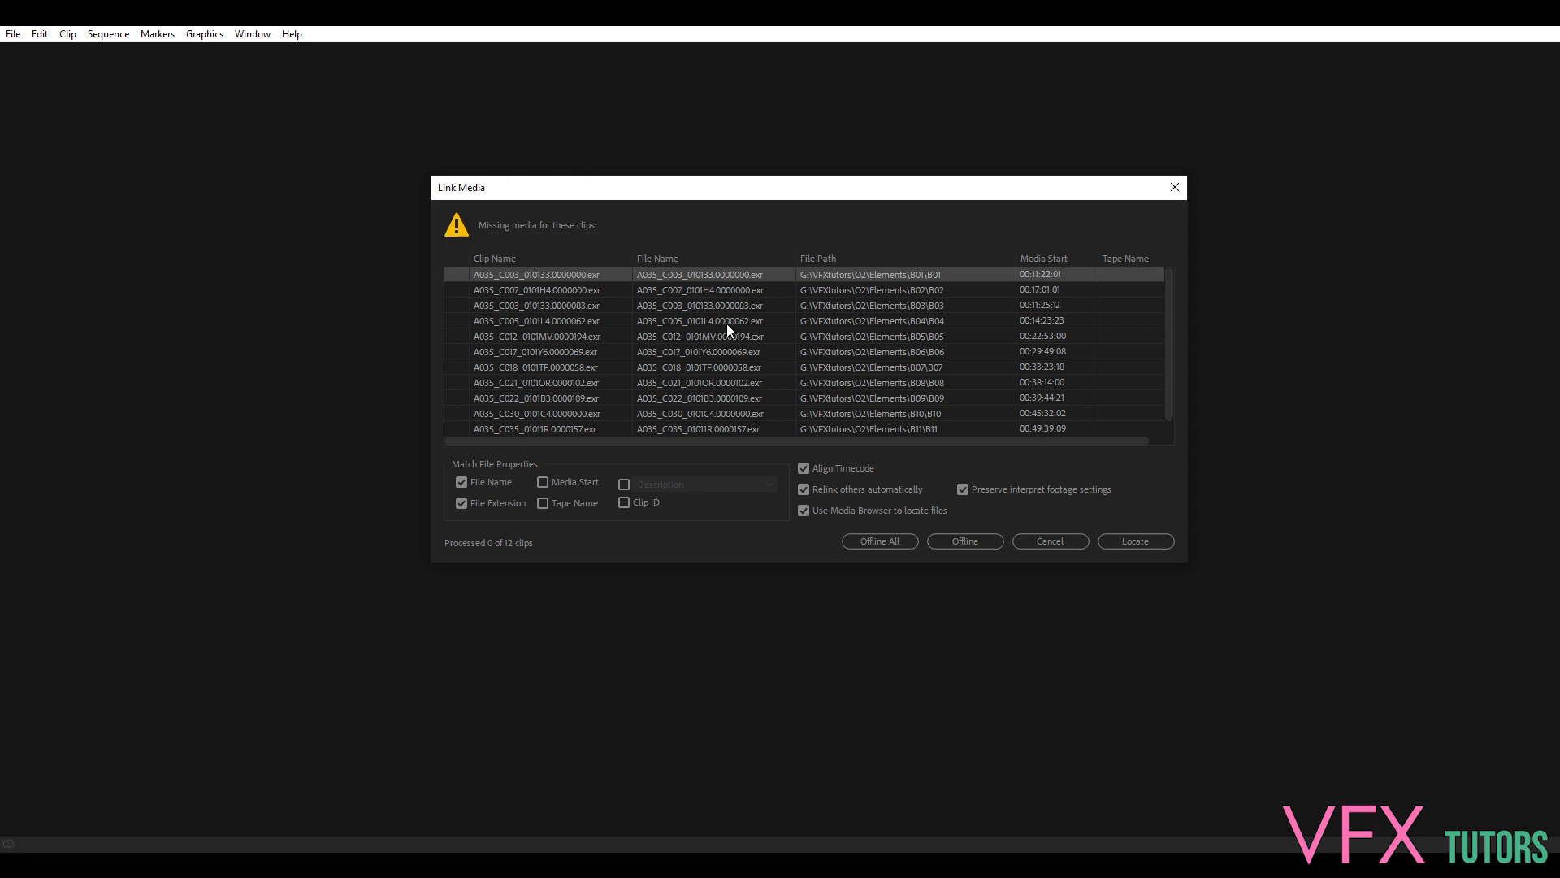
mouse_move(530, 294)
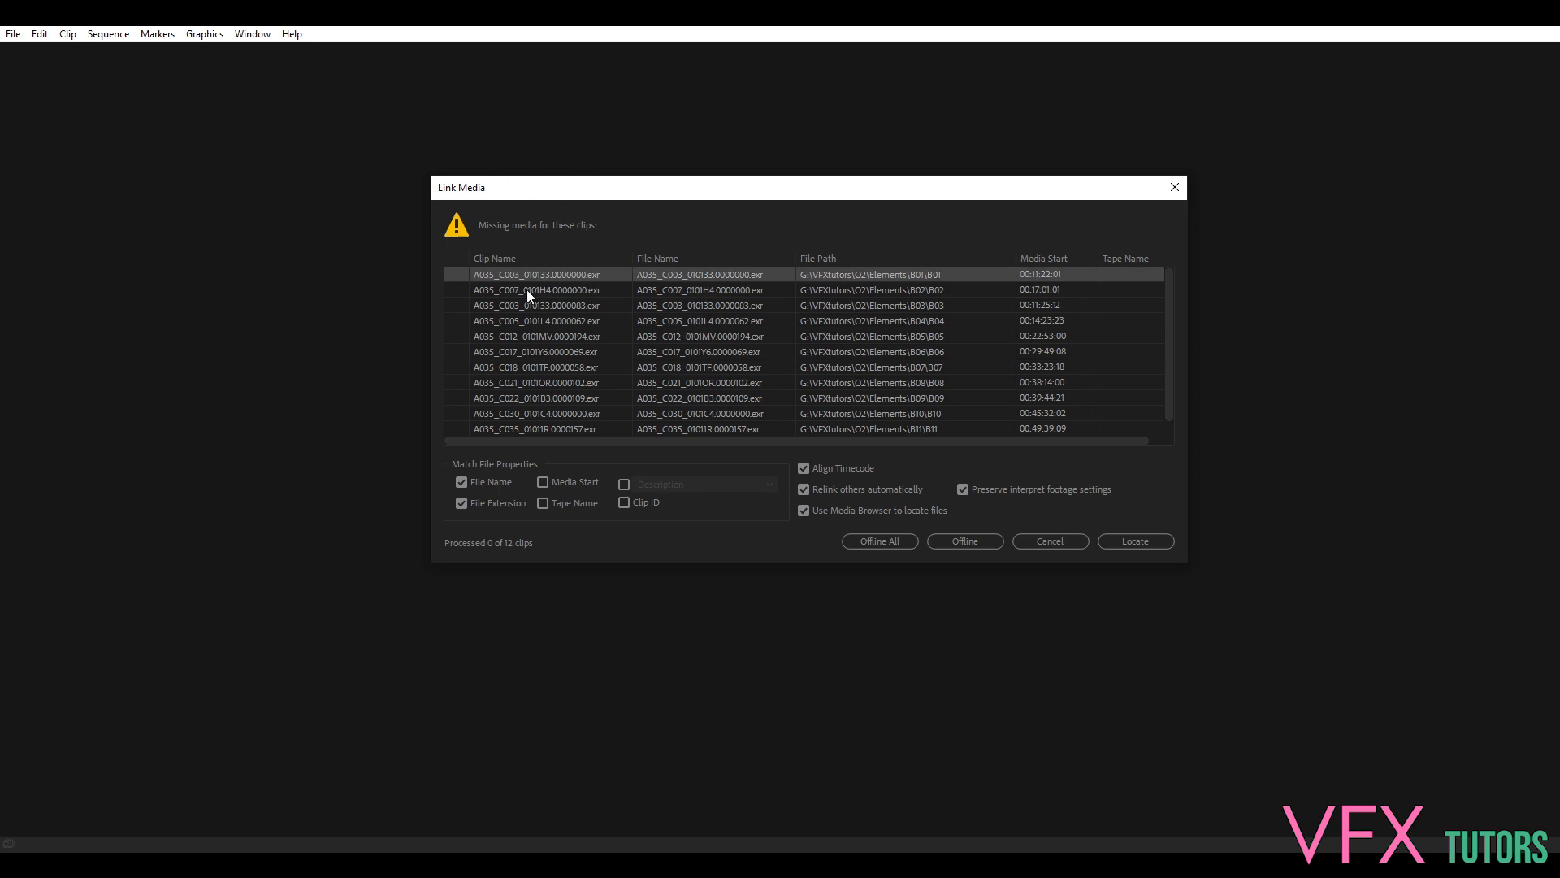
mouse_move(530, 289)
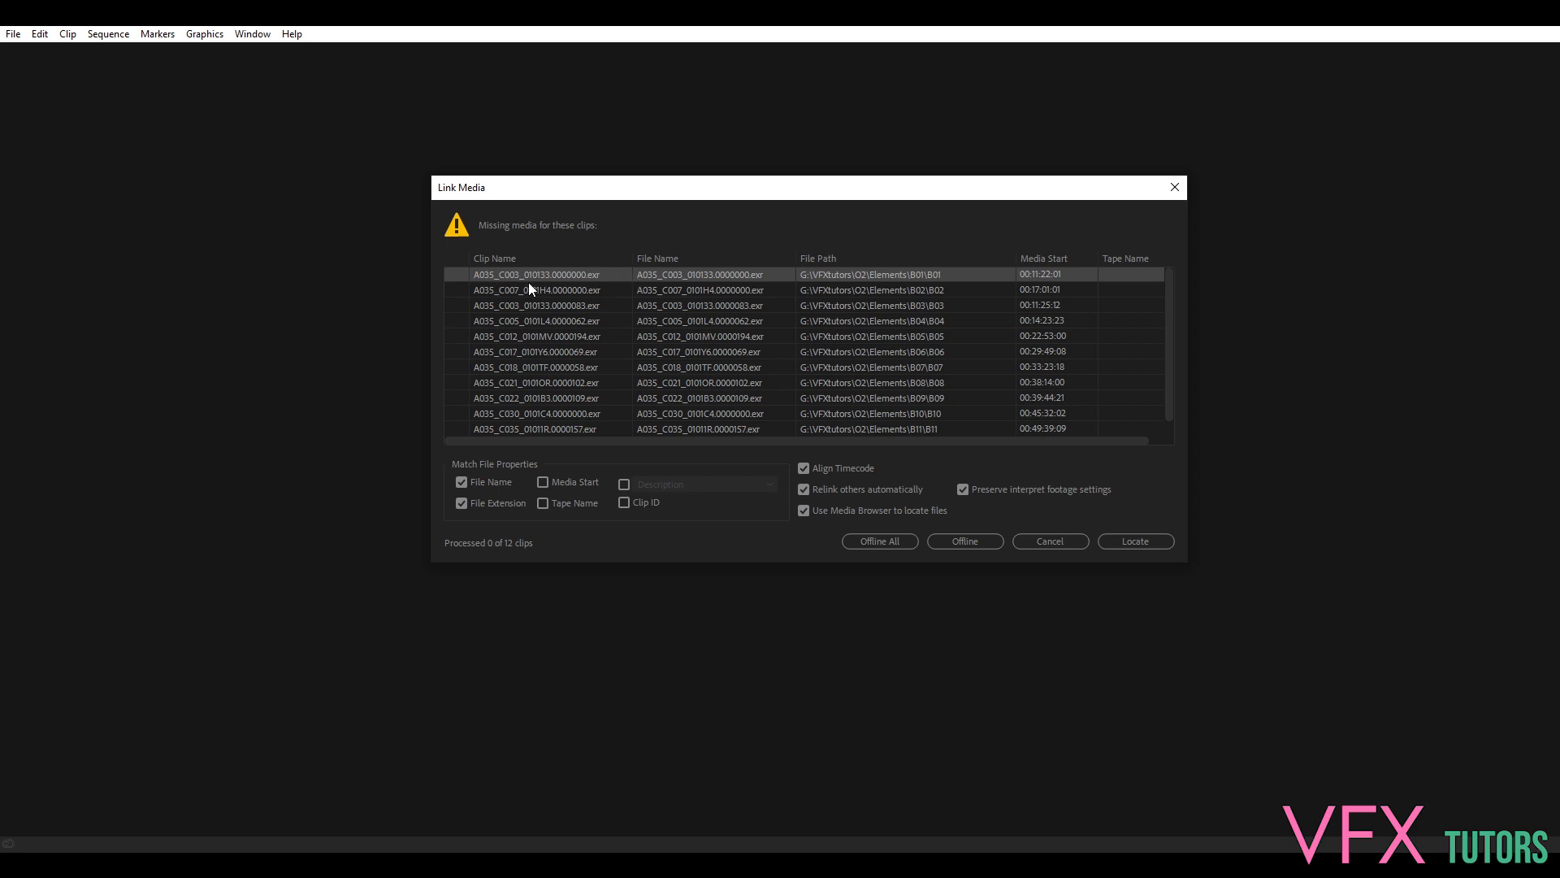
mouse_move(645, 128)
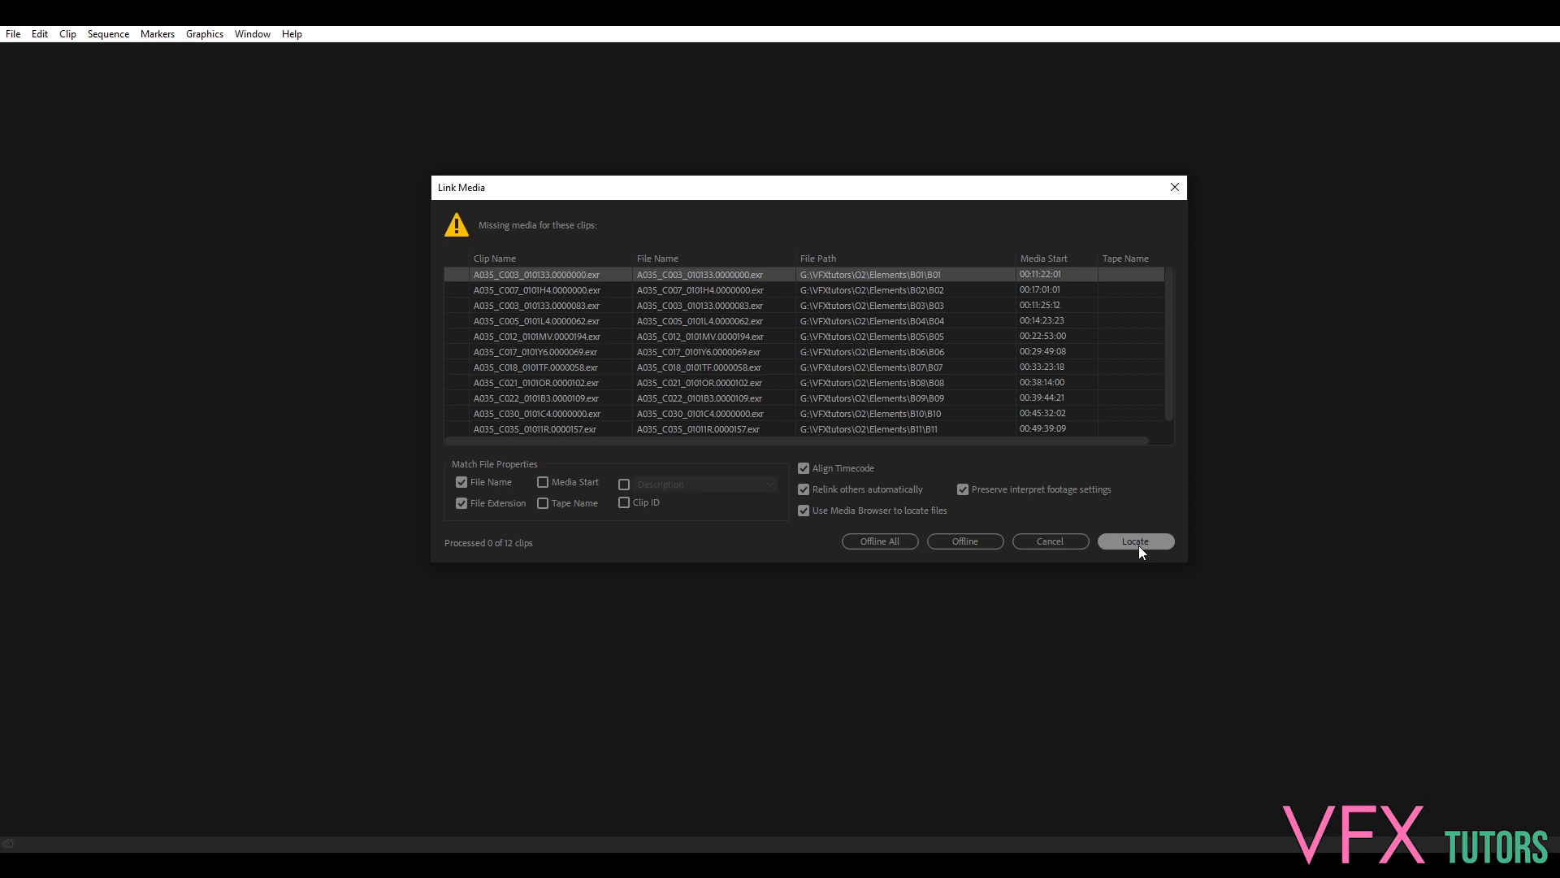
click(1133, 539)
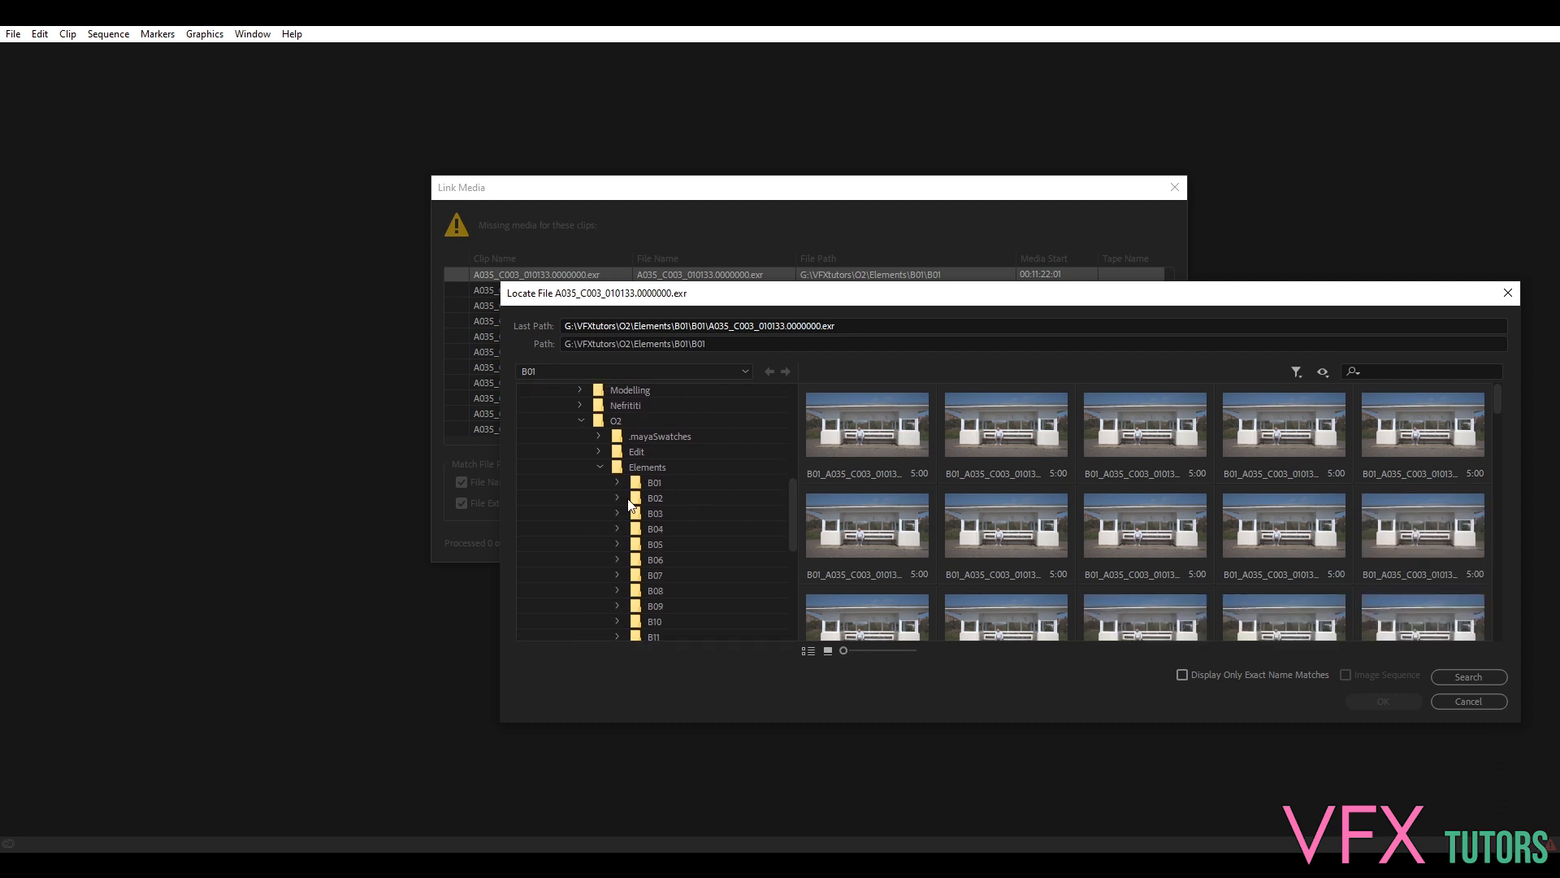
Browse the Locate File tree into Elements > B01 > B01 holding the renamed frames
click(654, 483)
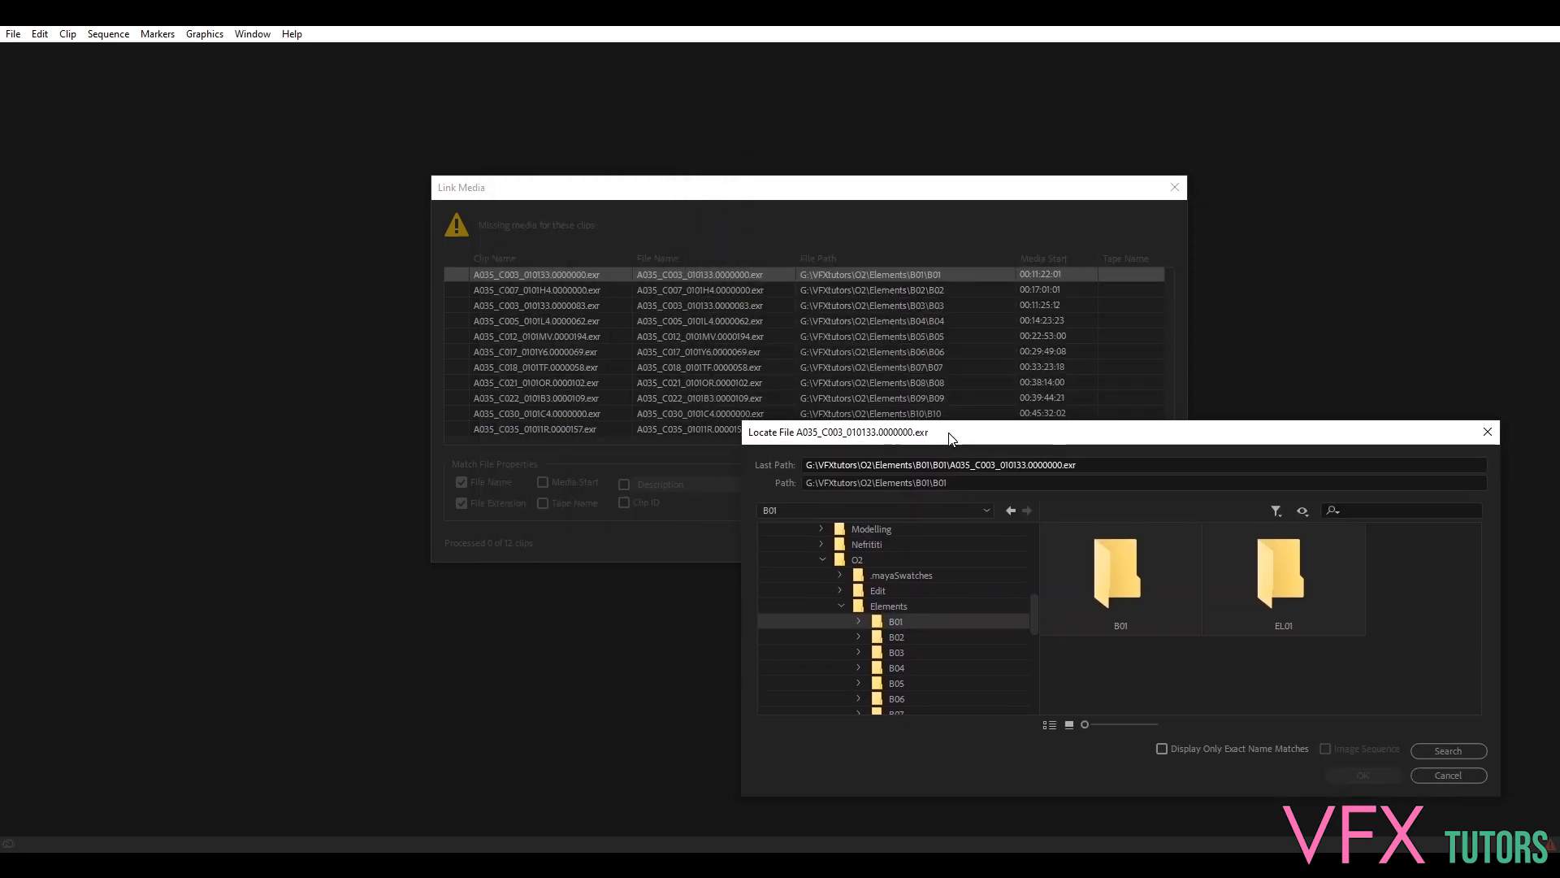
mouse_move(638, 241)
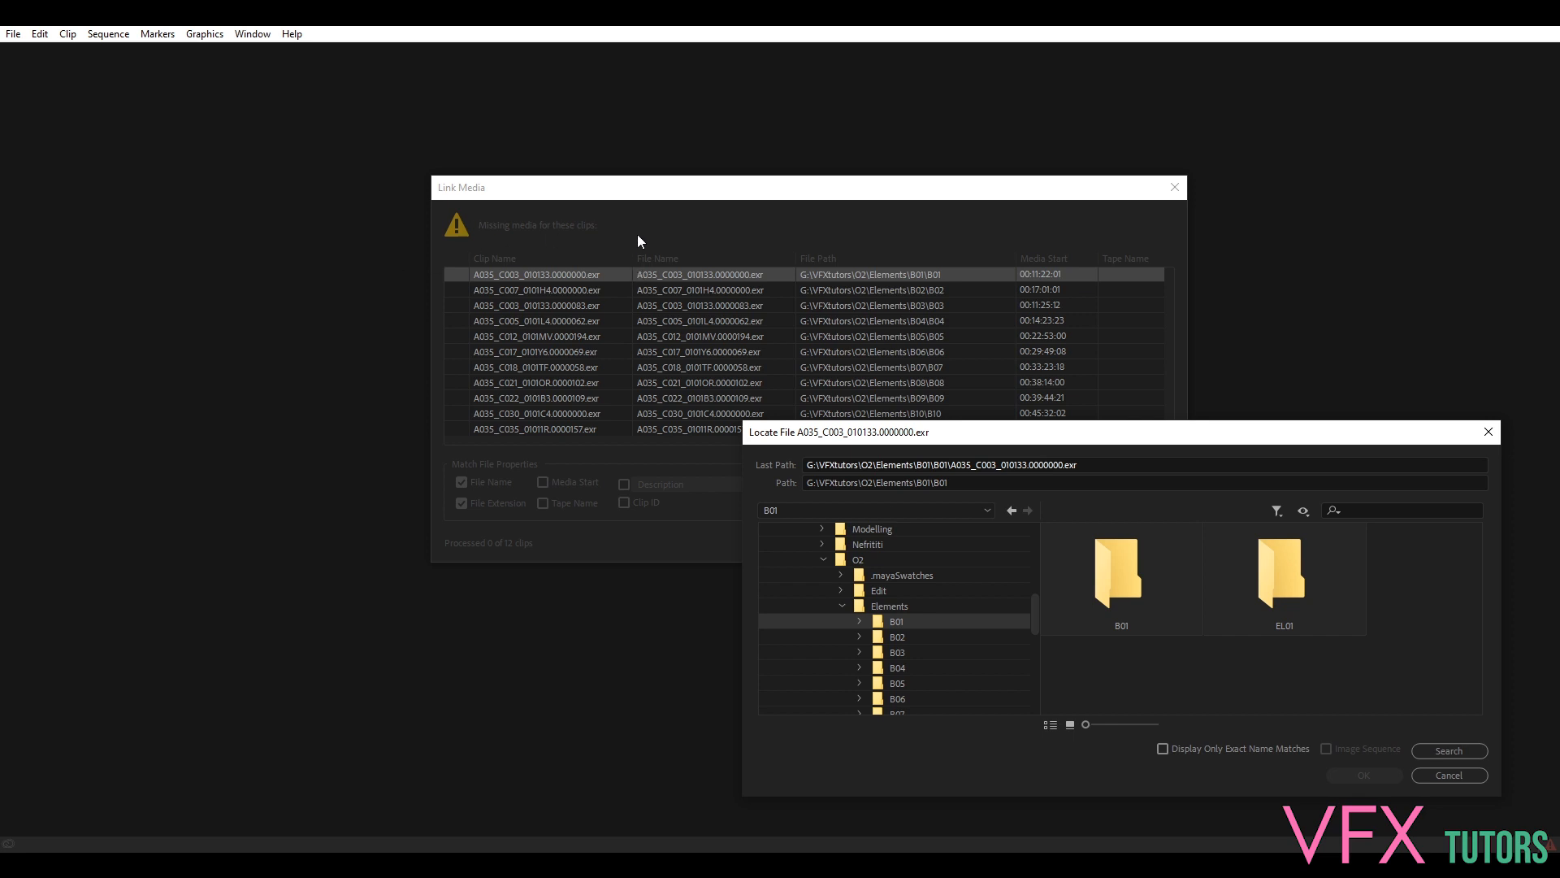
mouse_move(506, 290)
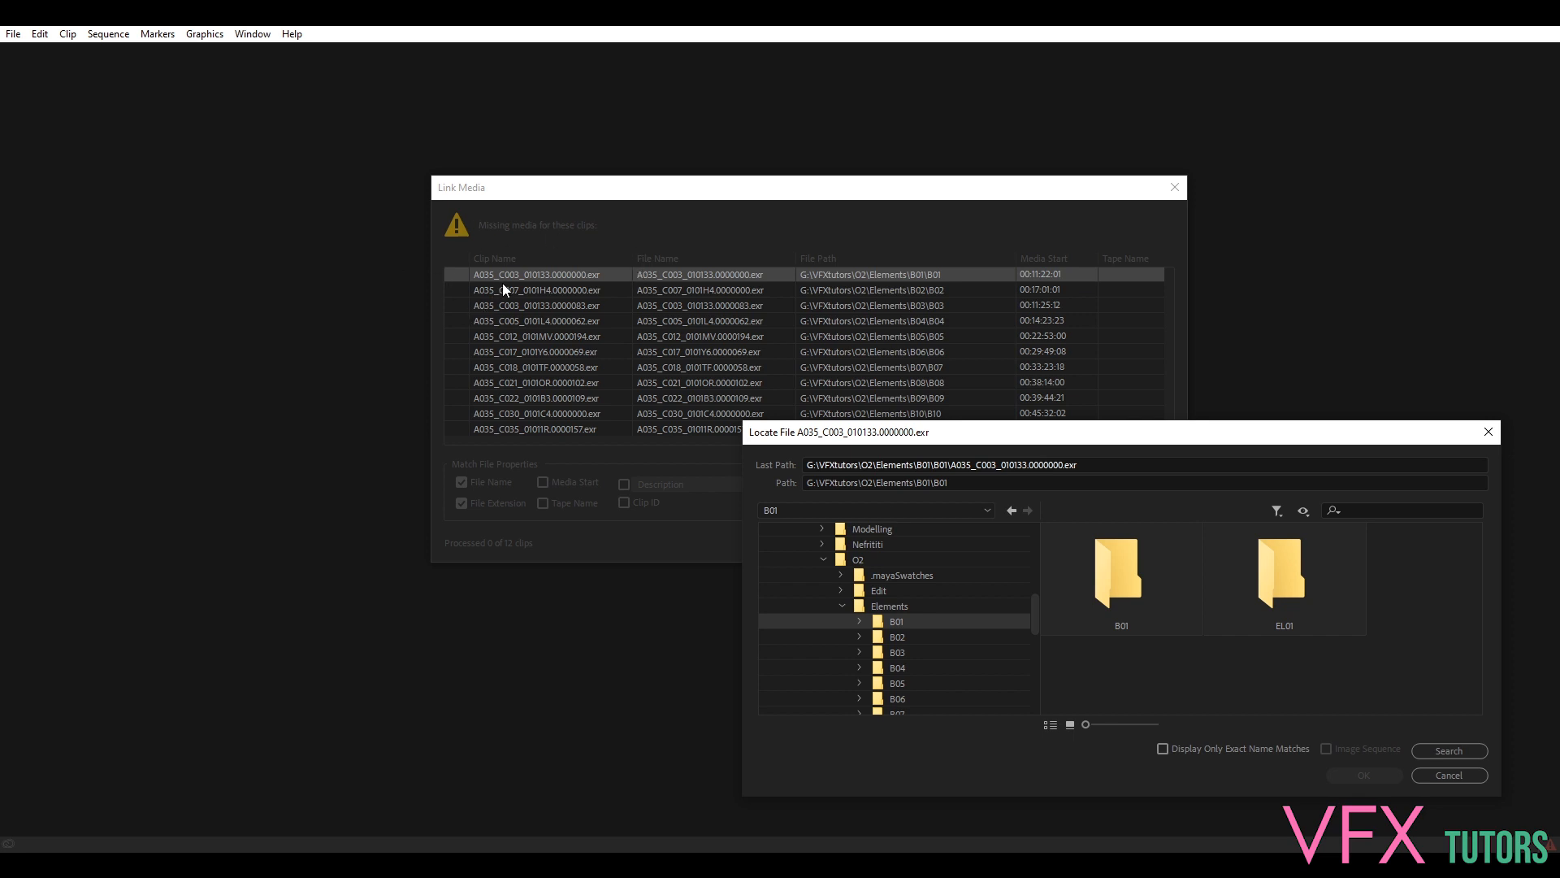
mouse_move(566, 346)
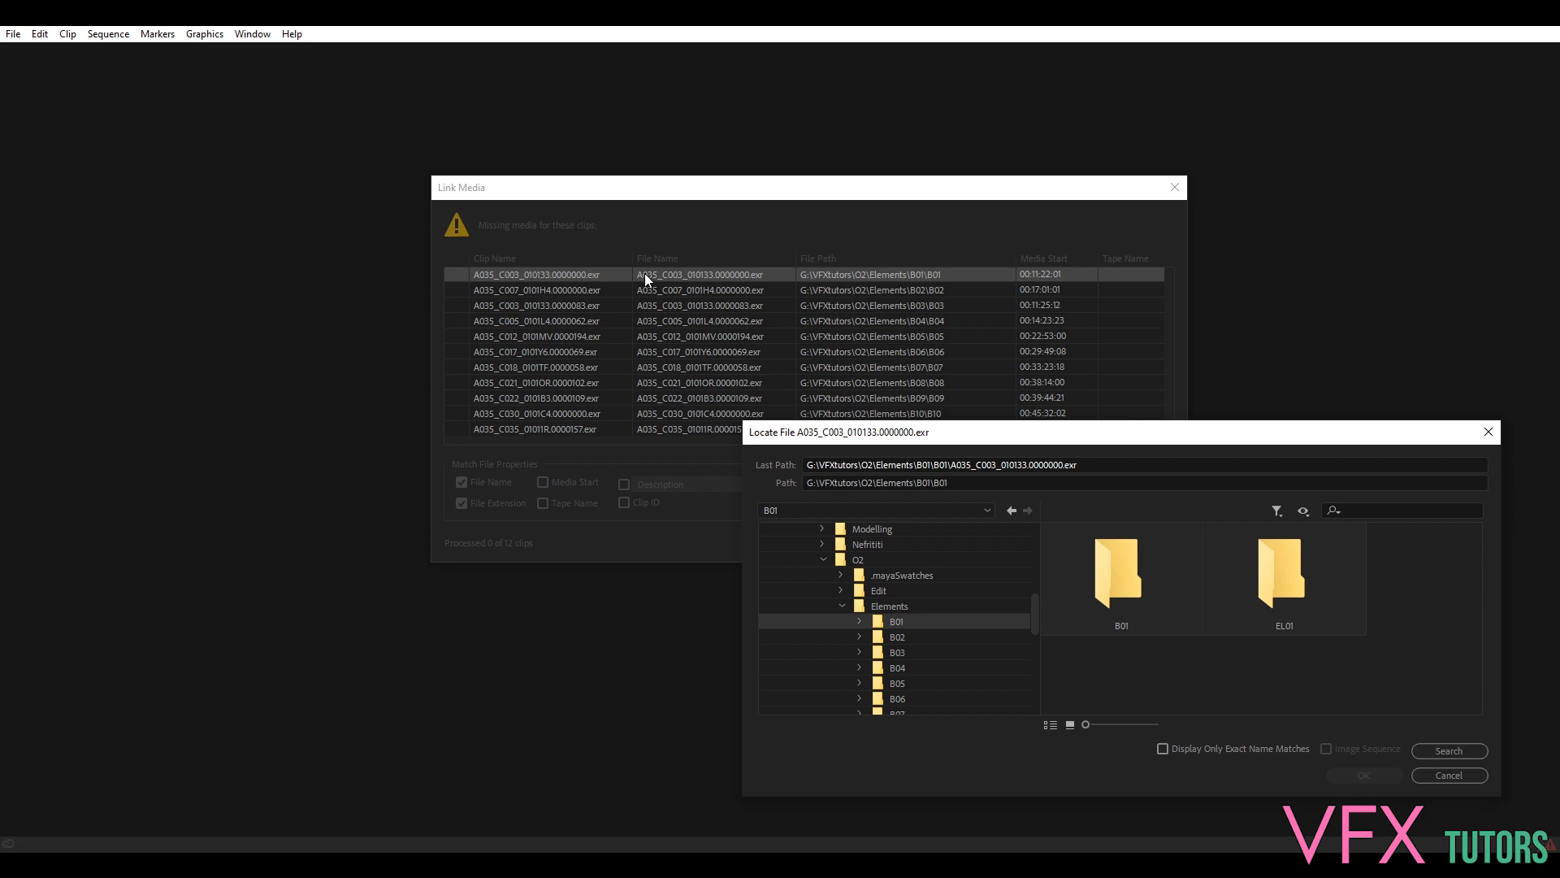
click(859, 621)
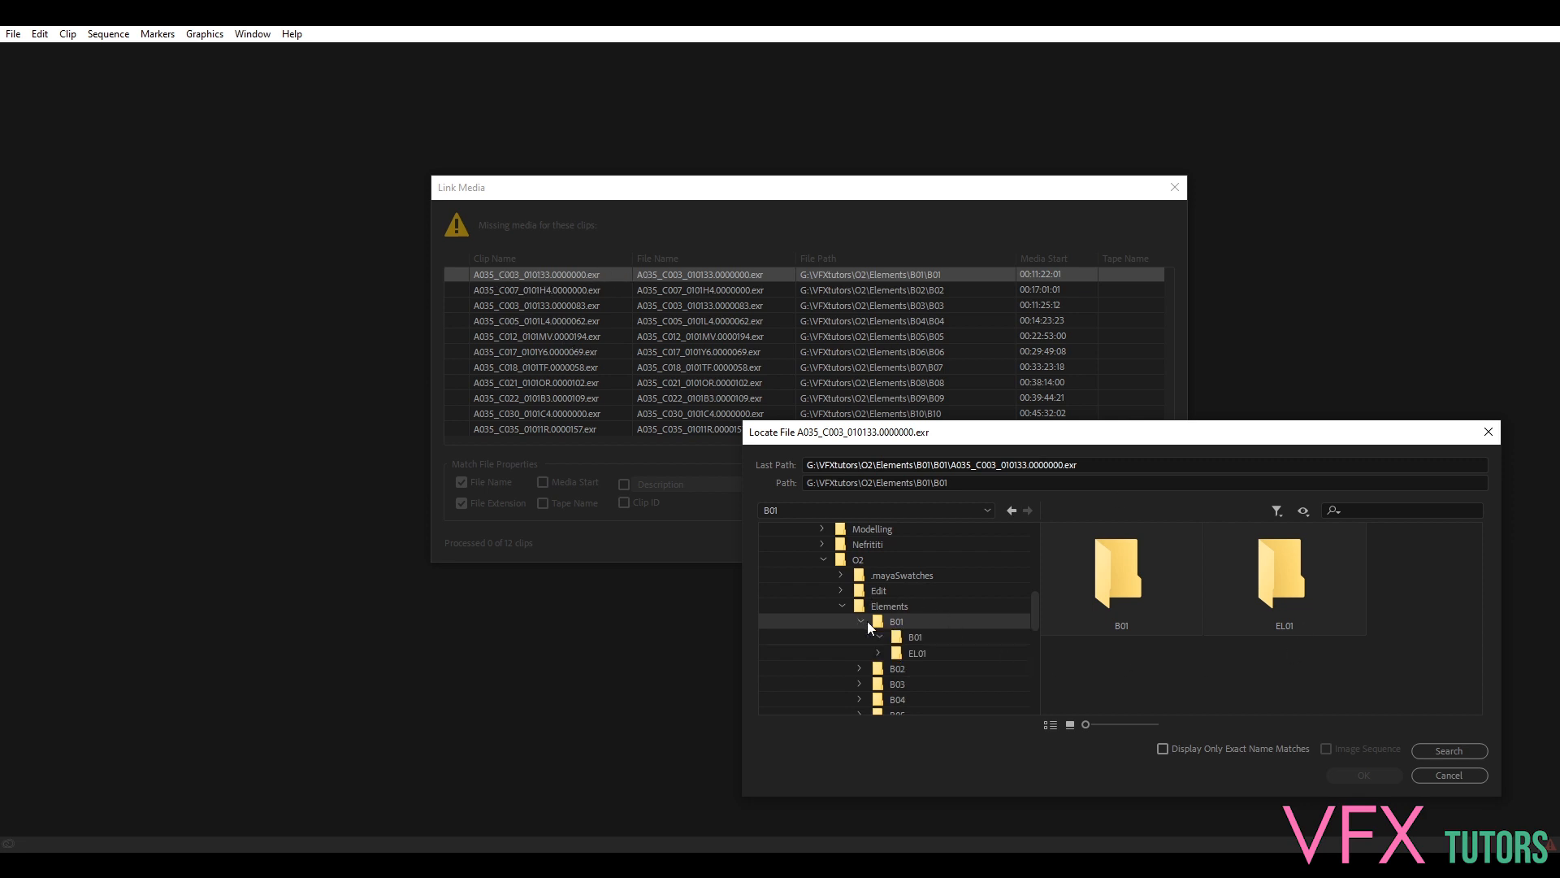
click(913, 637)
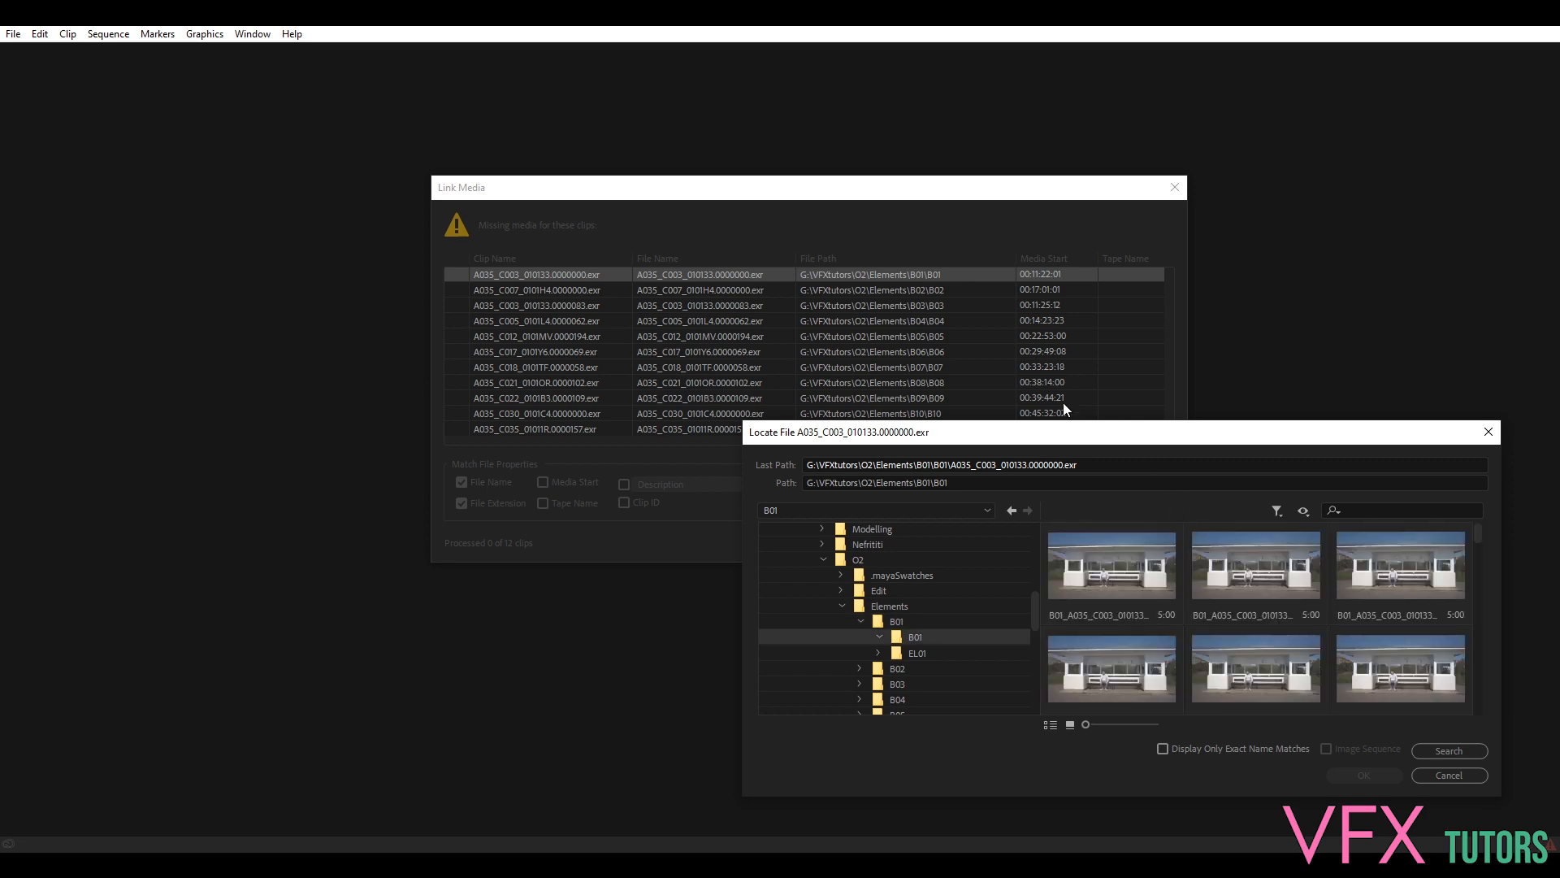
mouse_move(1055, 624)
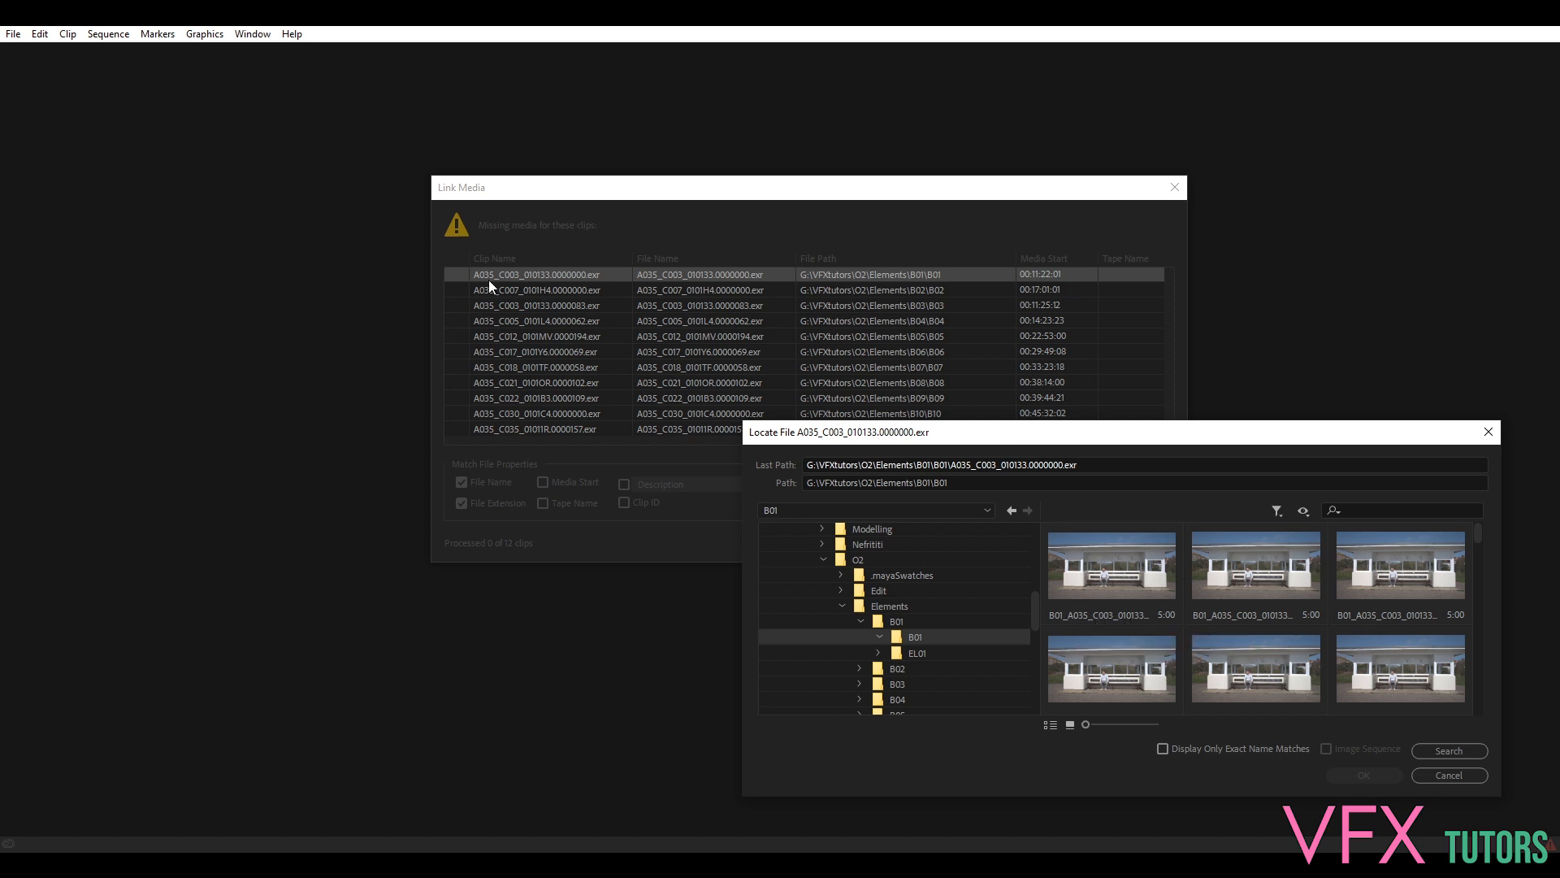
mouse_move(699, 321)
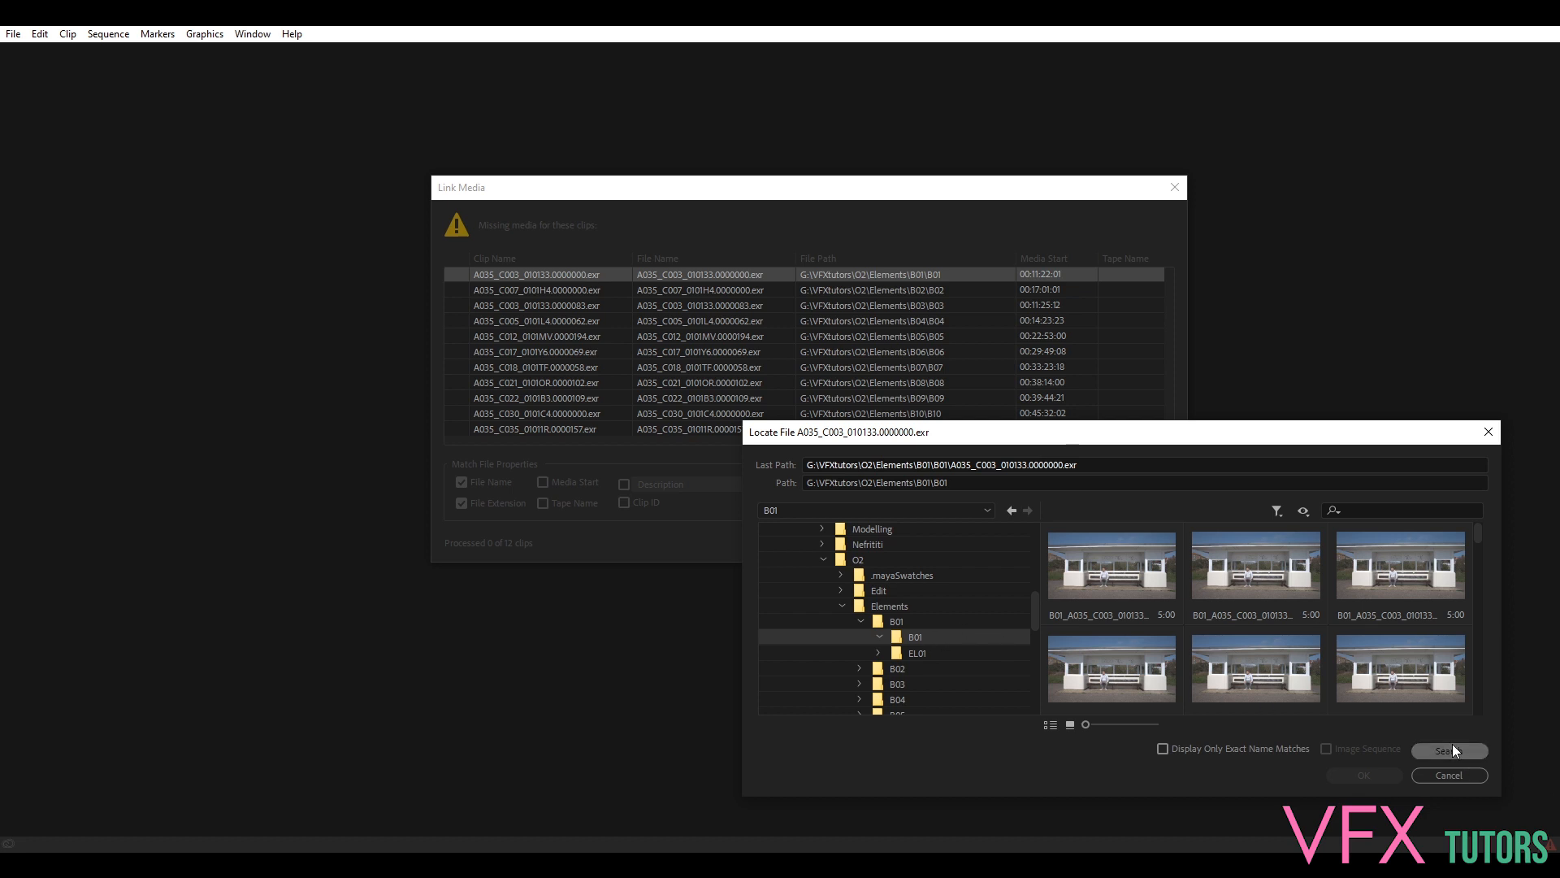
Search, stop, and confirm relinking A035_C003_010133 to the renamed B01 sequence
click(1448, 749)
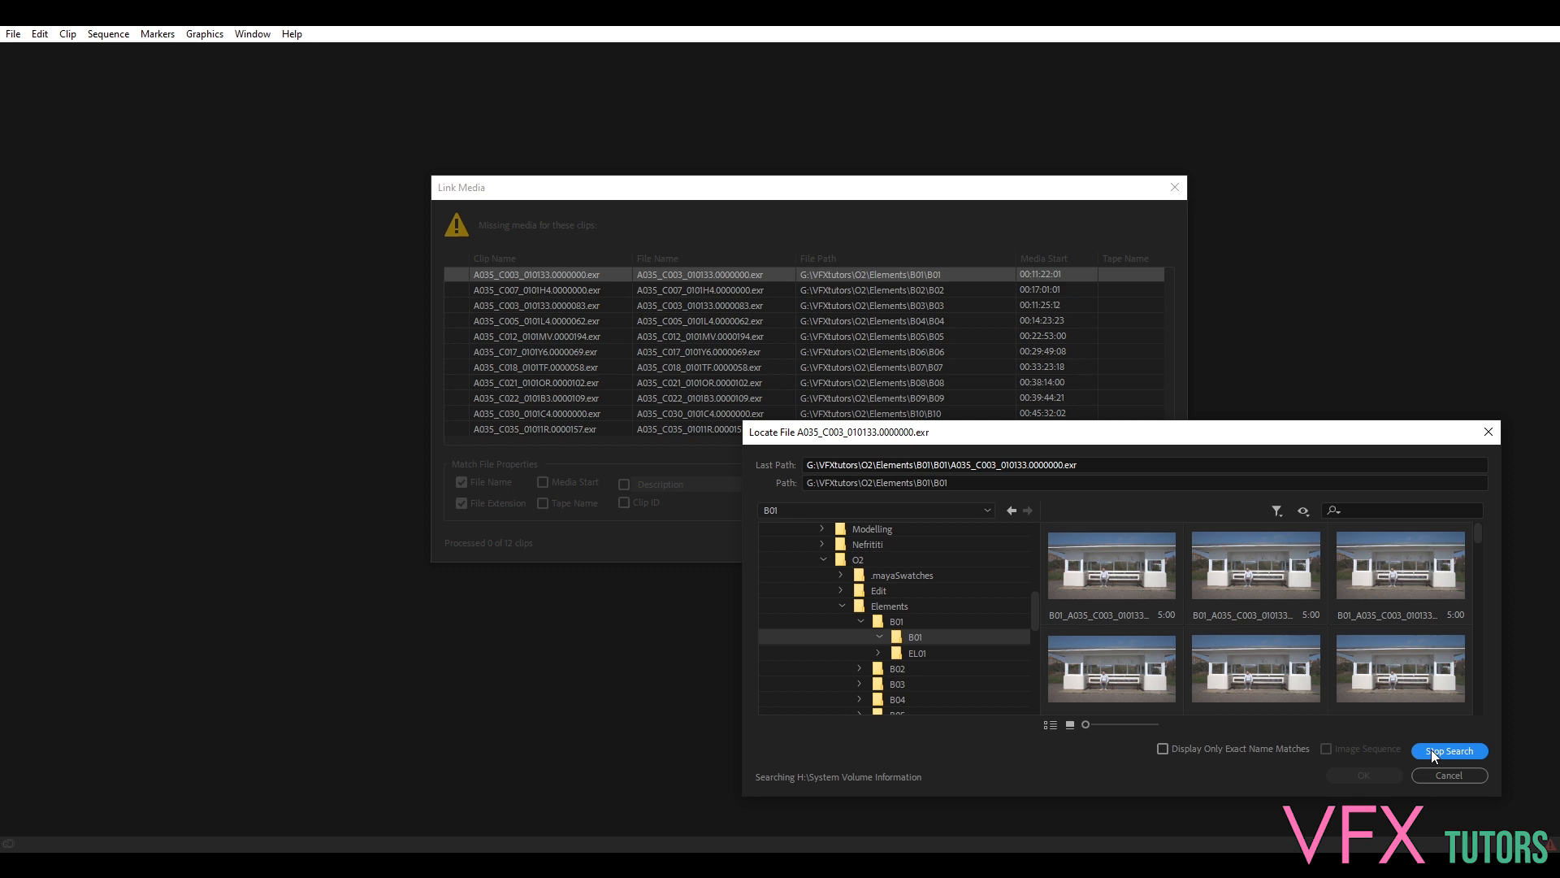
click(1448, 751)
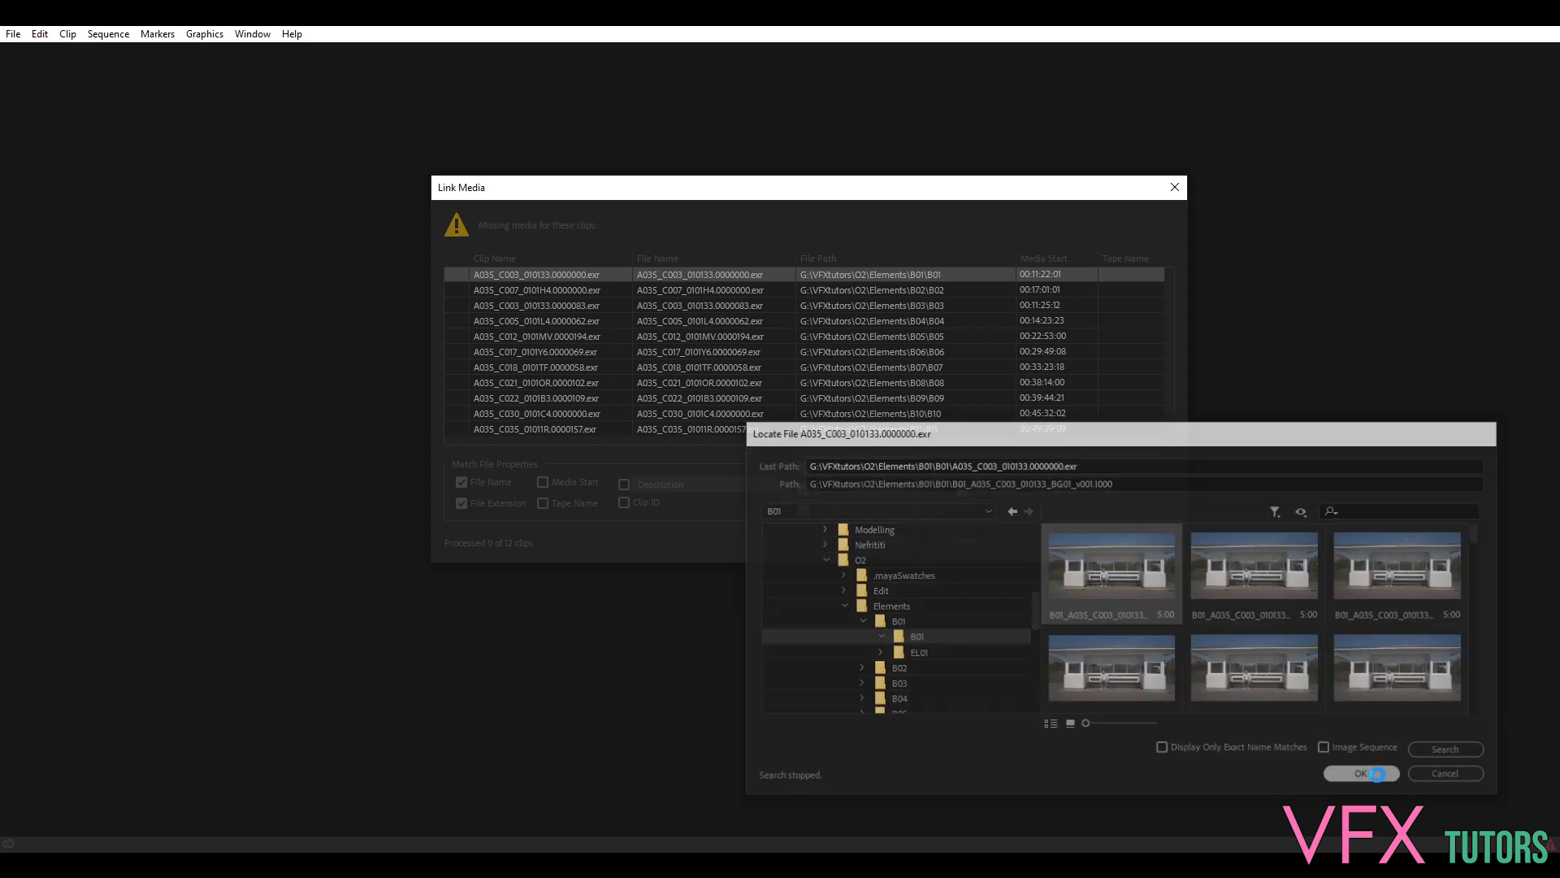
click(1359, 774)
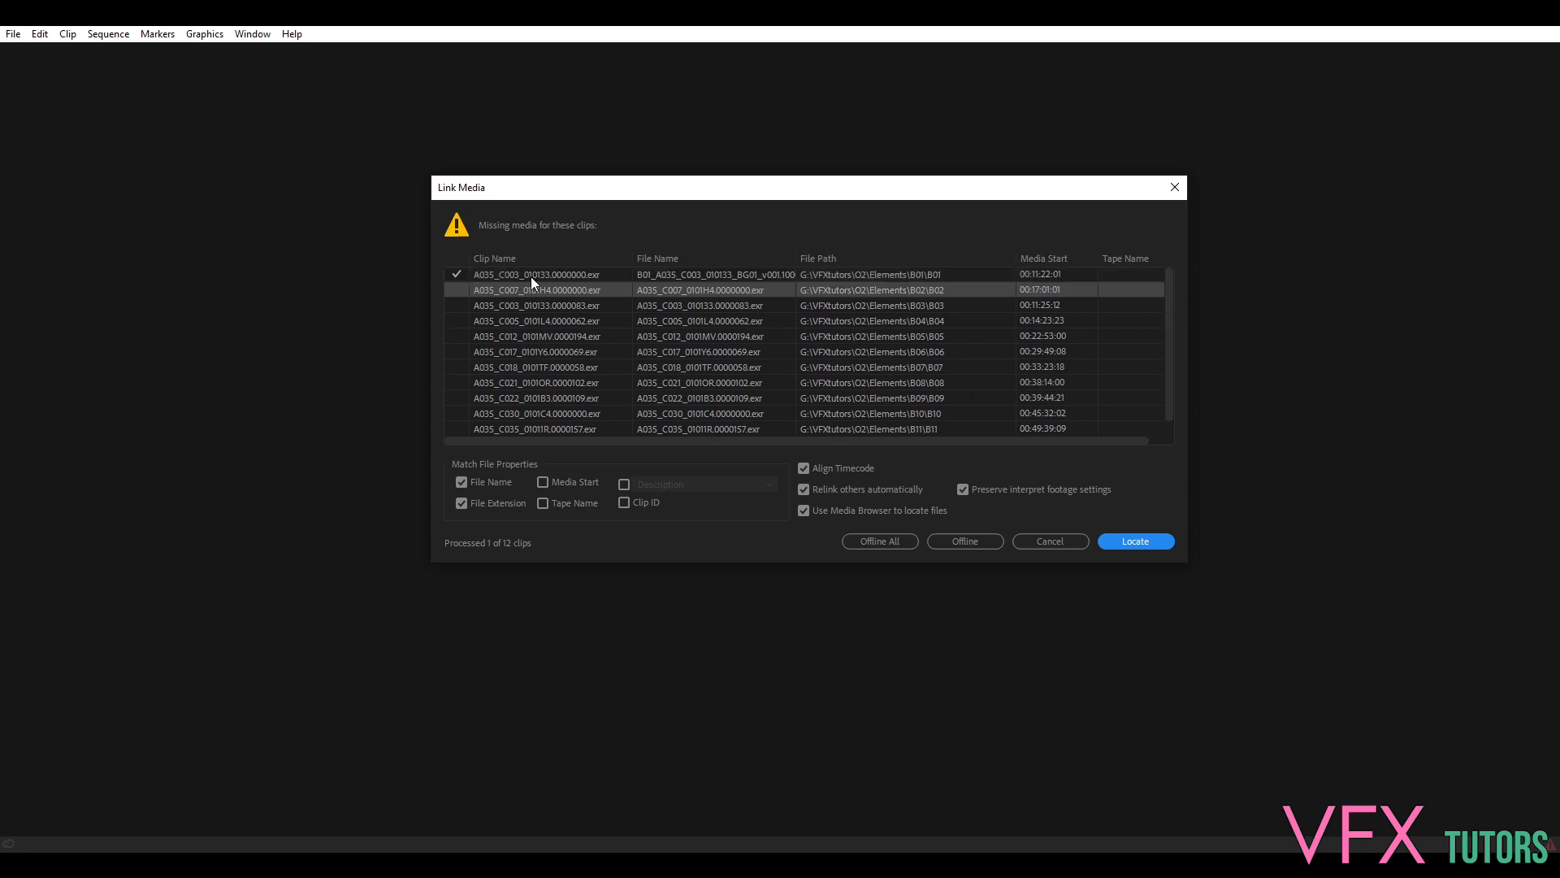
Select the missing A035_C007_0101H4 clip and launch Locate to browse for its media
click(455, 274)
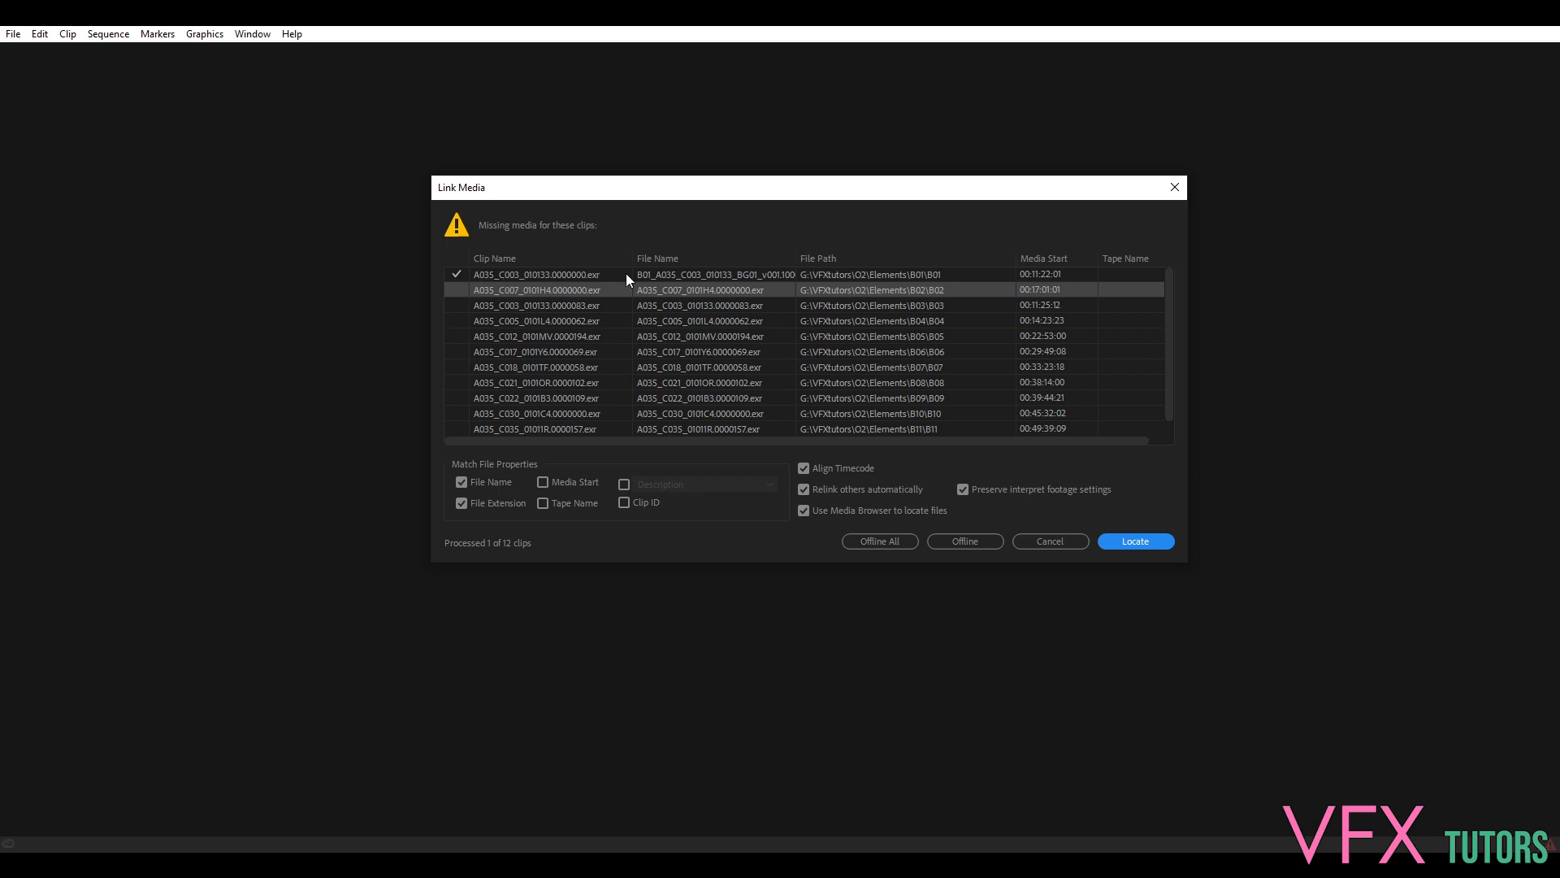
mouse_move(525, 276)
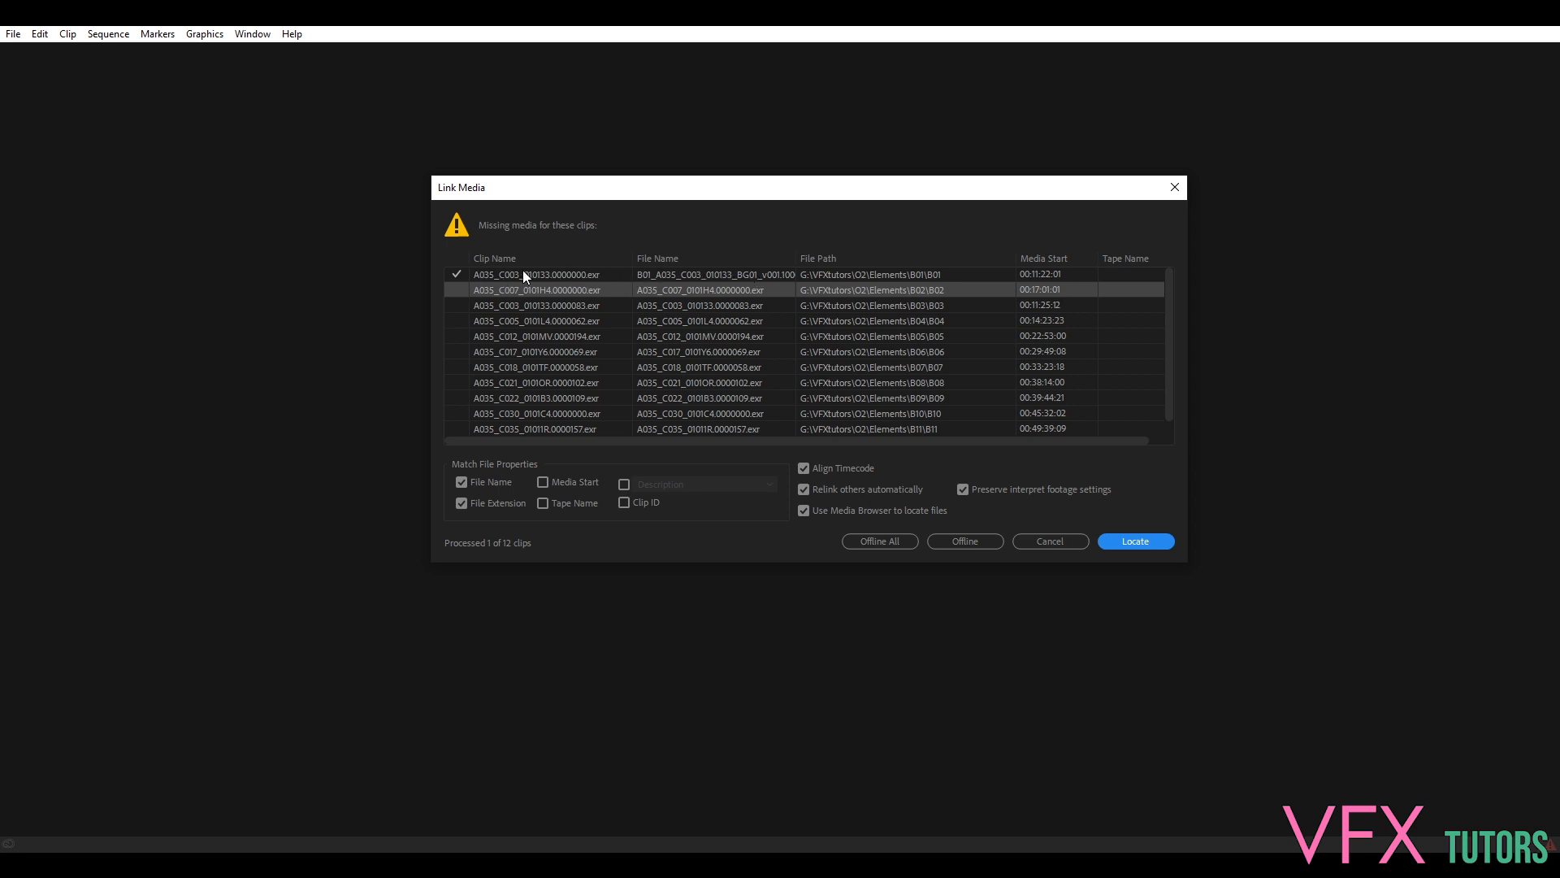
mouse_move(911, 281)
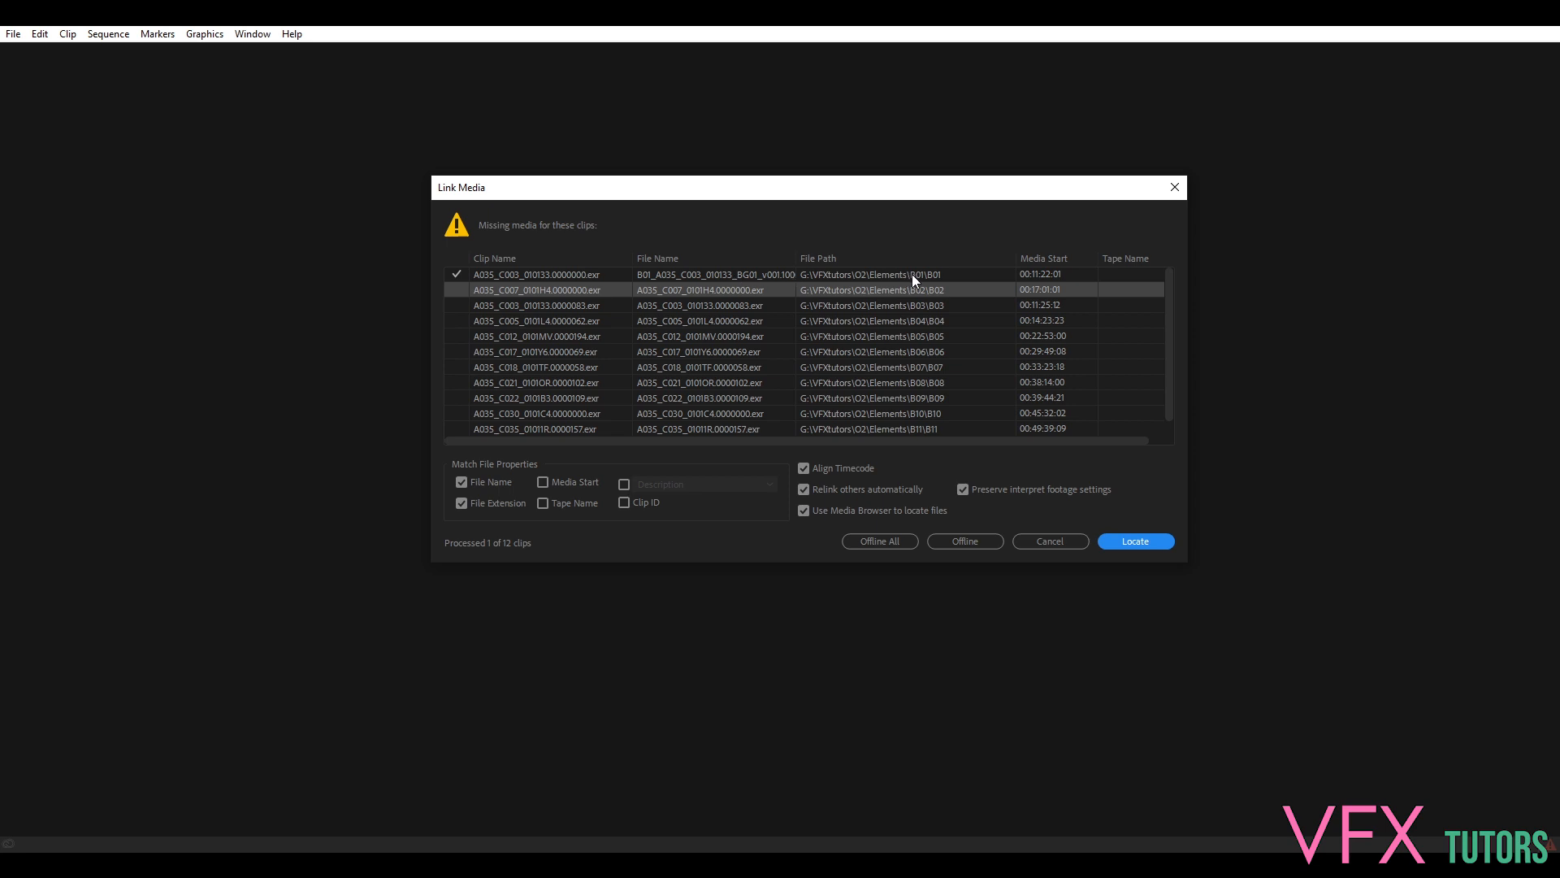
mouse_move(819, 304)
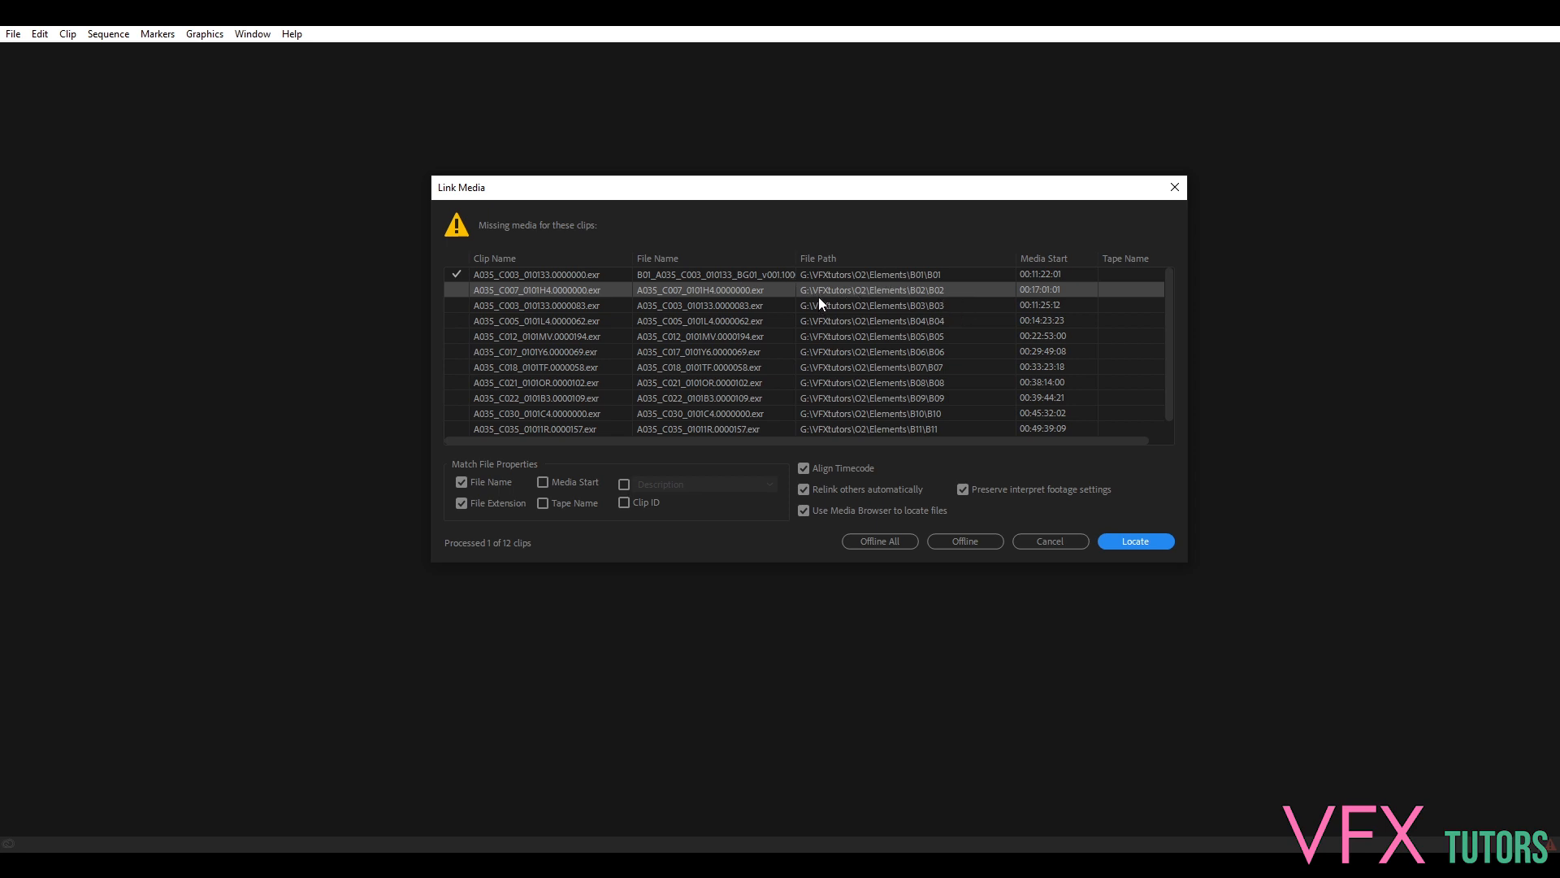
mouse_move(606, 291)
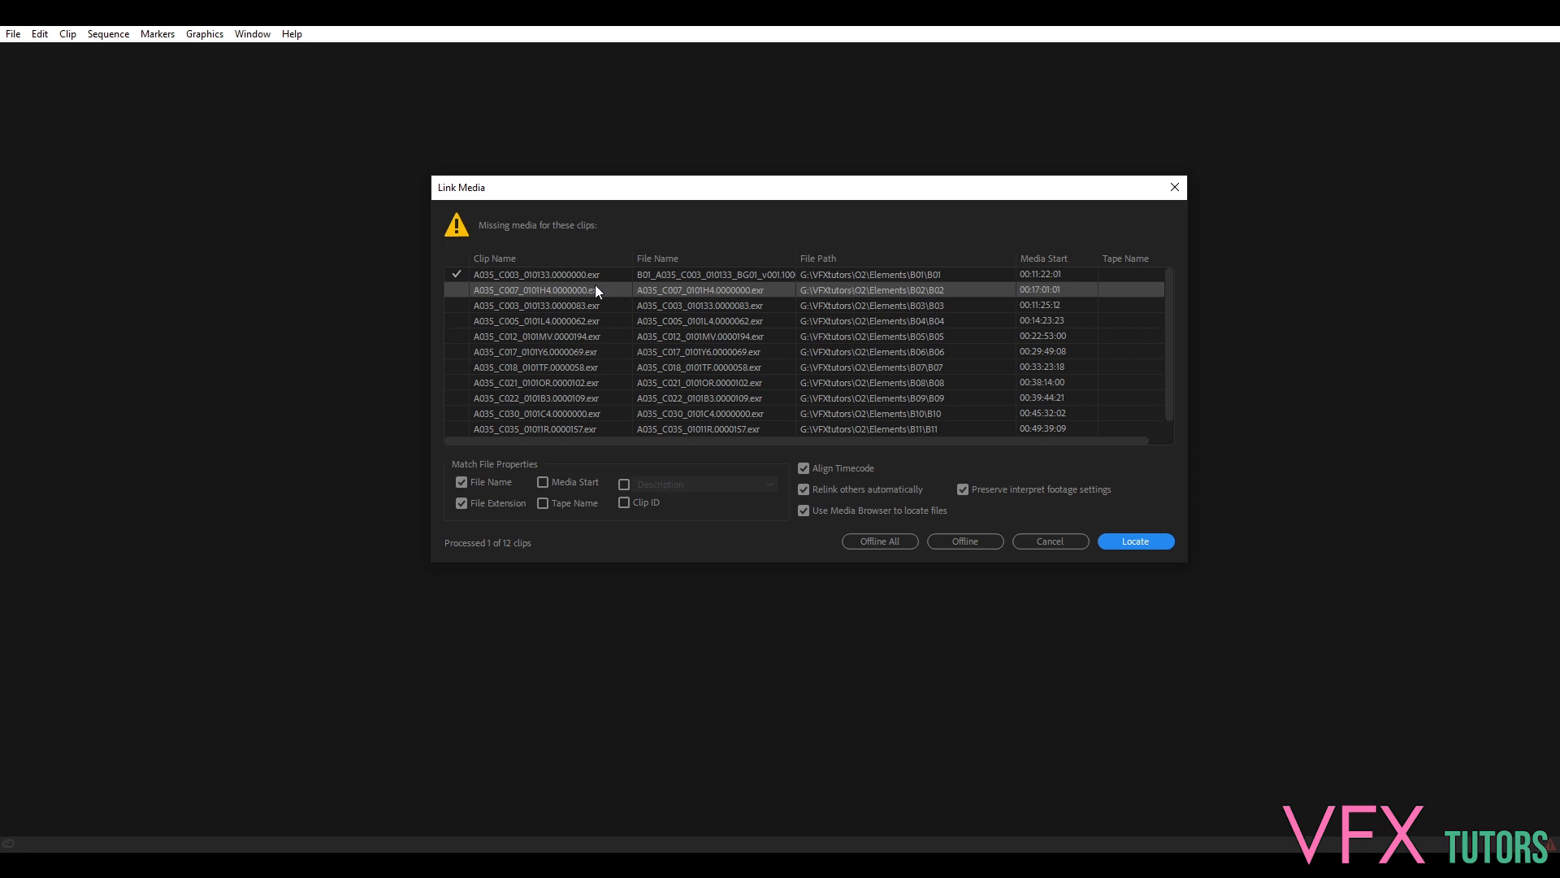
mouse_move(847, 291)
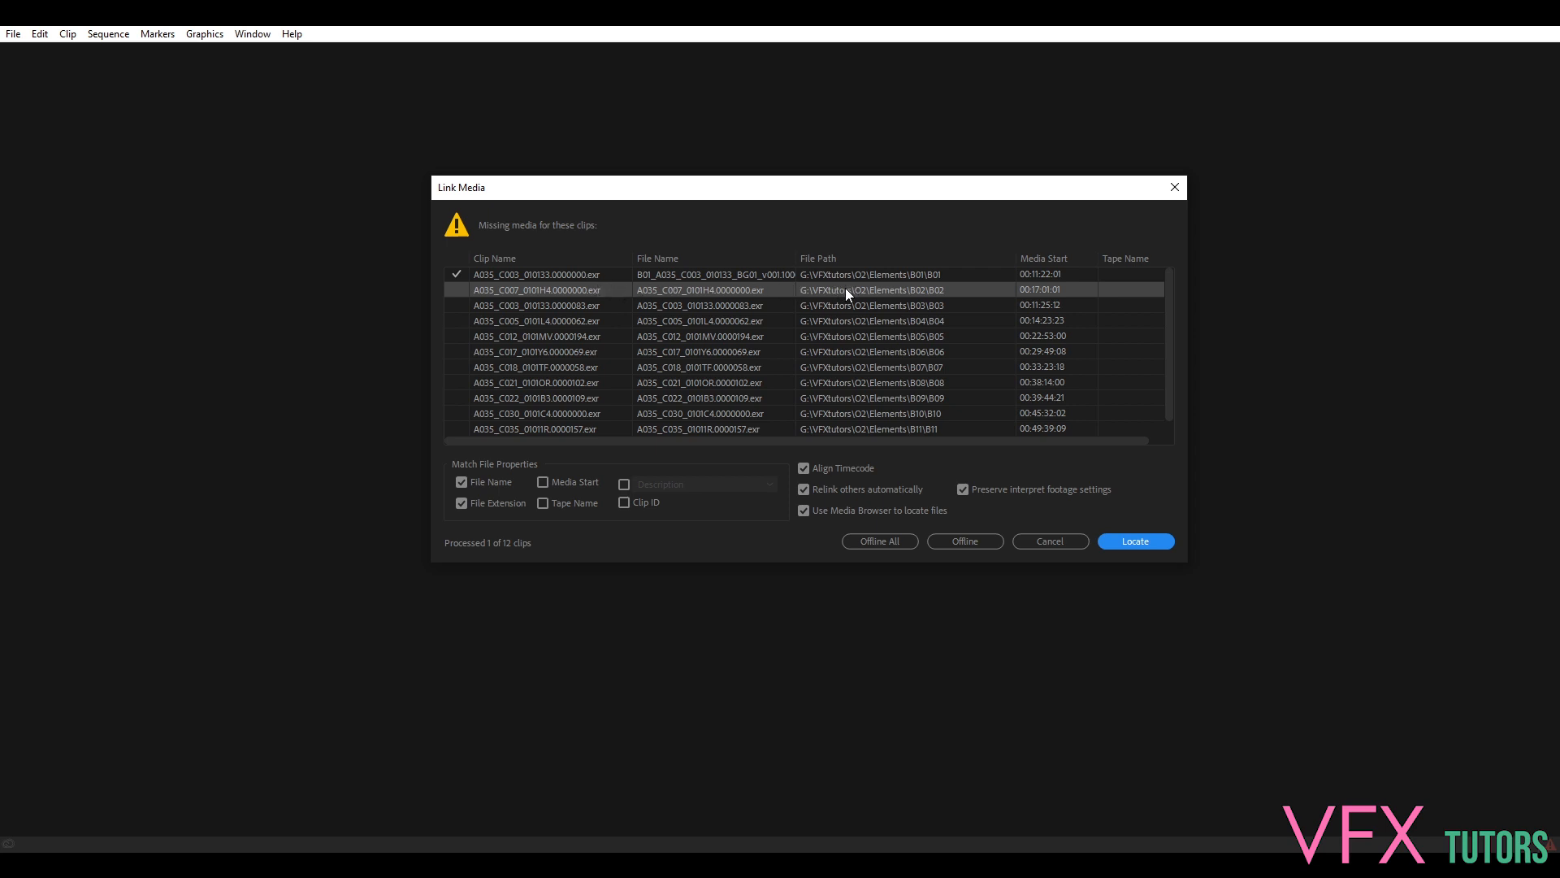
mouse_move(717, 294)
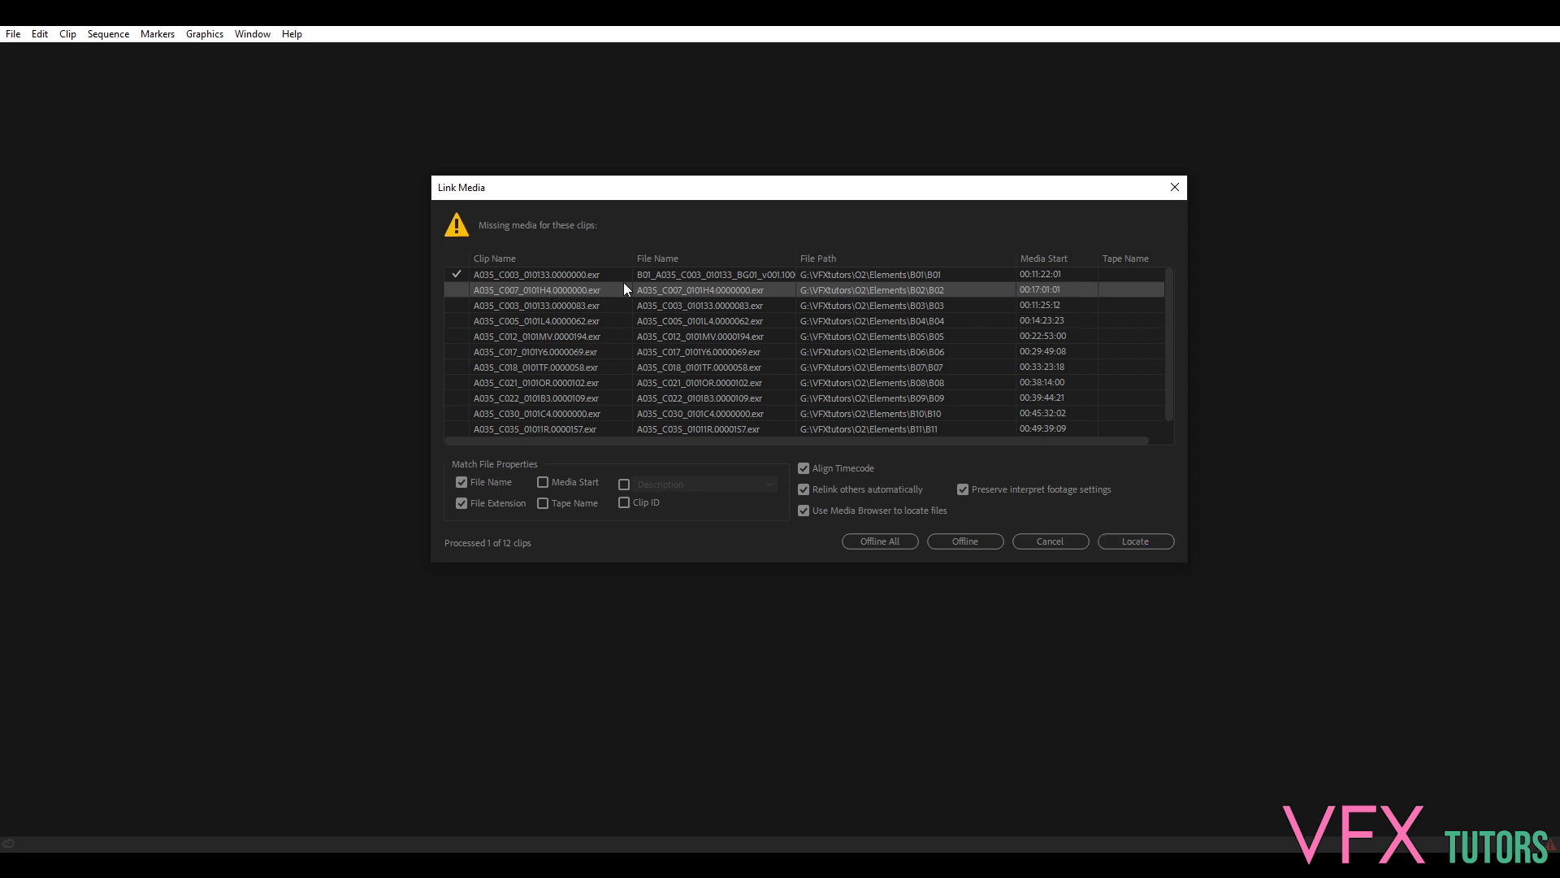
mouse_move(765, 281)
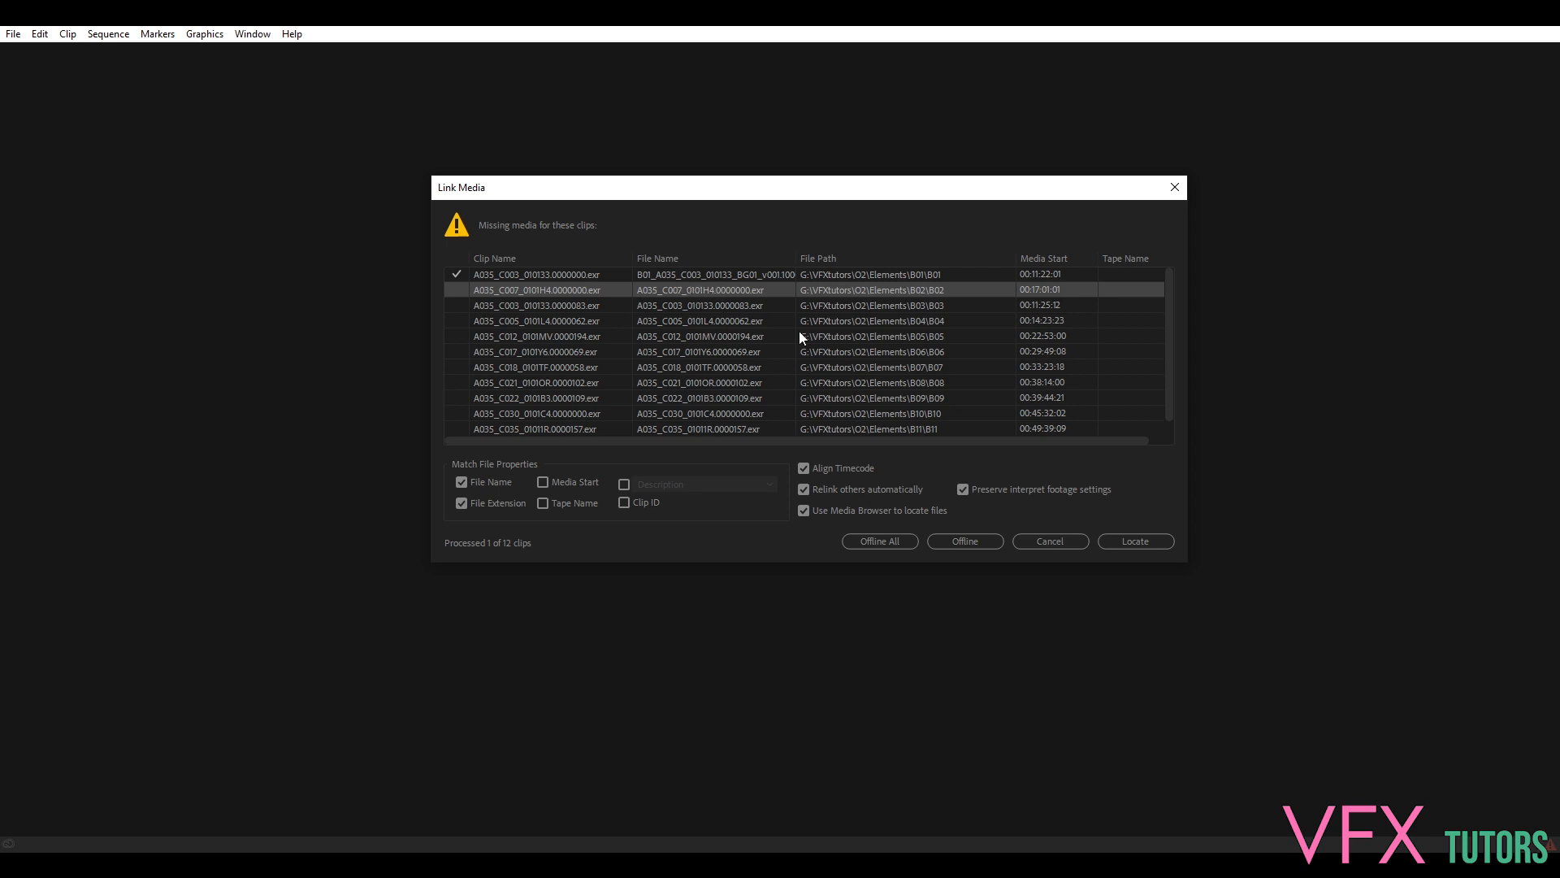
mouse_move(1135, 539)
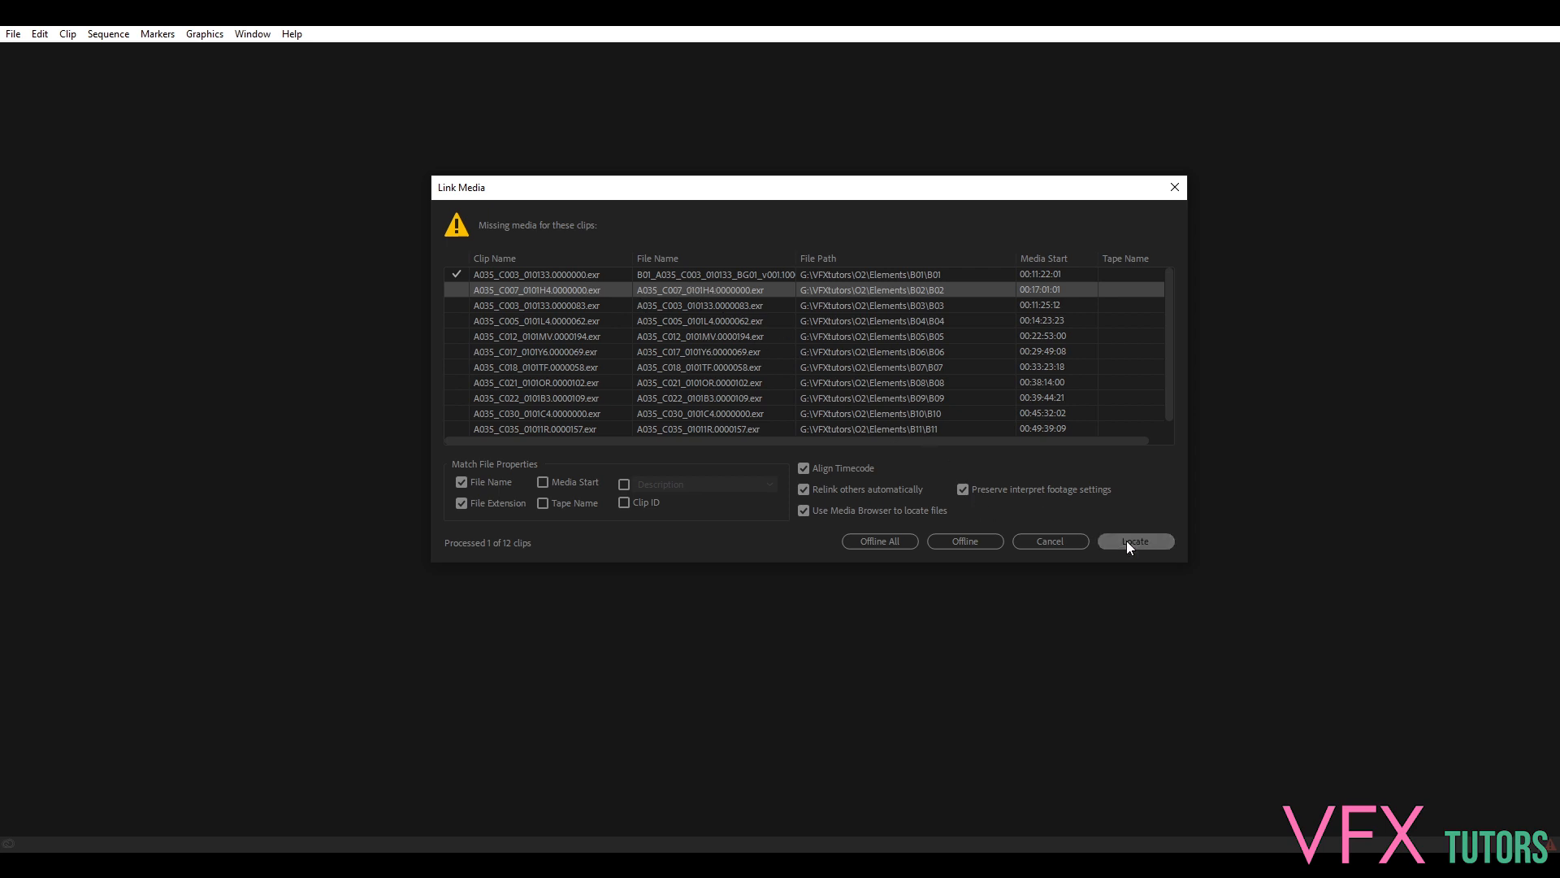
click(1133, 542)
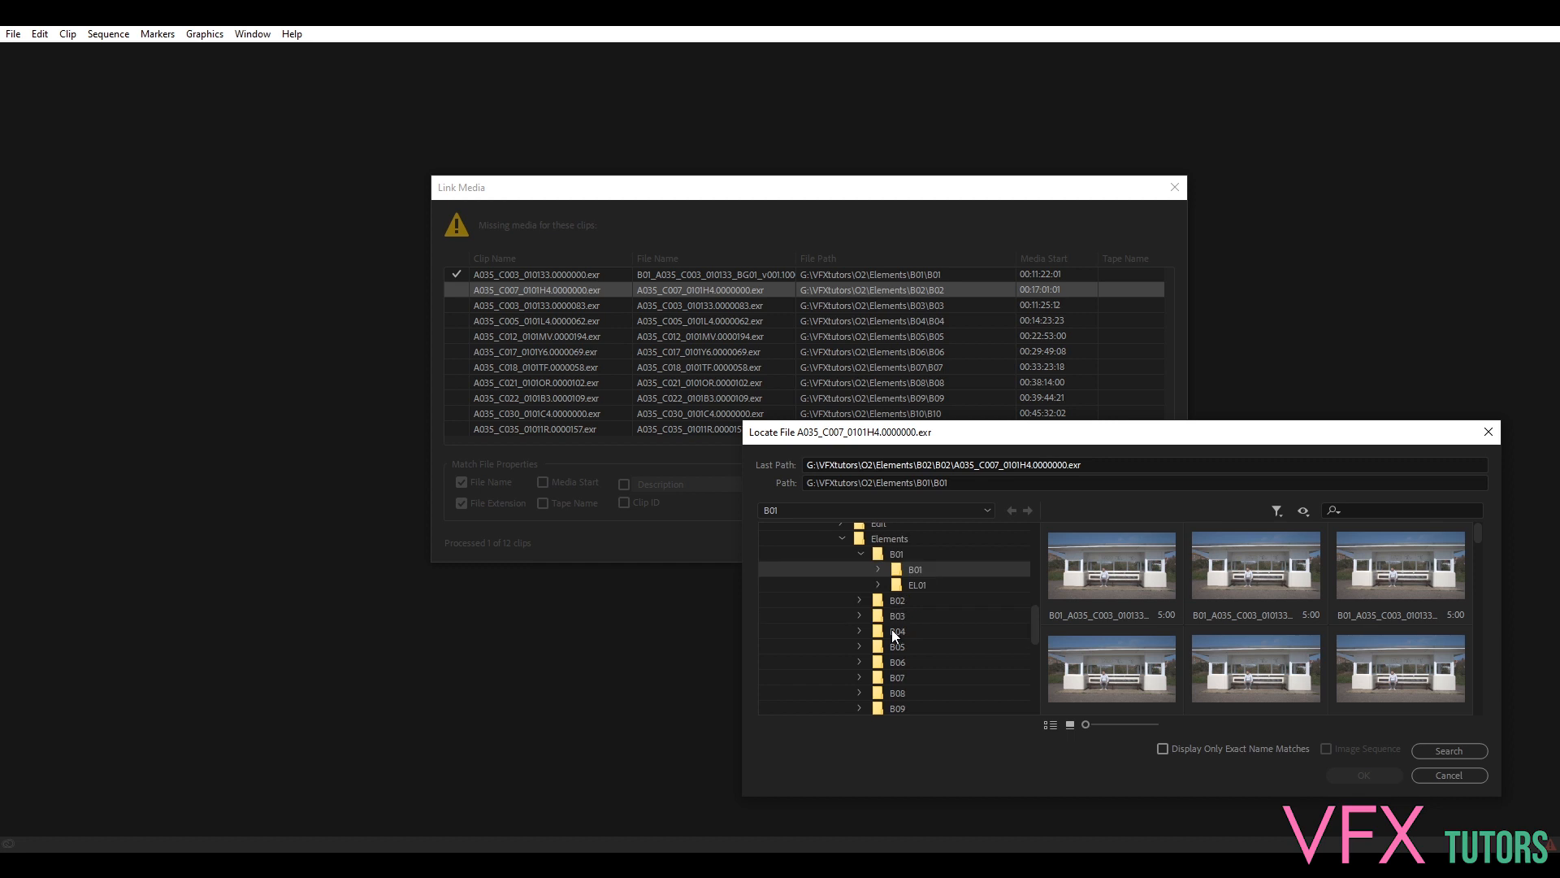
Relink the missing clip to the first EXR frame of the B02 sequence
click(845, 553)
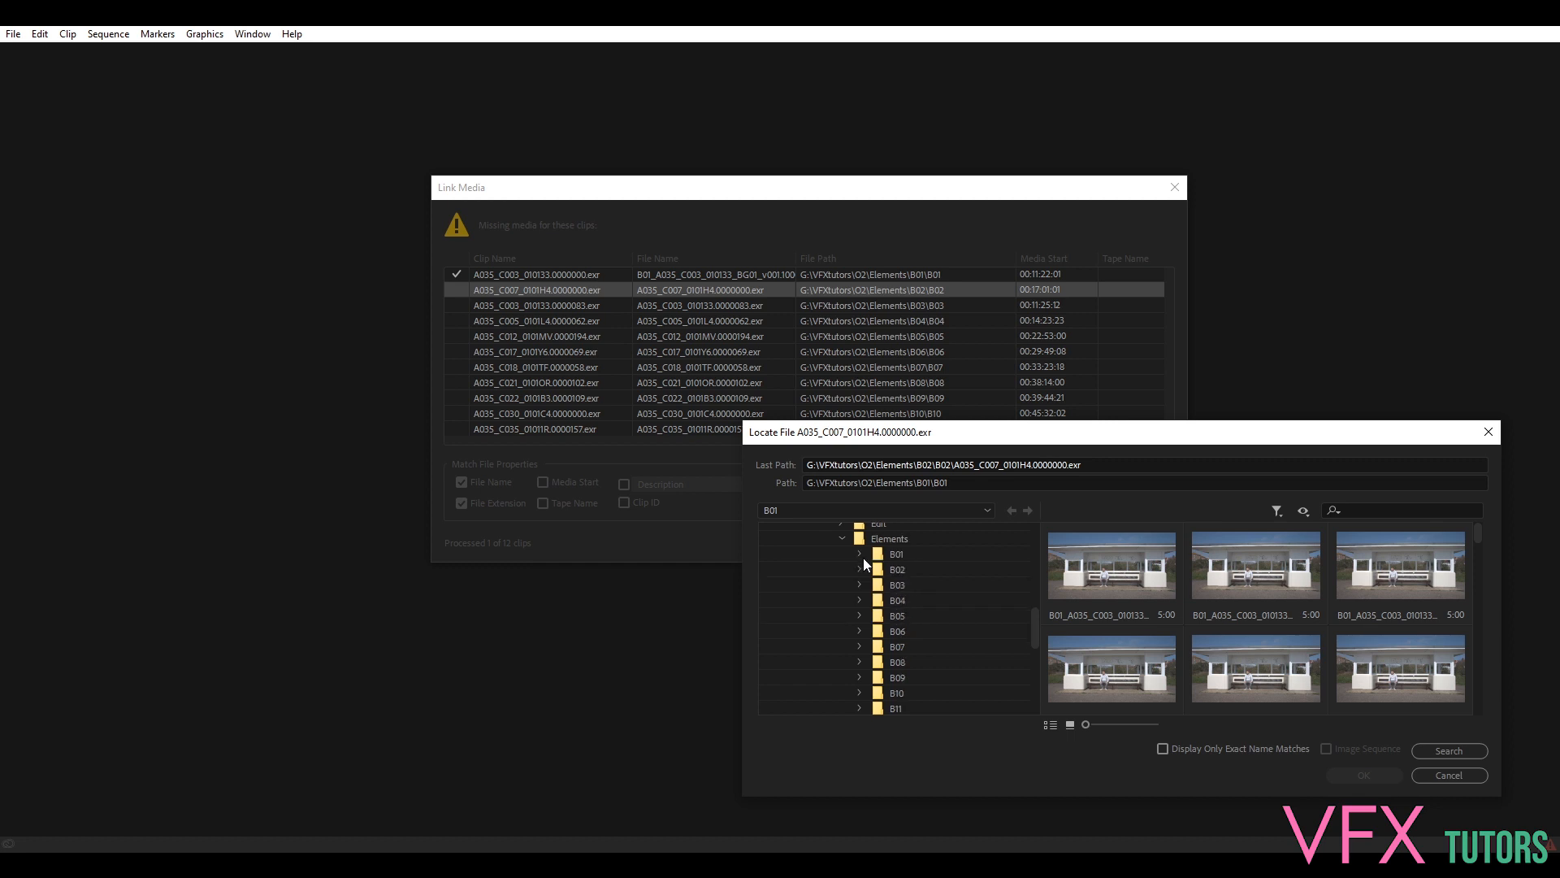
click(897, 569)
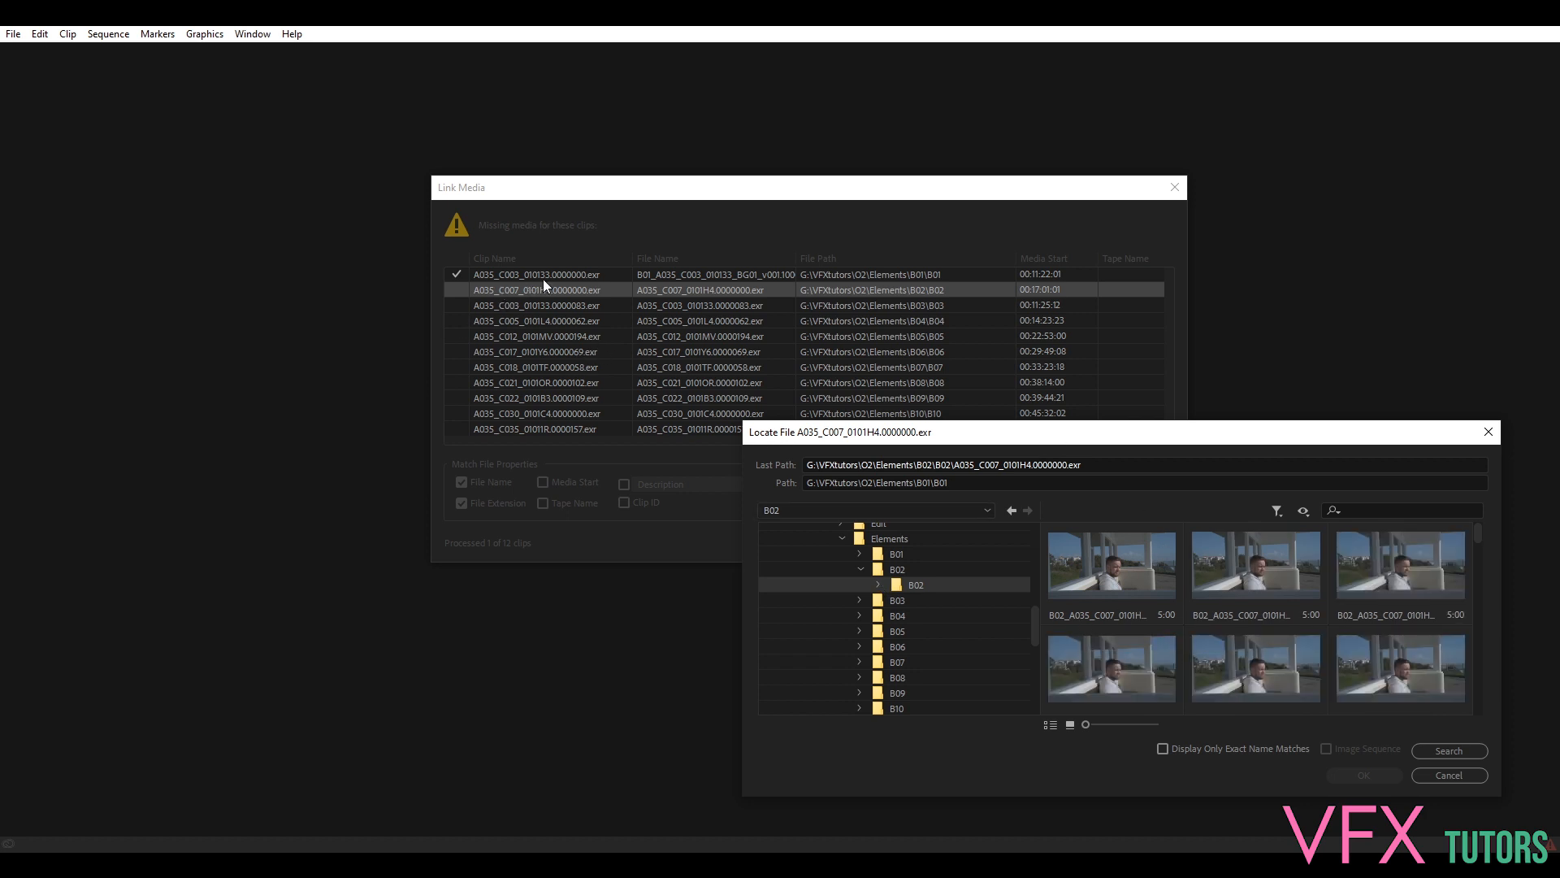
mouse_move(974, 598)
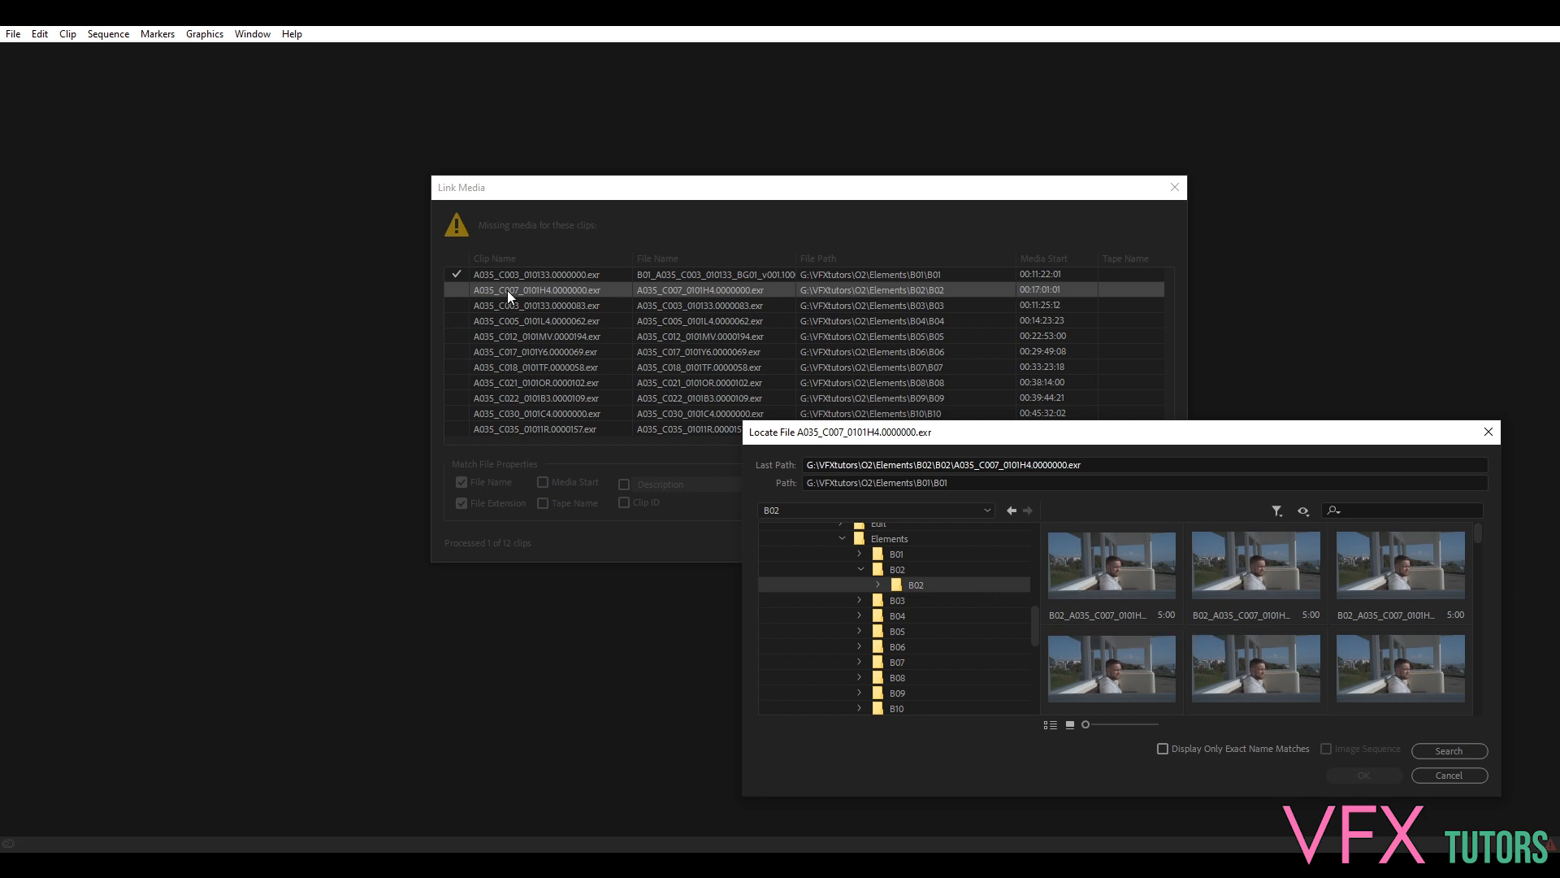
click(1110, 566)
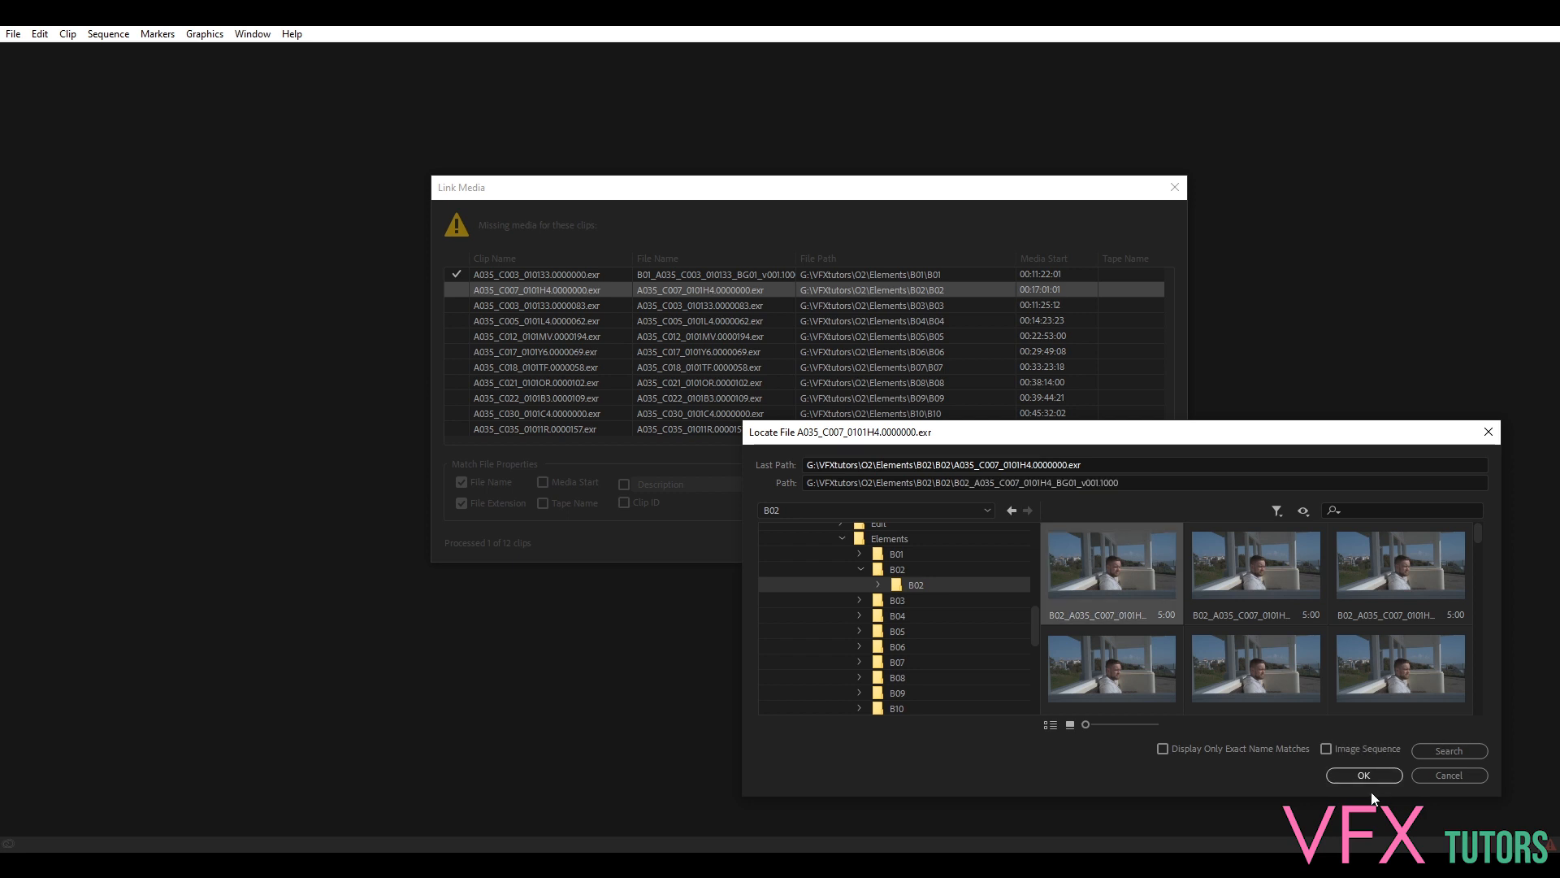
click(1362, 775)
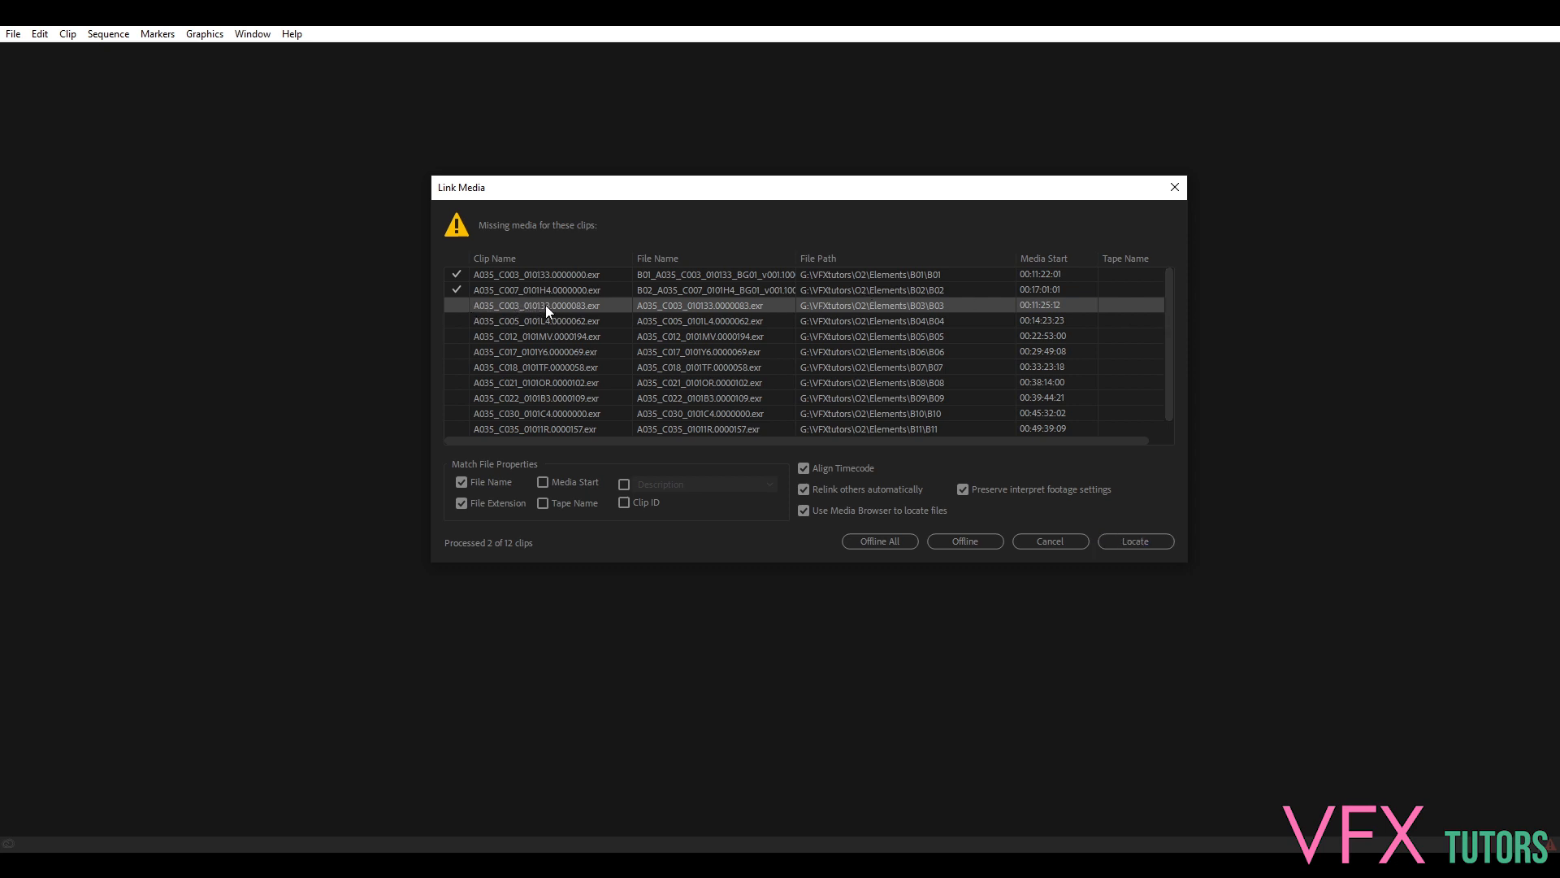
Relink the next missing clip to the first frame of the B03 sequence
click(1135, 539)
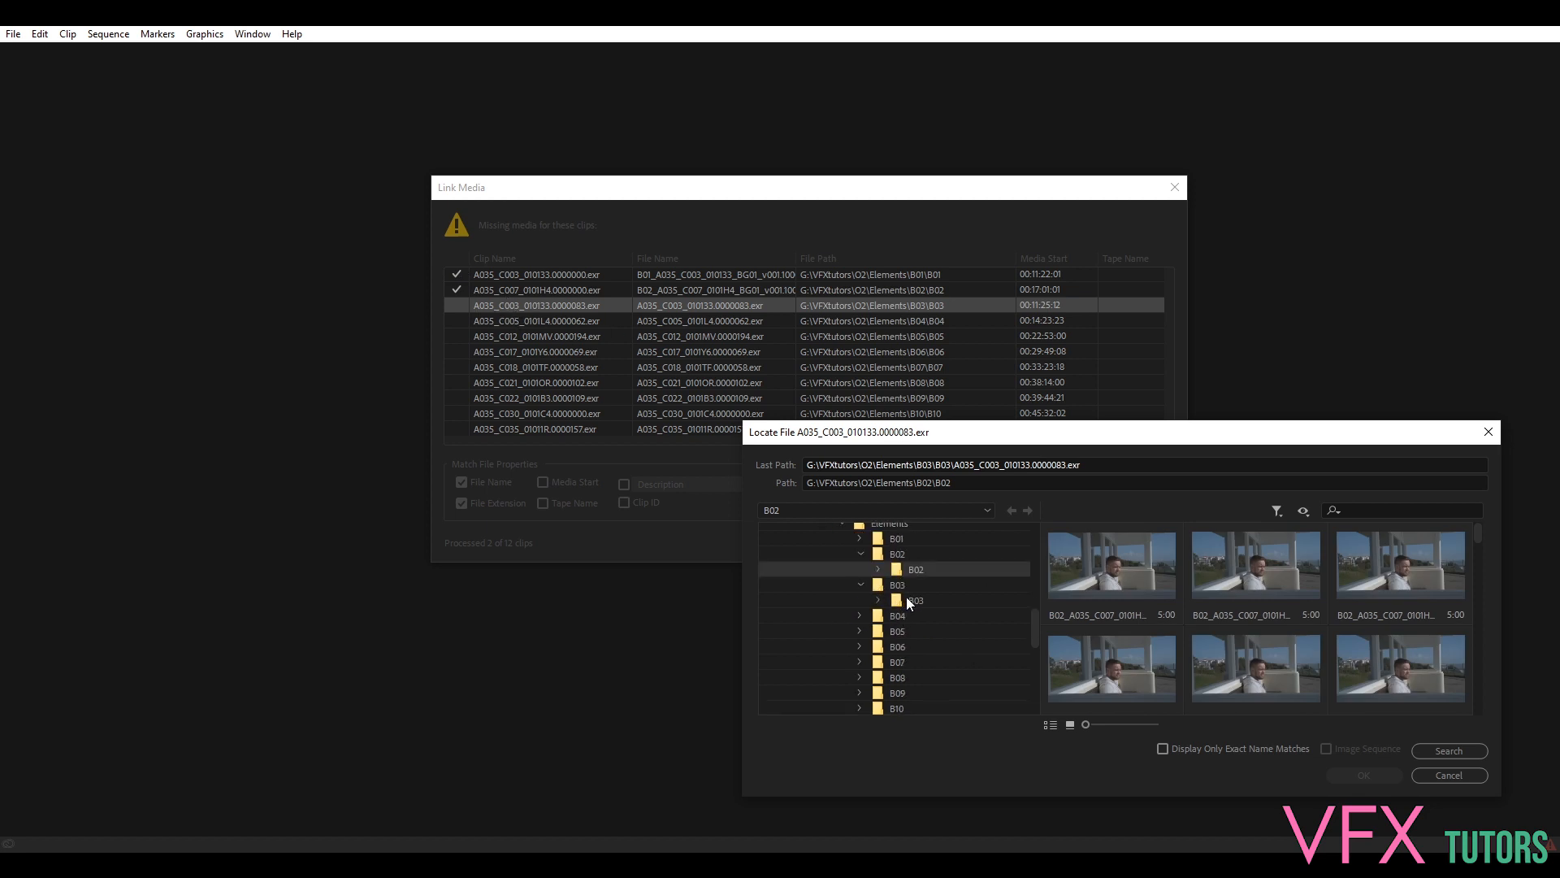
click(915, 599)
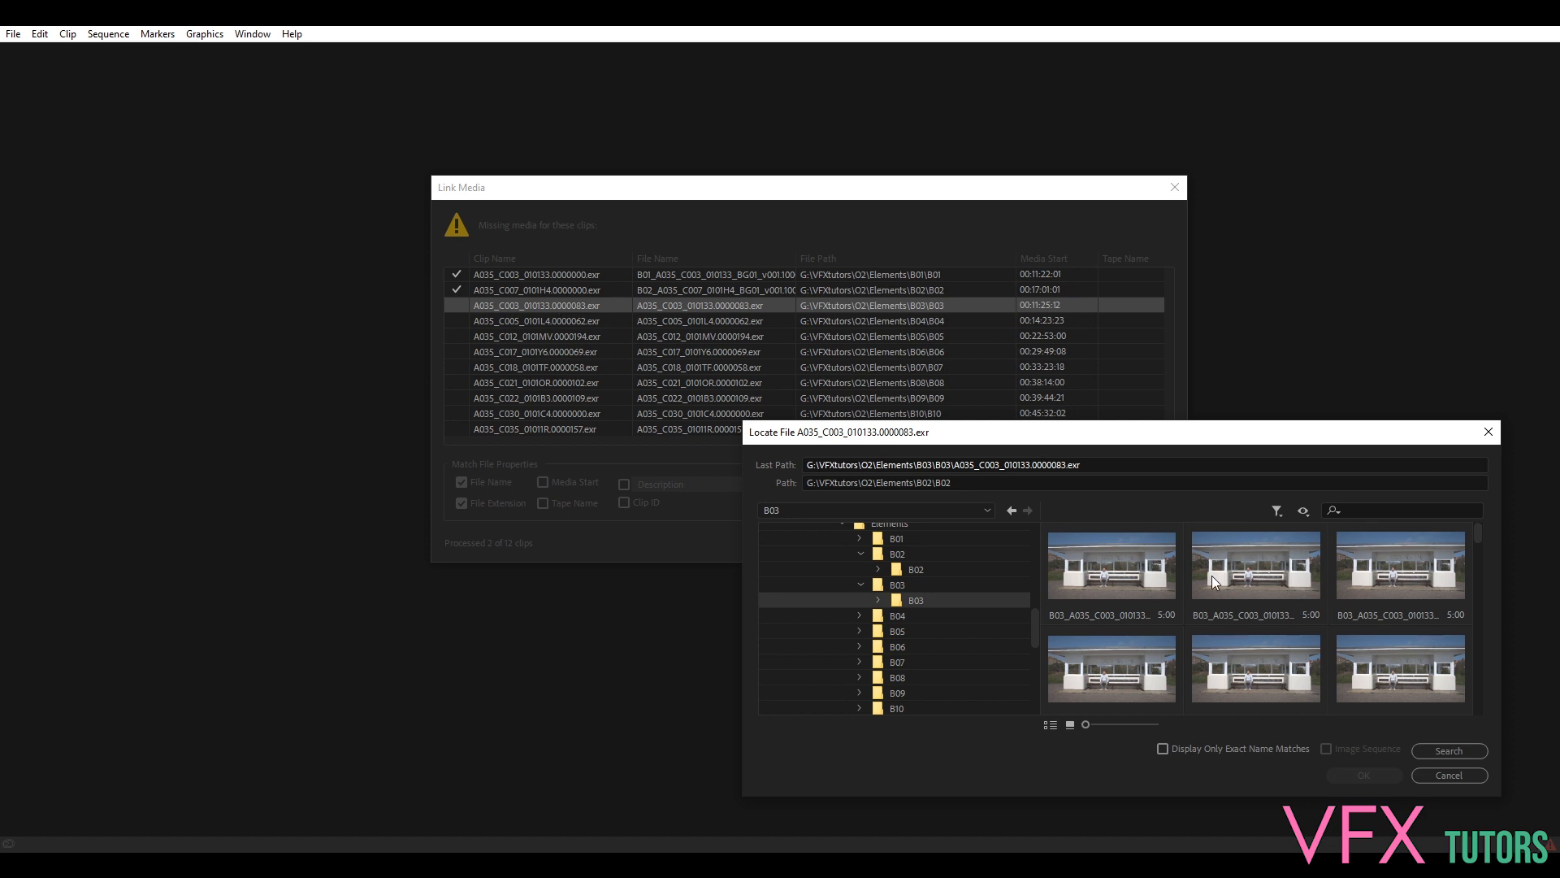
mouse_move(494, 312)
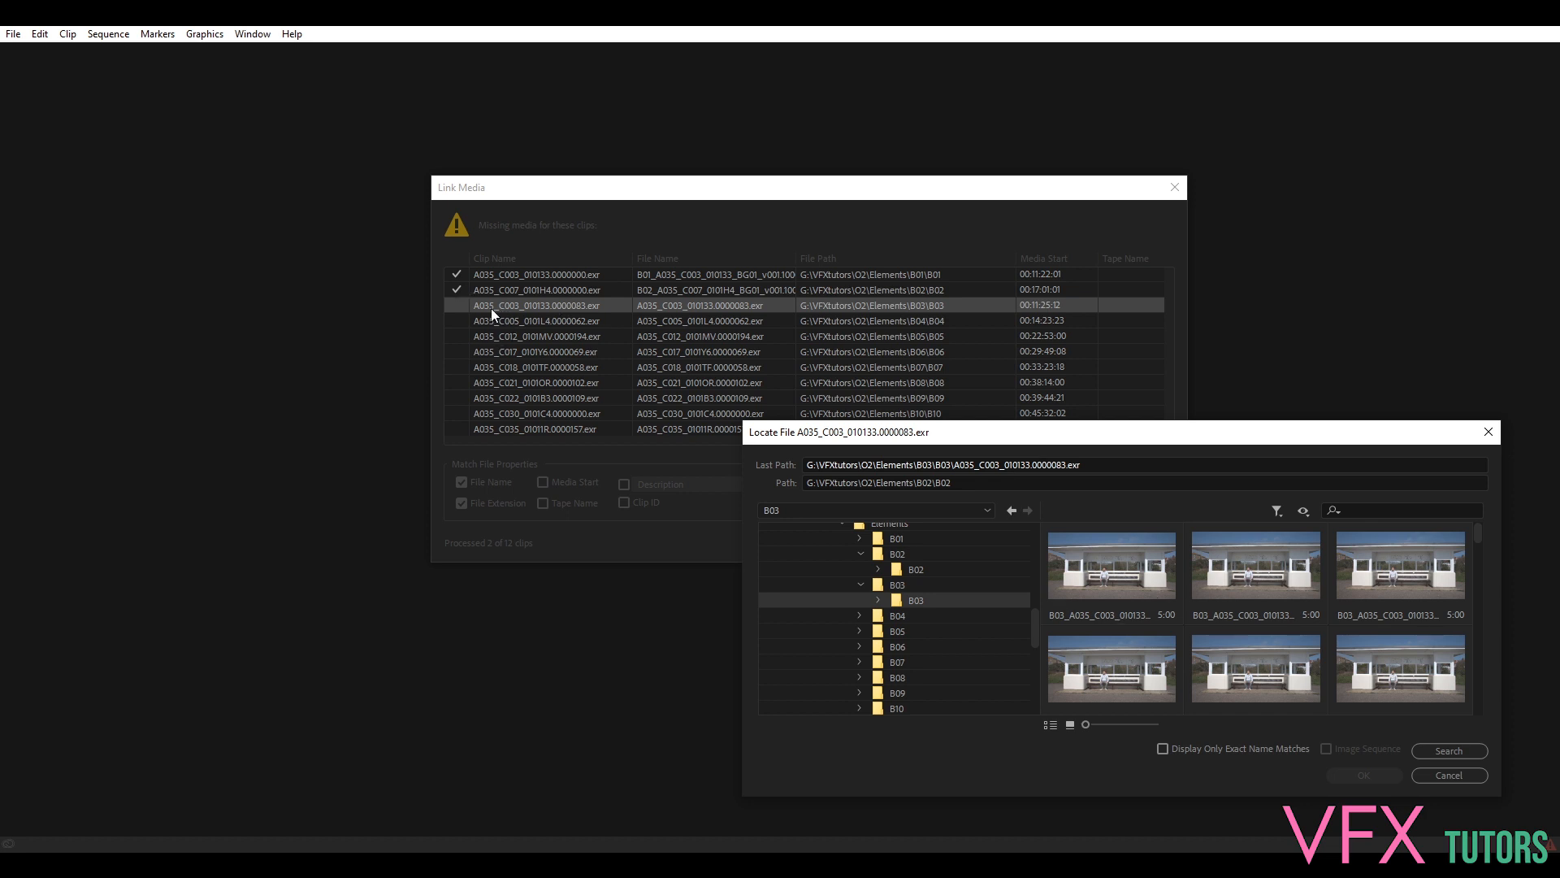
mouse_move(1158, 694)
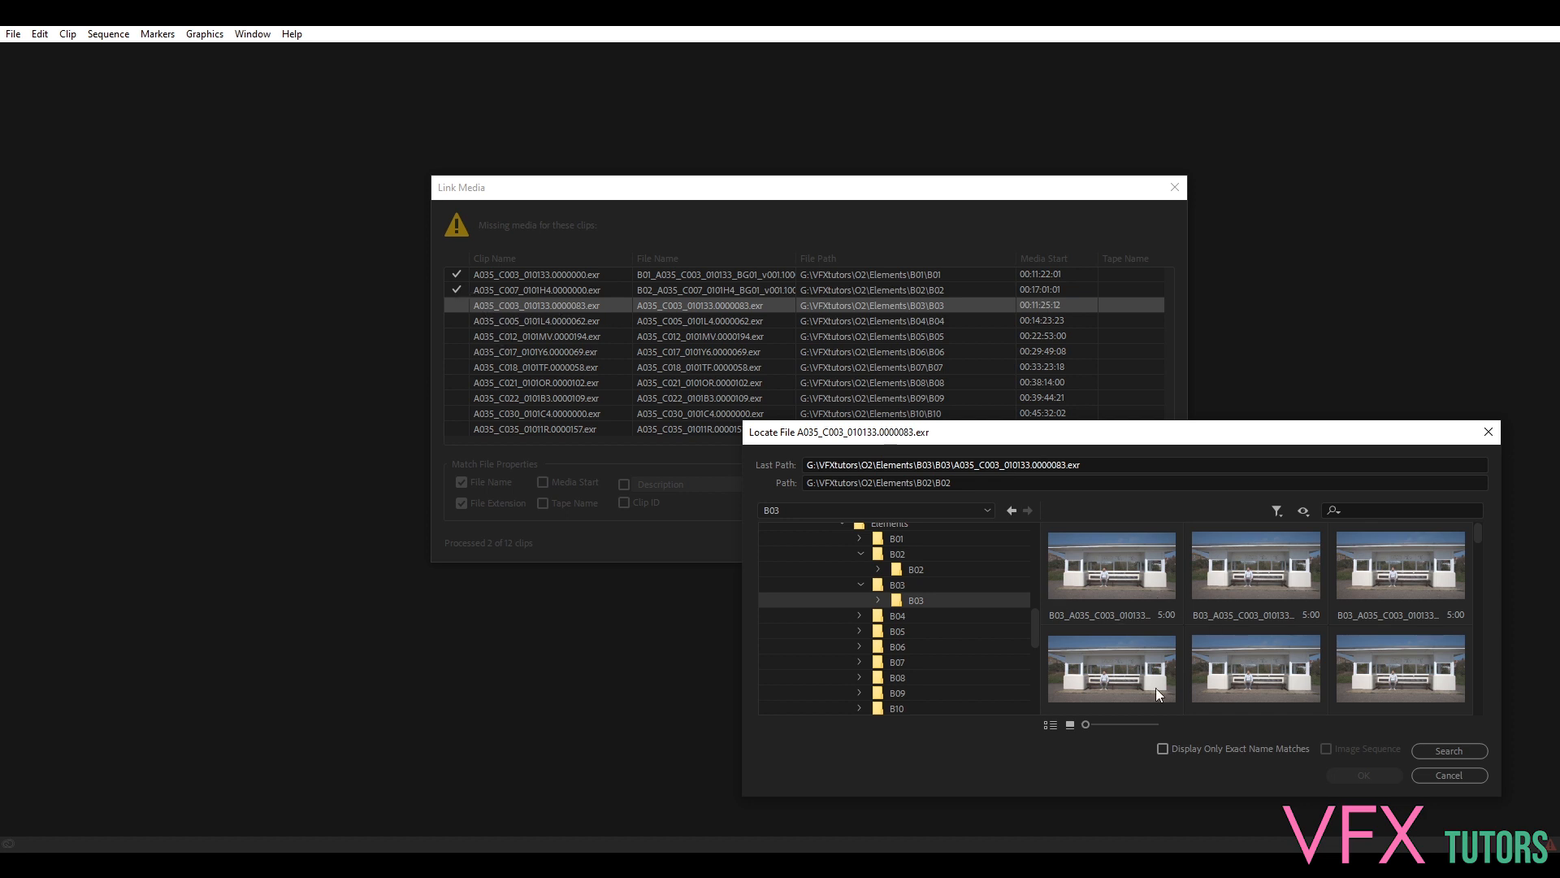
click(1358, 772)
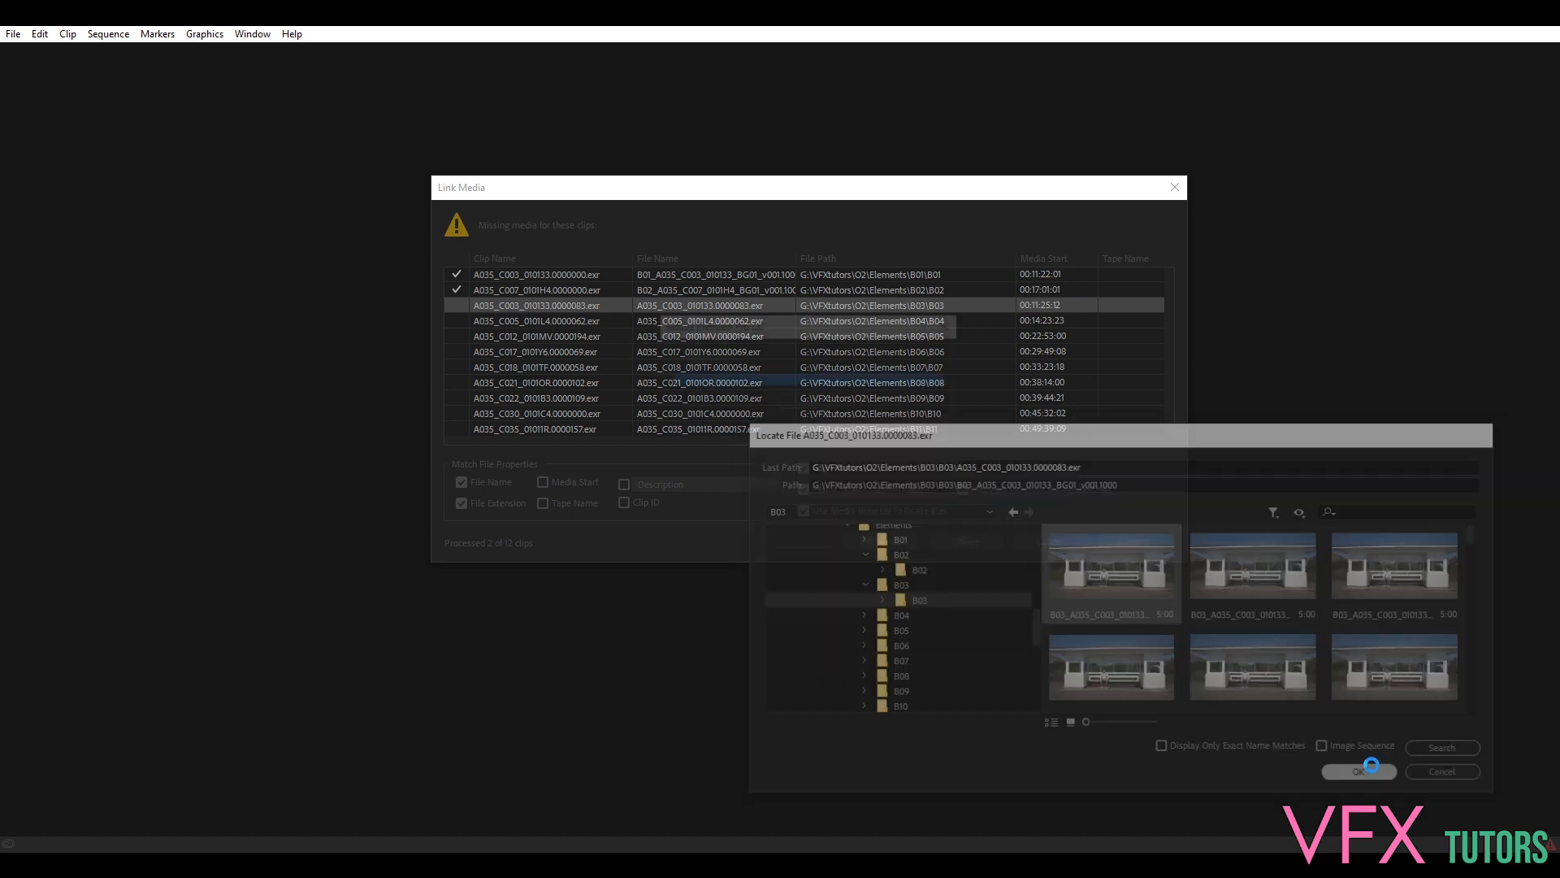
click(1357, 770)
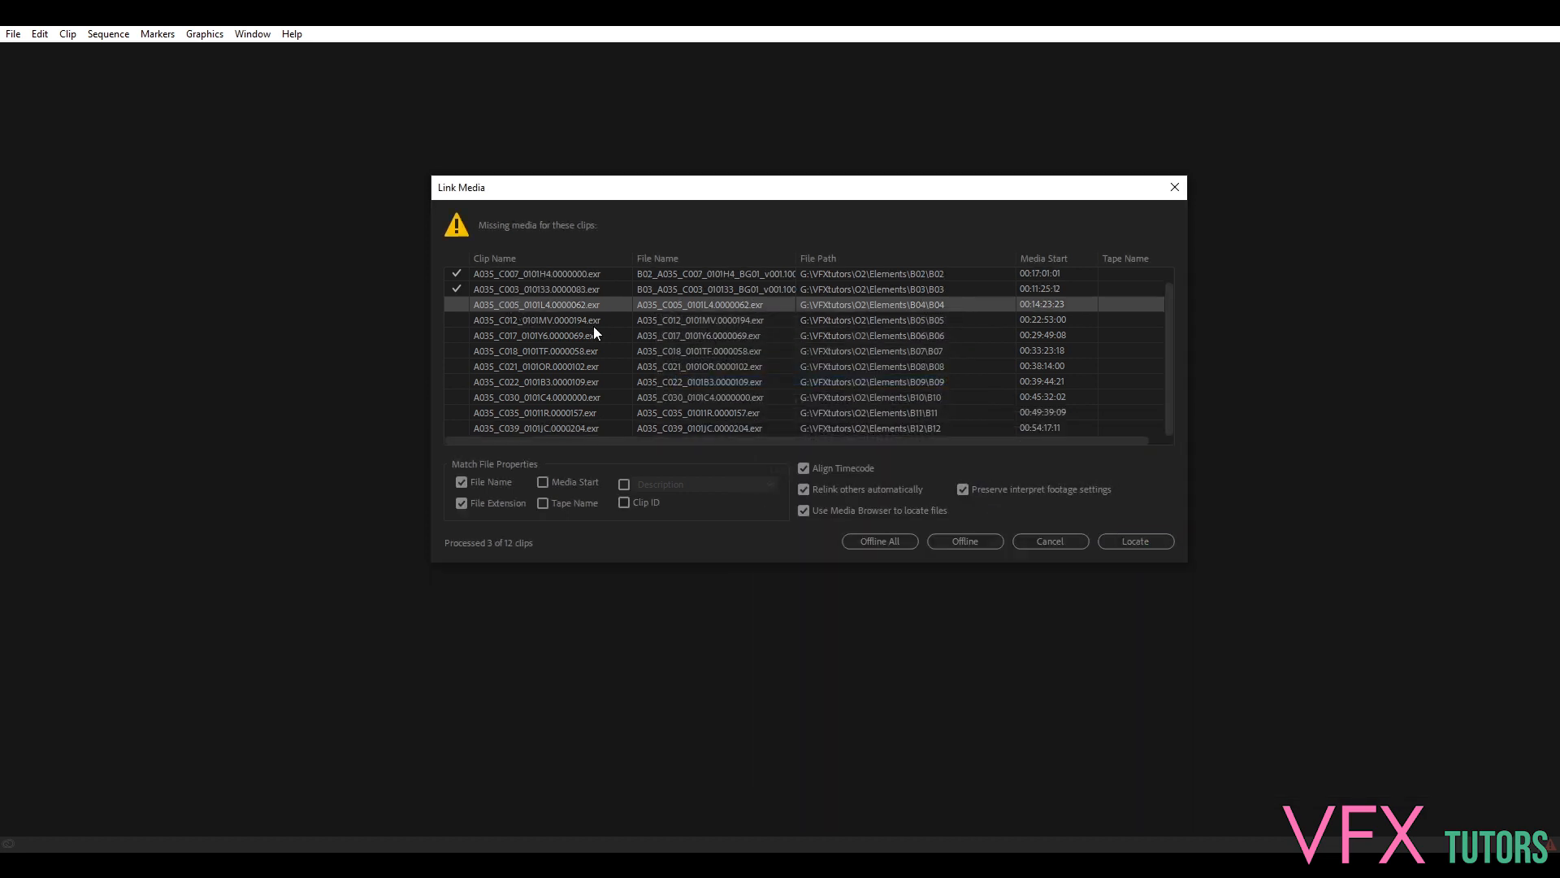
Locate media for the C005 clip and browse into the B04 folder
click(1133, 540)
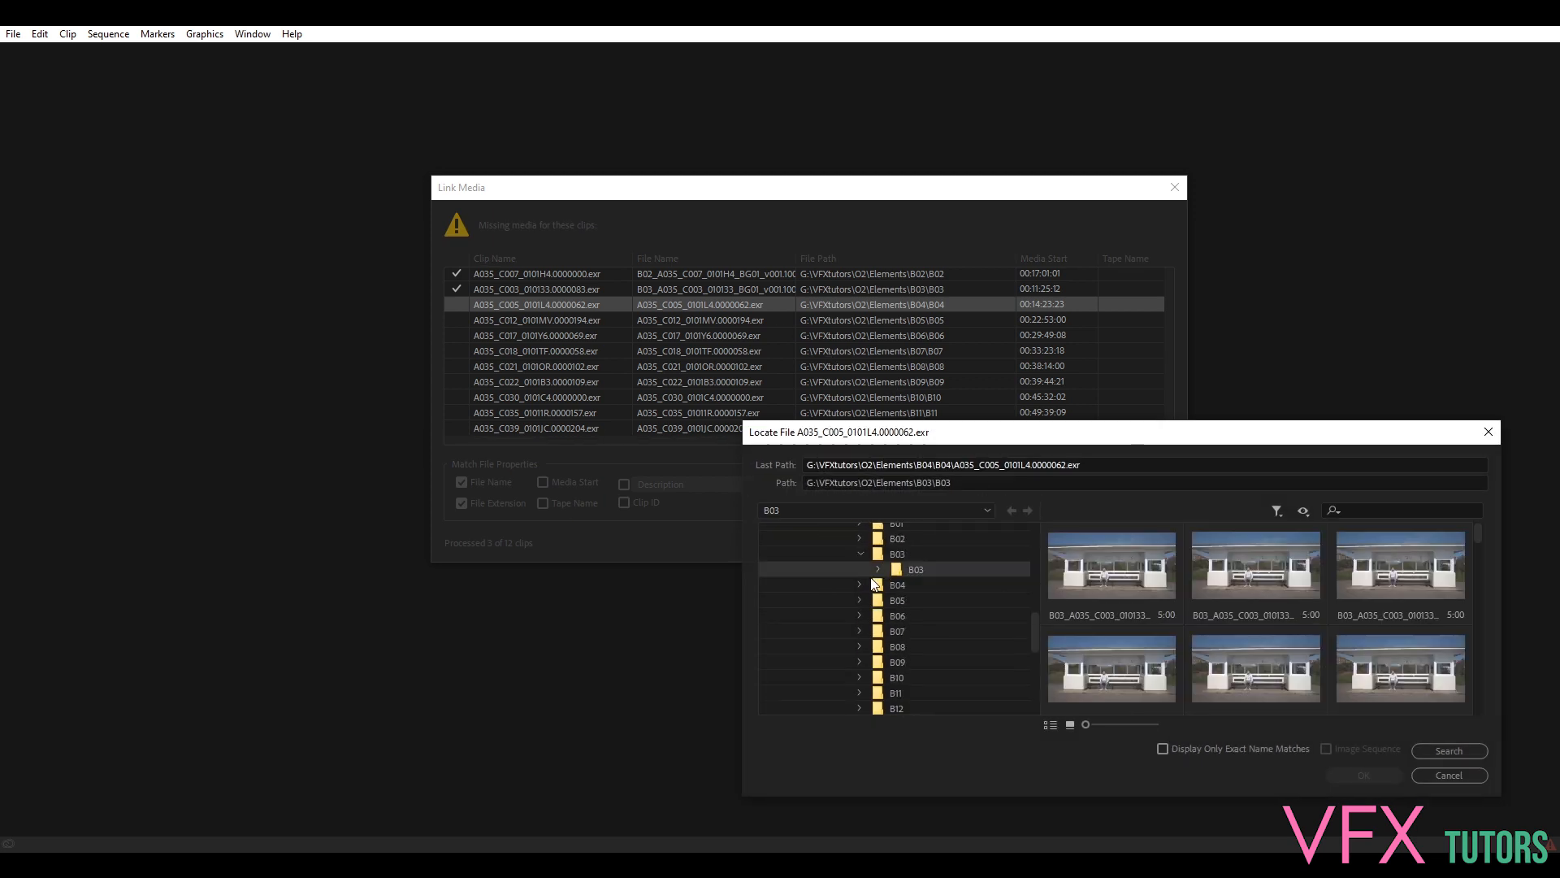
click(915, 600)
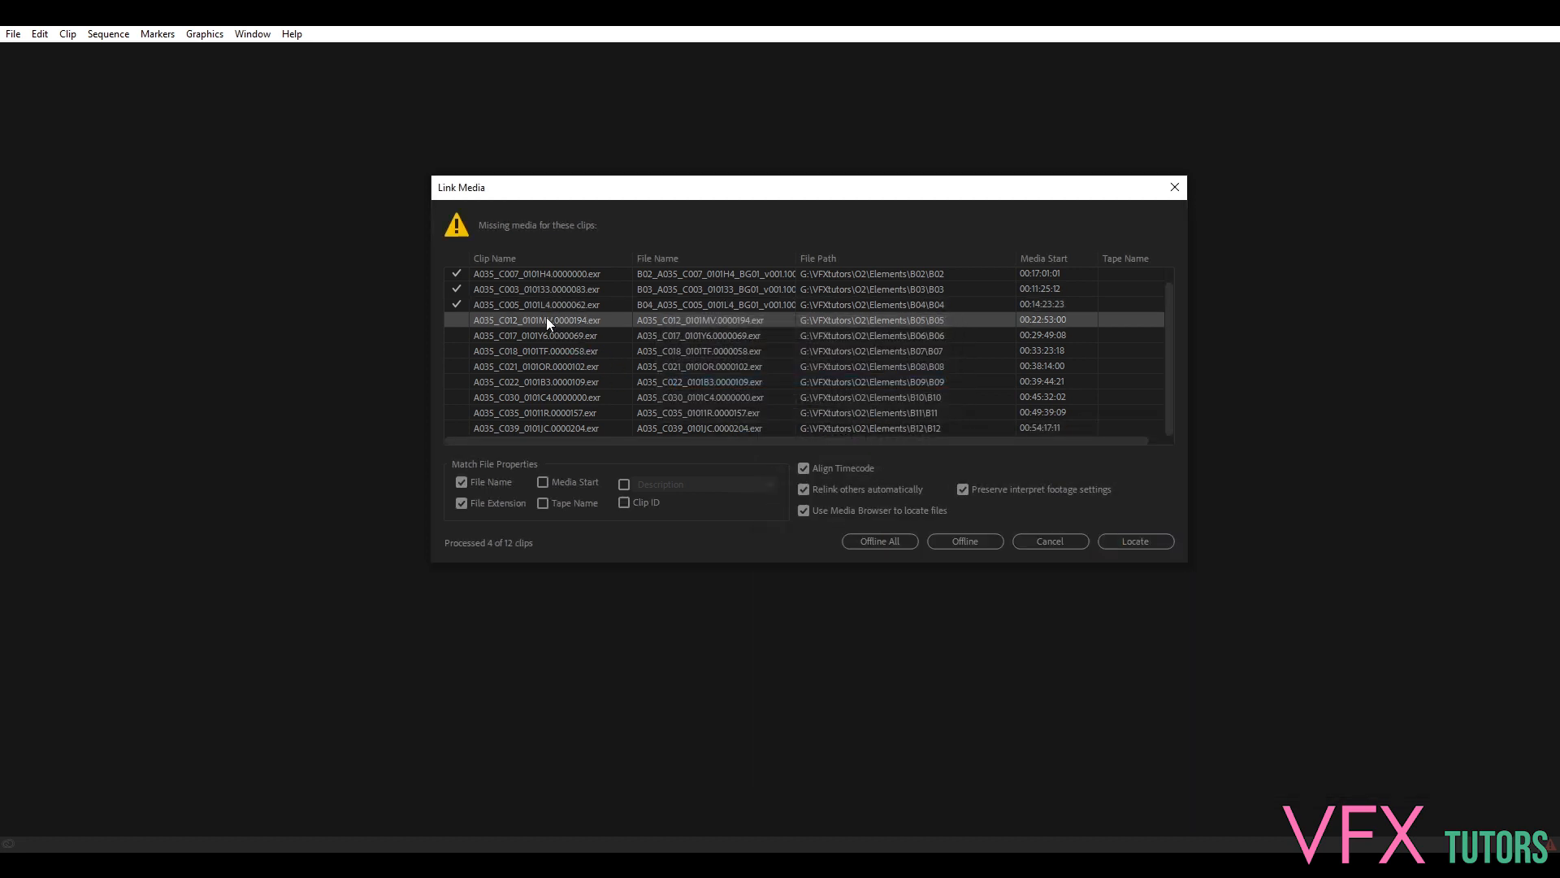
Locate media for the C012 clip and browse into the B05 sequence folder
click(1133, 539)
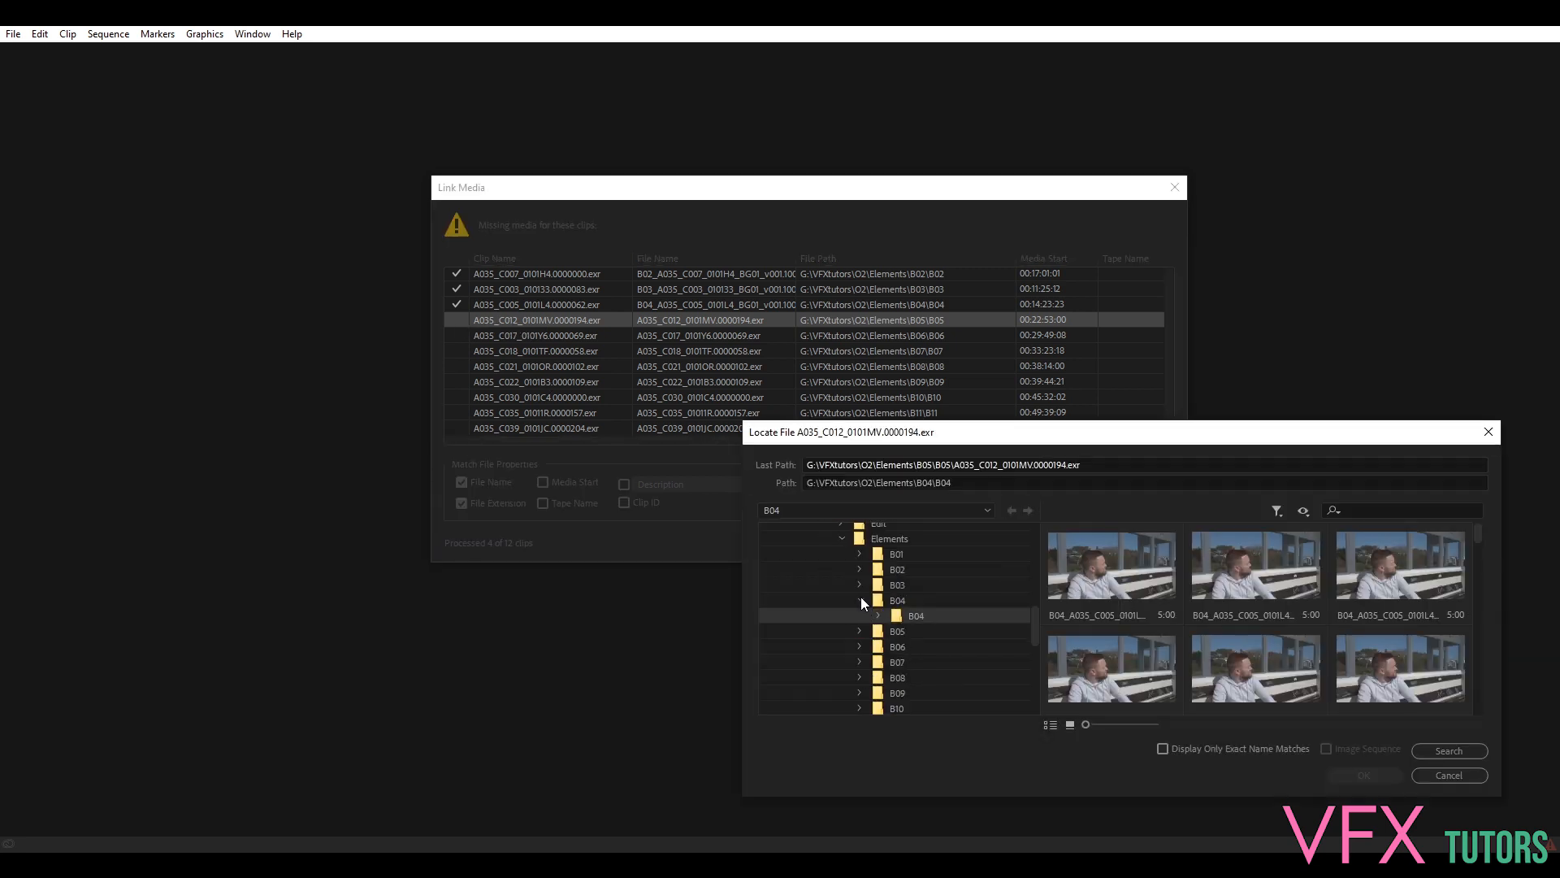
click(861, 614)
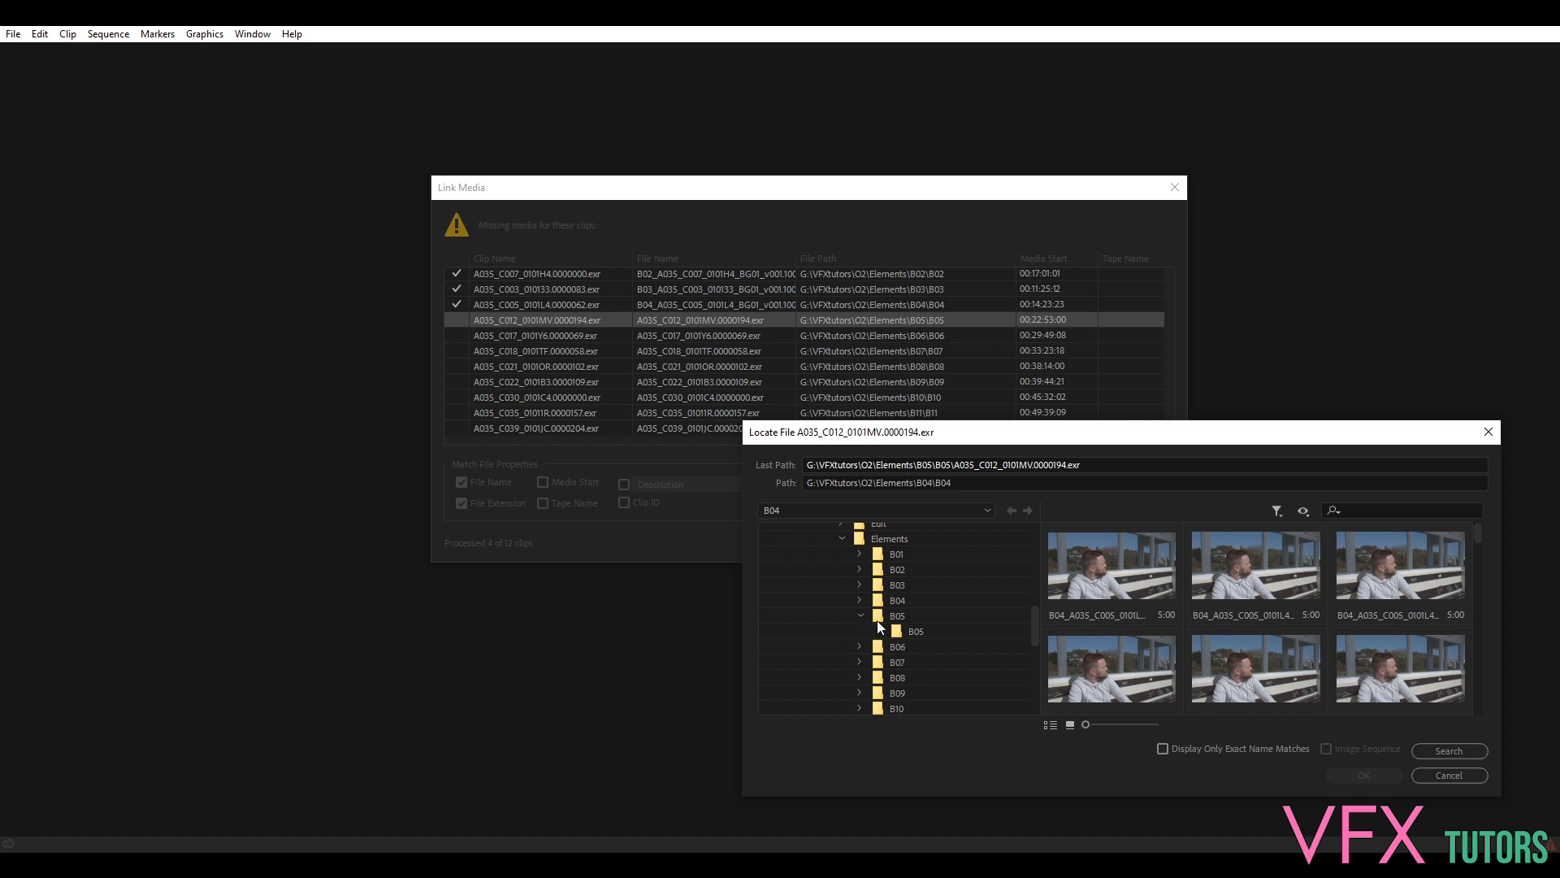
click(913, 631)
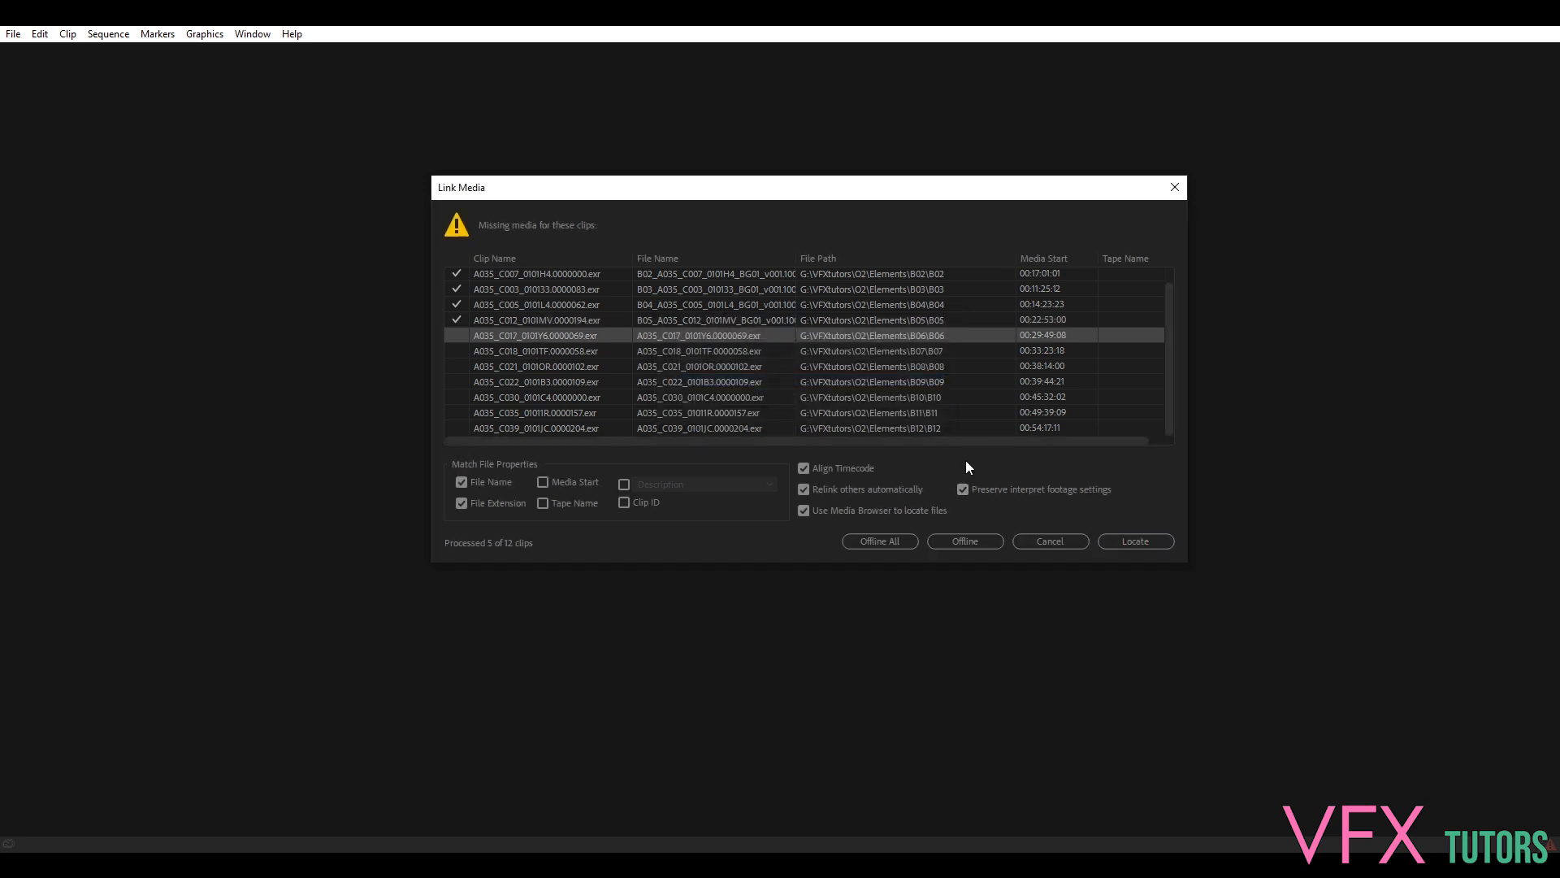
mouse_move(559, 366)
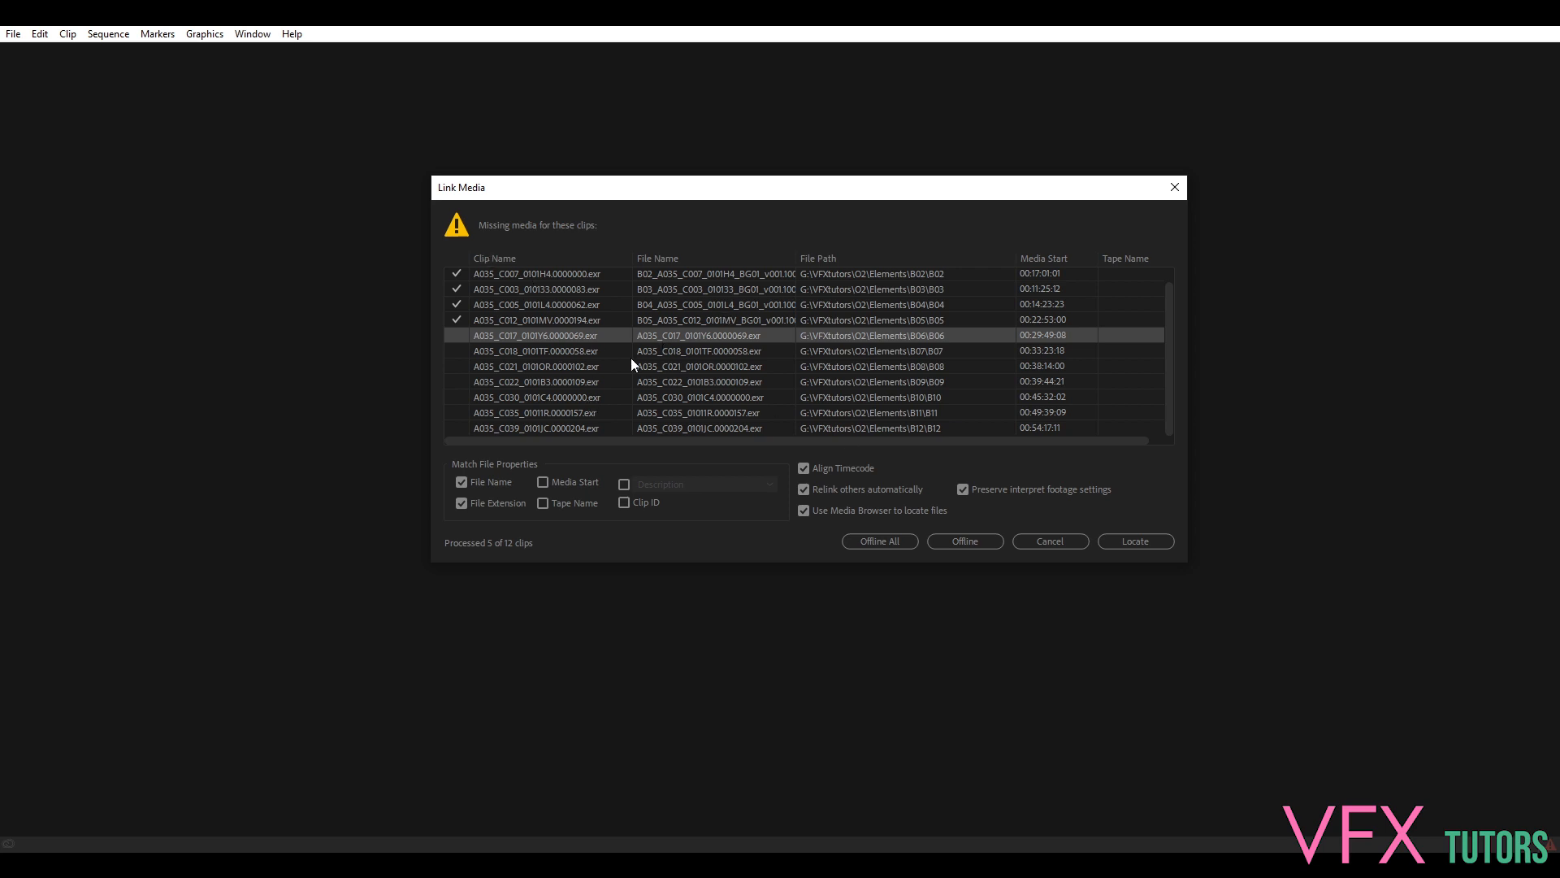
Relink the C017 clip to the B06 frame sequence
click(1134, 539)
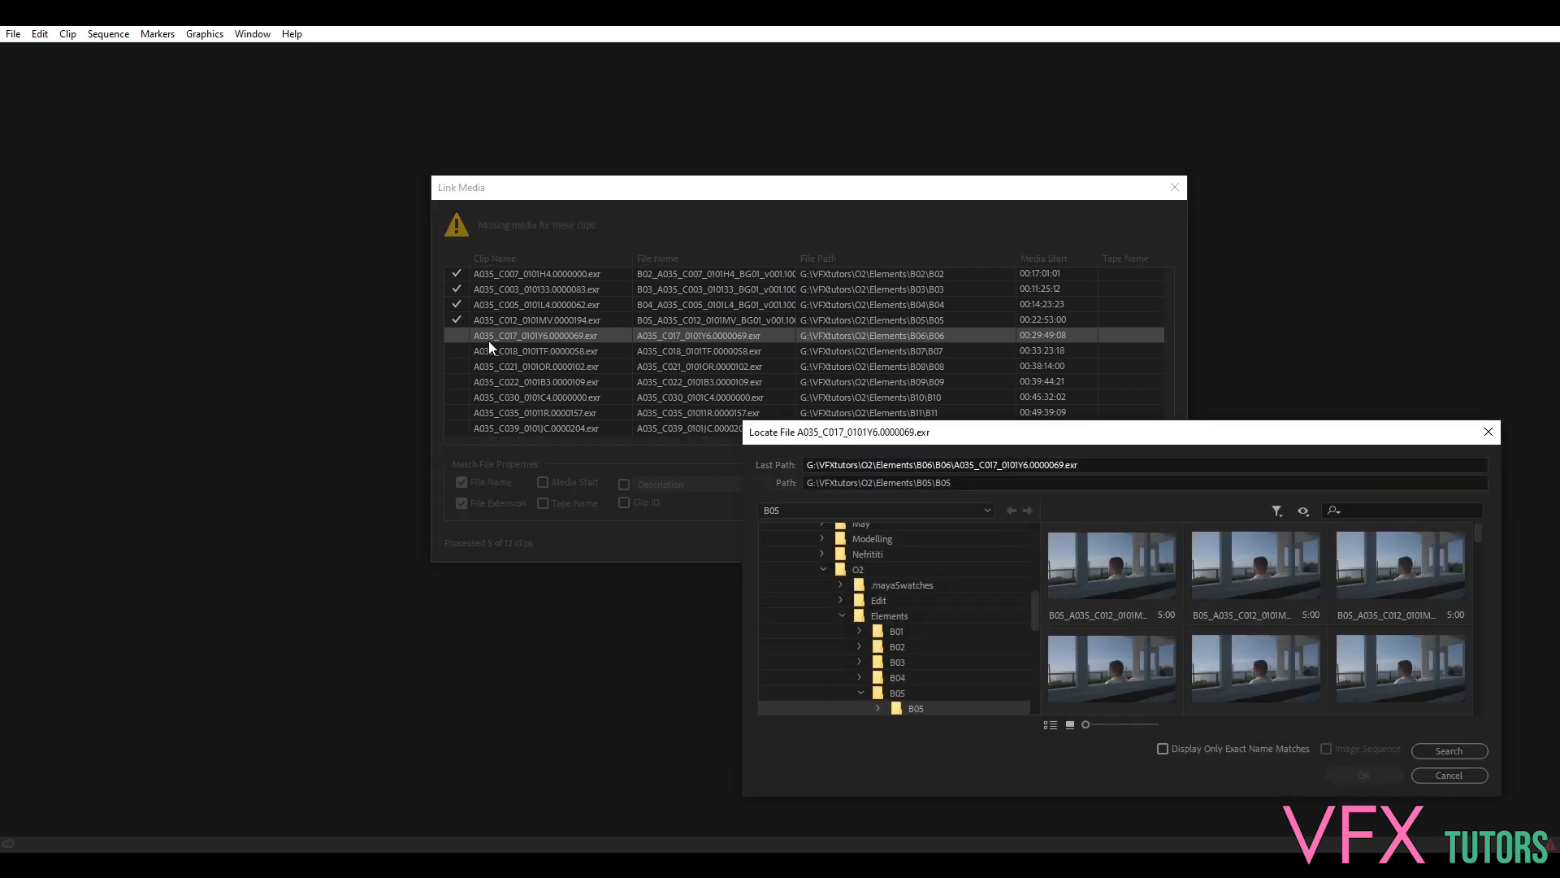
scroll(down, 3)
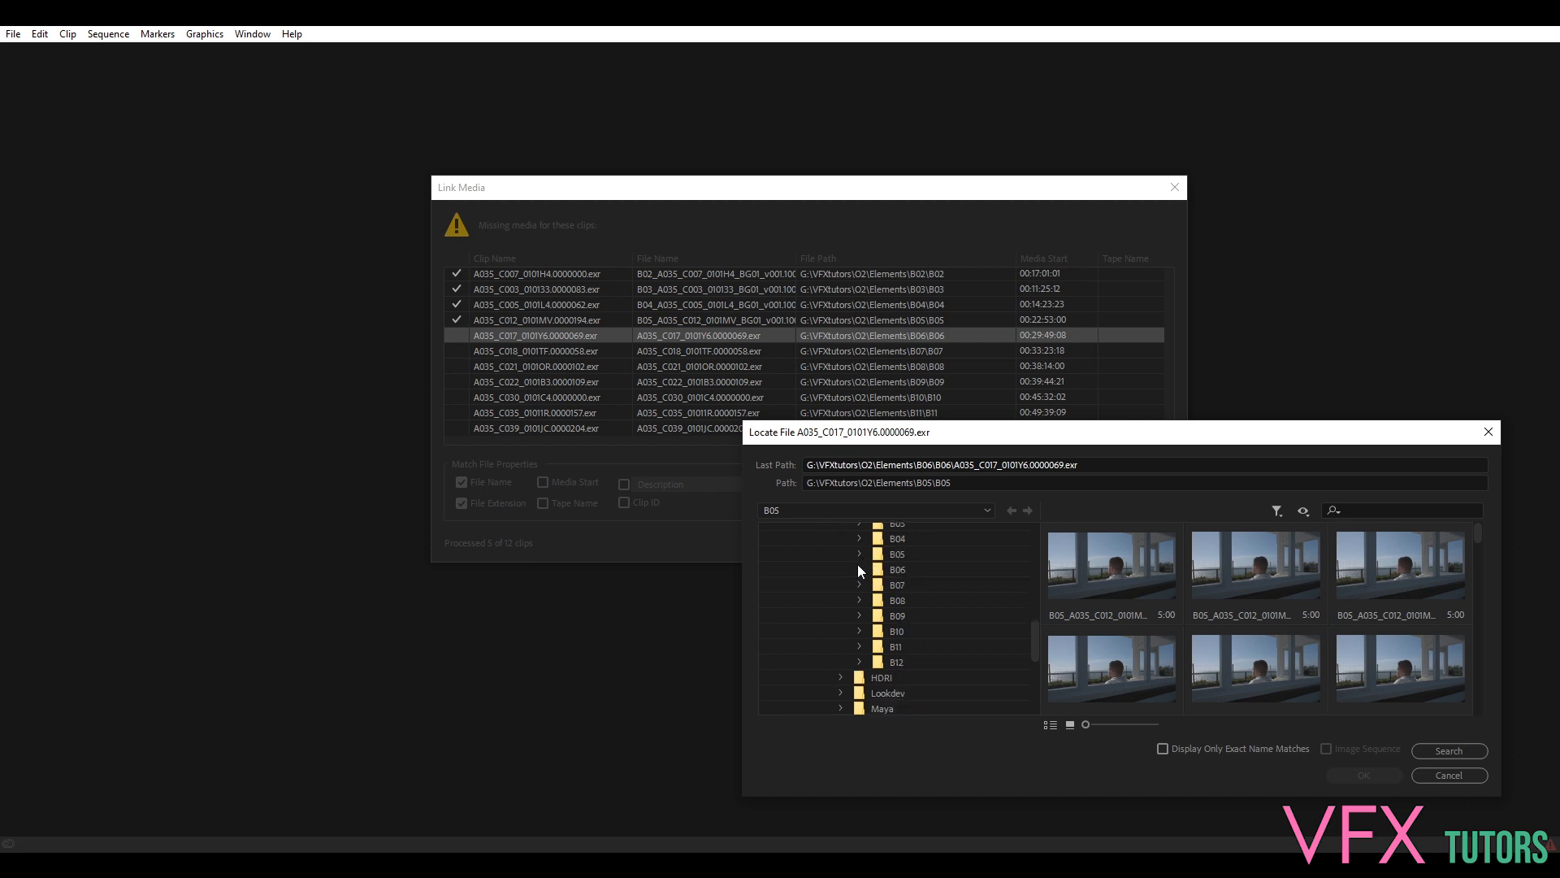
click(861, 569)
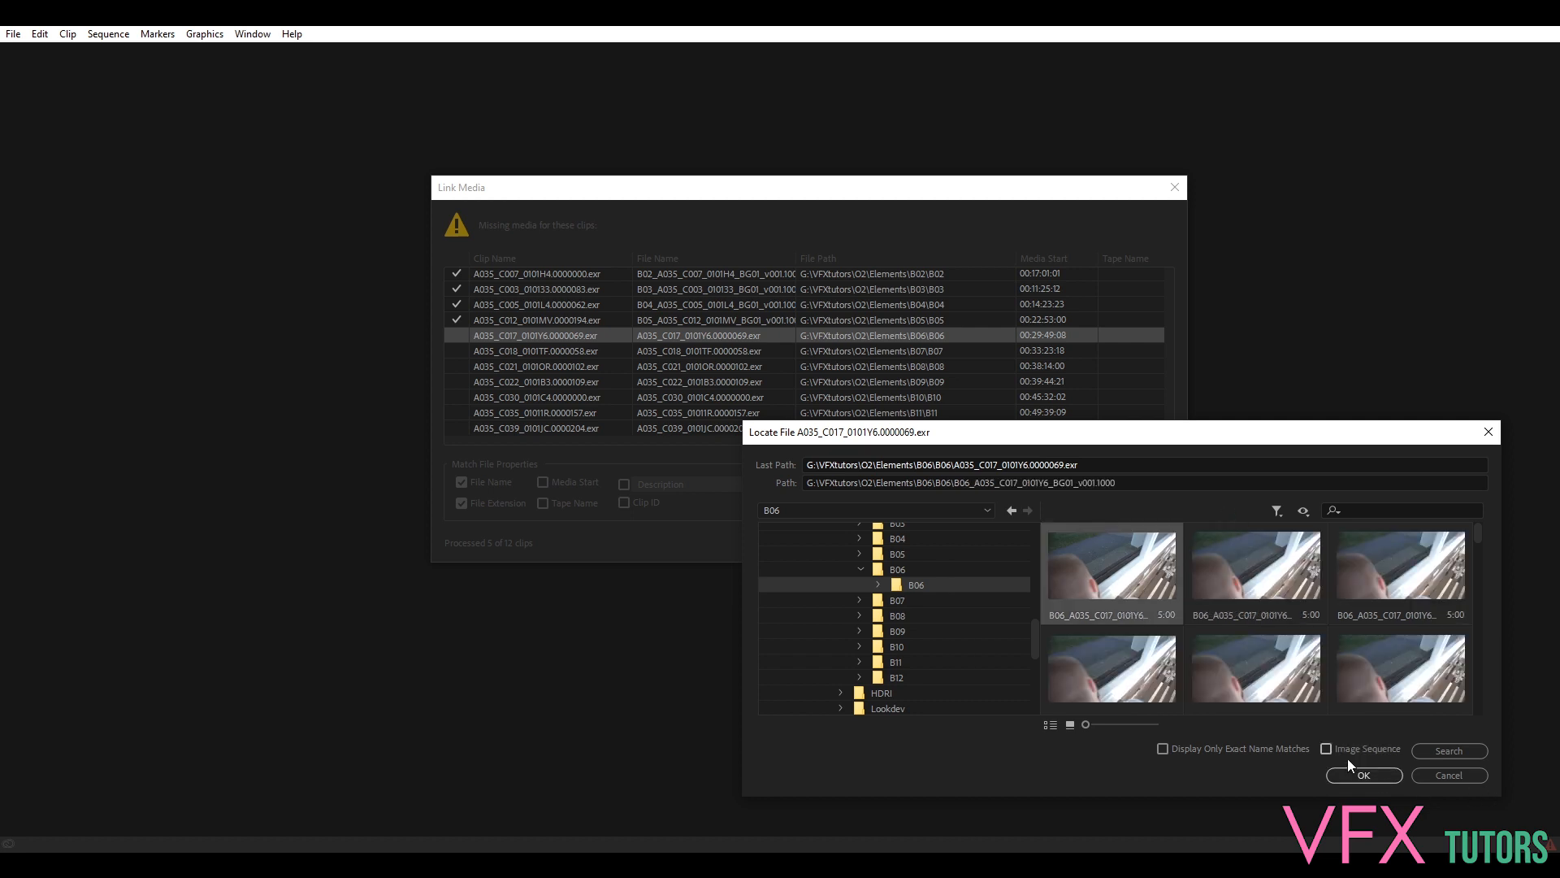
click(1362, 775)
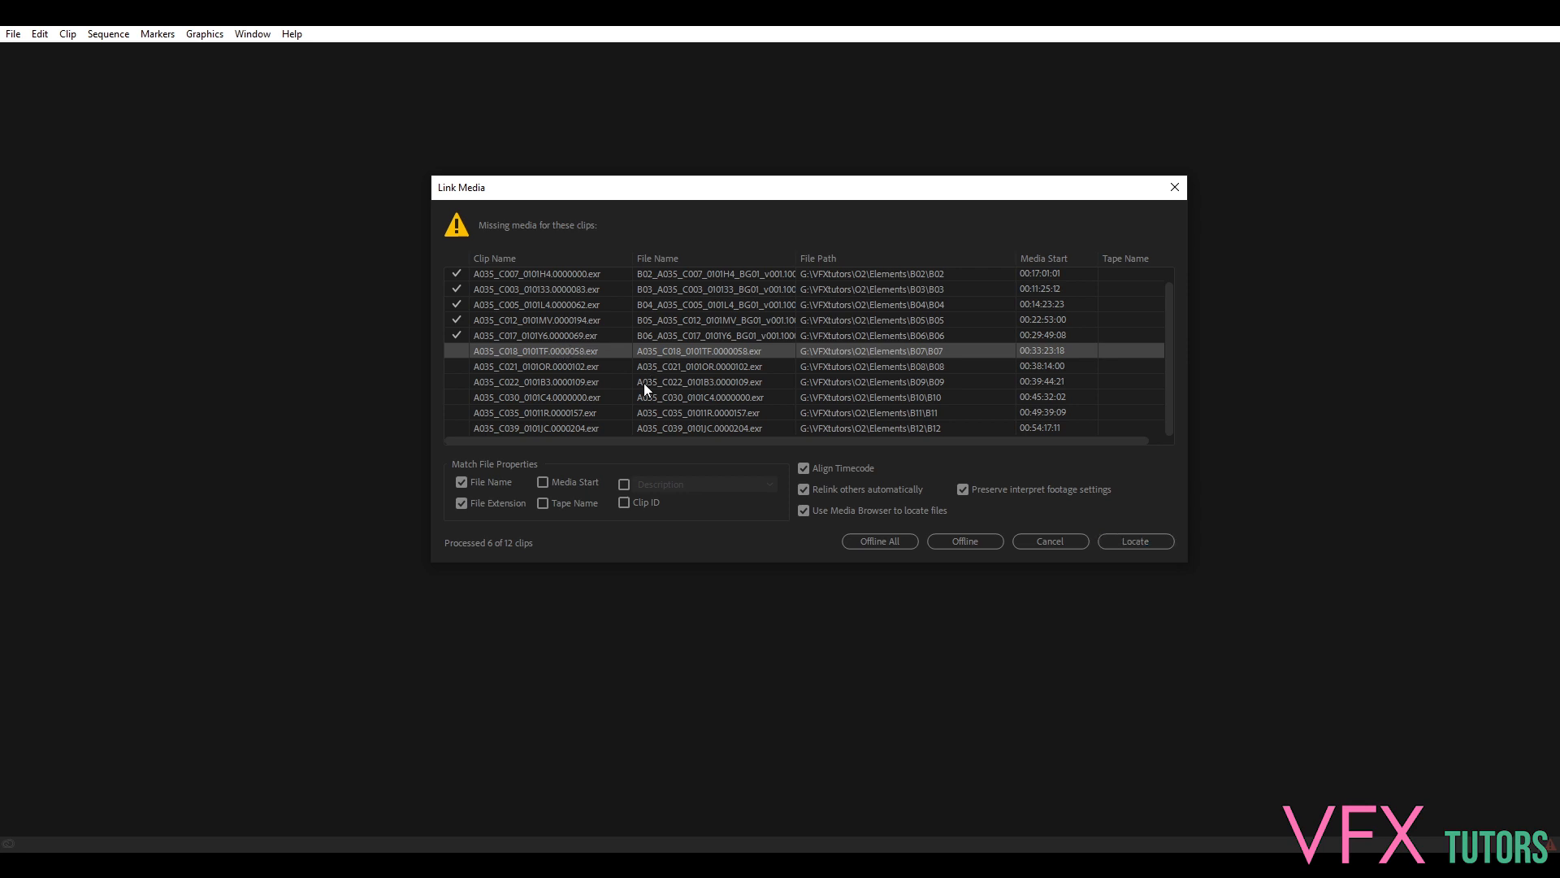
mouse_move(520, 356)
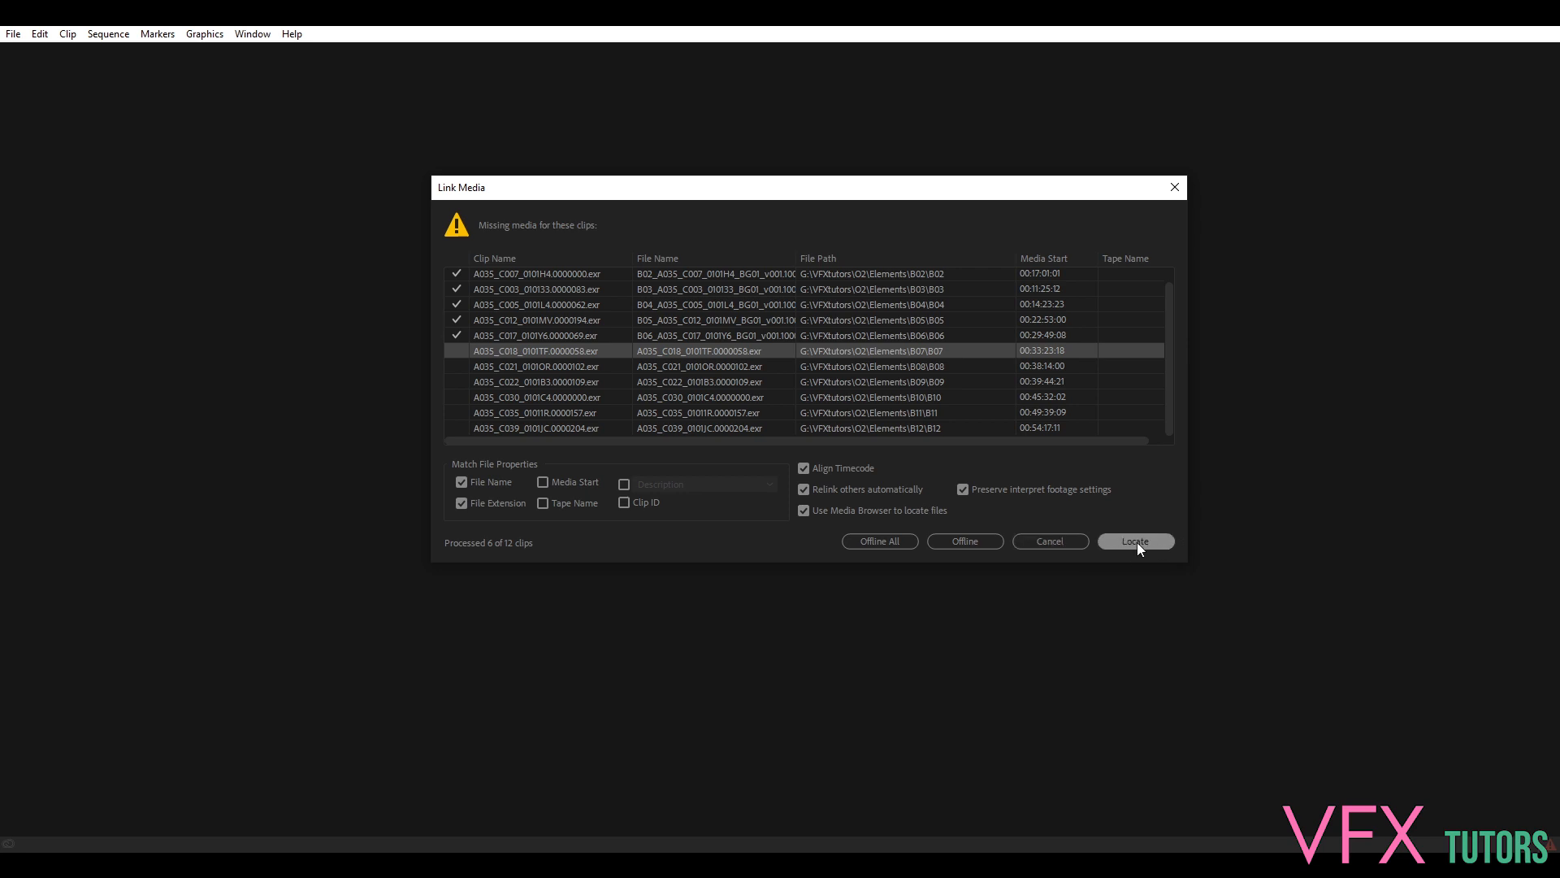
Relink the C018 clip to the B07 image sequence
click(1134, 539)
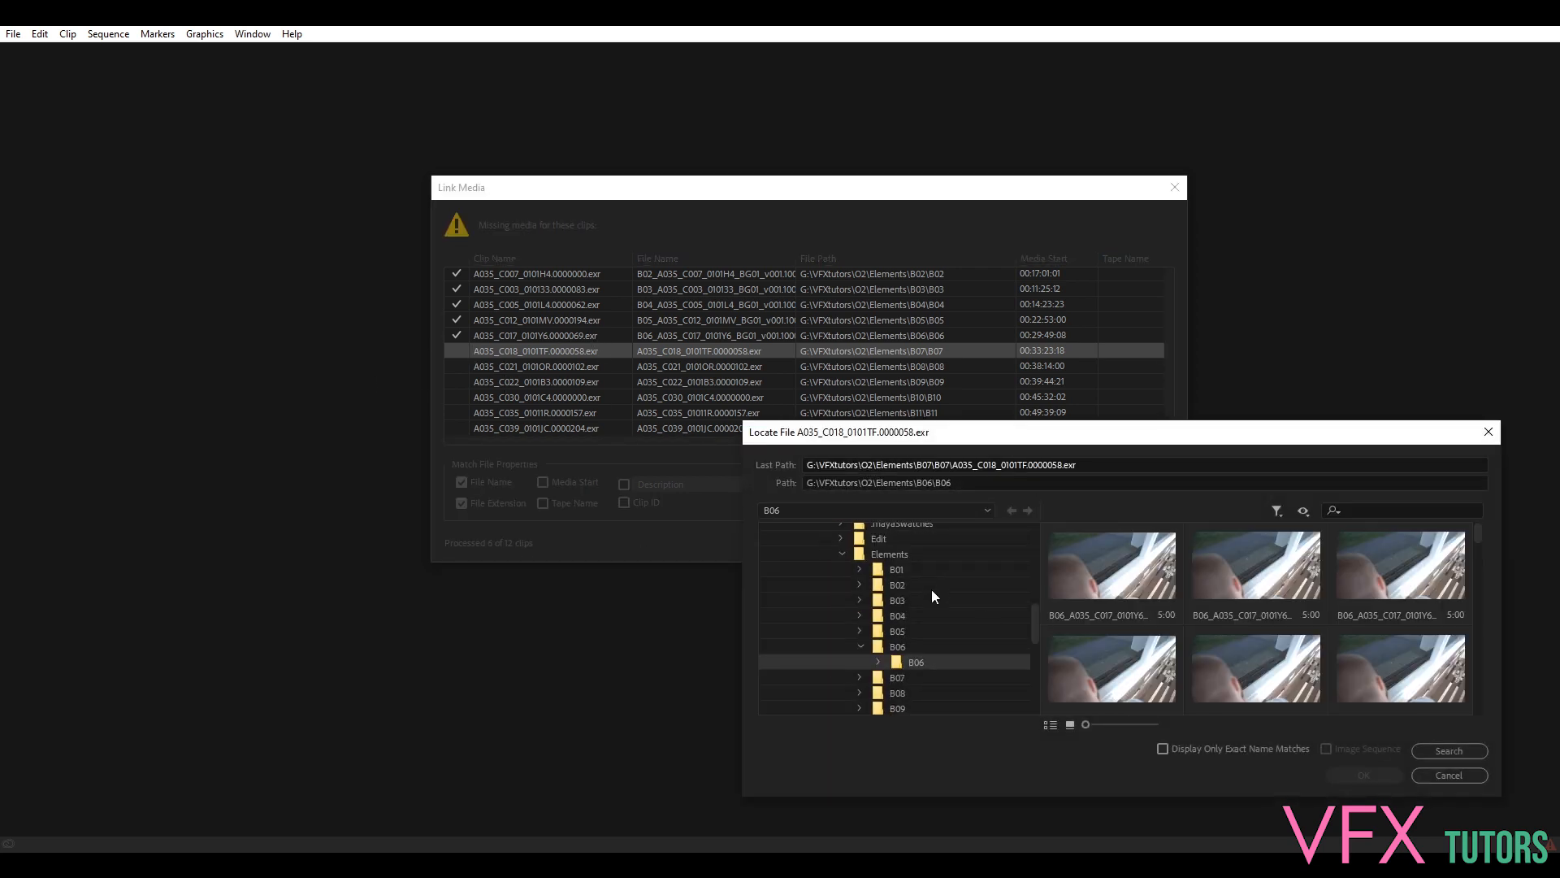
click(897, 677)
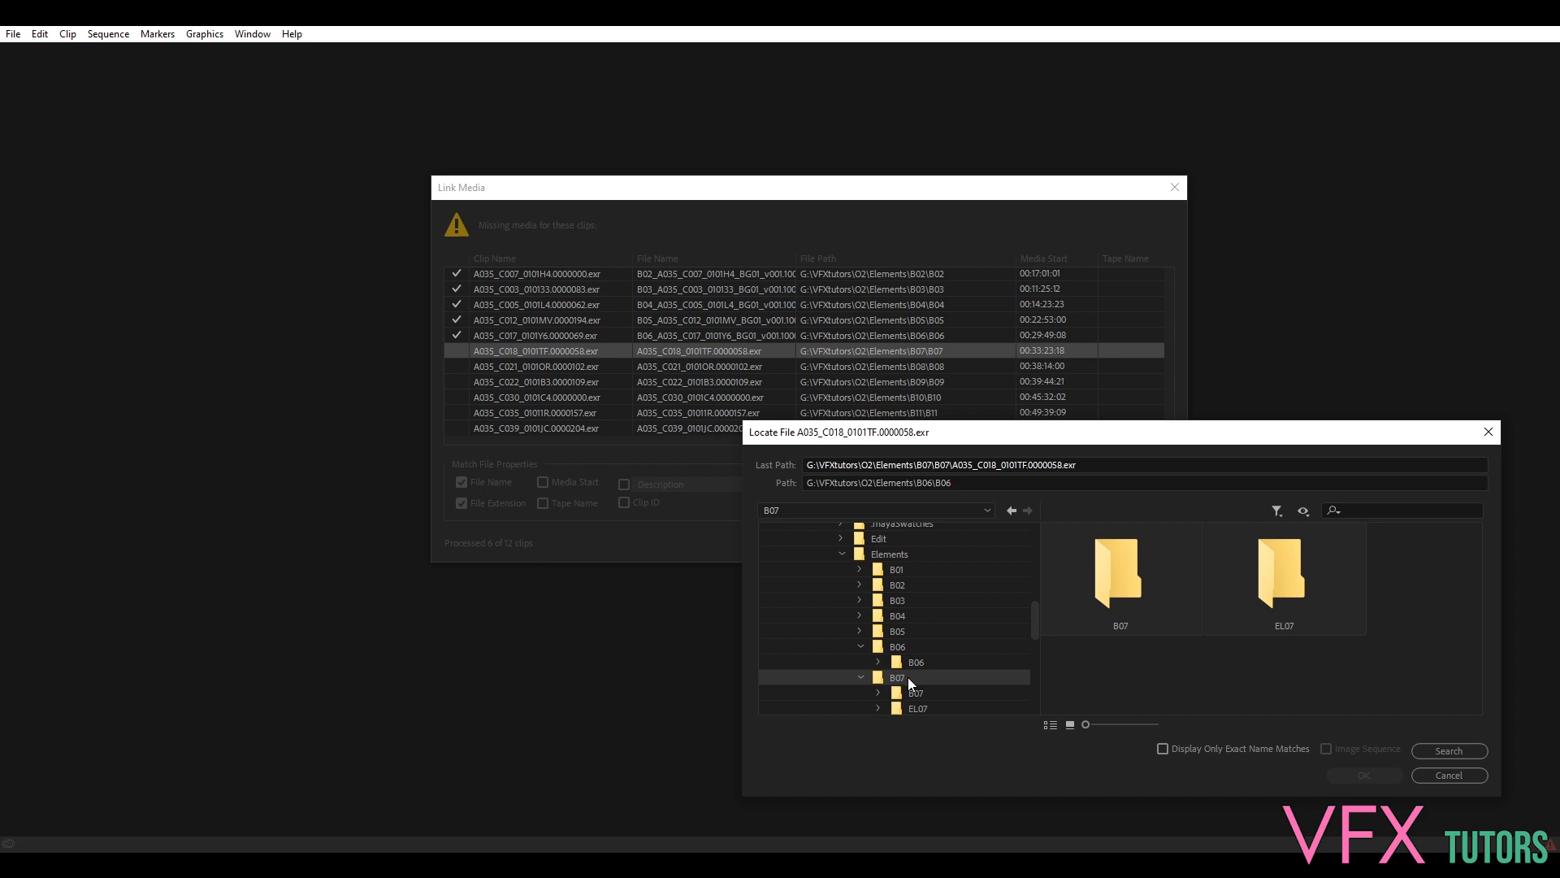
click(897, 676)
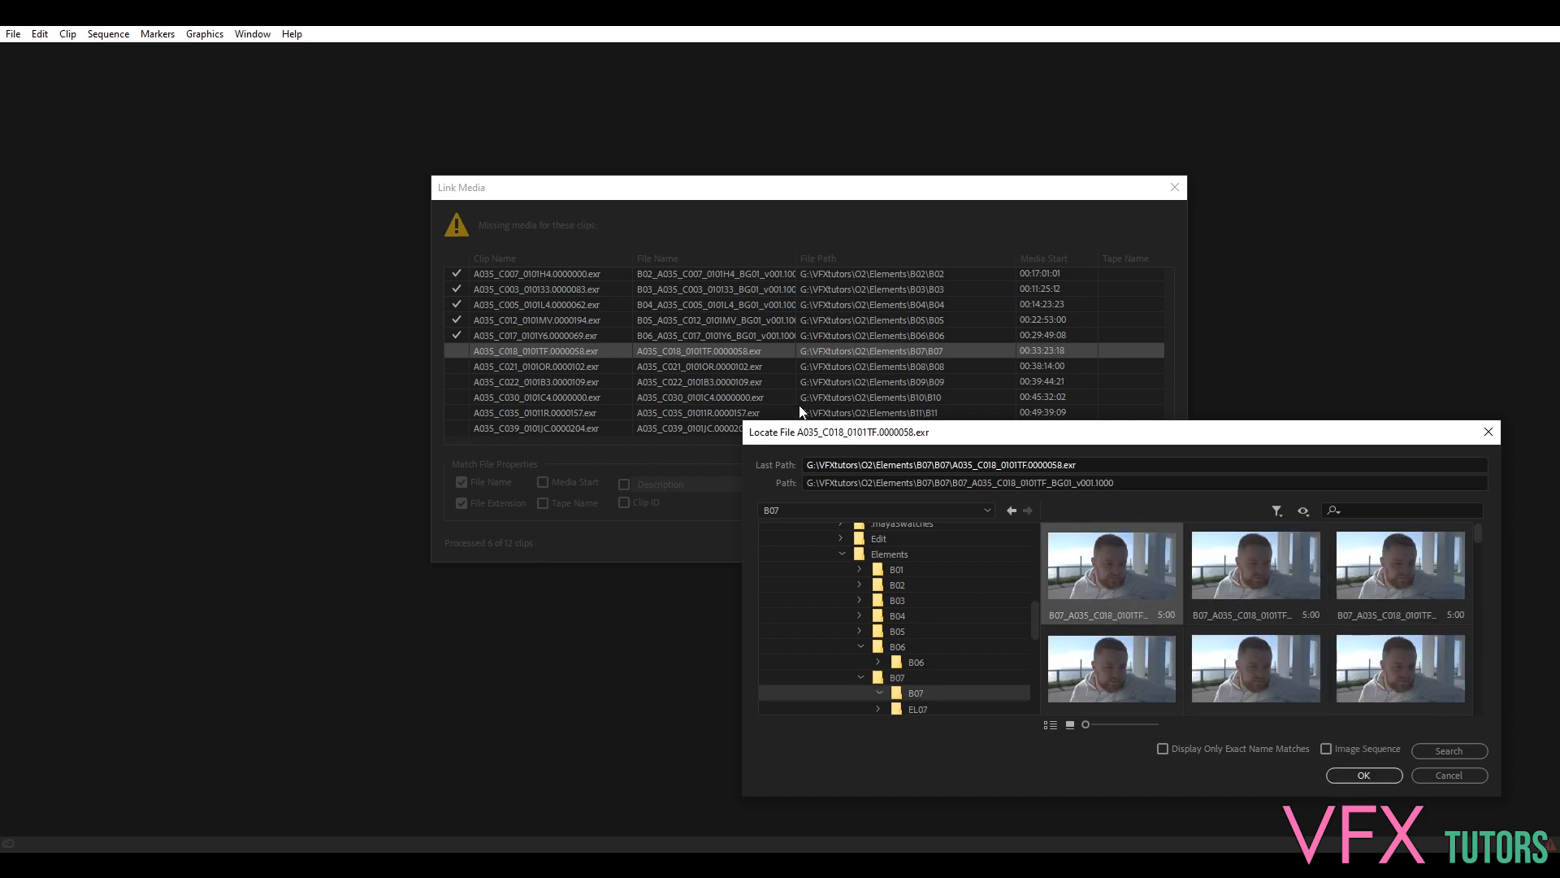
click(1362, 775)
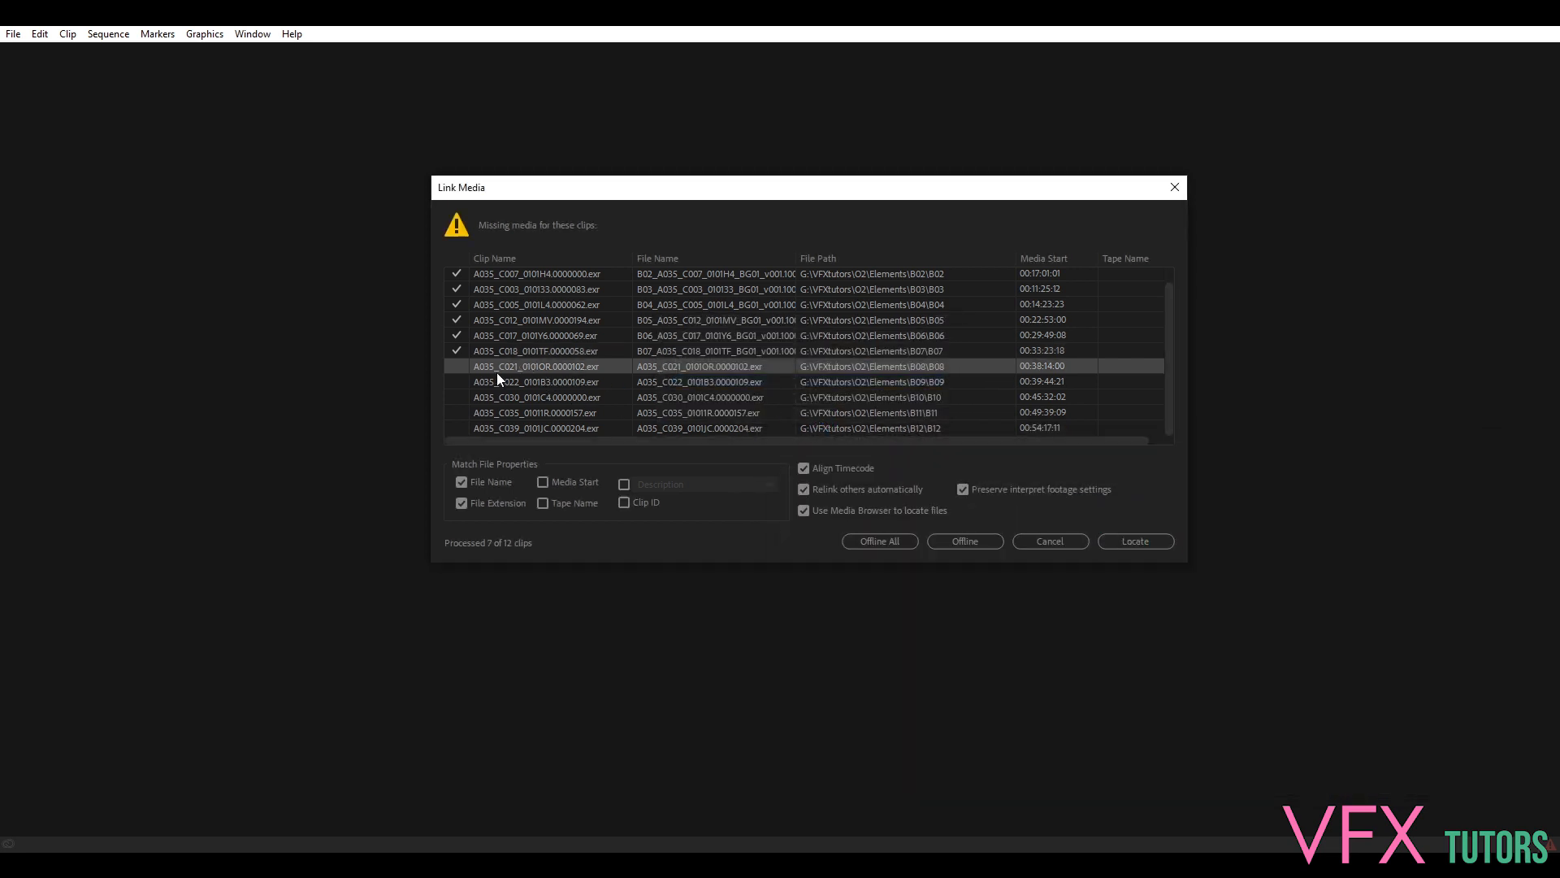
Relink the C021 clip to the B08 image sequence
click(1135, 540)
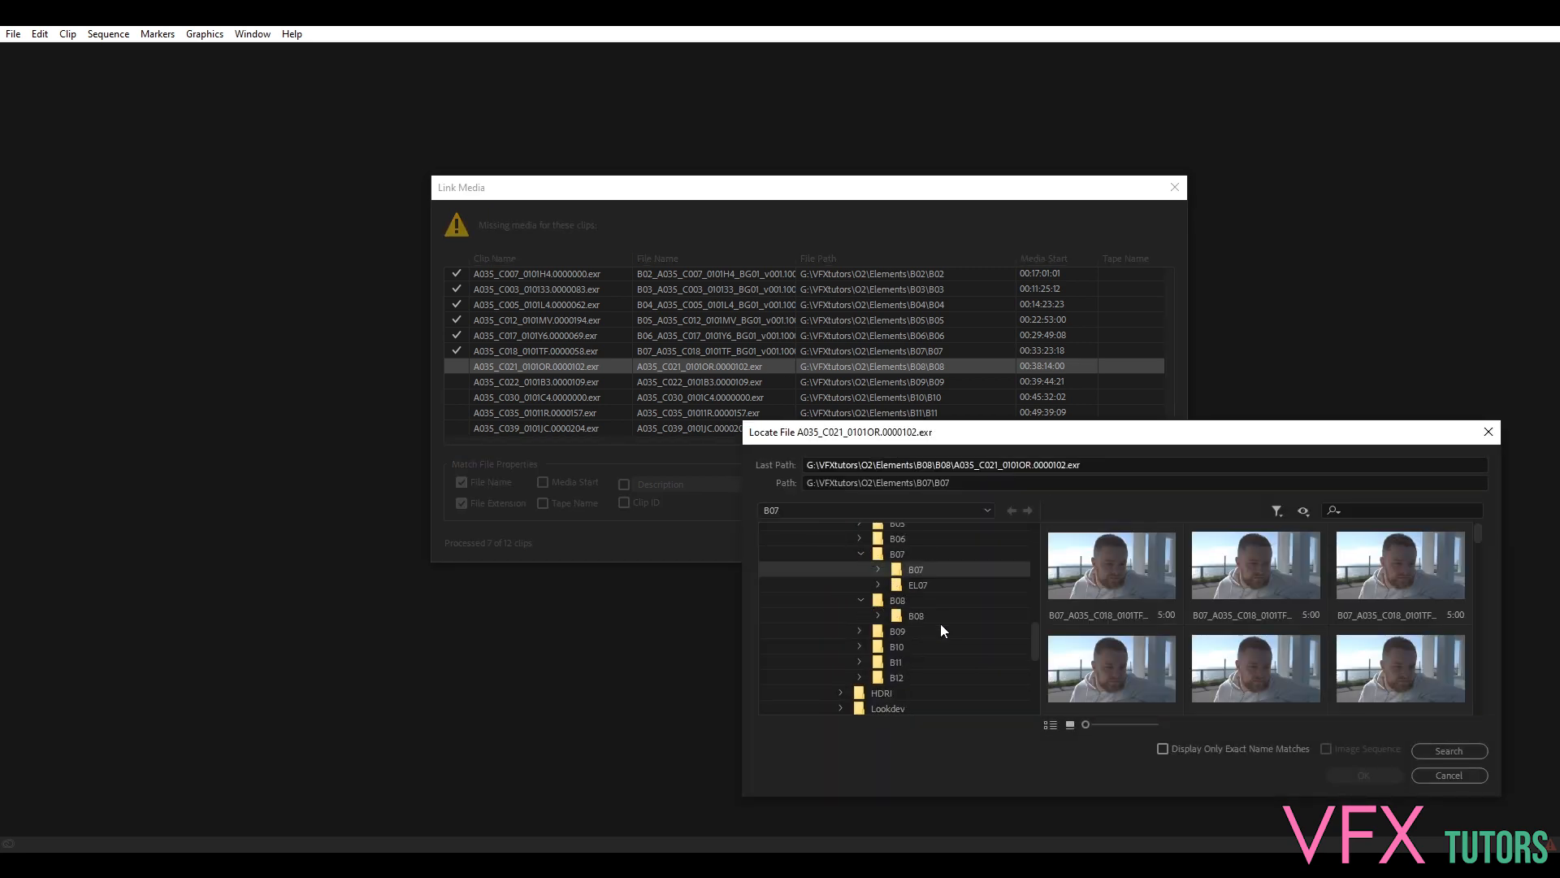
click(914, 614)
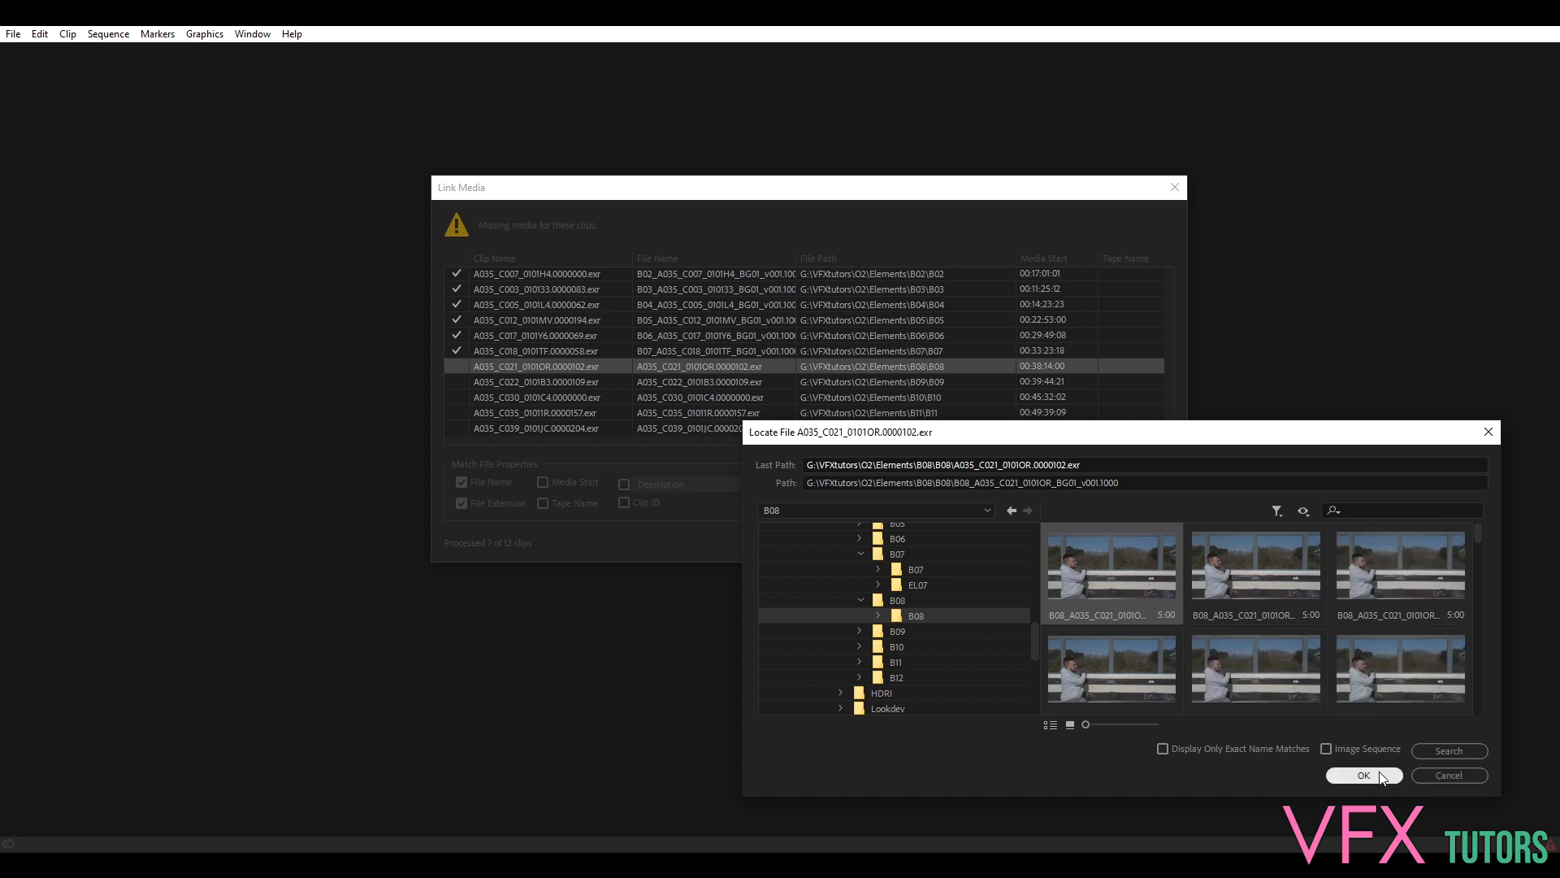
click(1362, 776)
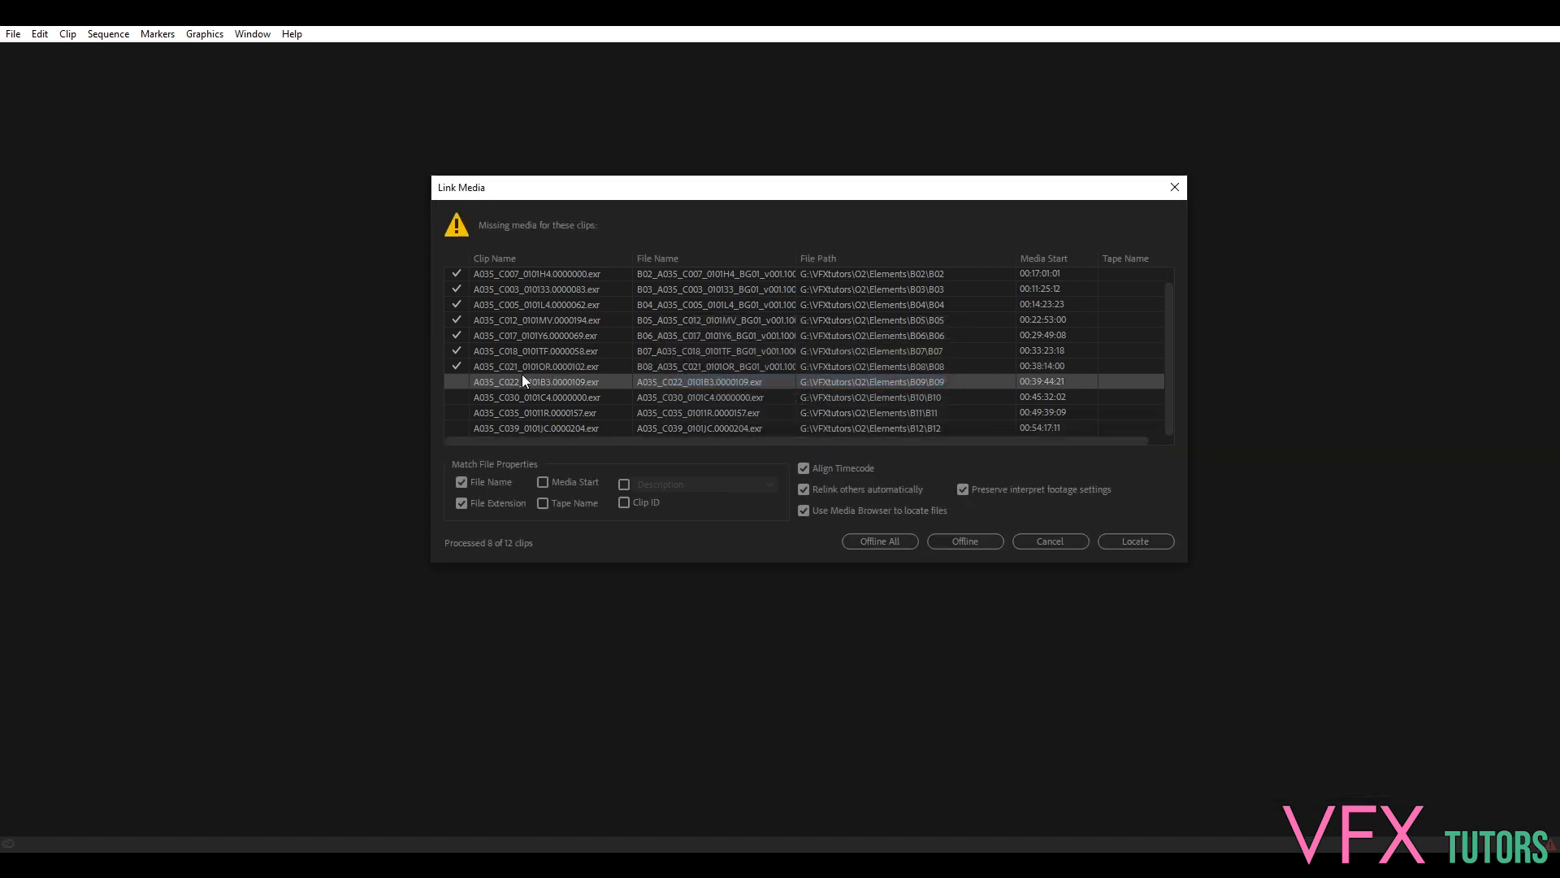
Relink the C022 clip to the first frame of the B09 sequence
click(1134, 540)
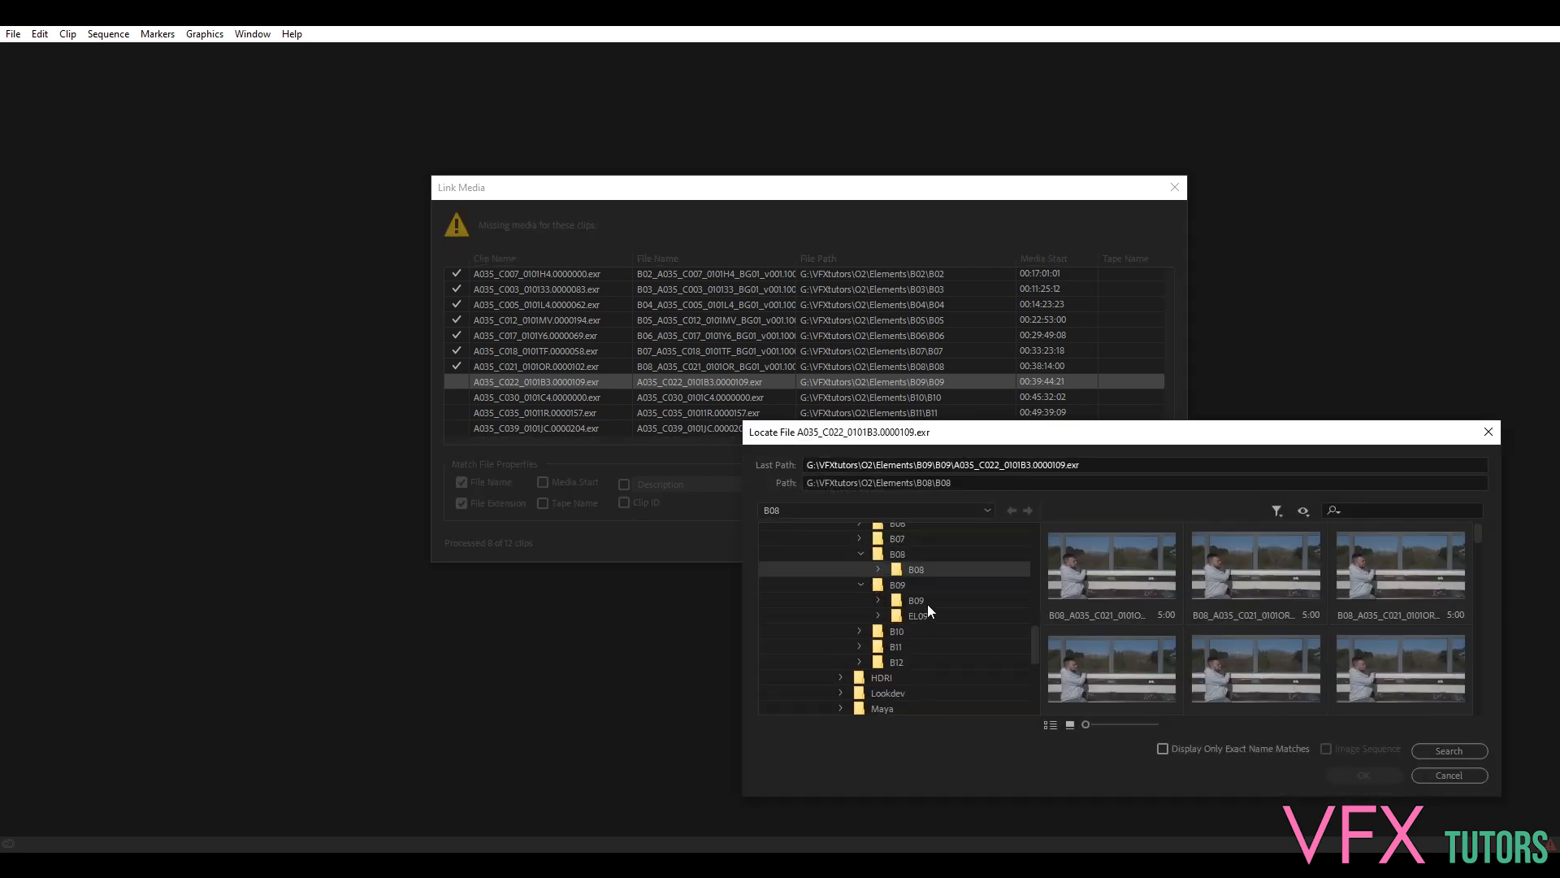
click(915, 599)
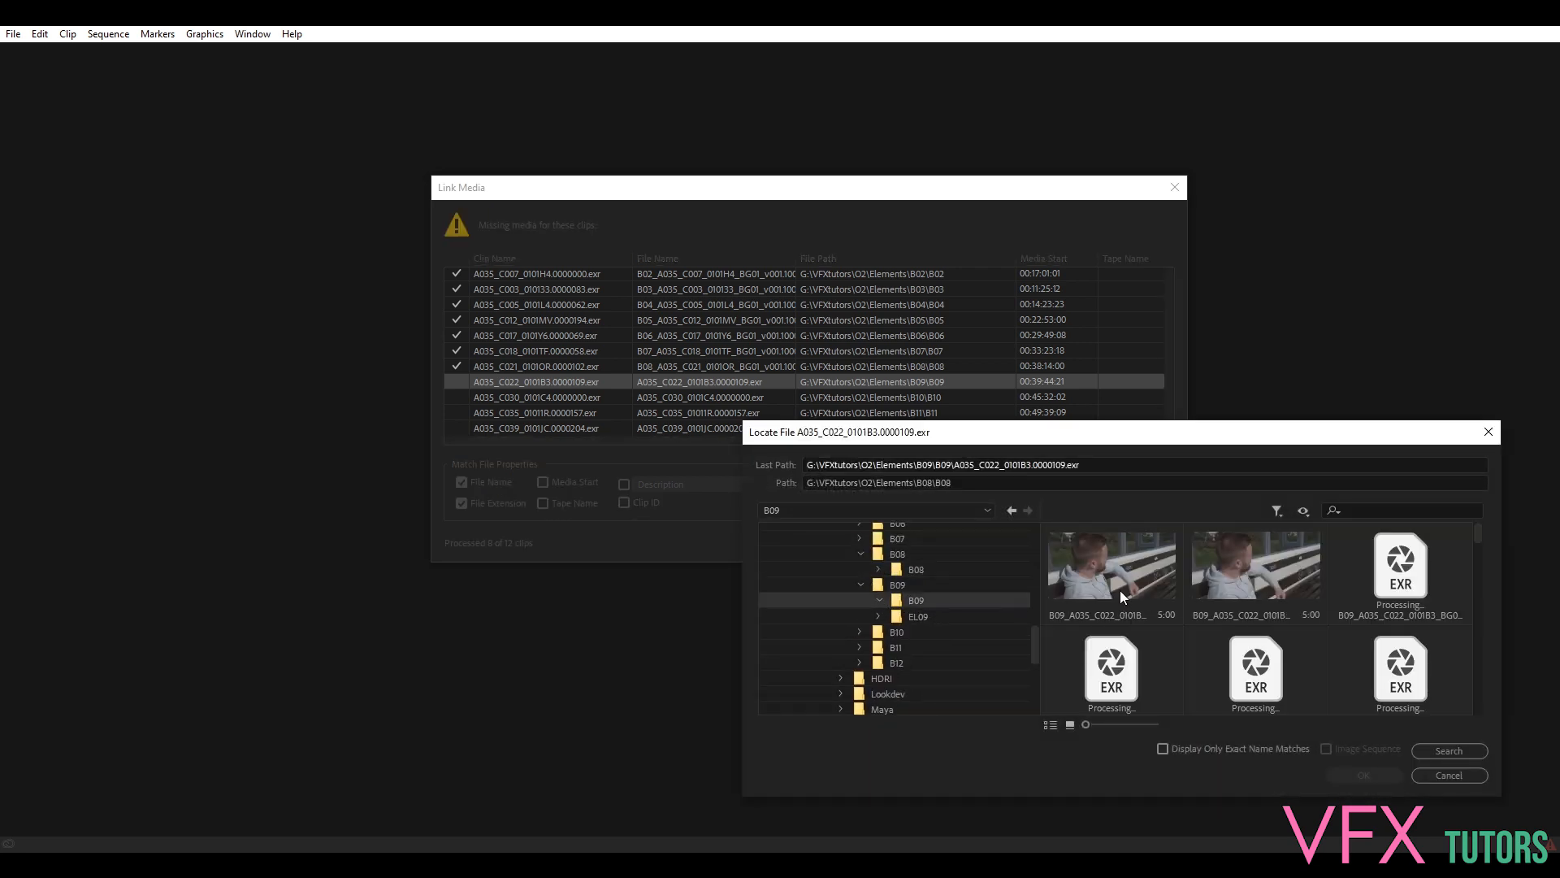
click(1360, 774)
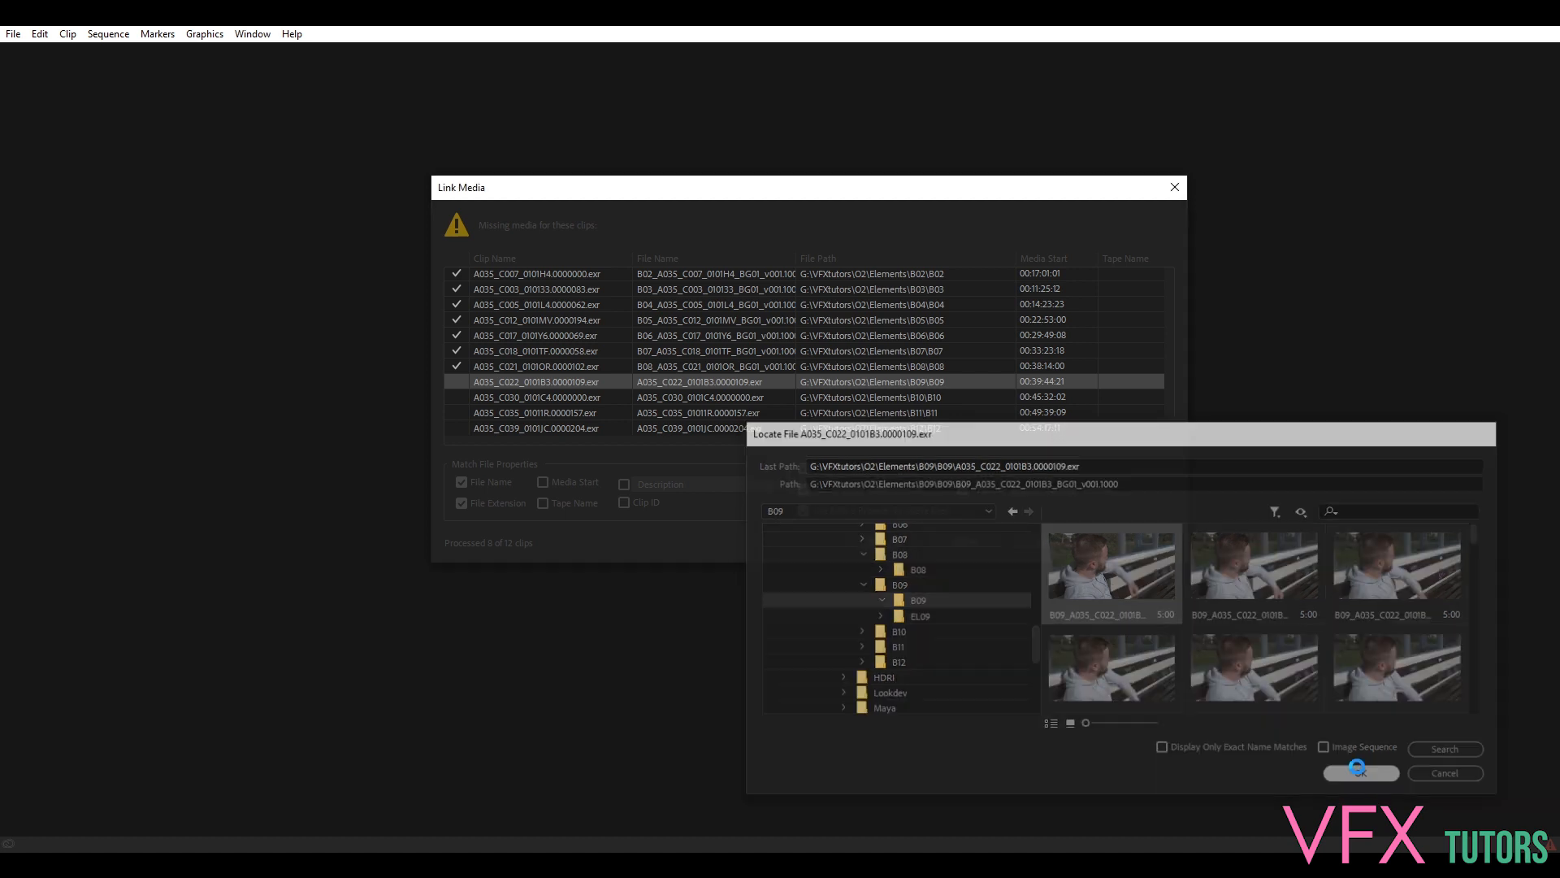
click(1357, 774)
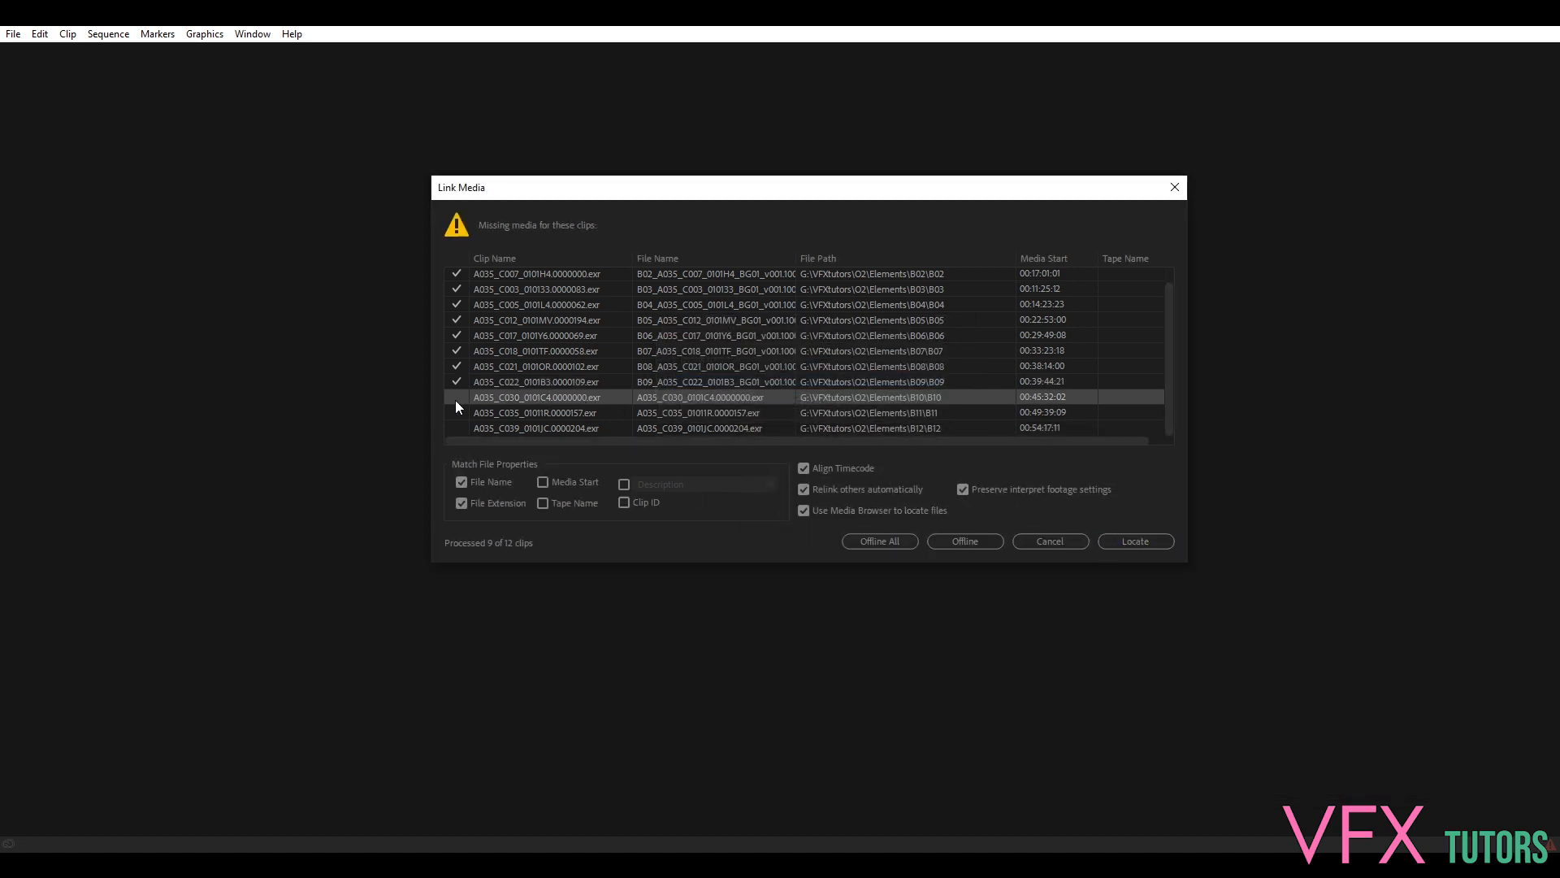
Relink the C030 clip to the B10 image sequence
click(1134, 539)
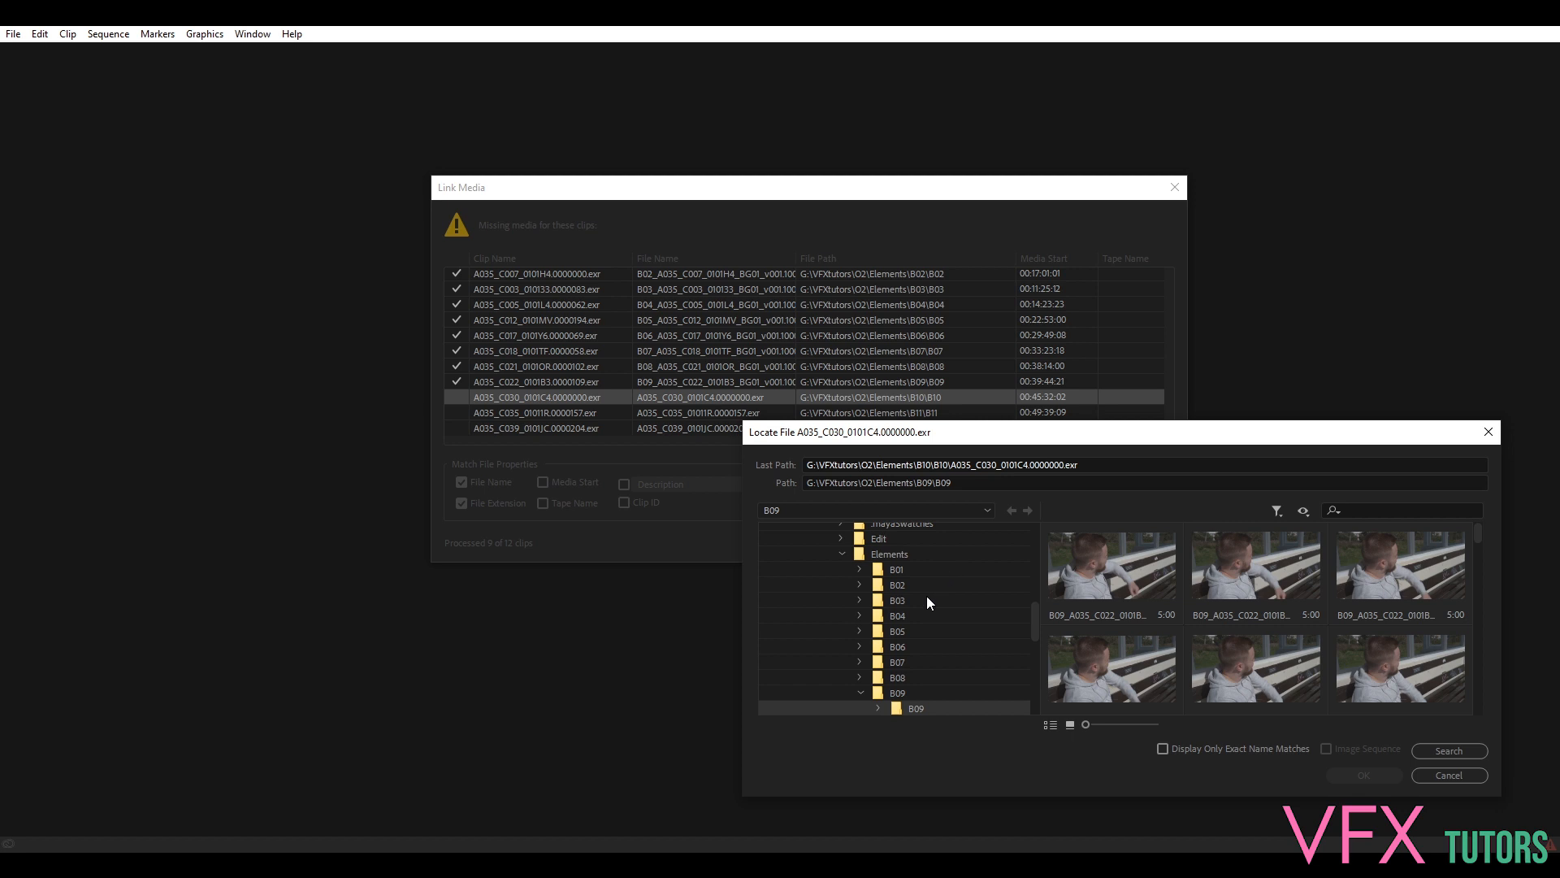
click(845, 553)
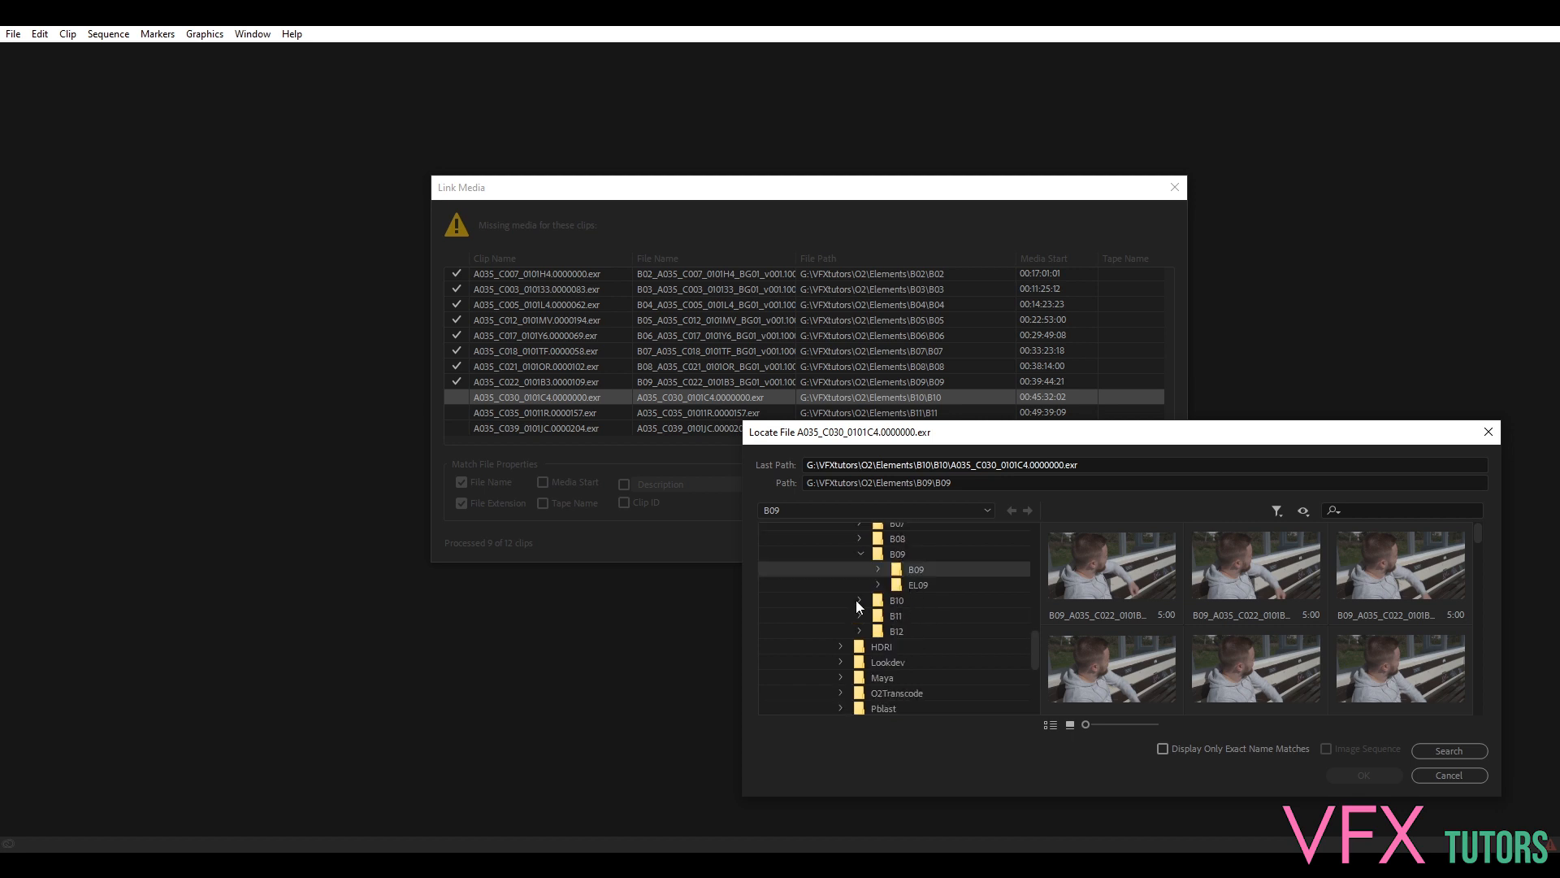
click(859, 599)
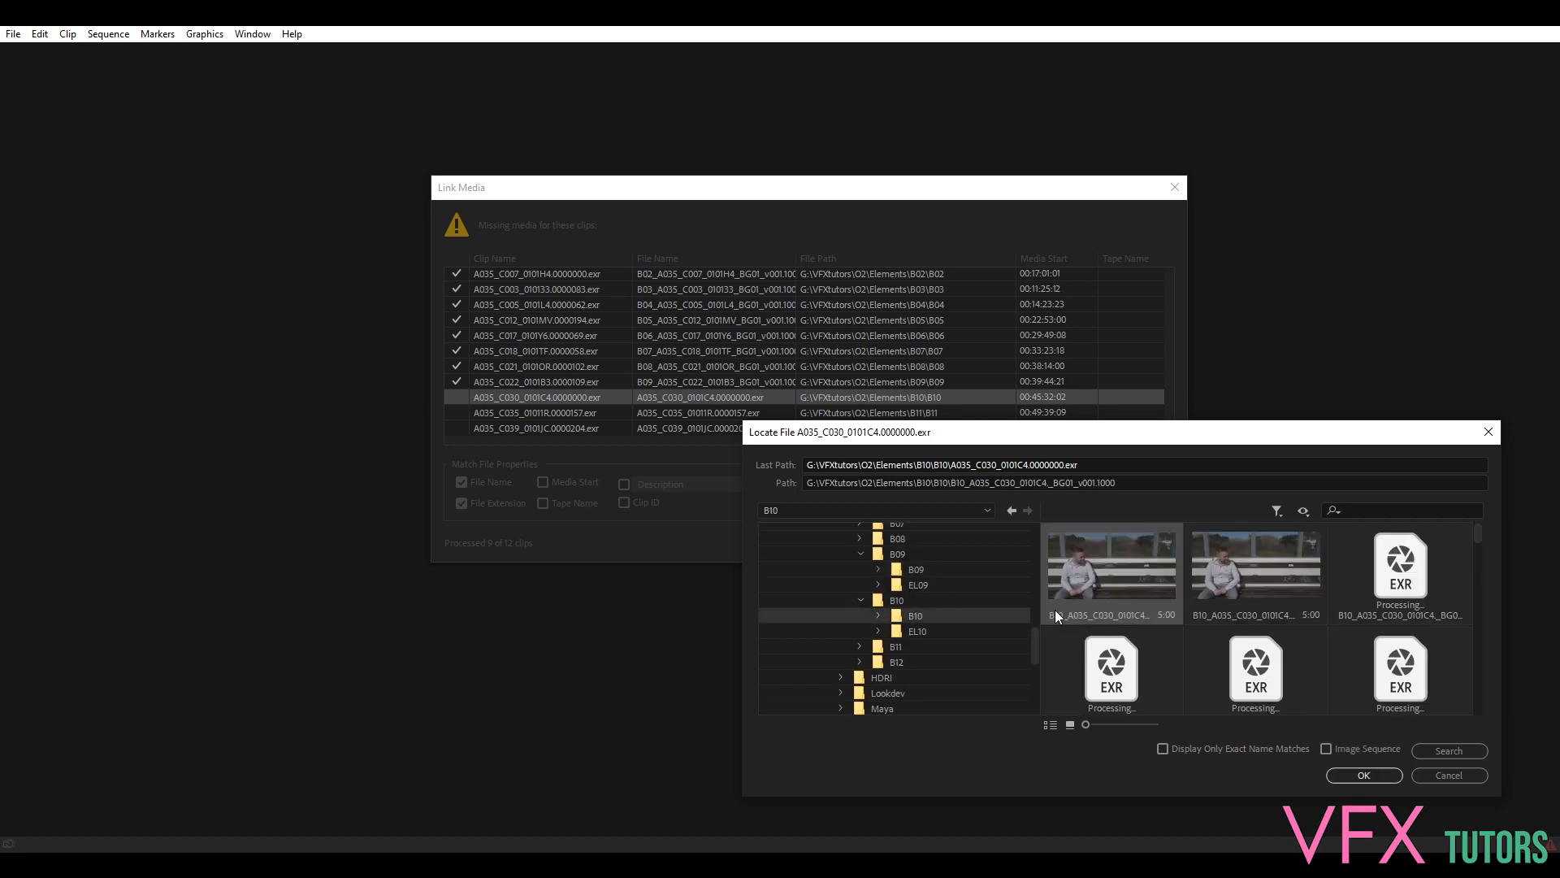
click(1362, 775)
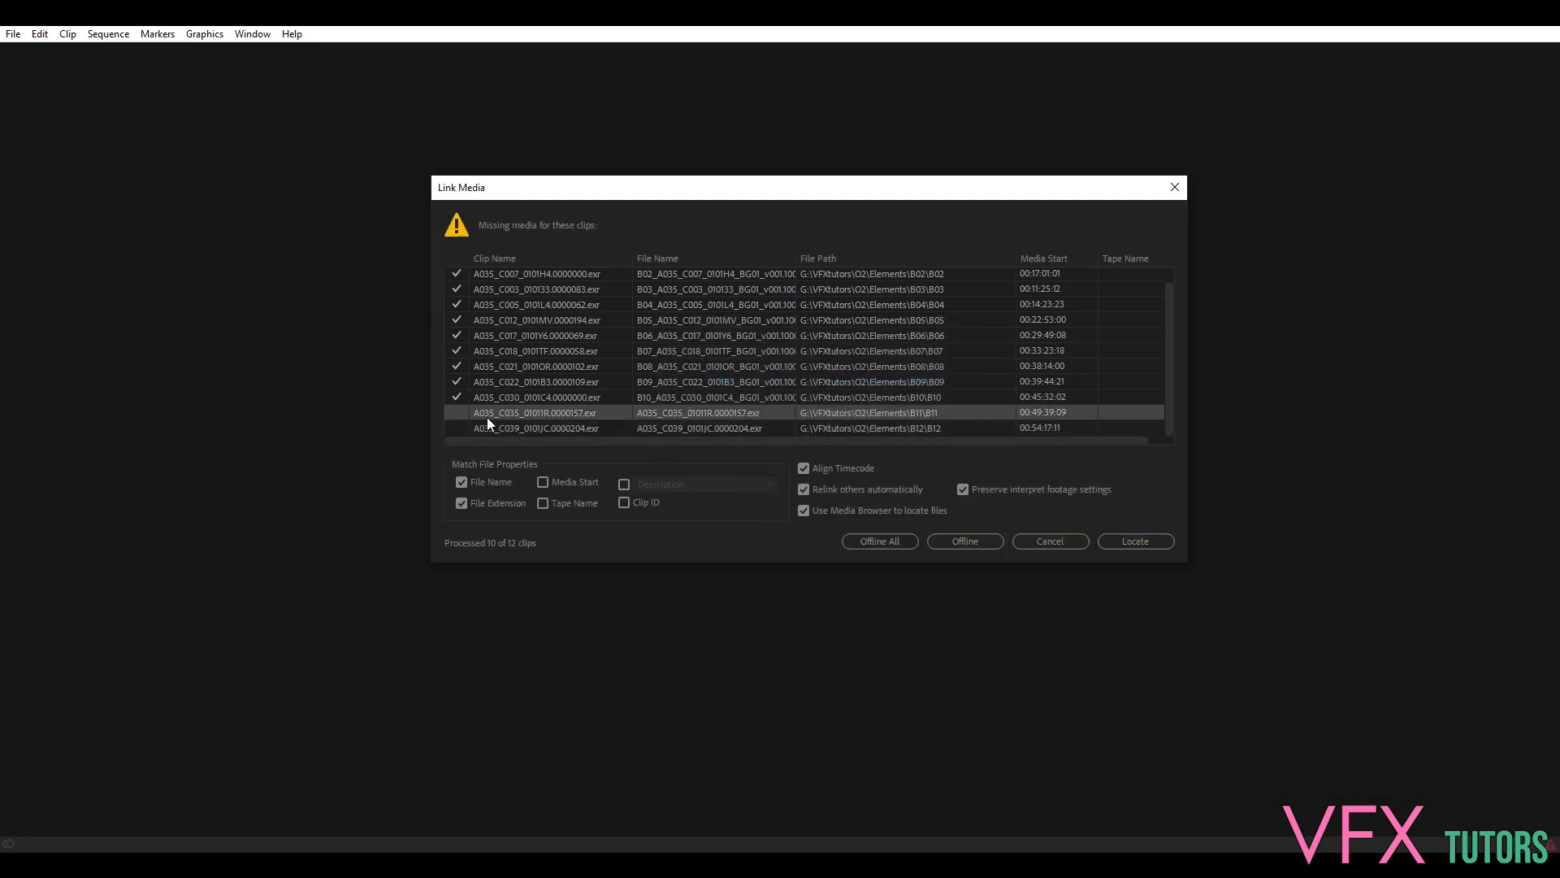
Relink the C035 clip to B11, then browse into B12 for the final C039 clip
click(1133, 539)
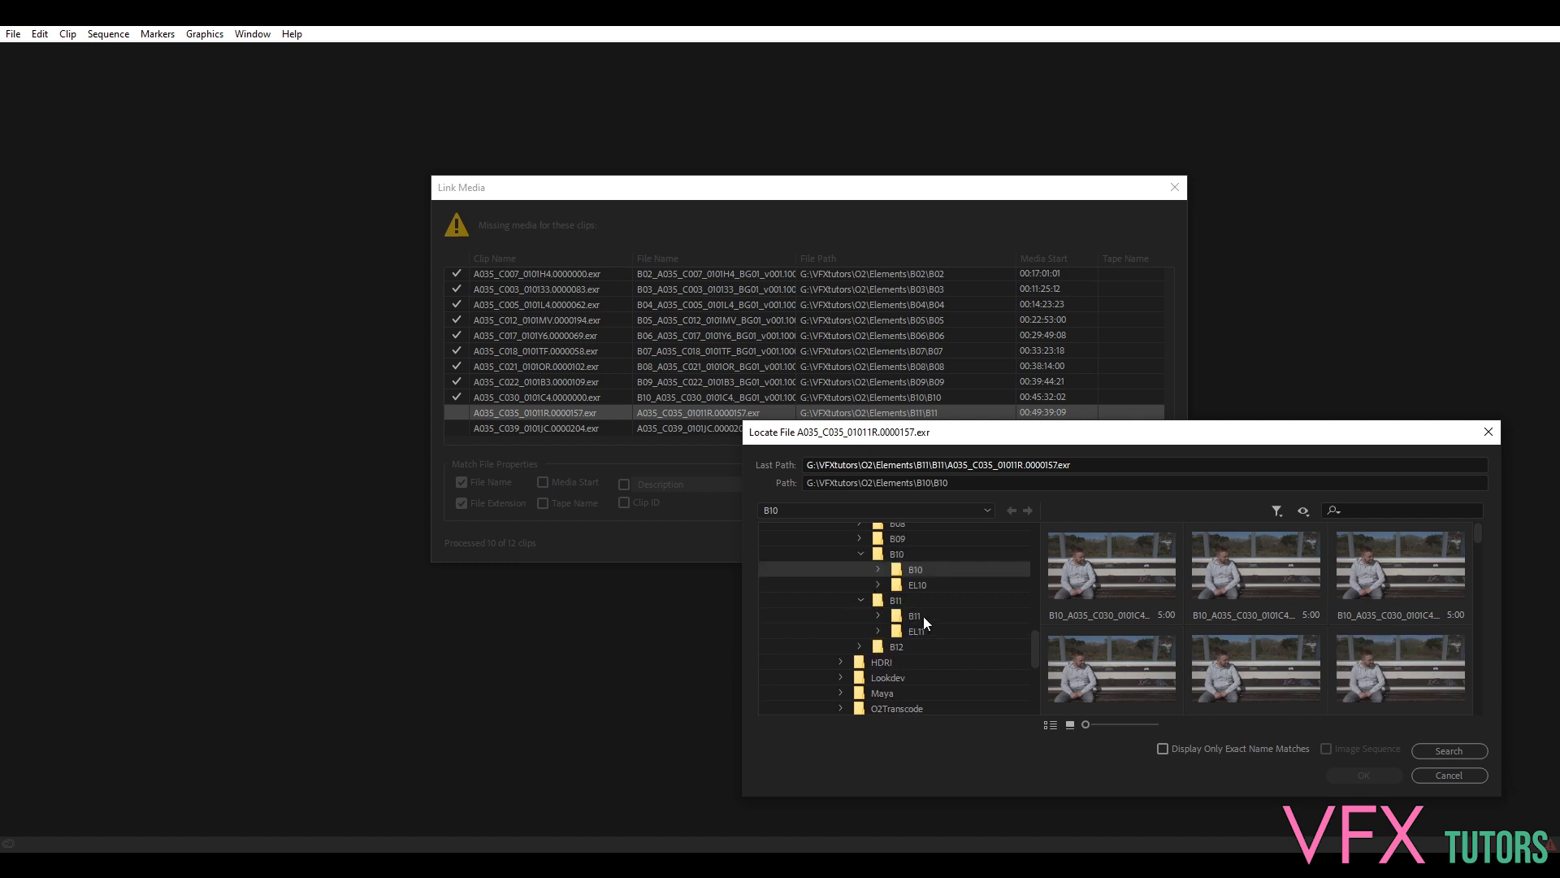
click(913, 615)
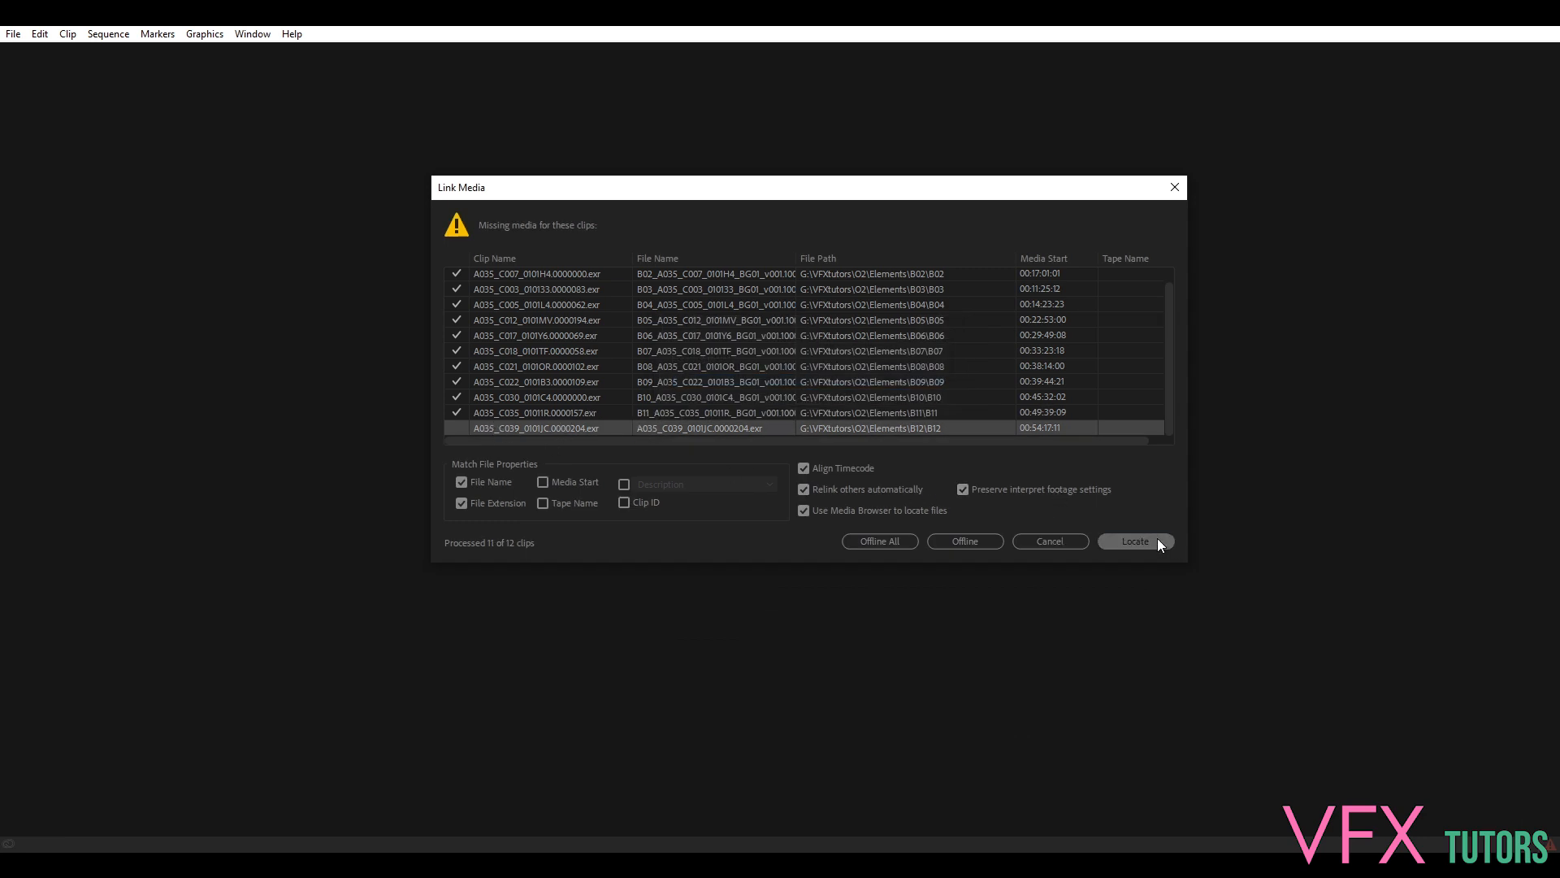
click(1133, 539)
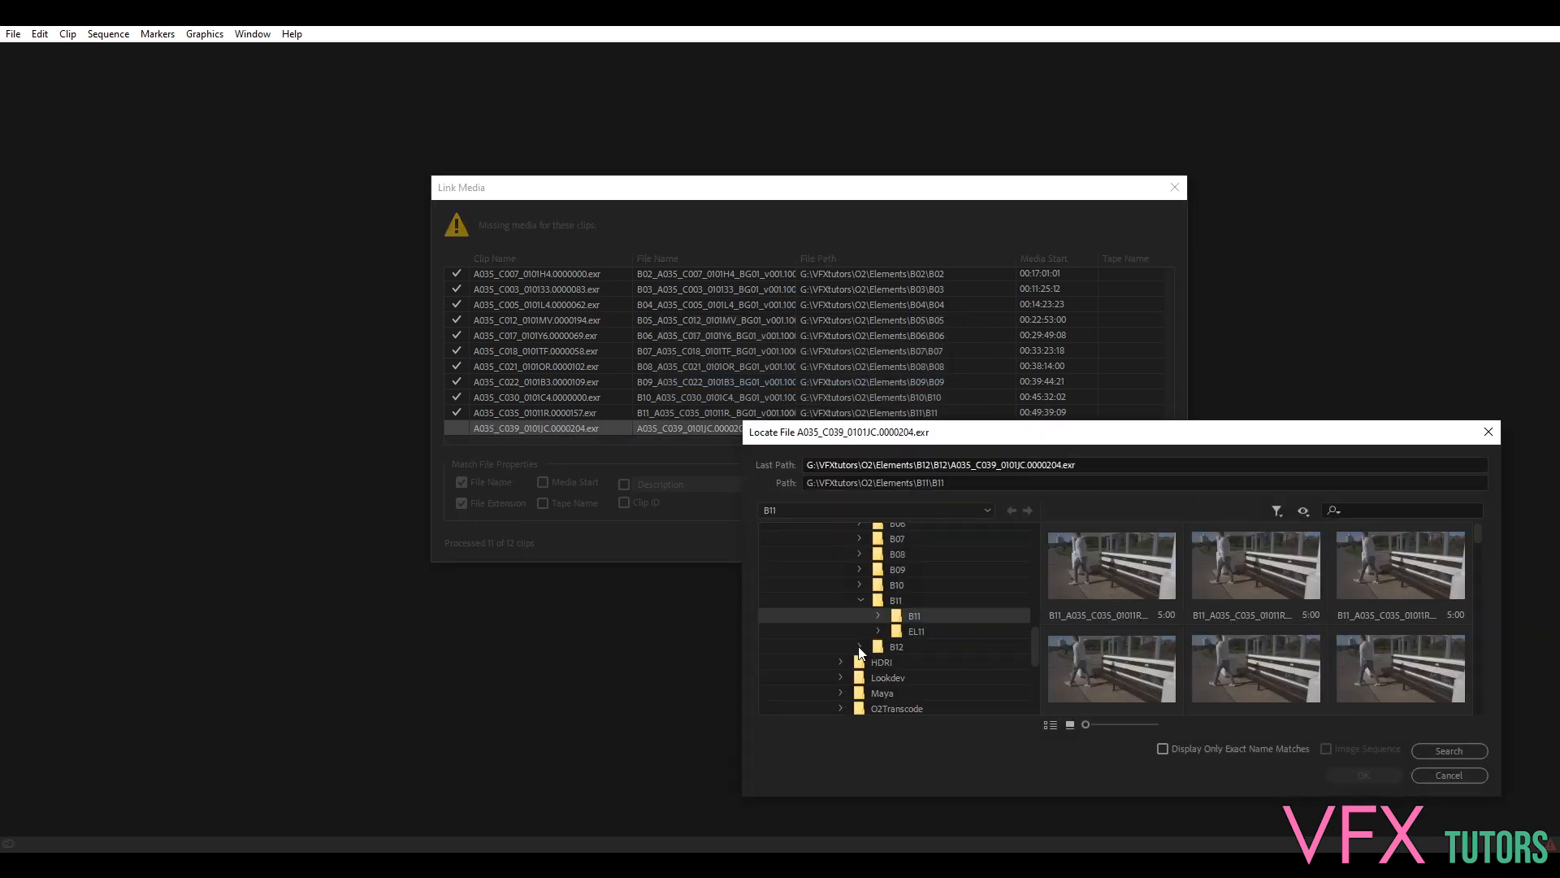
click(876, 645)
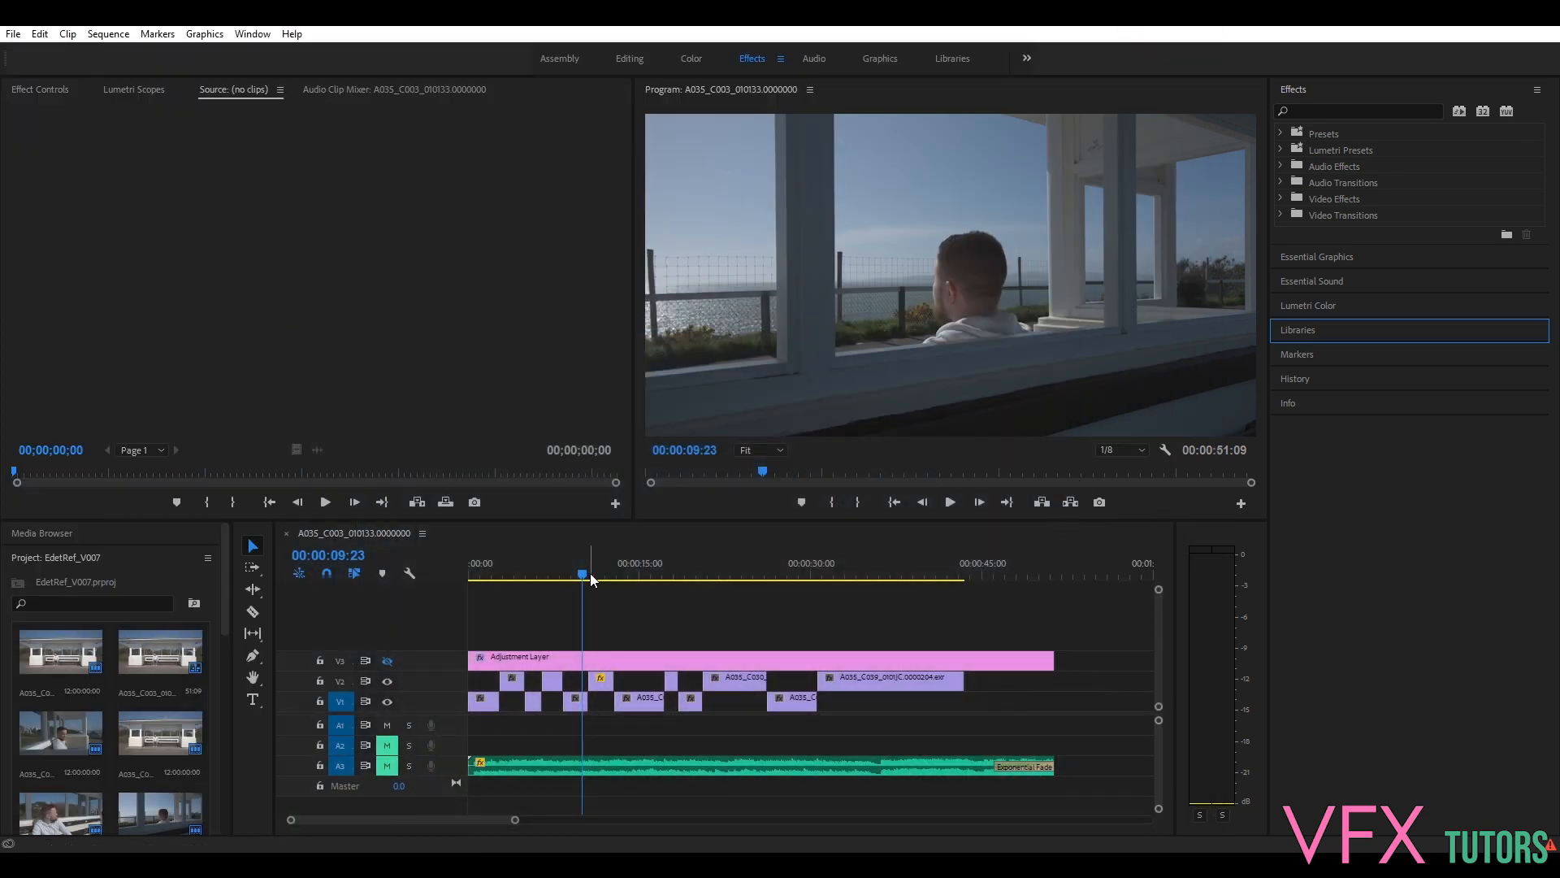
Scrub the timeline and load the relinked C030 bench shot into the Source Monitor to review the restored footage
click(535, 575)
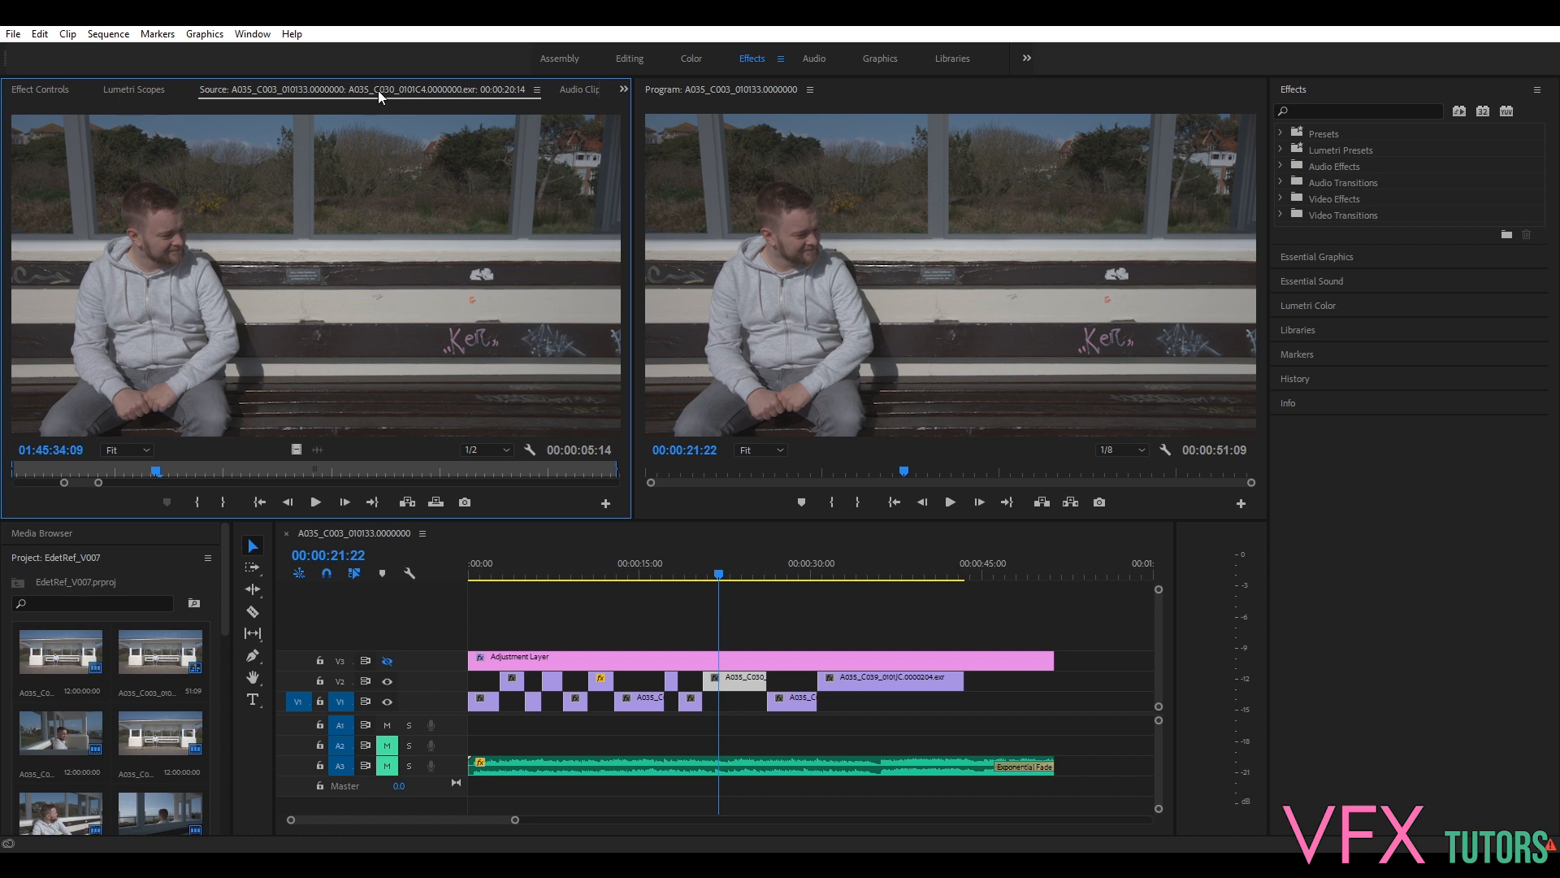
mouse_move(38, 107)
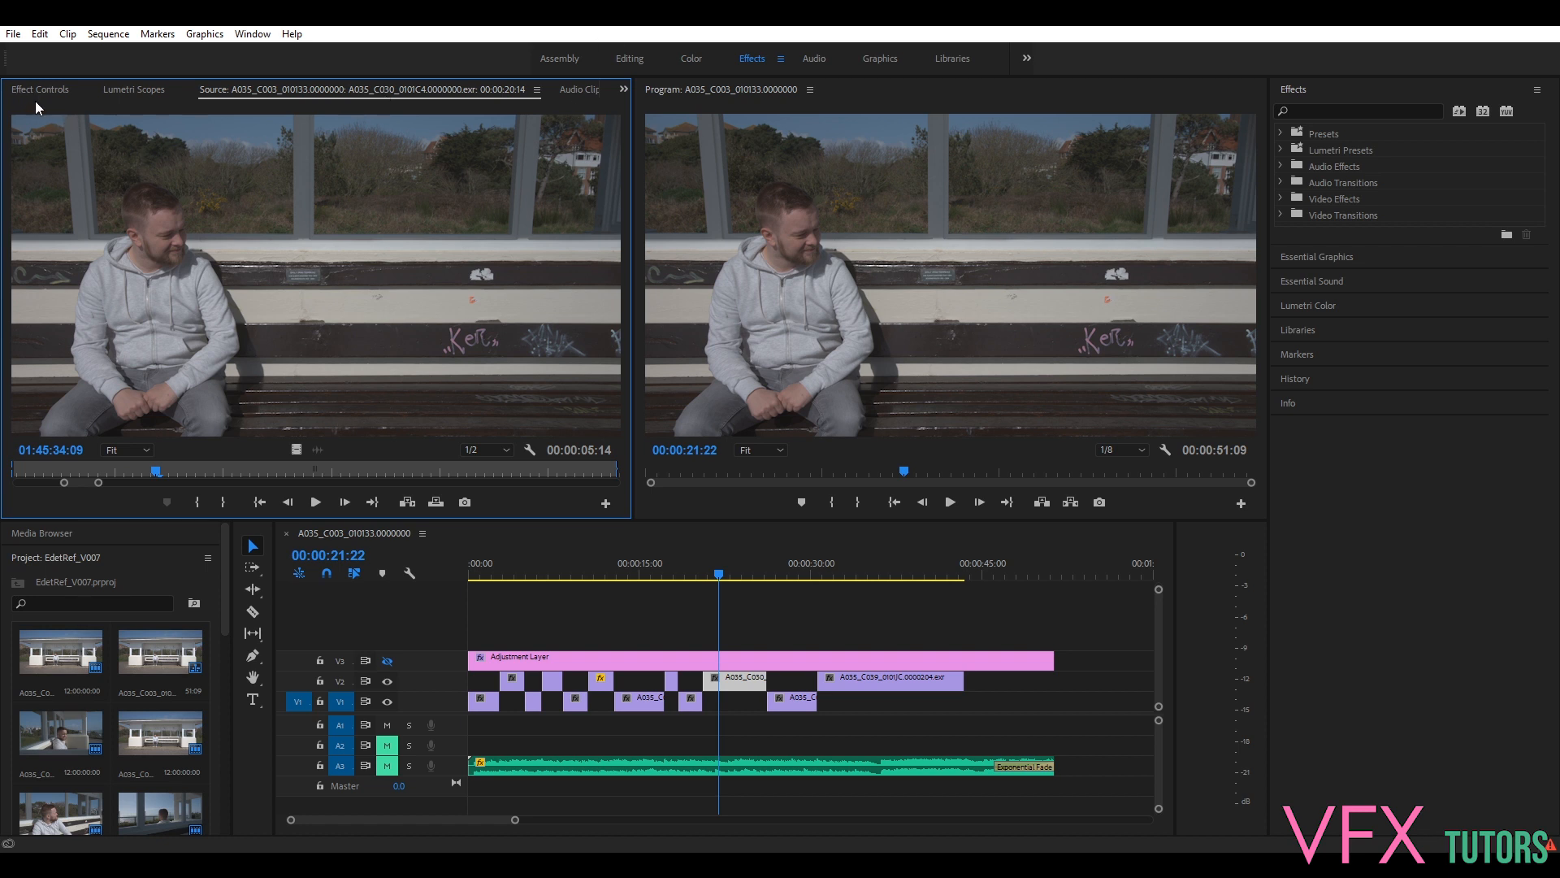
click(60, 651)
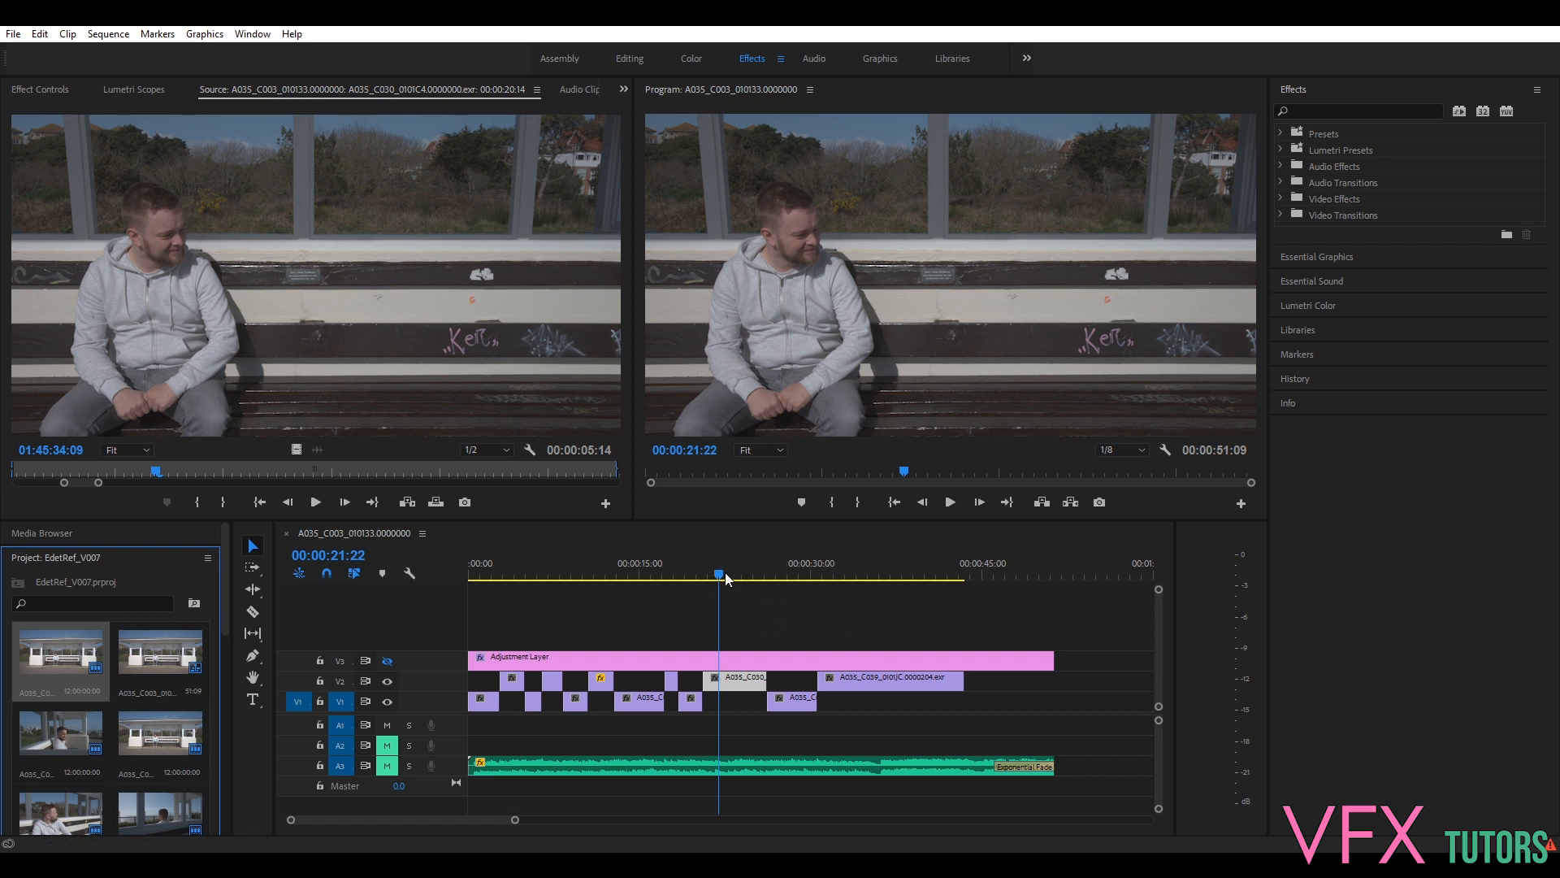
click(878, 577)
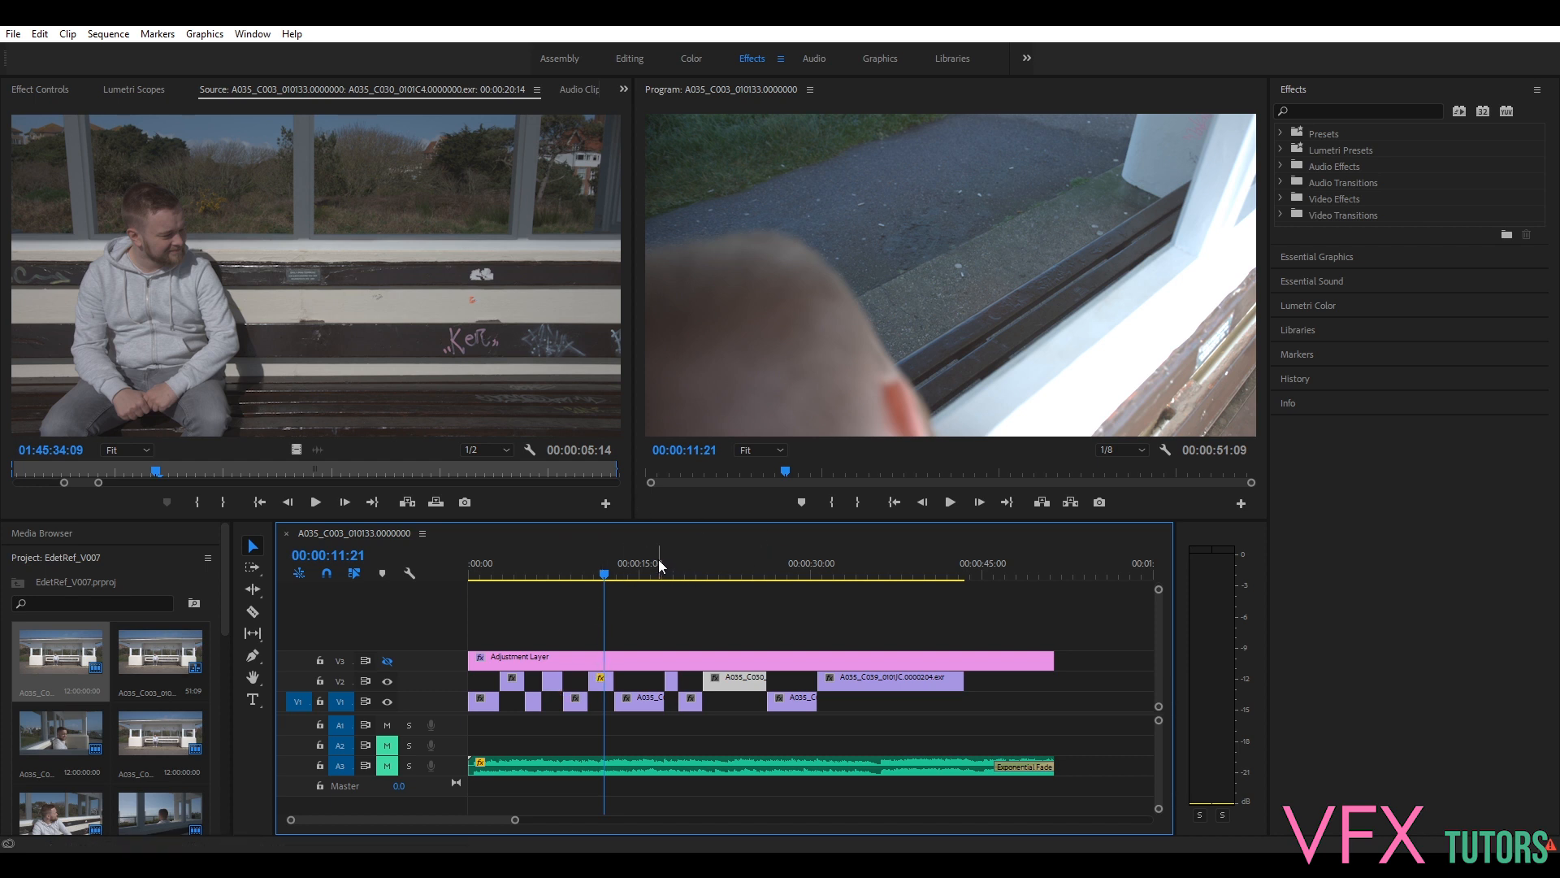
mouse_move(681, 566)
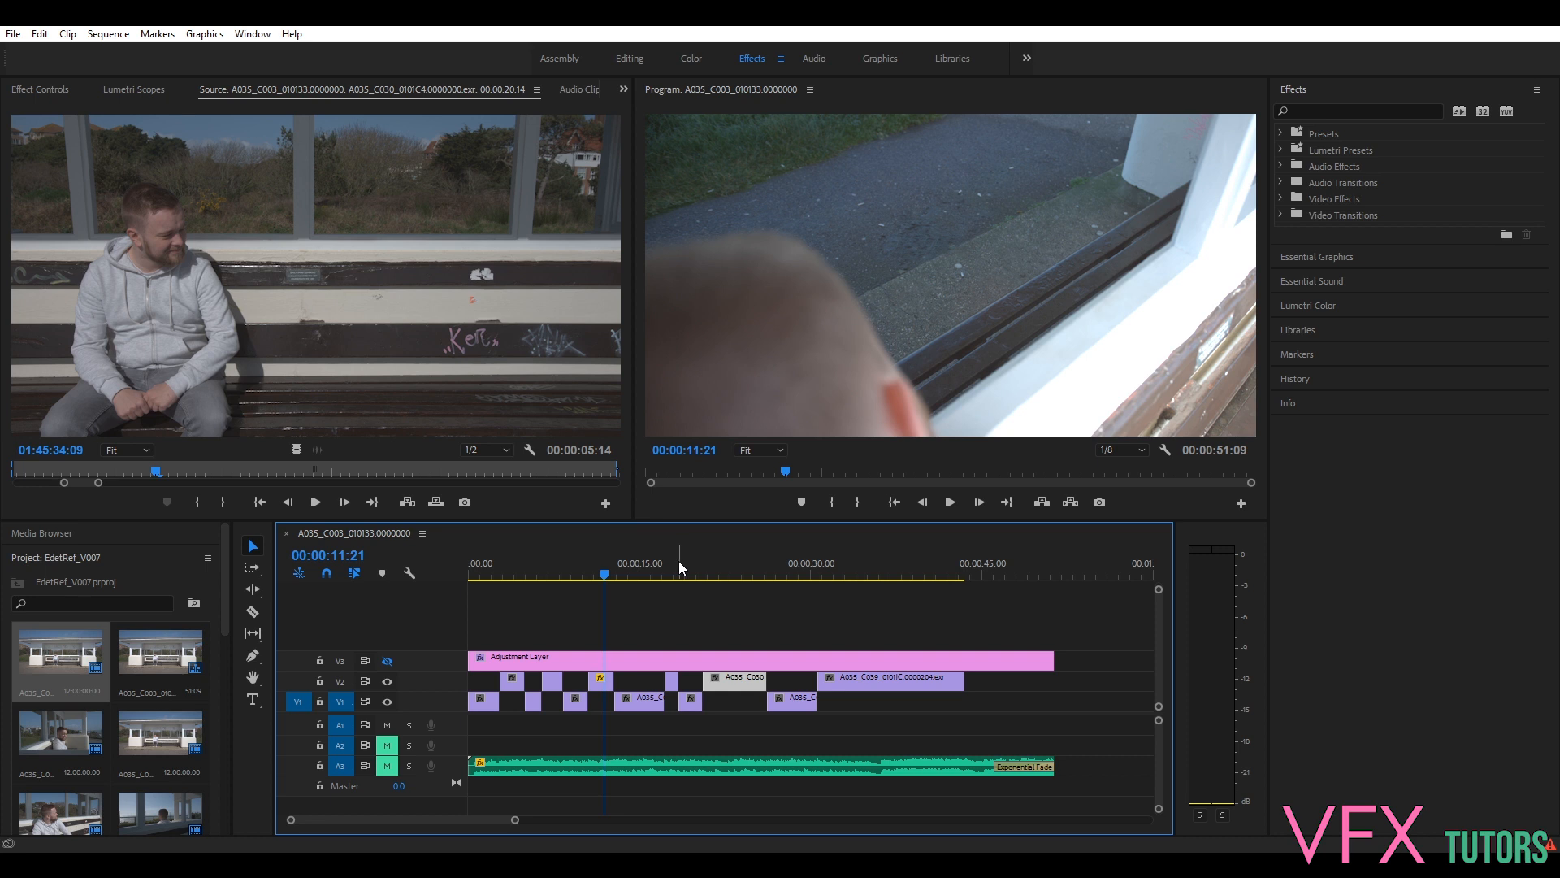
mouse_move(632, 793)
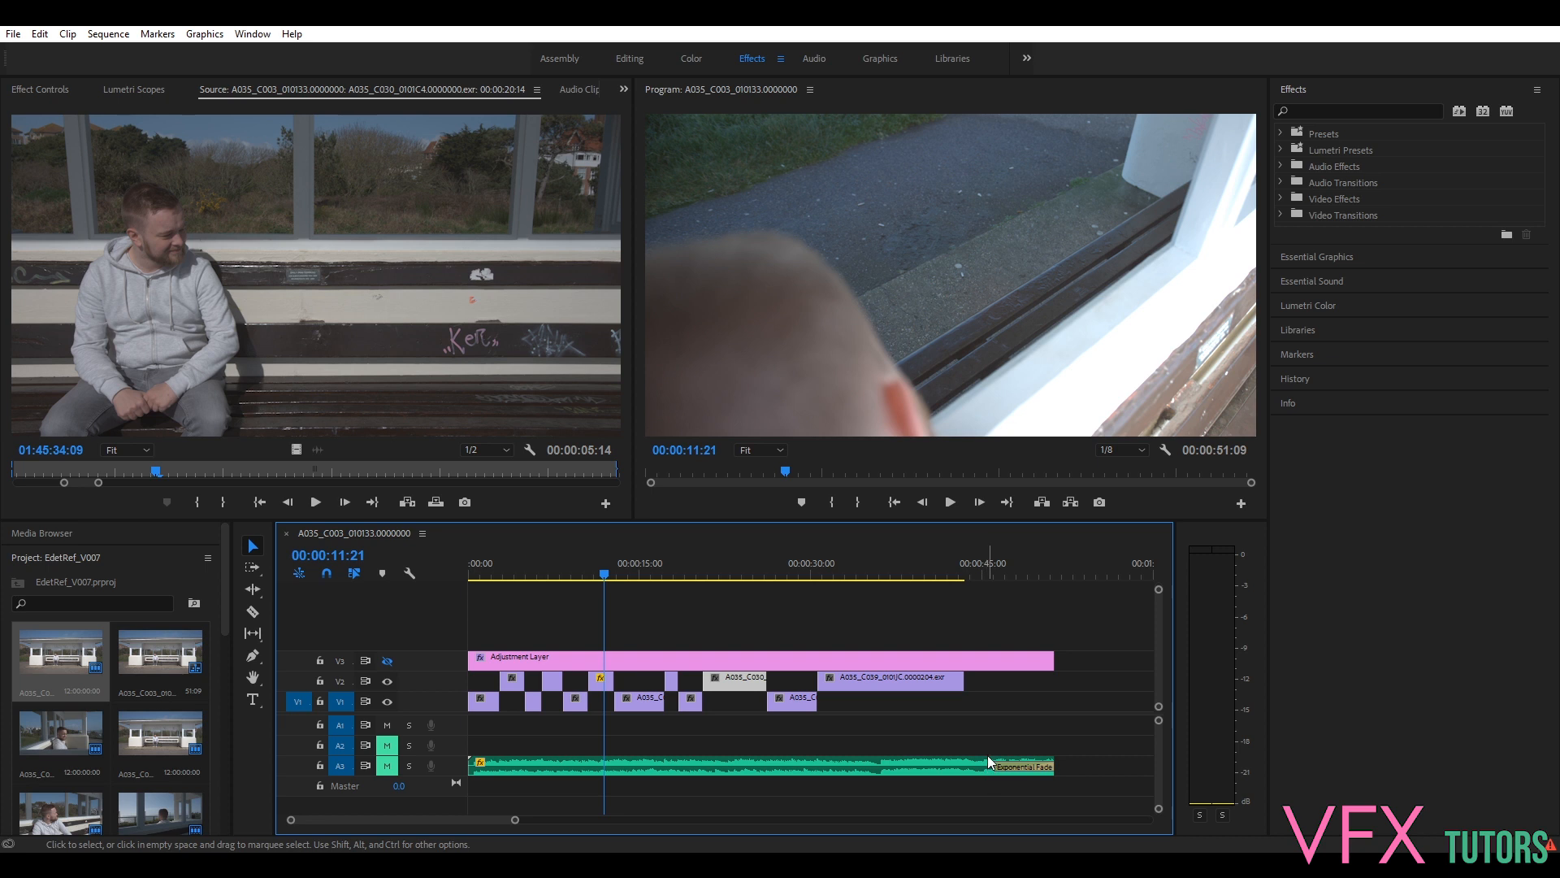
mouse_move(1079, 792)
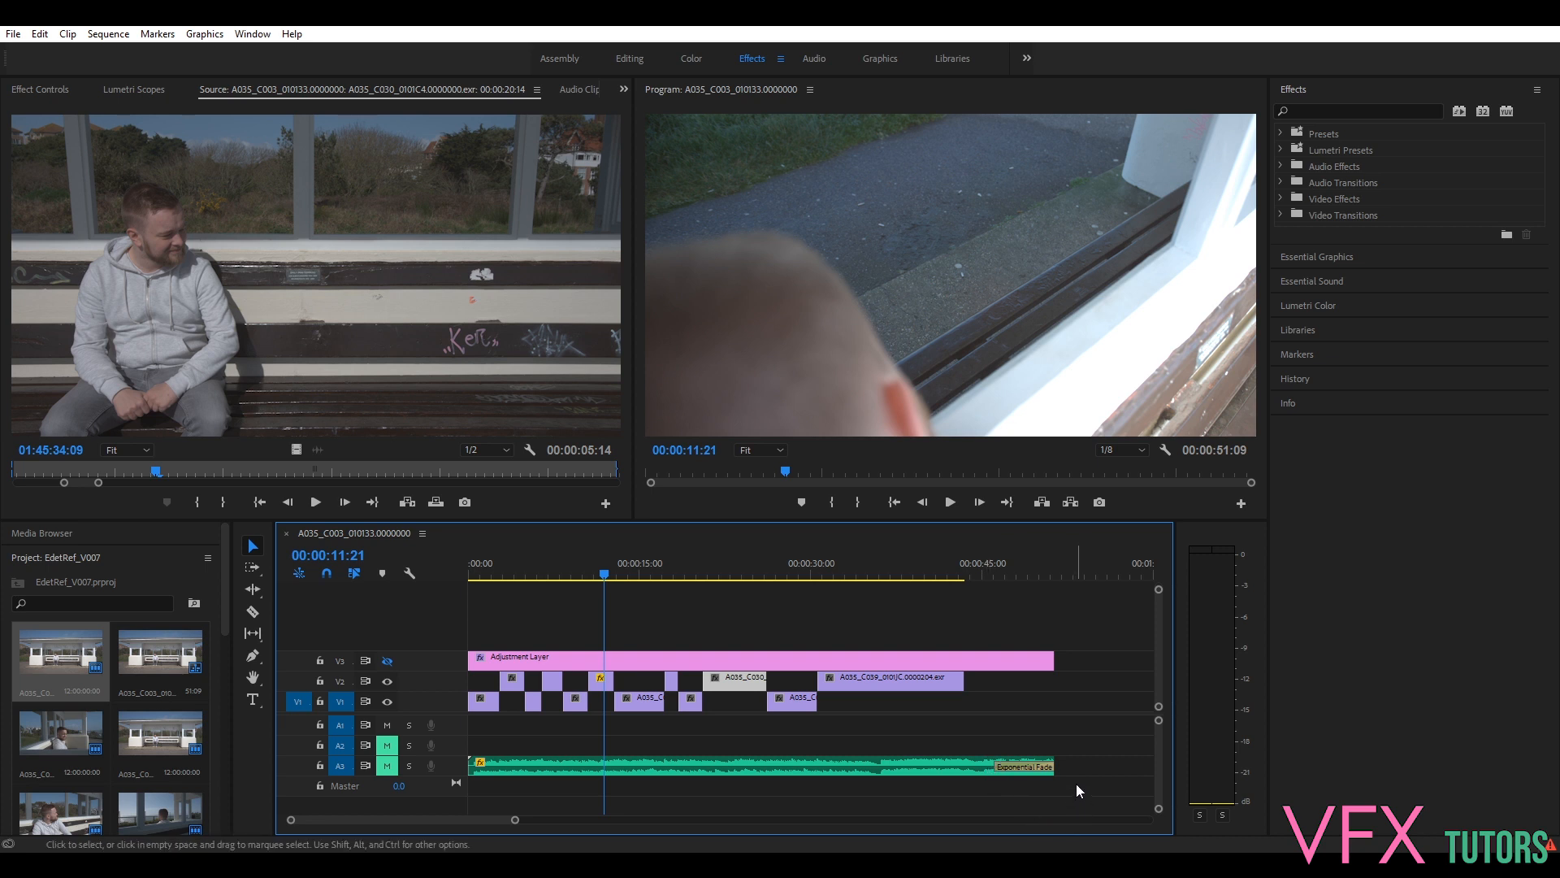